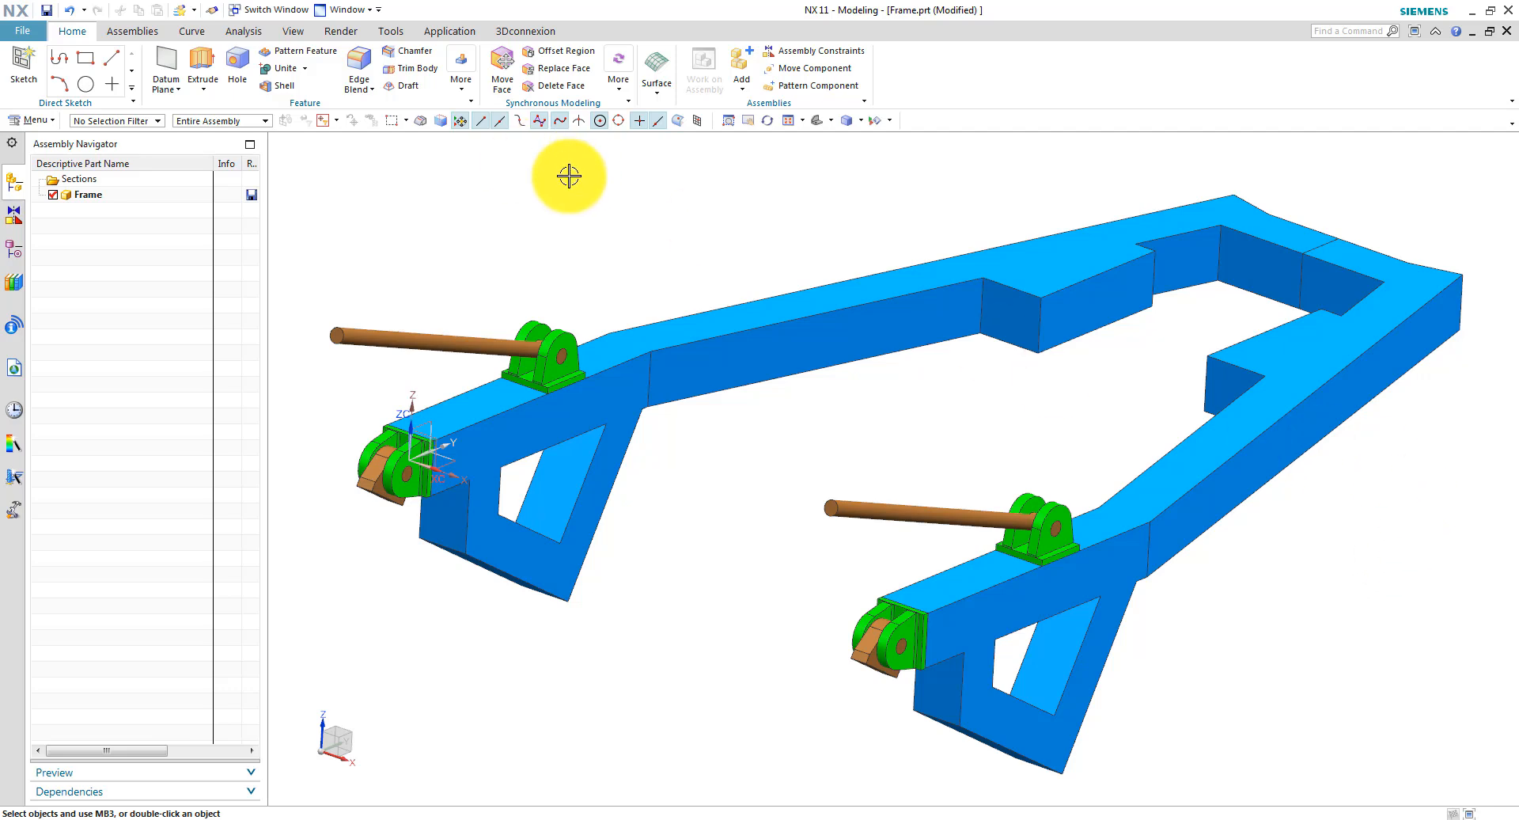
# Switch to Pre/Post and create Frame_fem2.fem for Frame.prt with NX Nastran Structural settings.
pyautogui.click(449, 31)
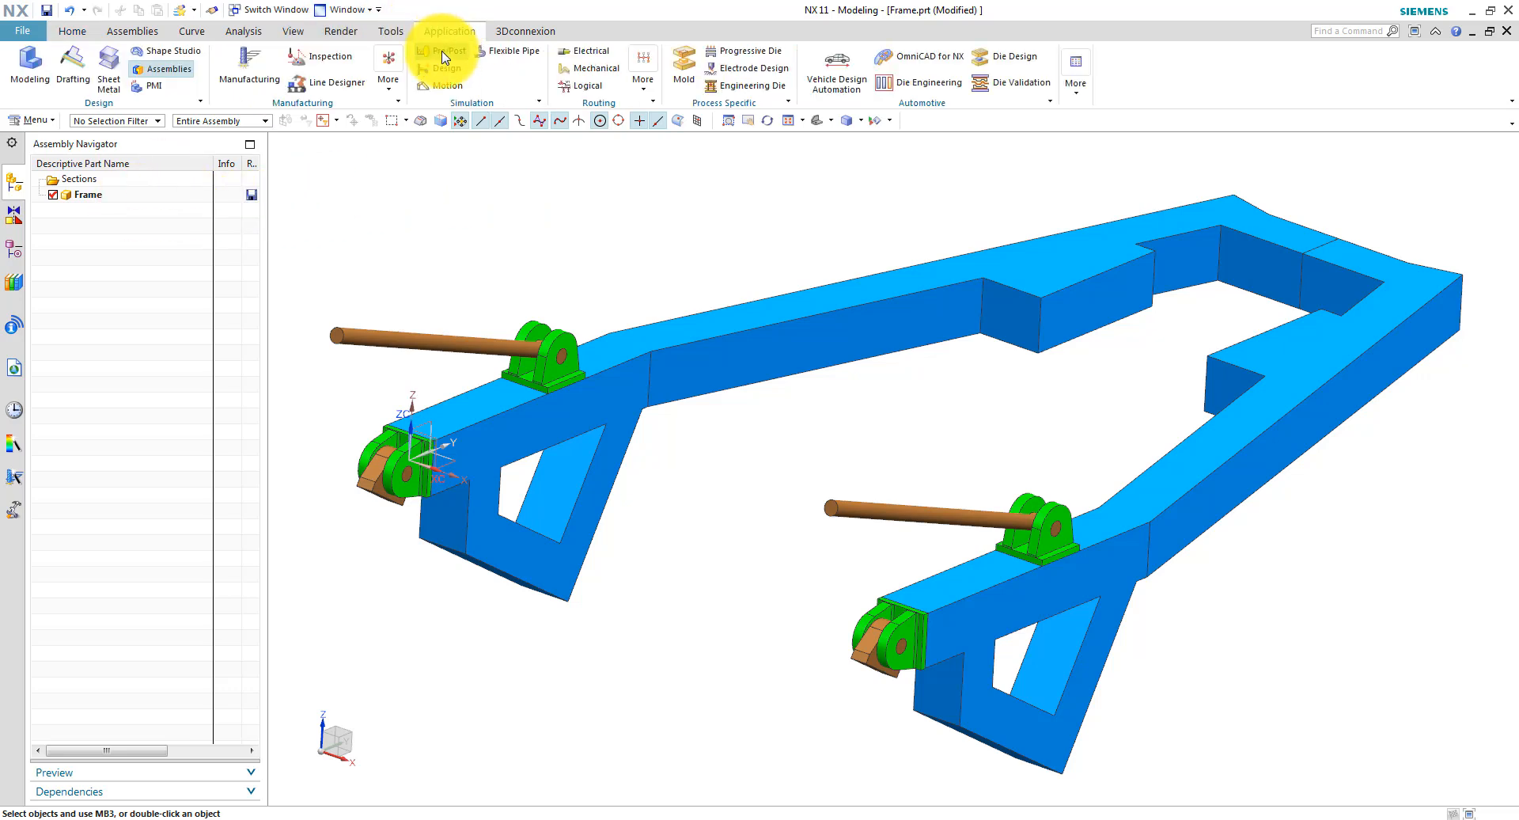
pyautogui.click(441, 51)
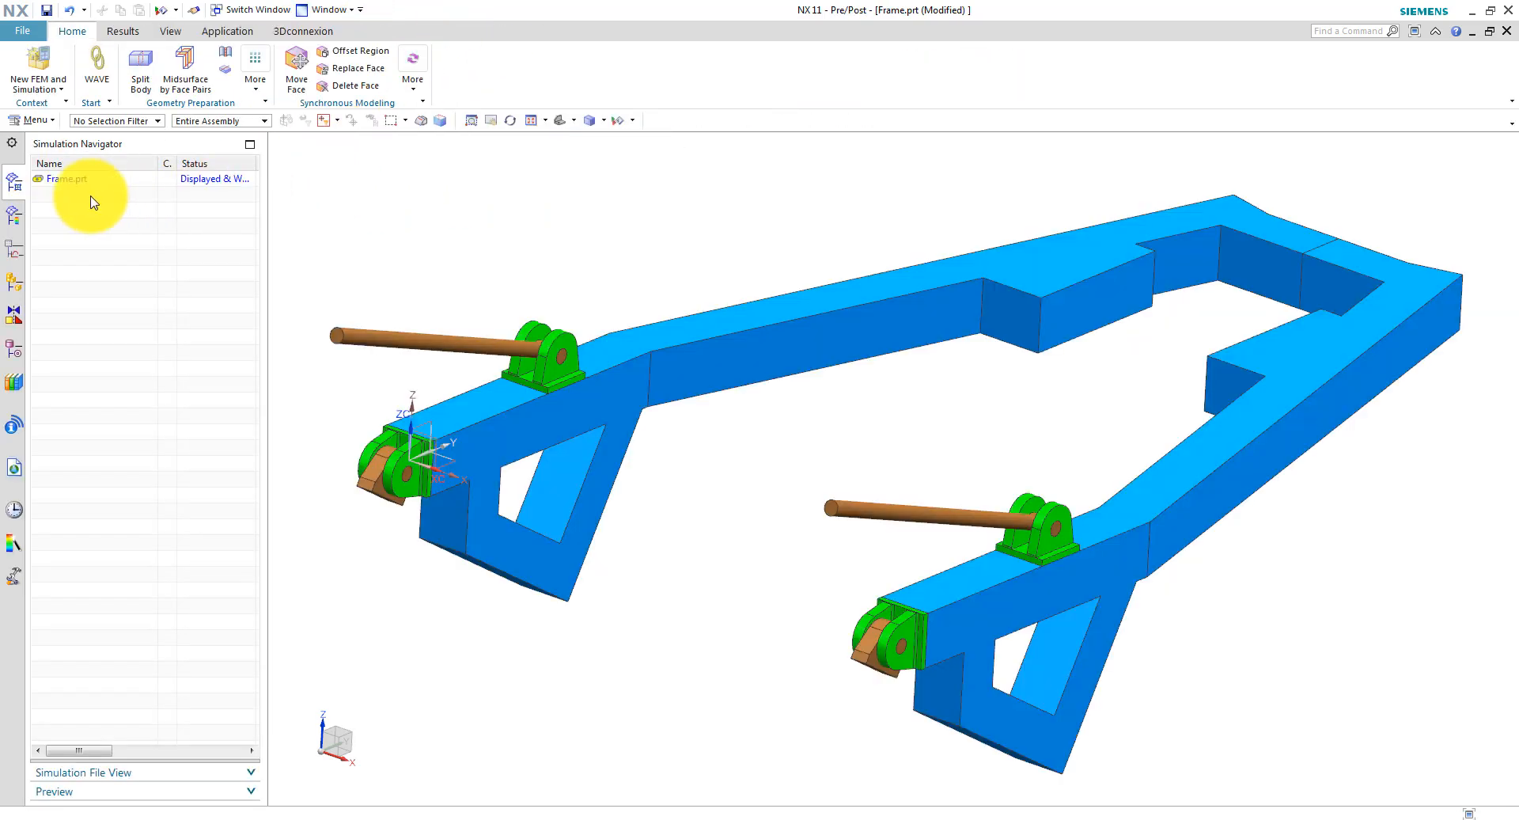
pyautogui.rightClick(59, 179)
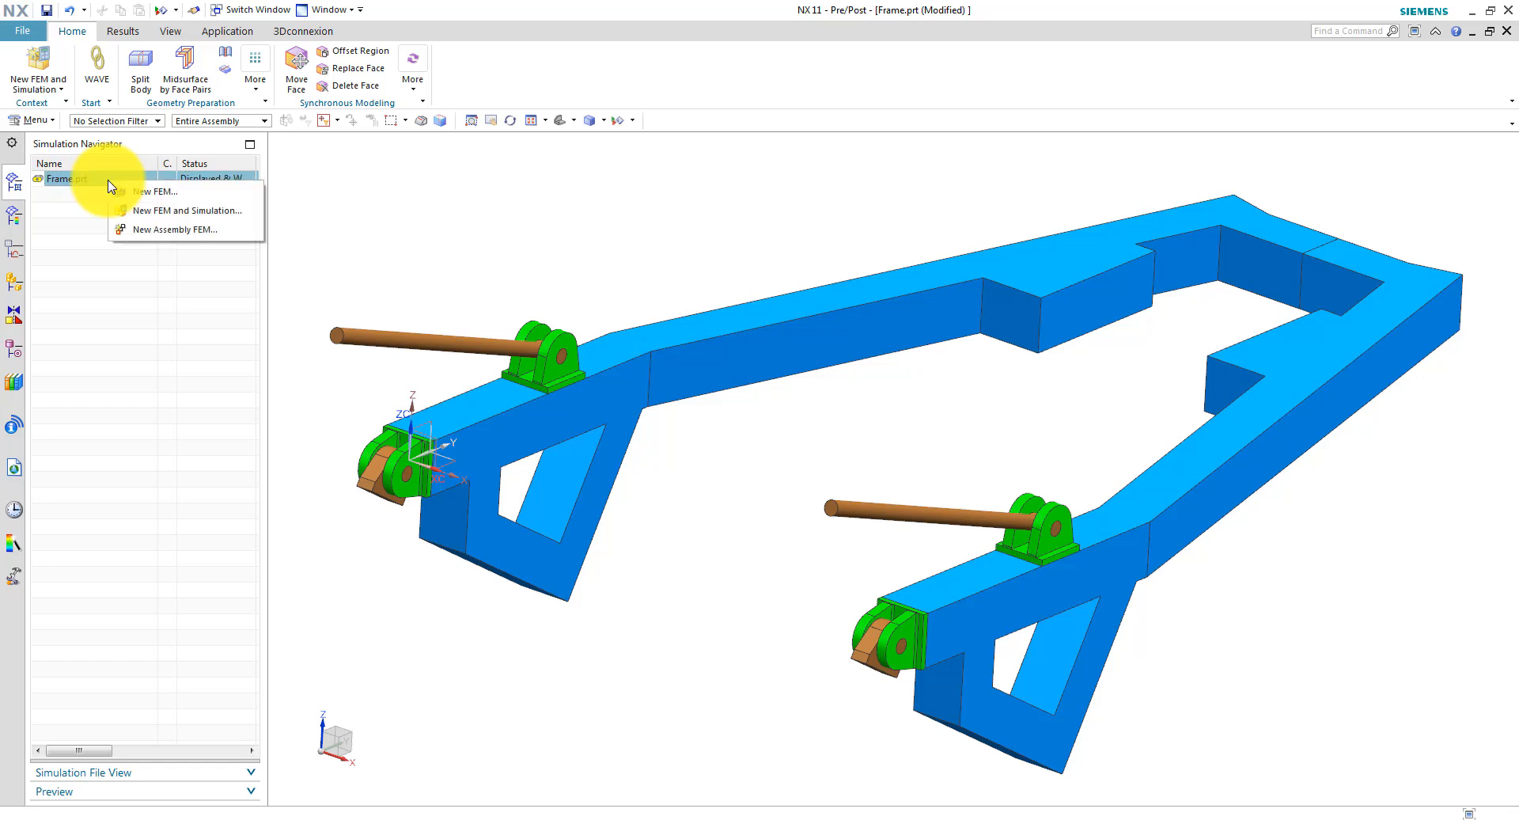
pyautogui.click(158, 191)
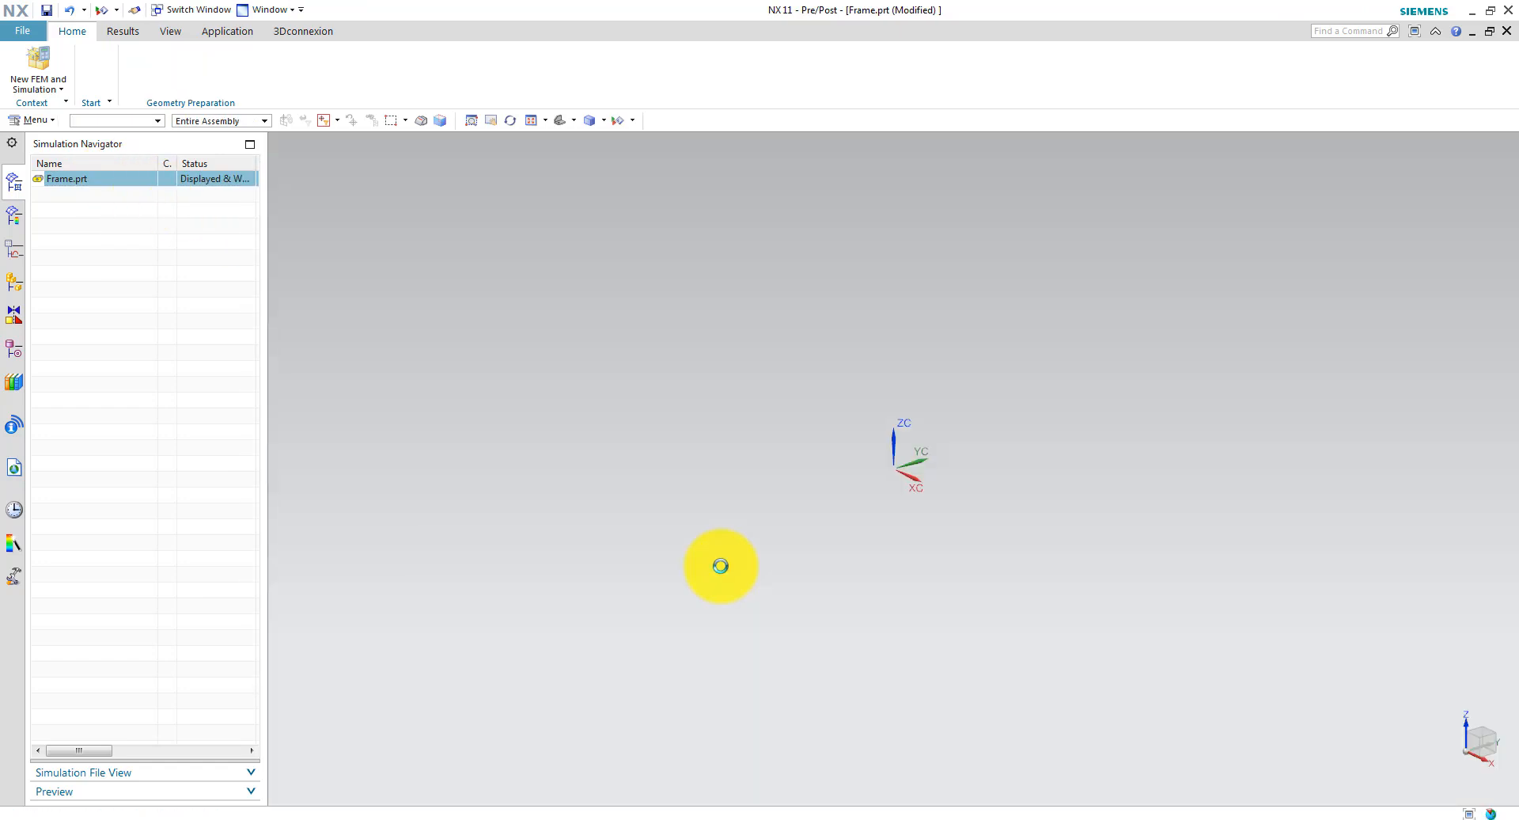
pyautogui.click(331, 787)
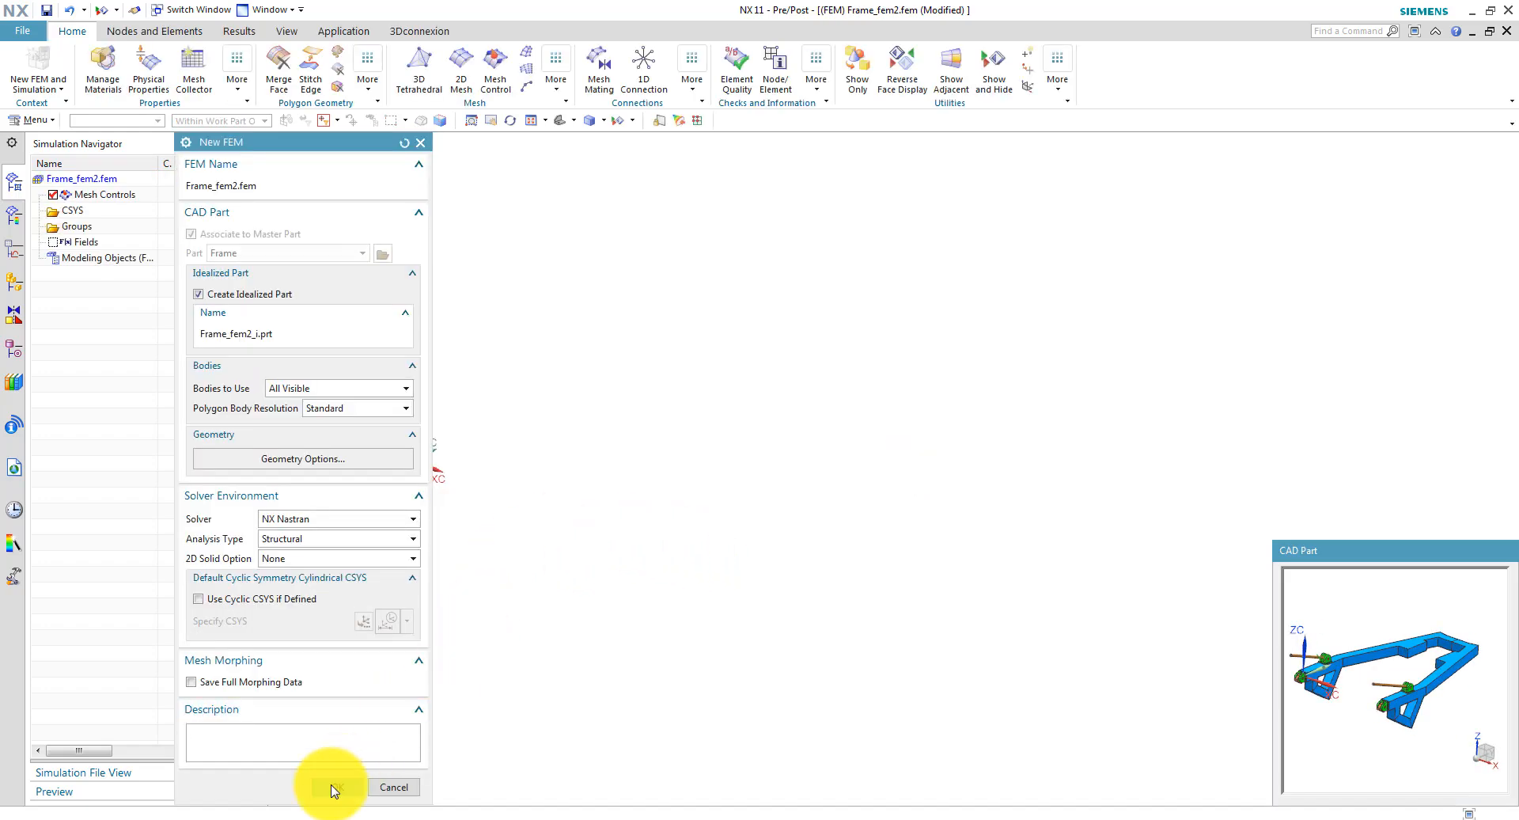
pyautogui.click(333, 787)
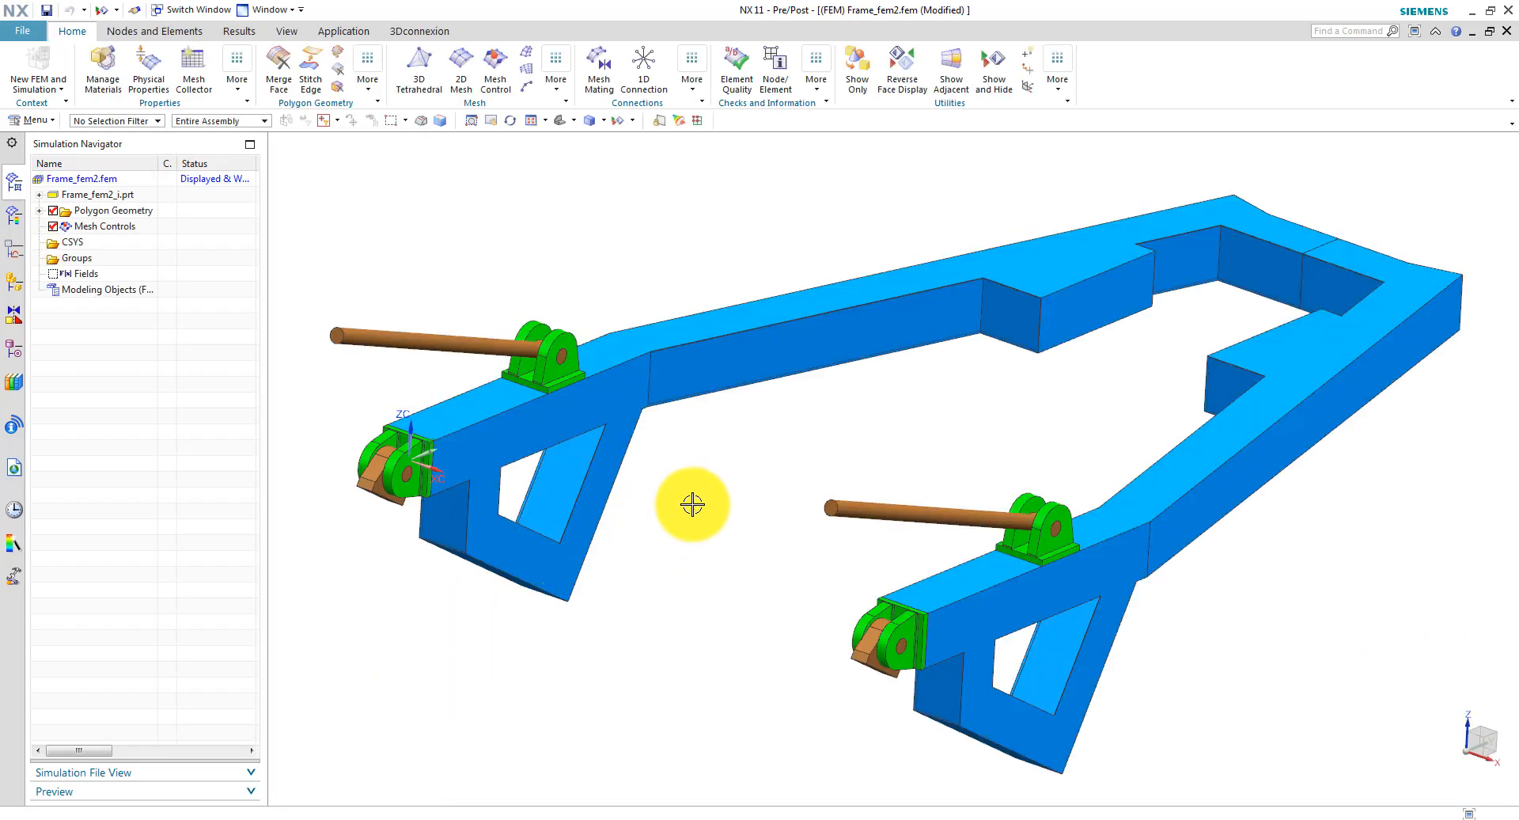
pyautogui.click(87, 194)
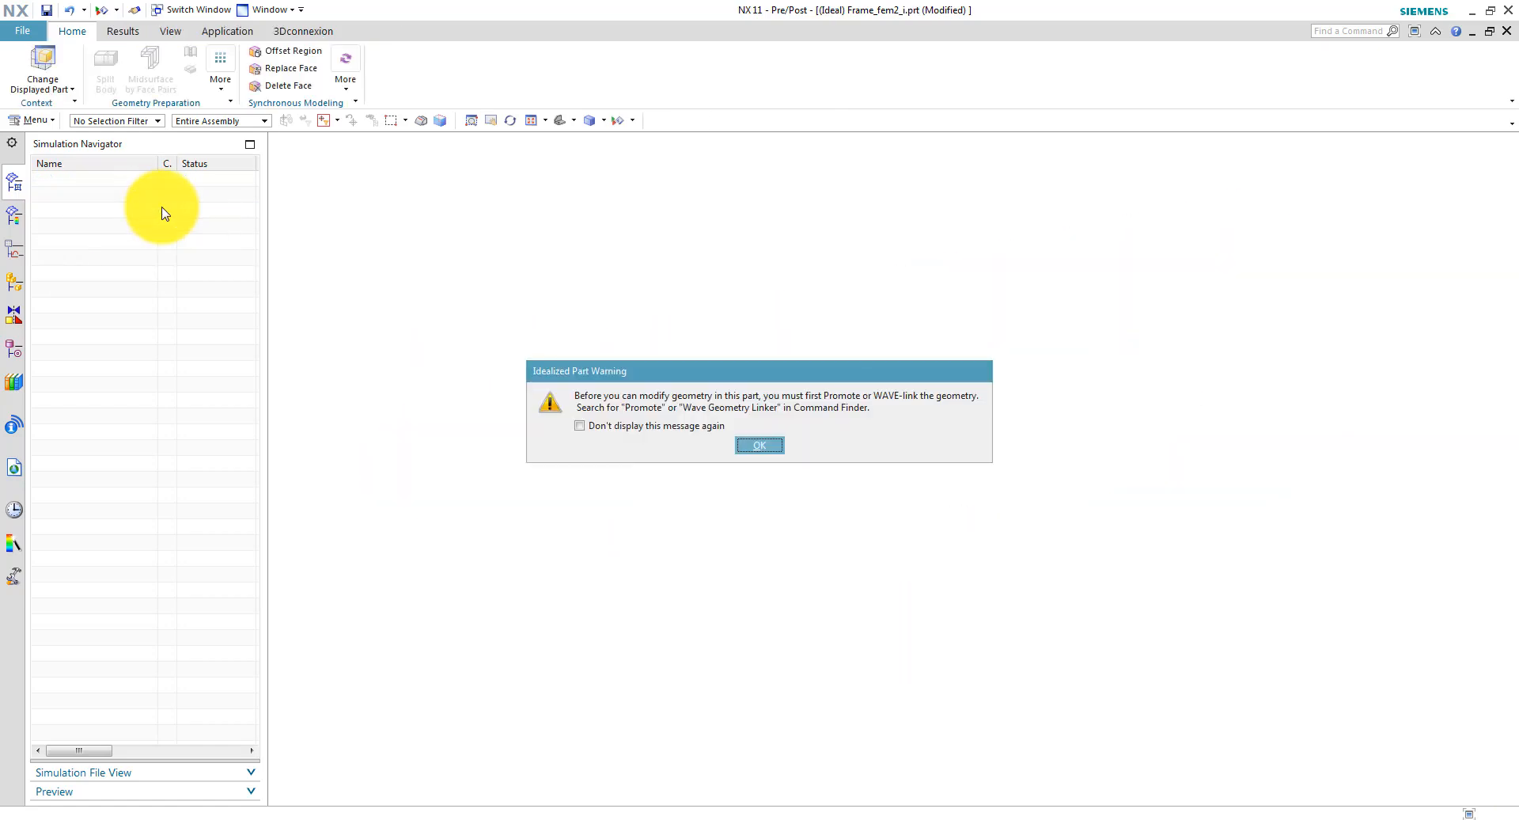
# Dismiss the idealized part warning and promote all 32 bodies.
pyautogui.click(759, 445)
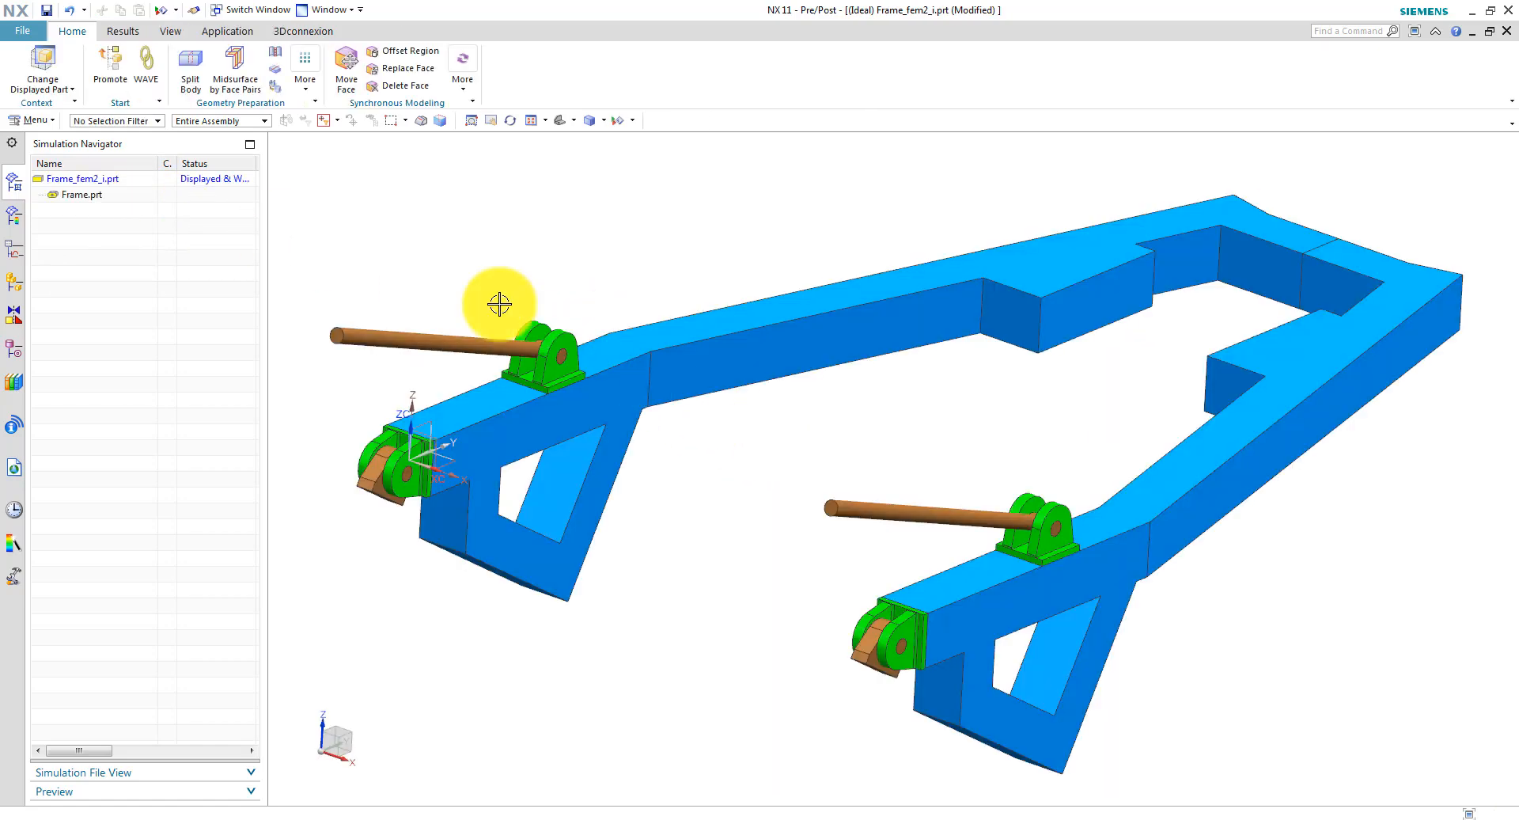
pyautogui.click(108, 64)
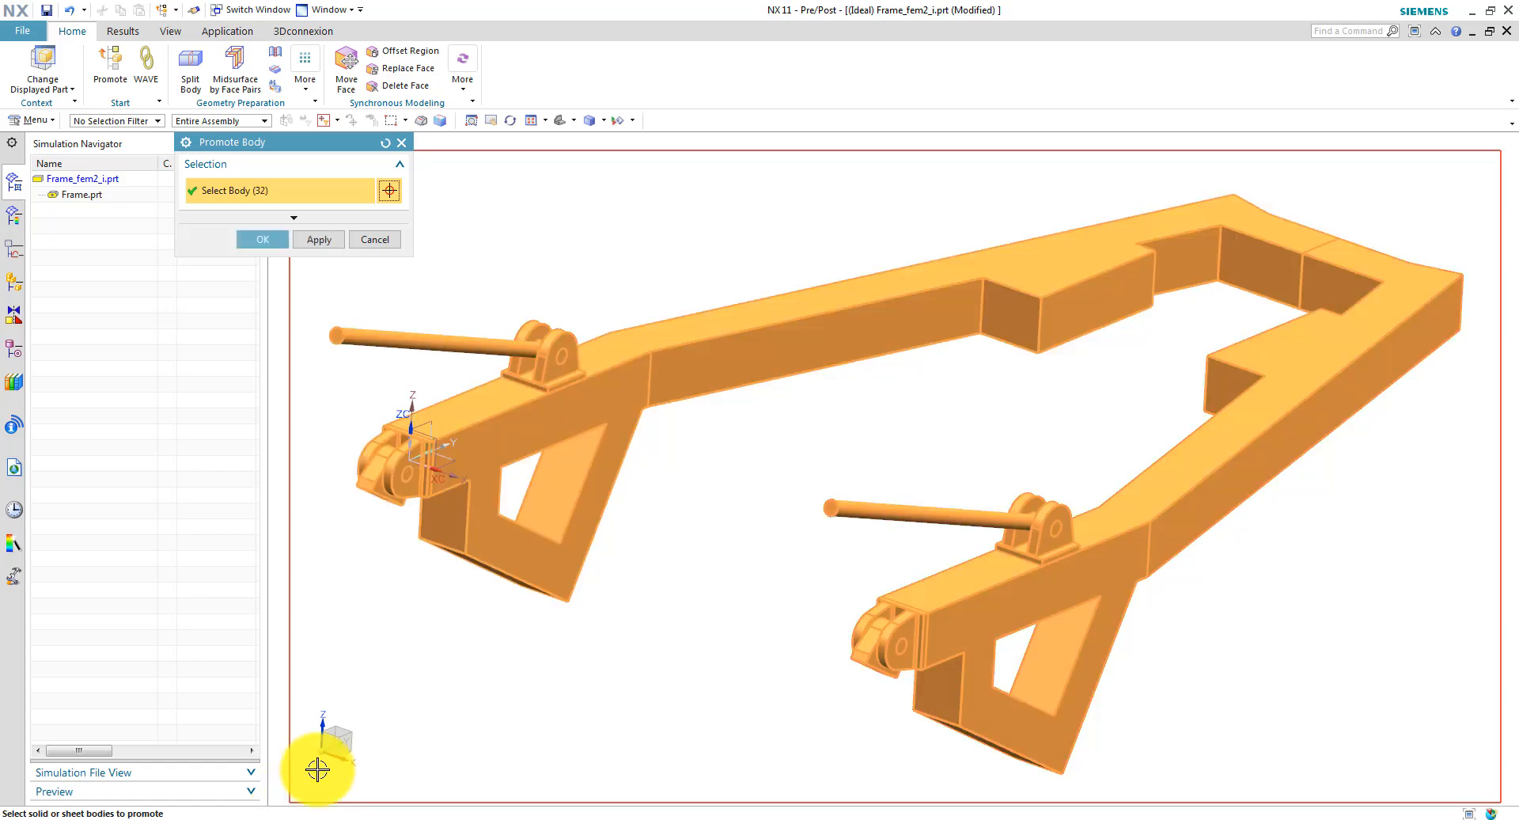
pyautogui.click(262, 239)
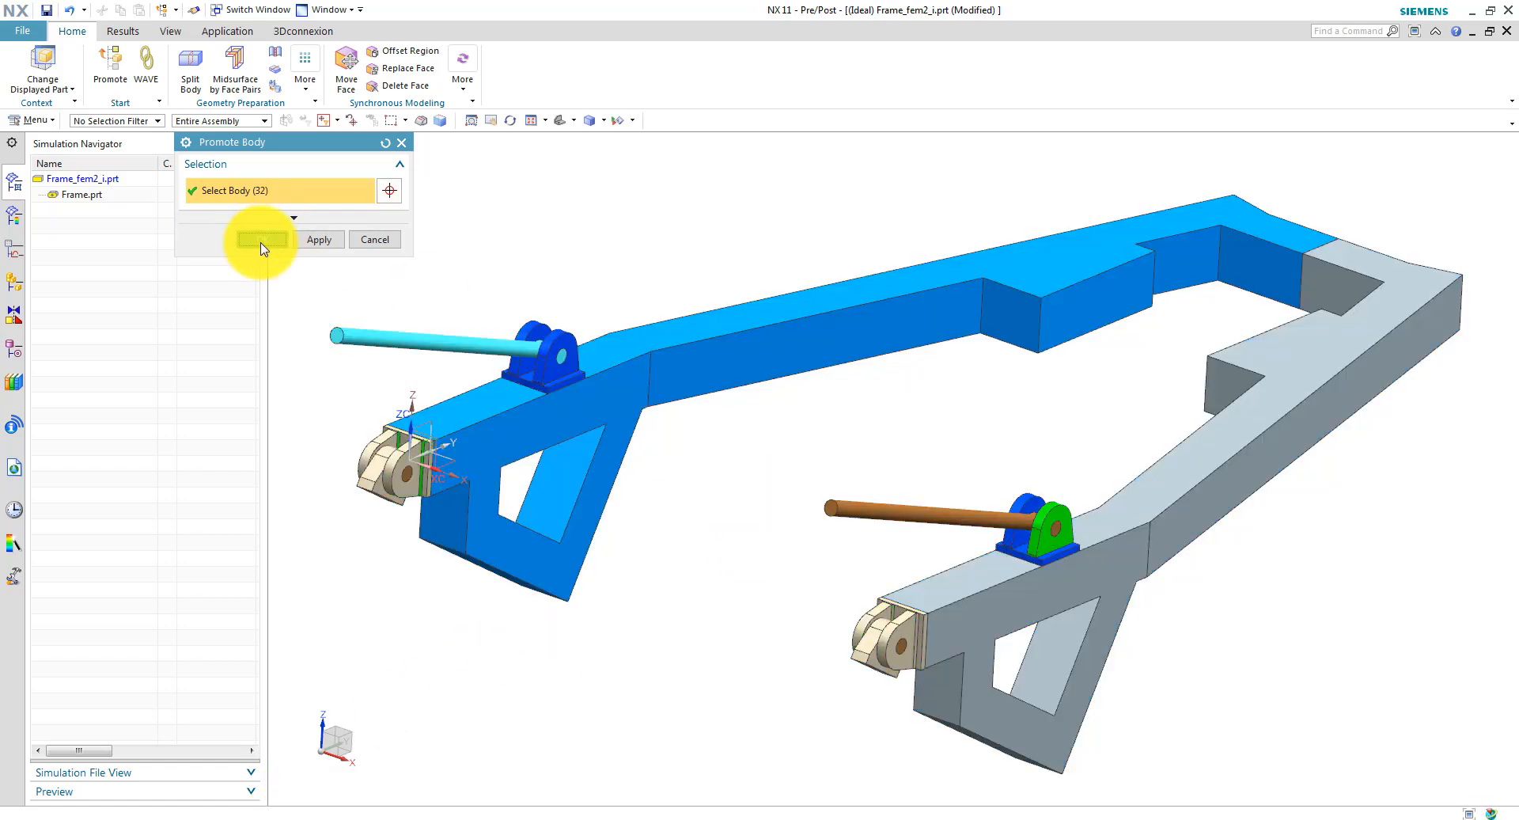
pyautogui.click(263, 239)
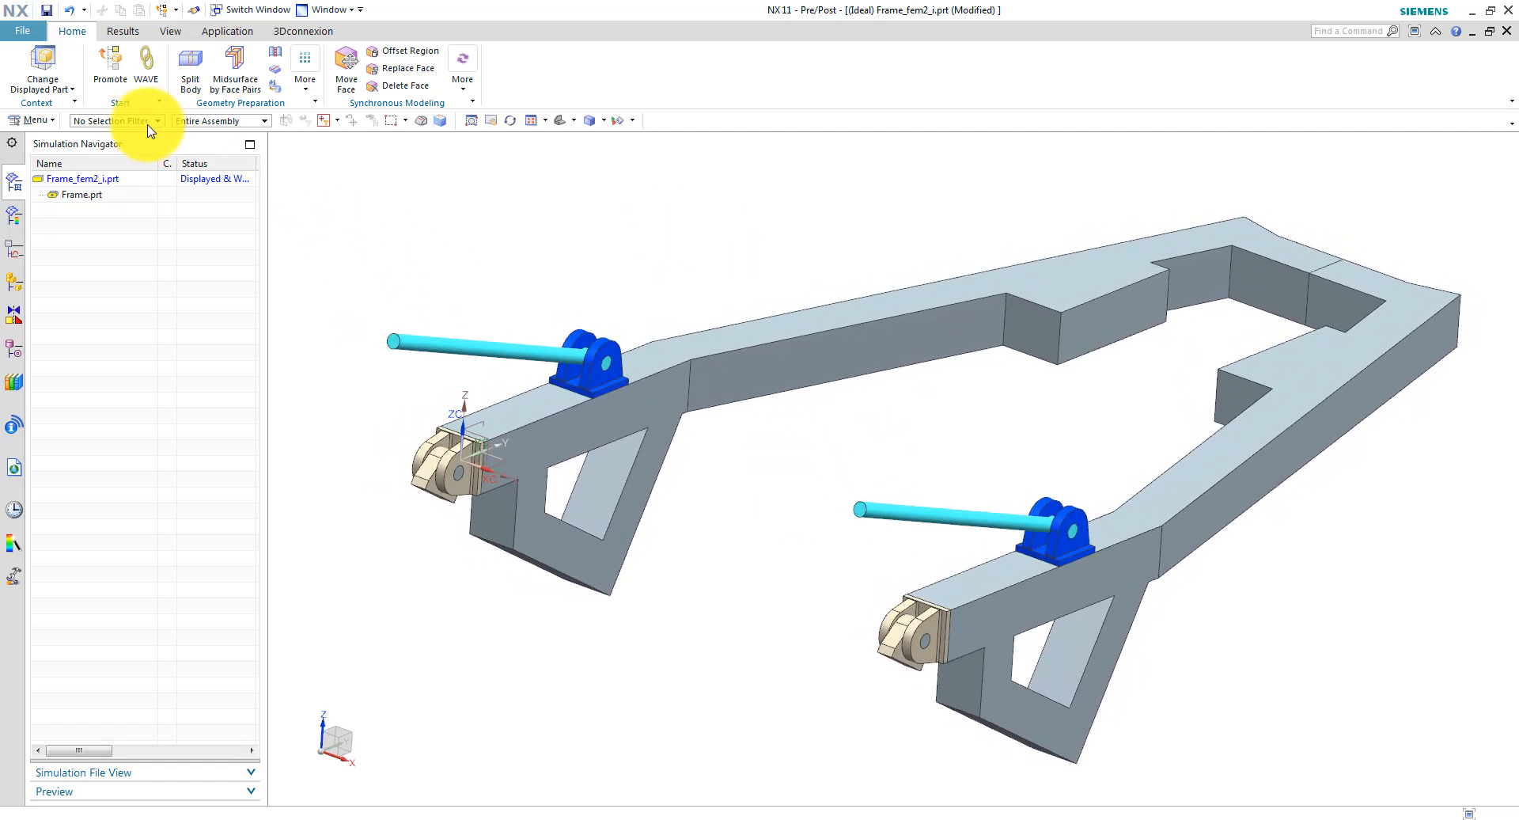
# Filter selection to solid bodies and hide the brackets and pins.
pyautogui.click(158, 120)
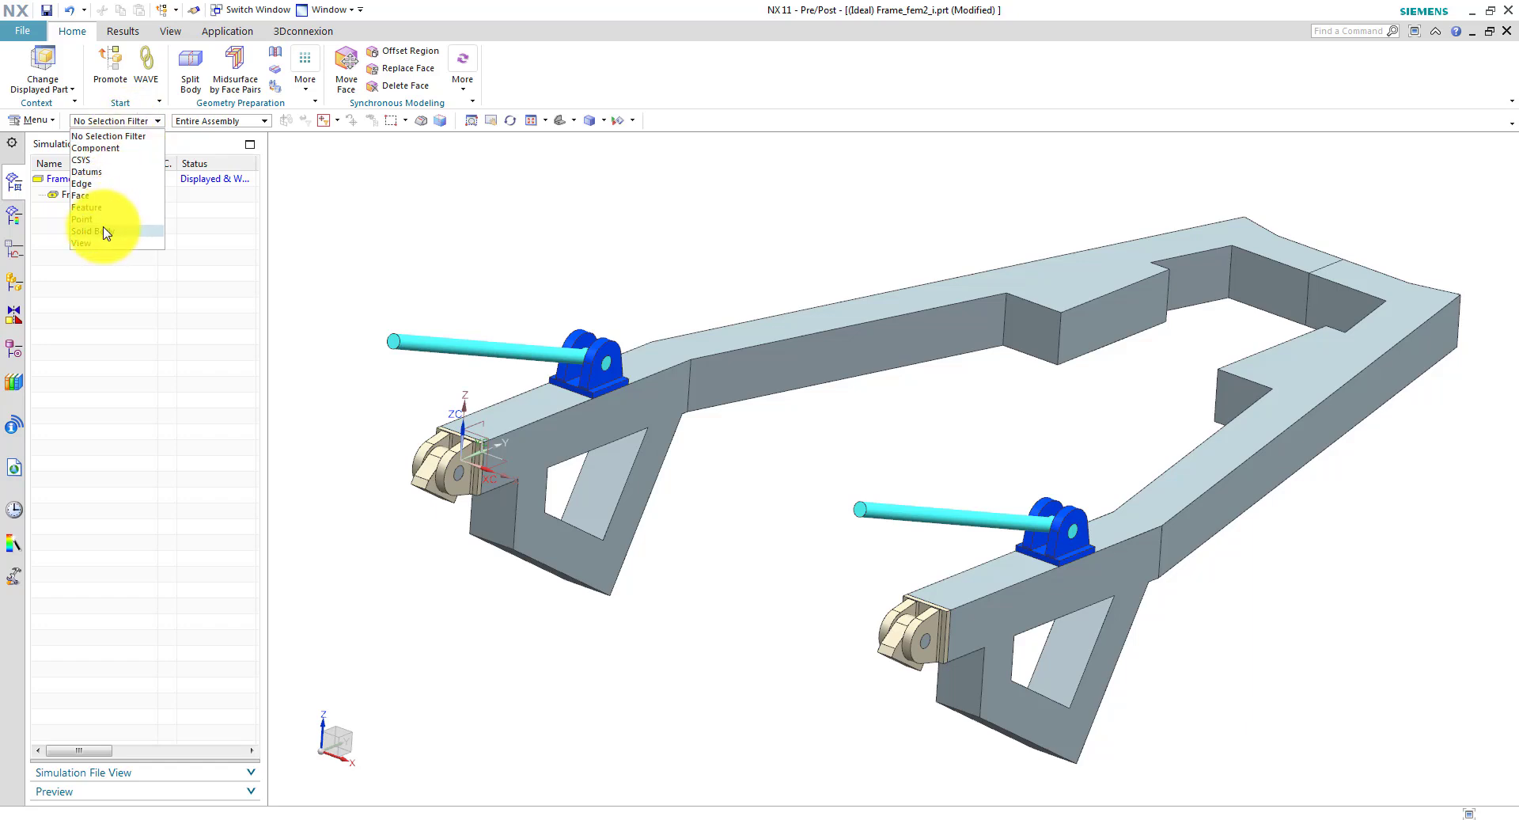
pyautogui.click(87, 232)
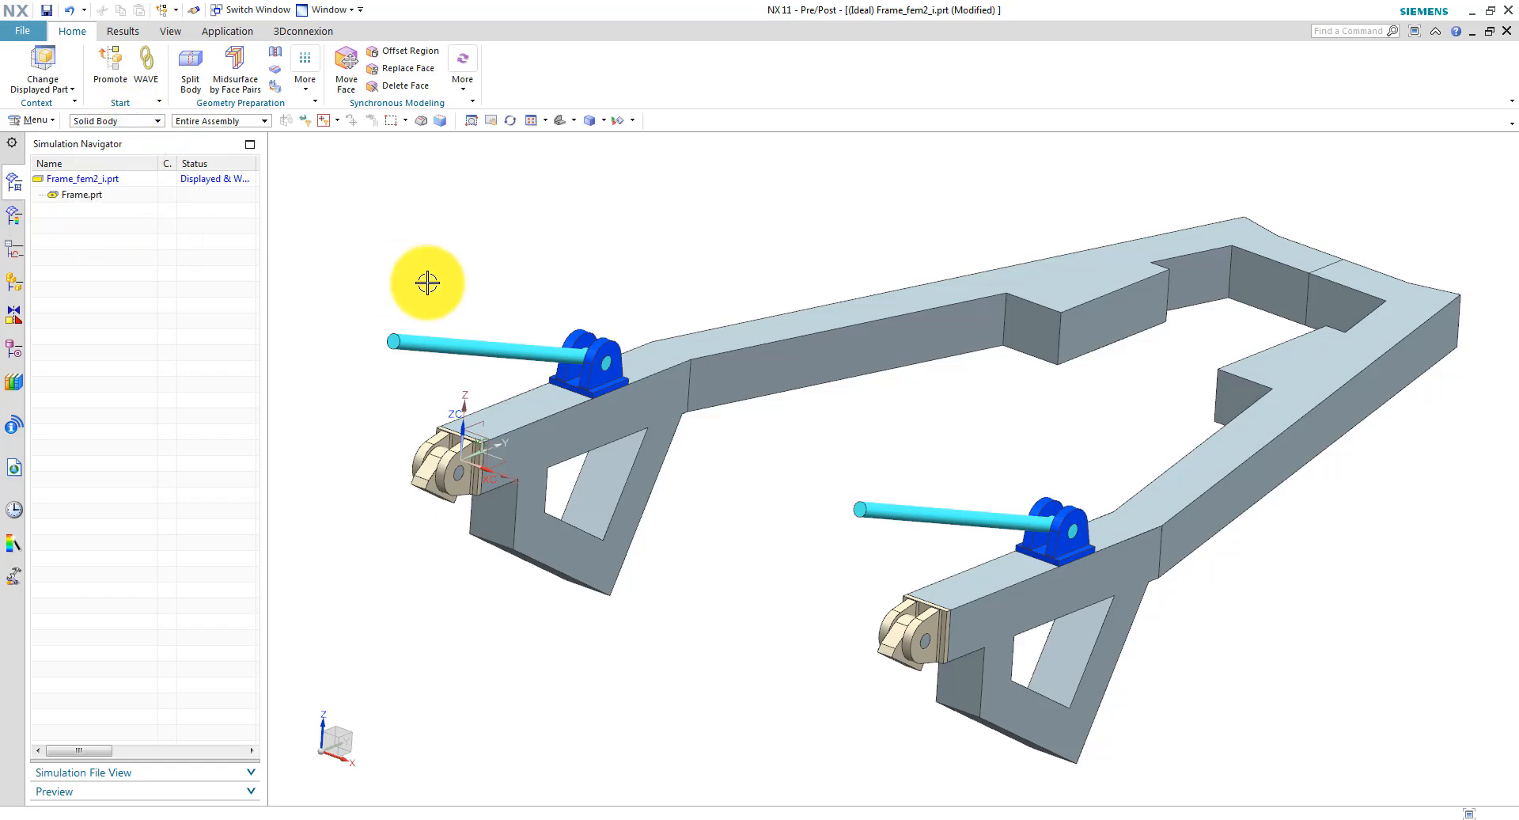
pyautogui.moveTo(427, 281); pyautogui.dragTo(652, 536)
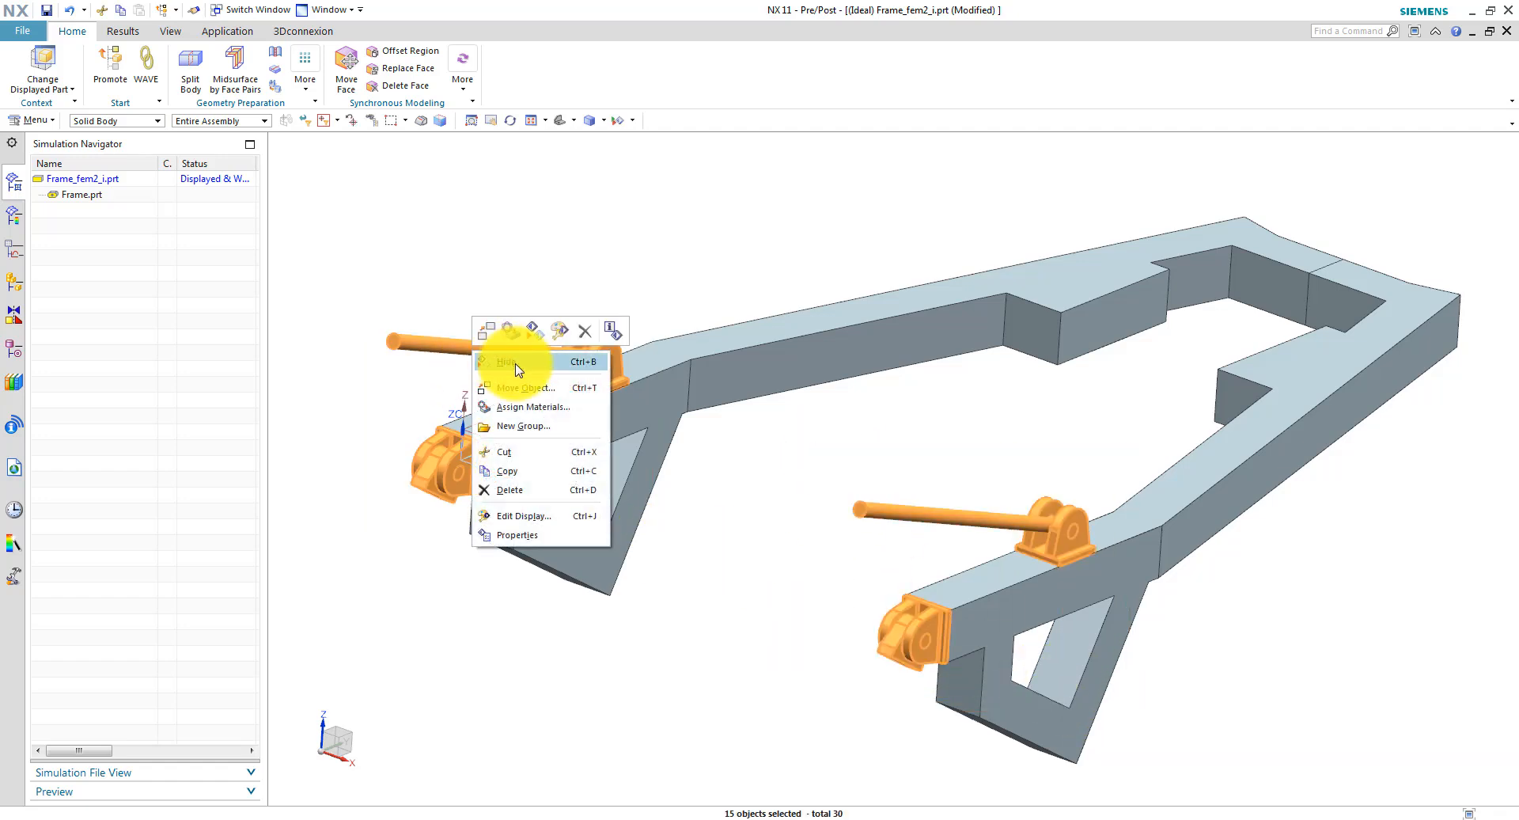
pyautogui.click(506, 361)
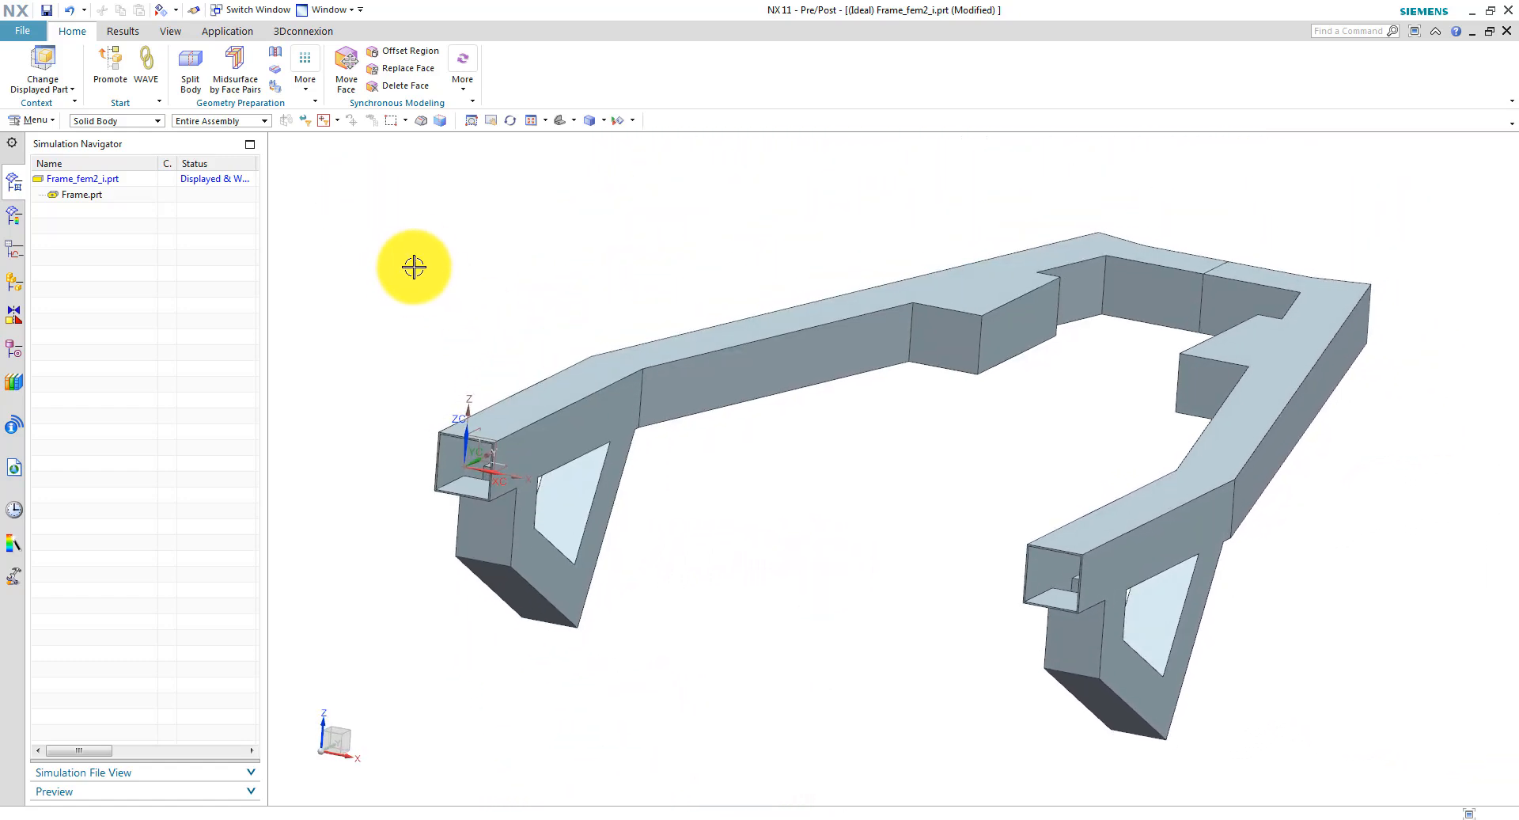
pyautogui.moveTo(238, 57)
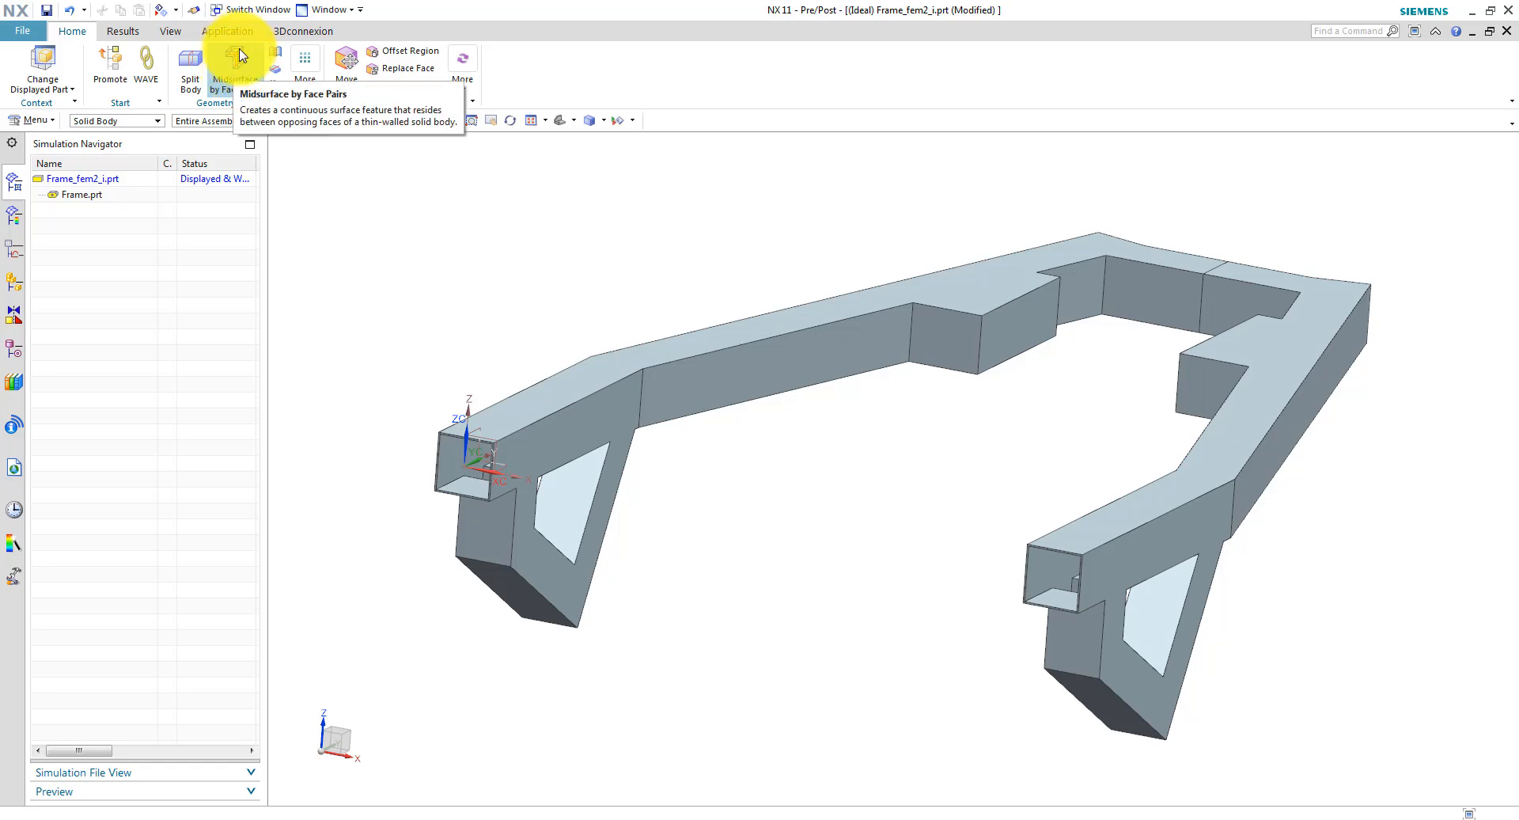
# Build a midsurface on both frame solid bodies from 19 automatically detected face pairs.
pyautogui.click(236, 60)
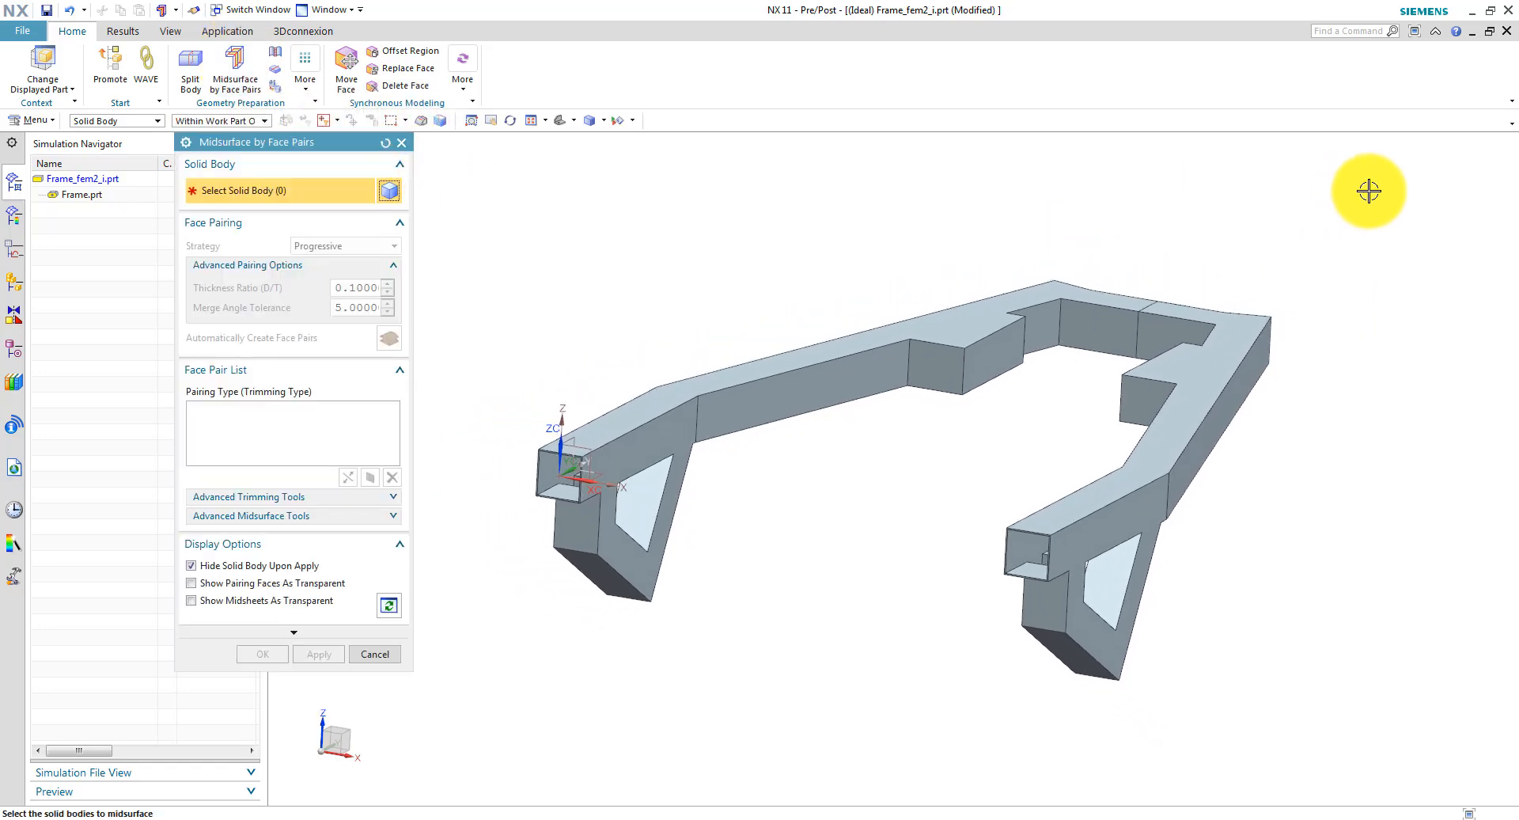
pyautogui.moveTo(1369, 191); pyautogui.dragTo(504, 763)
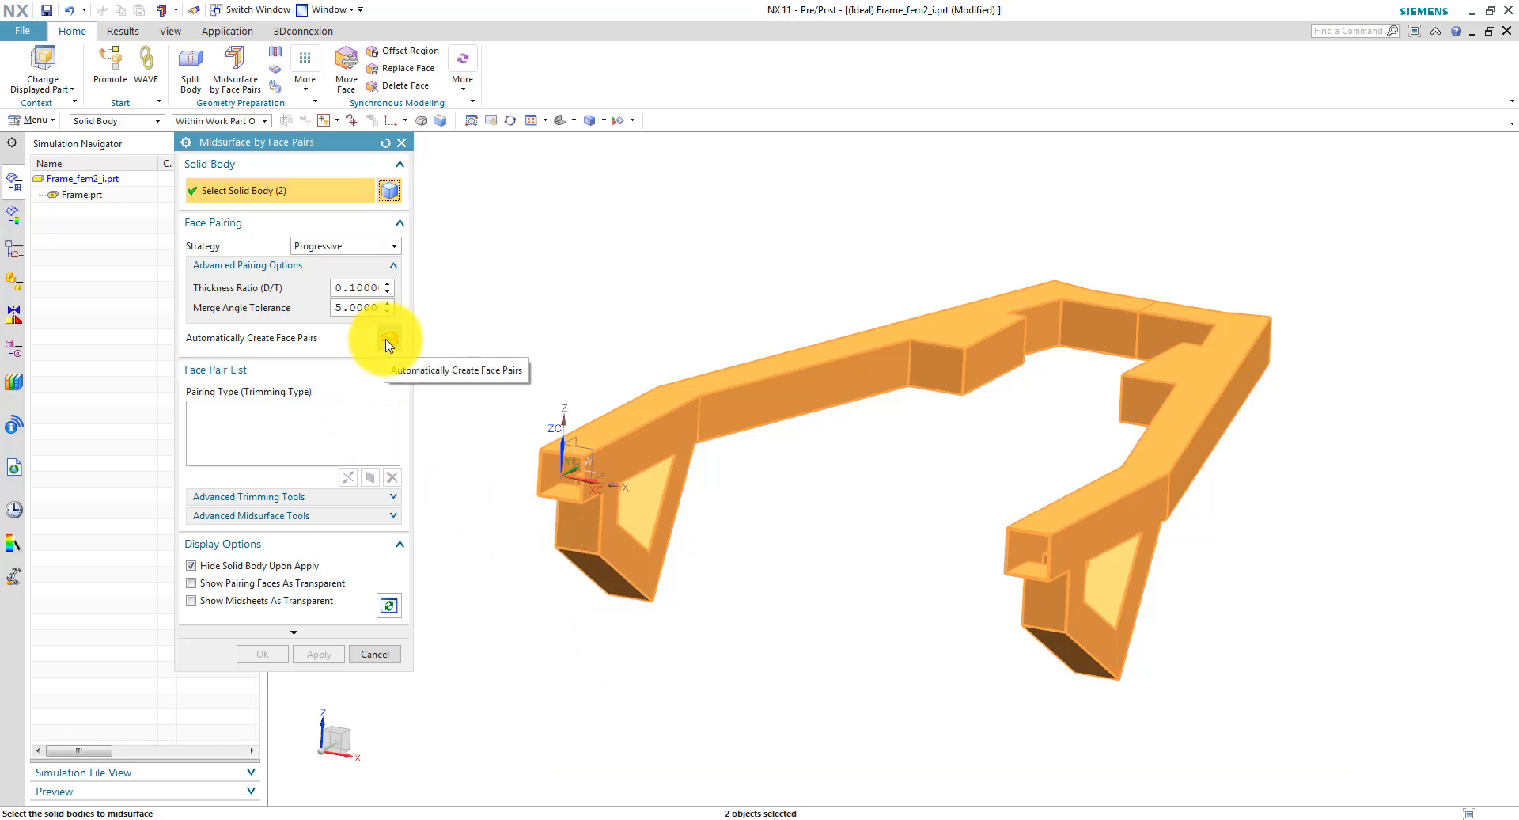
pyautogui.click(388, 339)
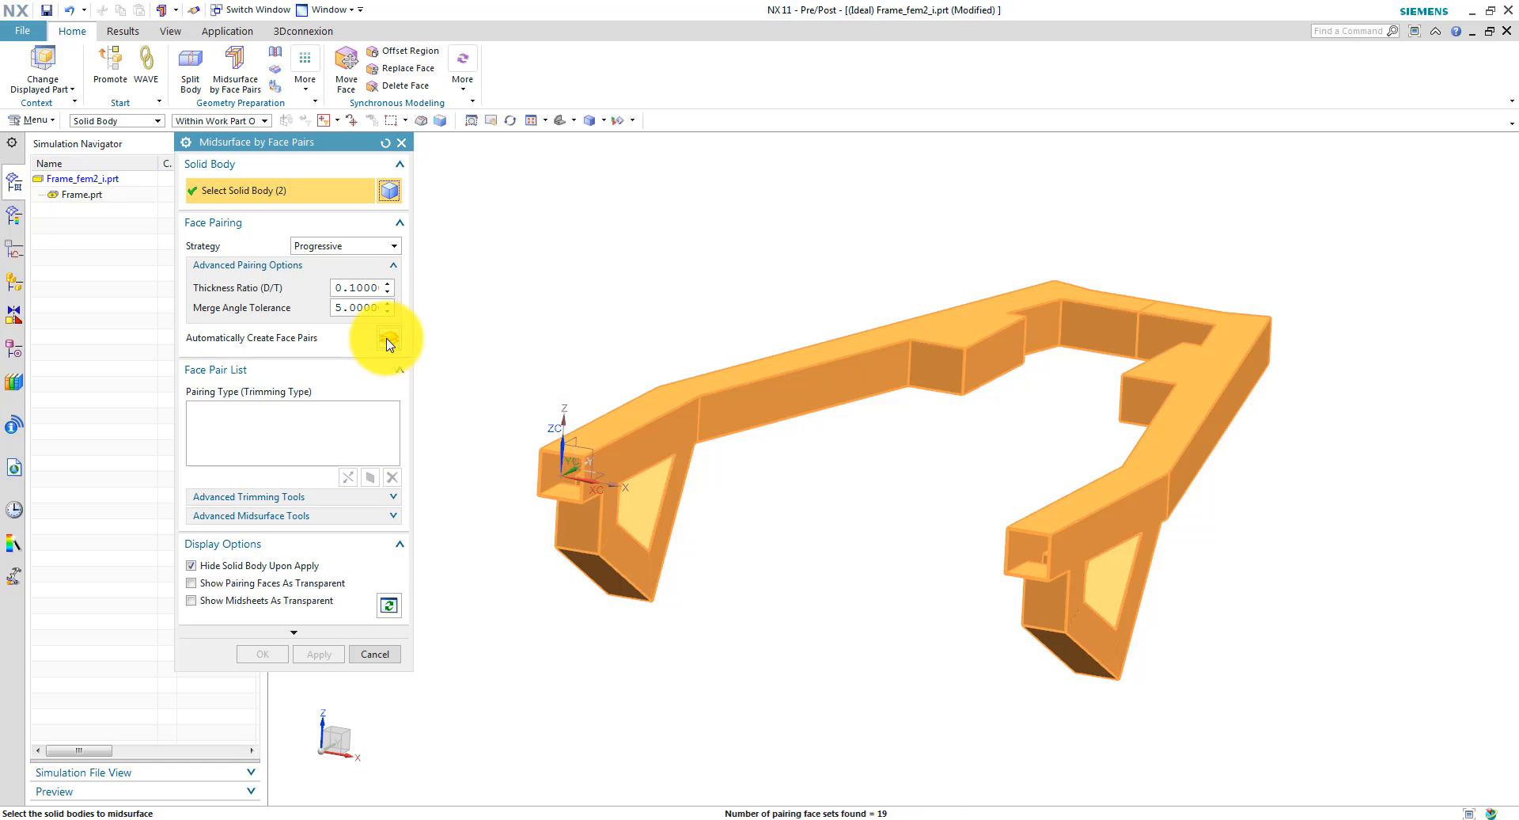
pyautogui.click(387, 338)
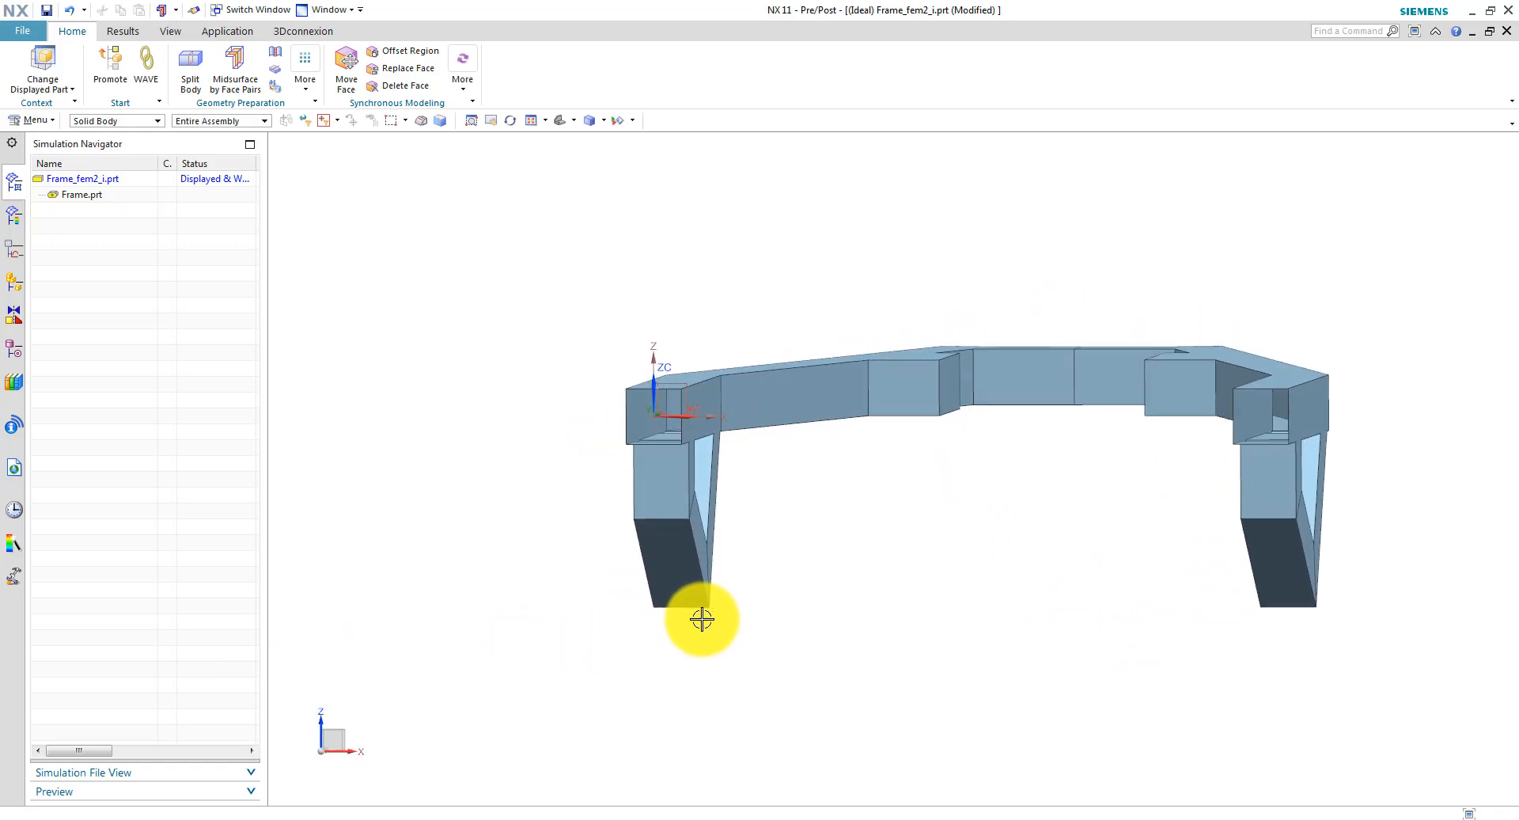
pyautogui.moveTo(703, 620); pyautogui.dragTo(675, 552)
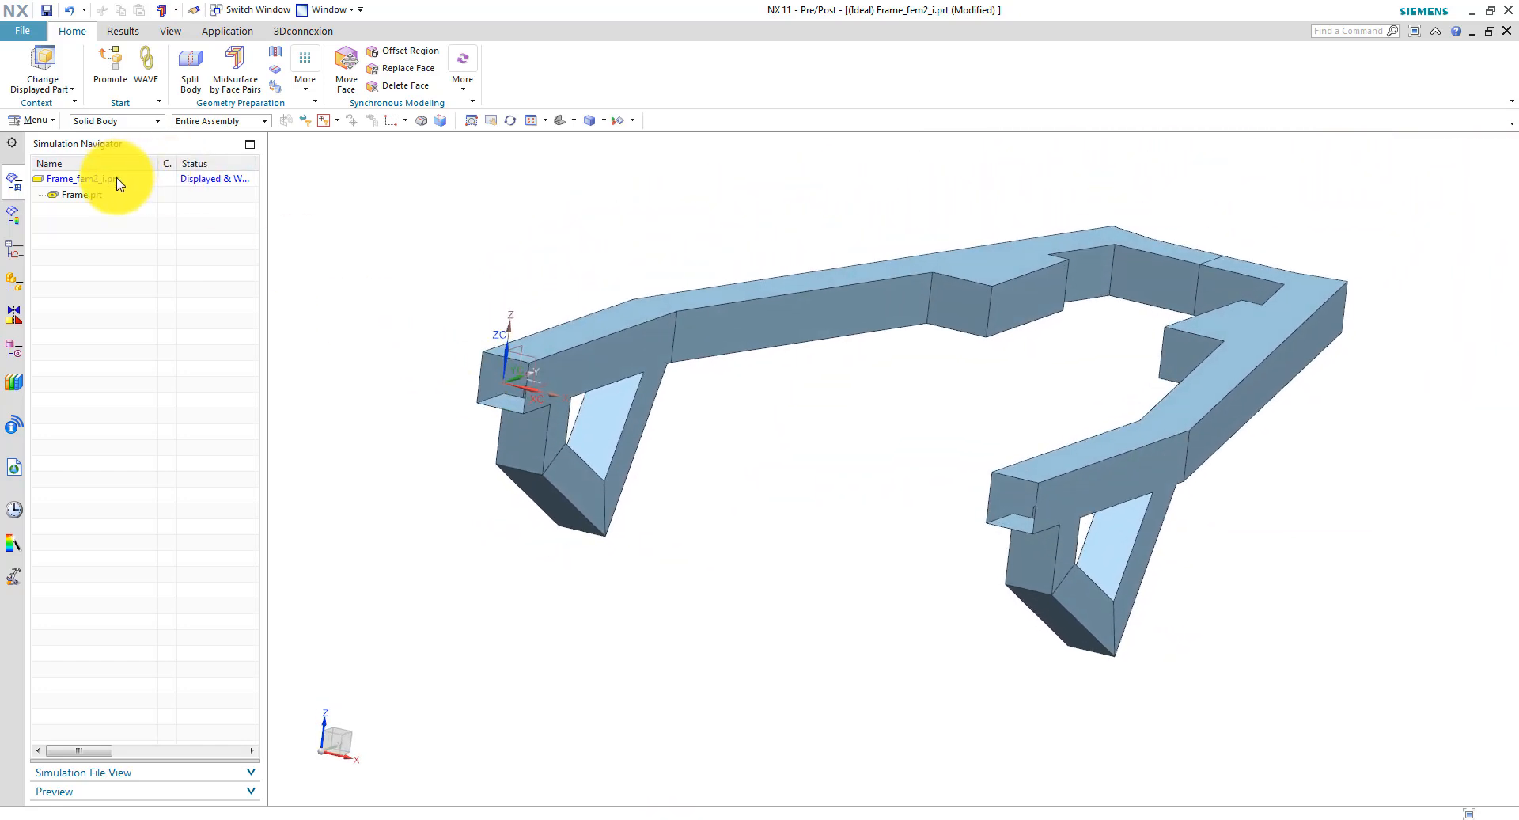
# Display Frame_fem2.fem from the idealized part and hide all polygon solid bodies.
pyautogui.rightClick(75, 179)
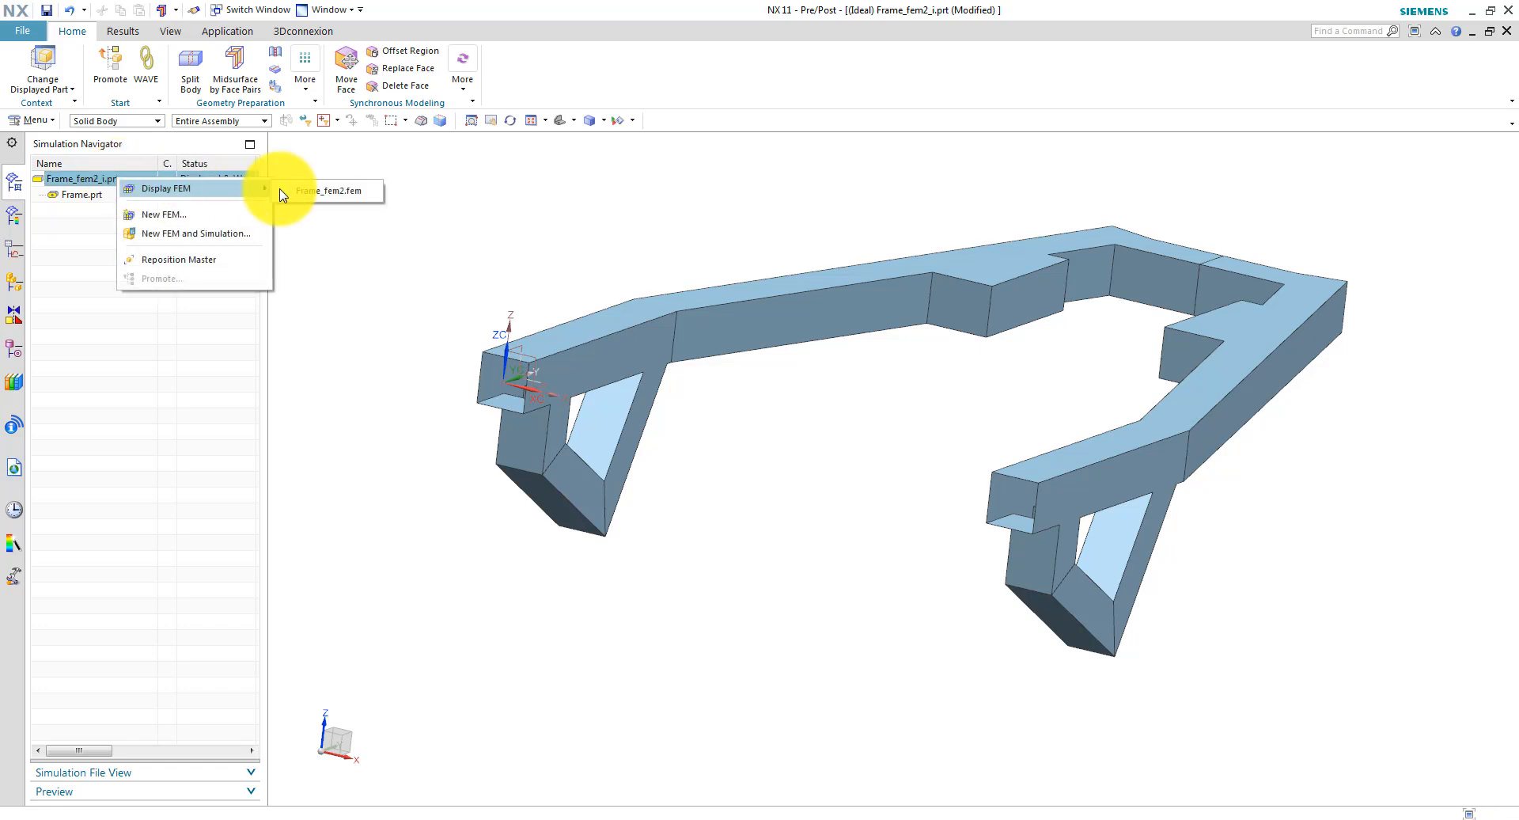
pyautogui.click(330, 191)
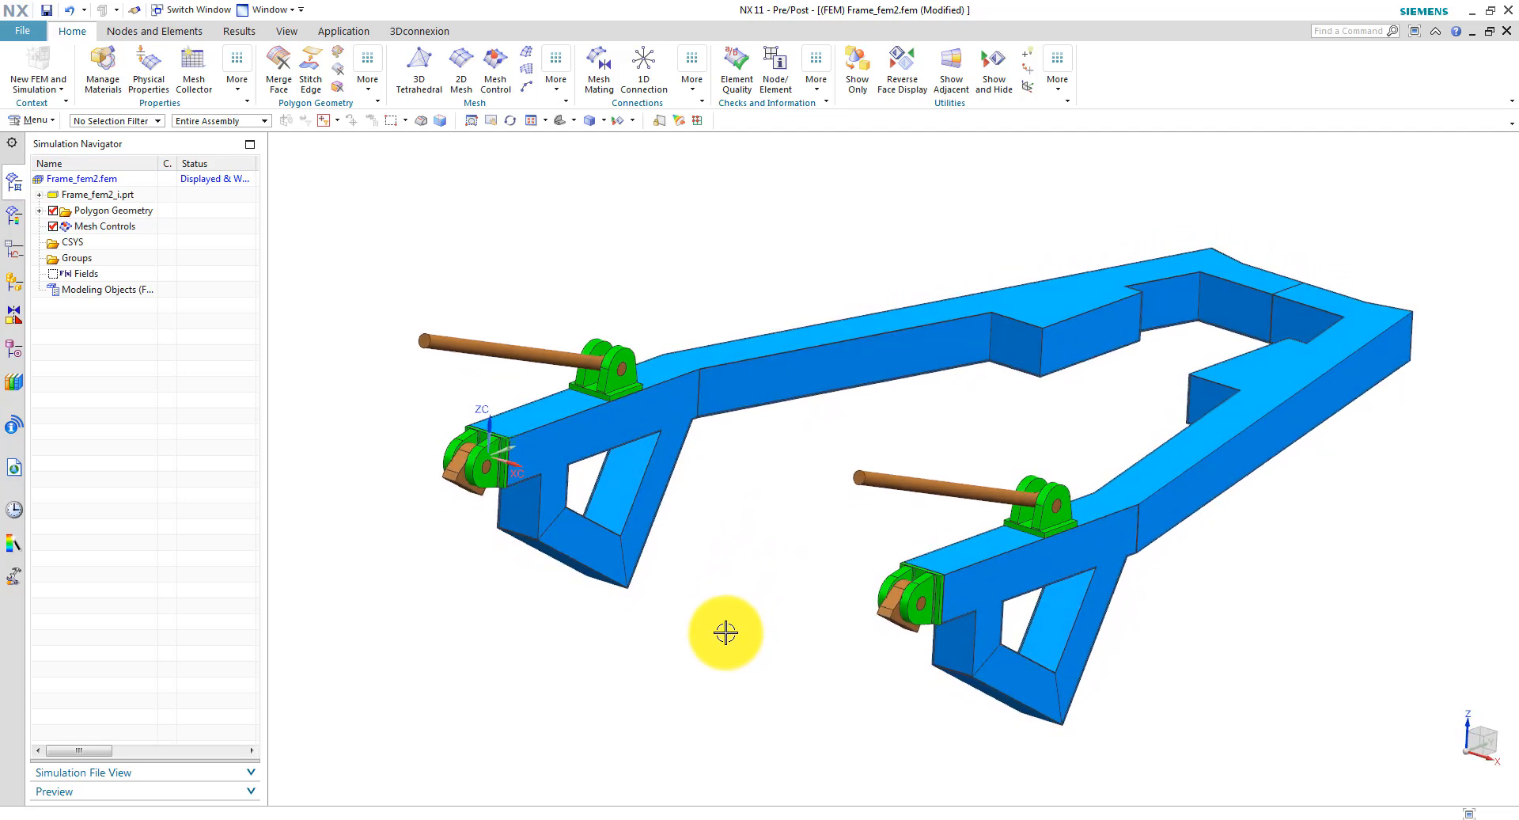
pyautogui.click(994, 63)
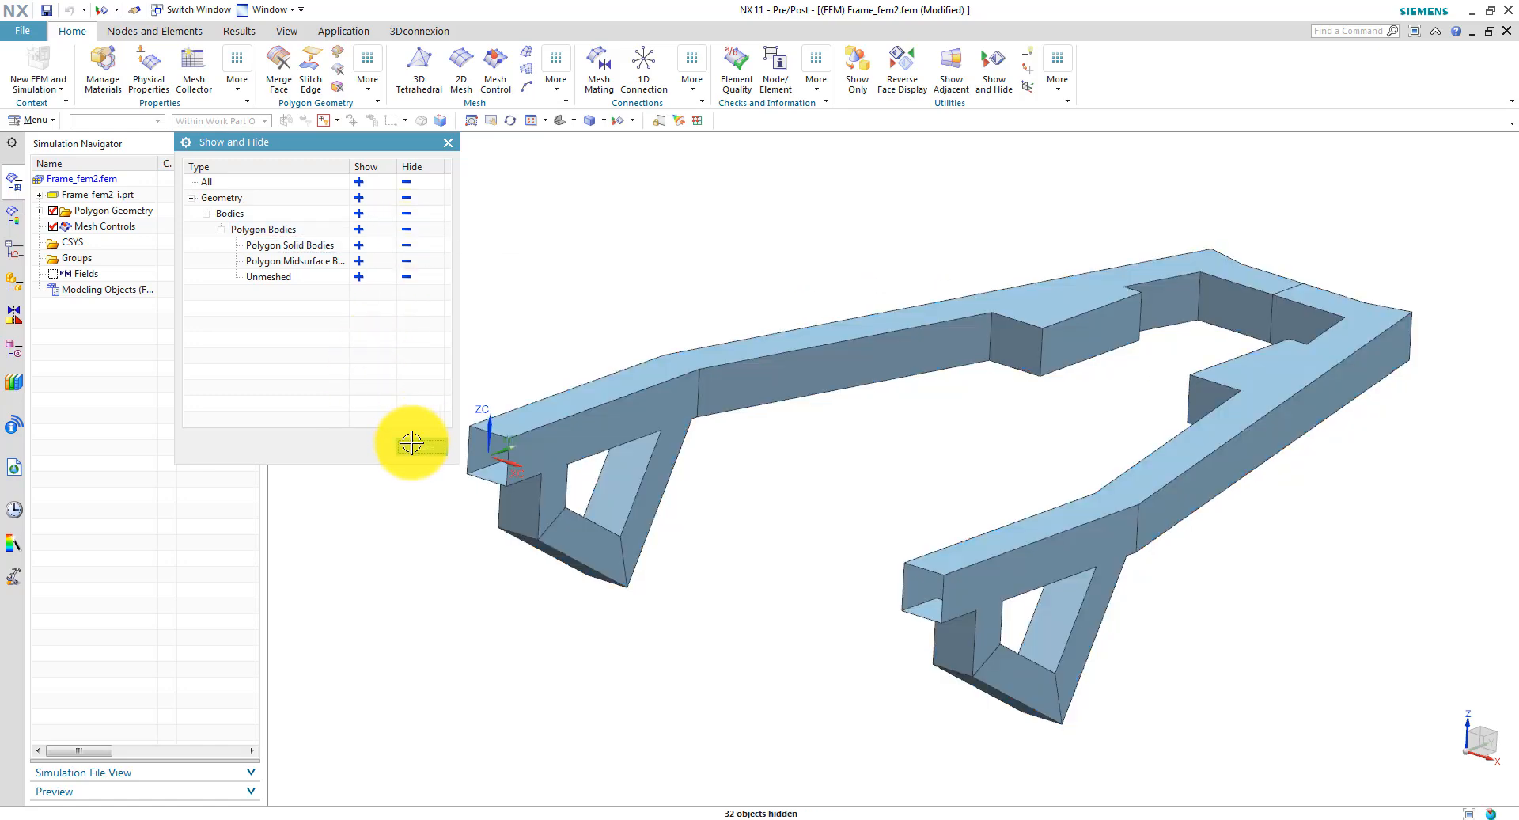
pyautogui.click(448, 142)
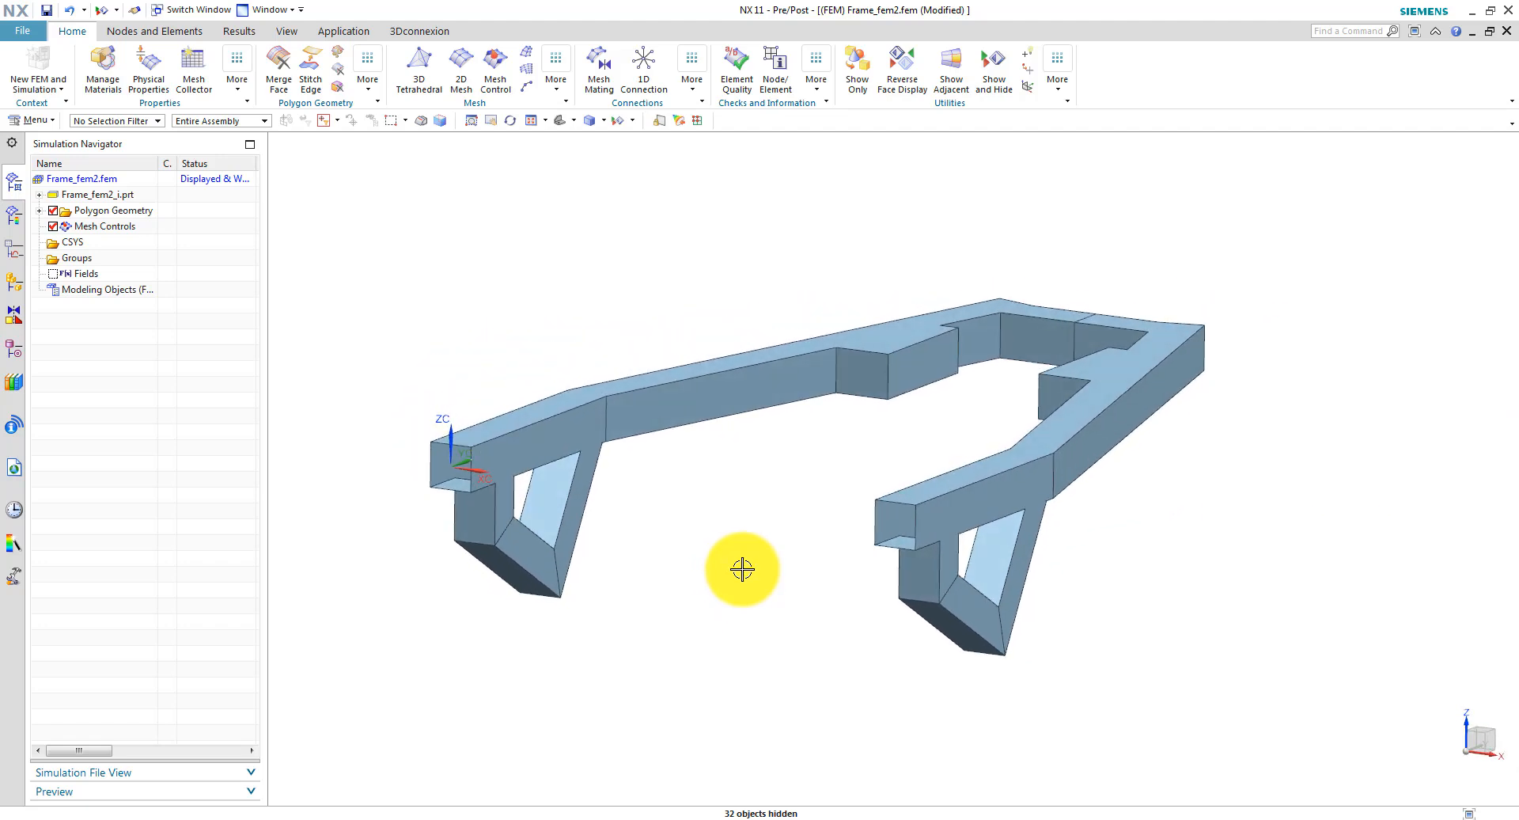
pyautogui.moveTo(742, 569); pyautogui.dragTo(440, 234)
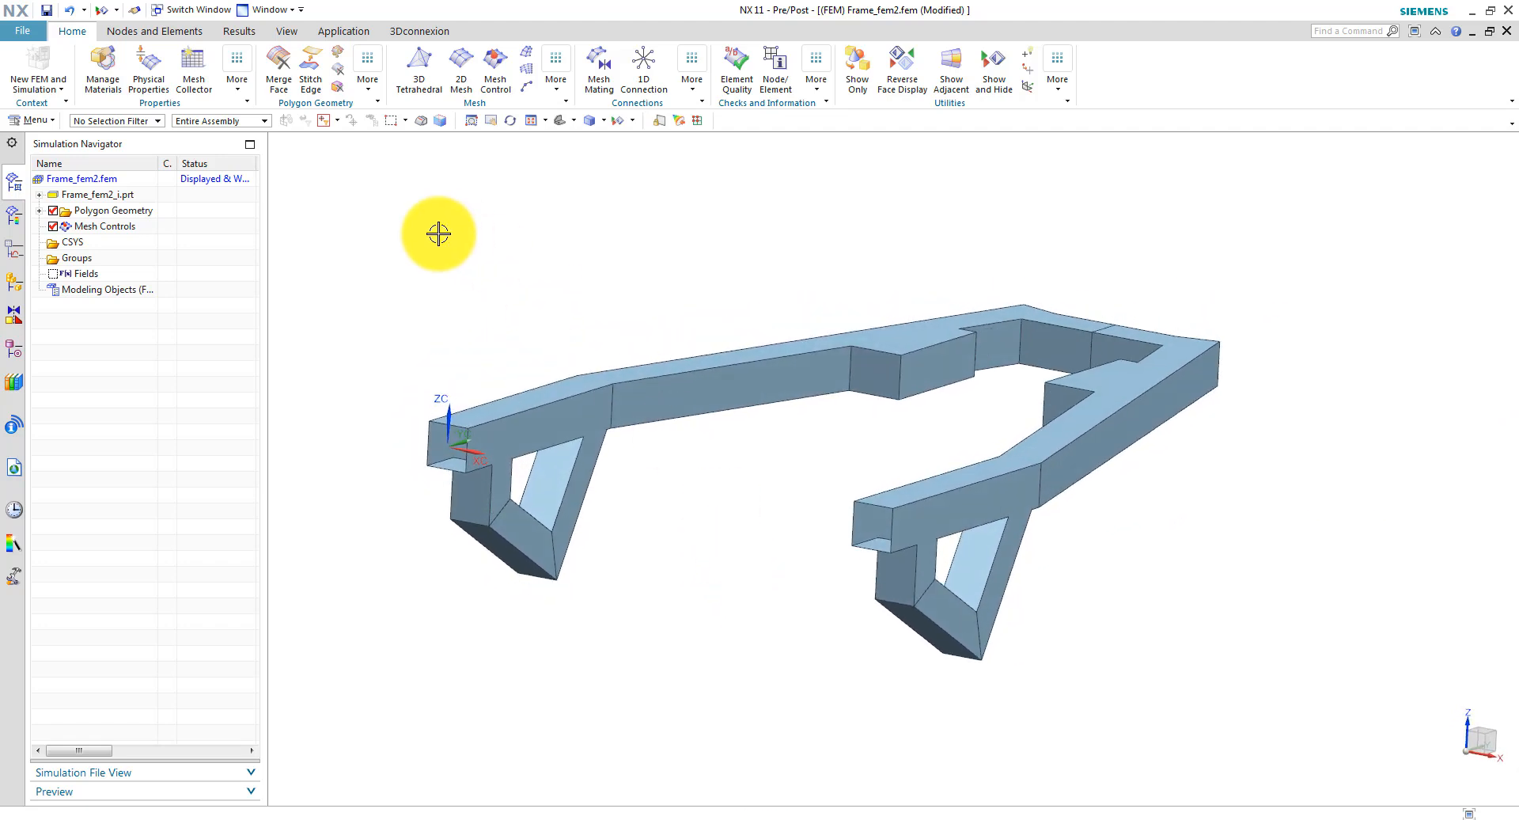
pyautogui.moveTo(314, 168)
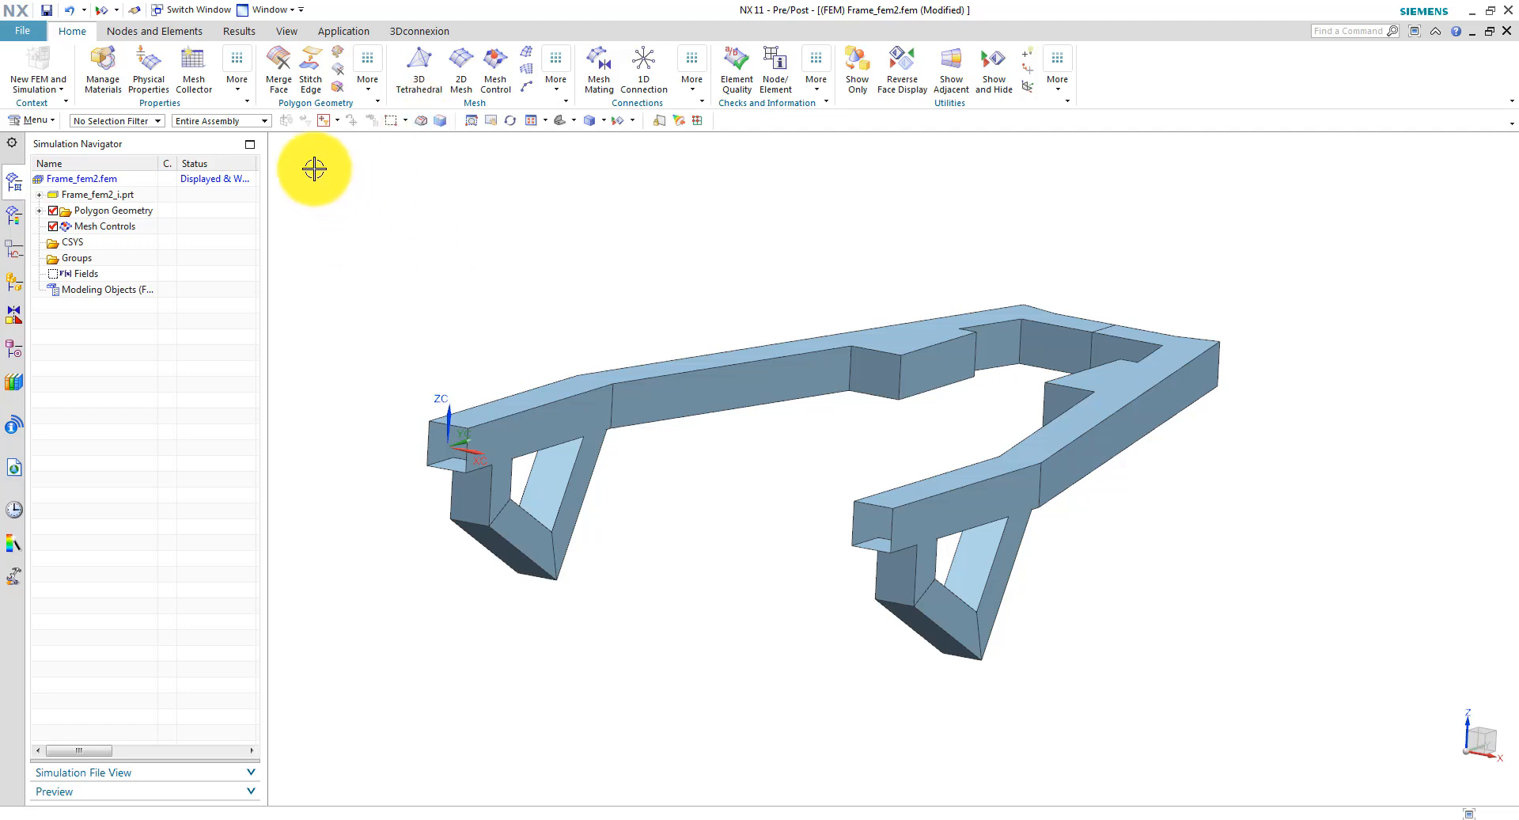
# Automatically stitch all 42 frame polygon bodies using Edge to Face.
pyautogui.click(307, 66)
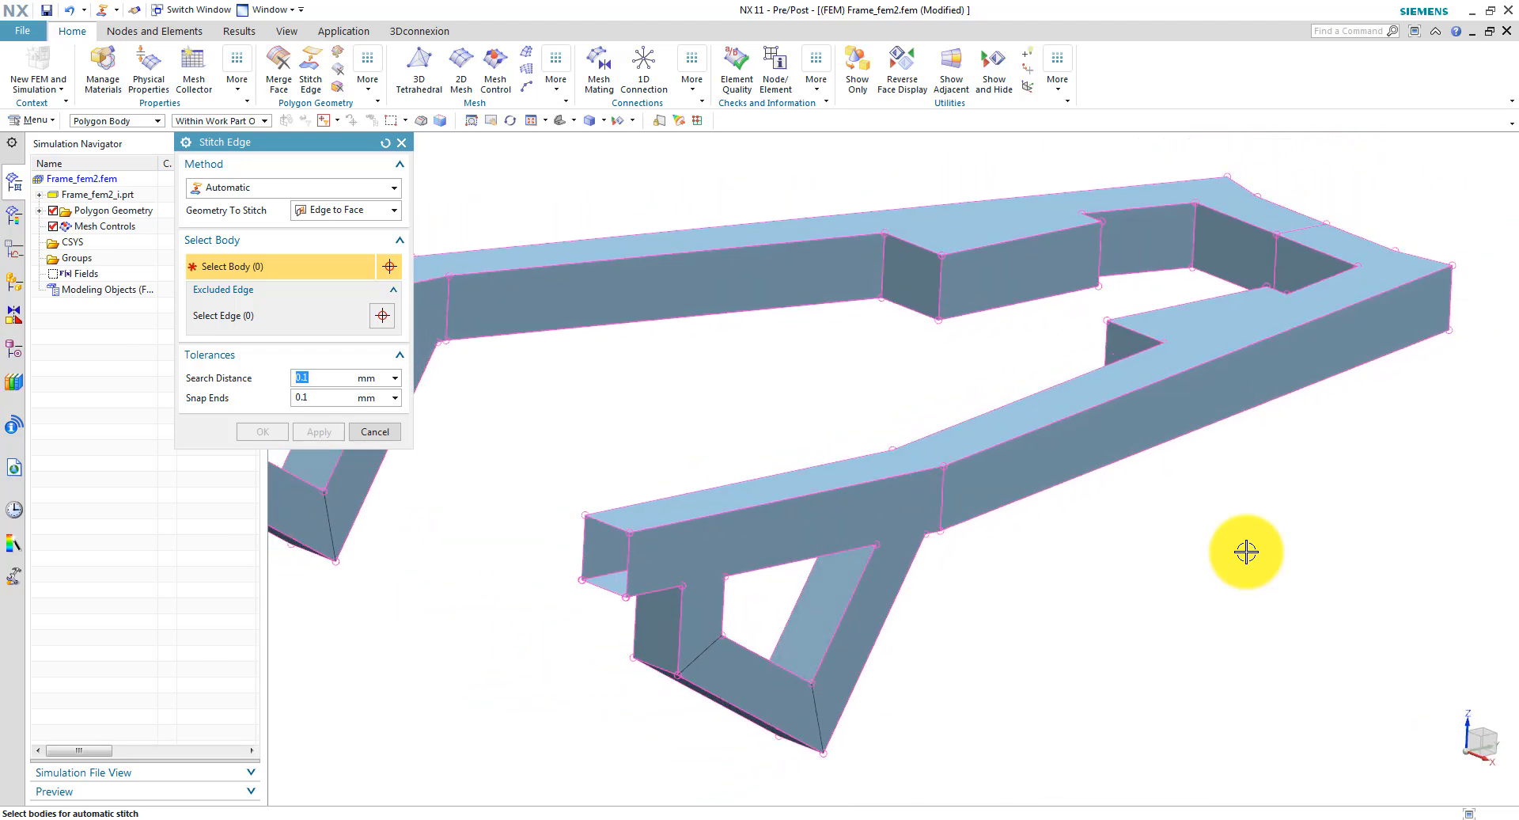
pyautogui.moveTo(1247, 553); pyautogui.dragTo(1408, 189)
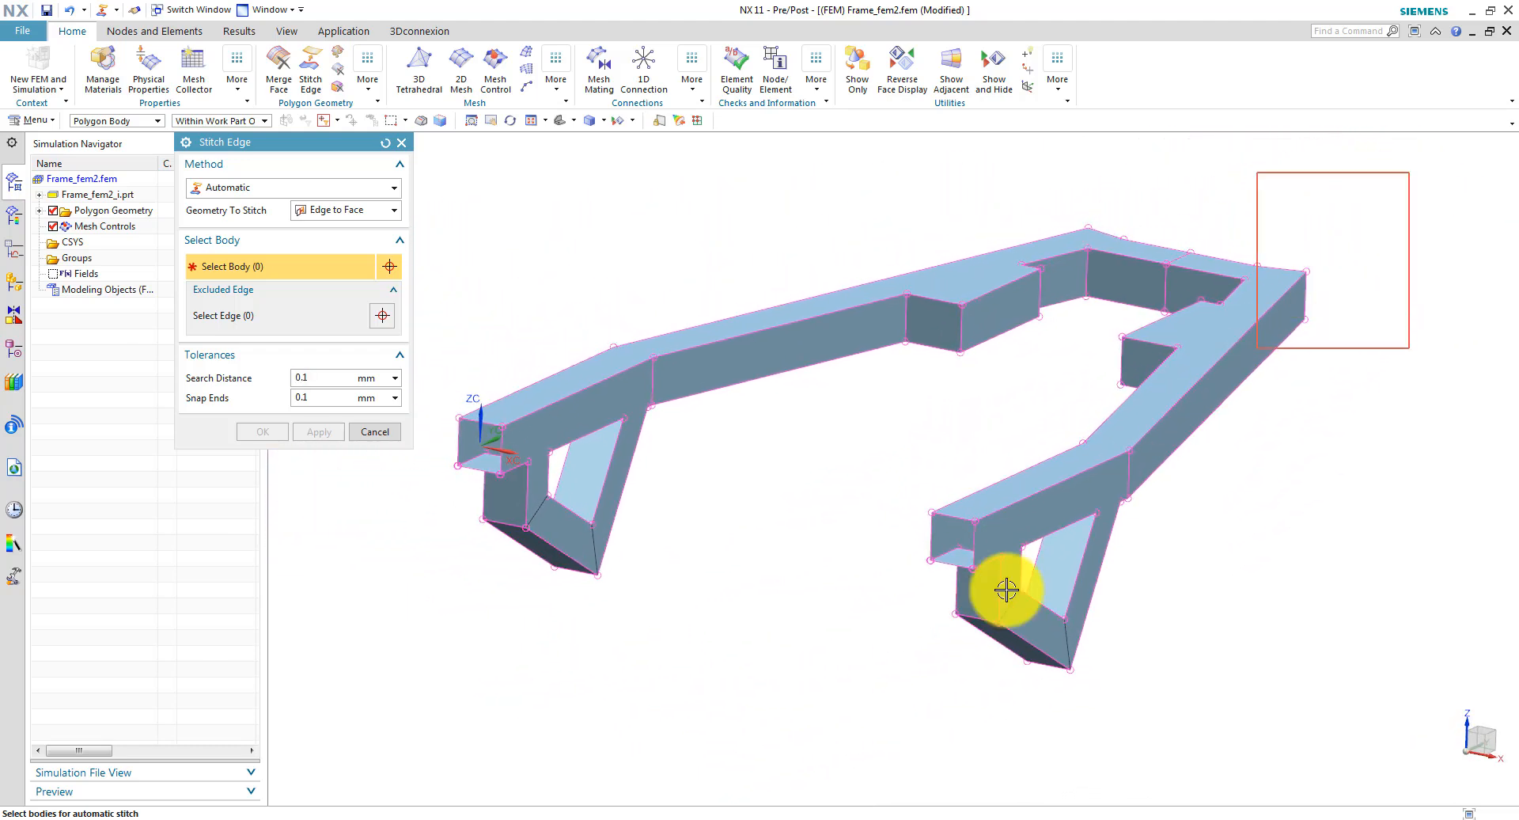
pyautogui.click(1005, 590)
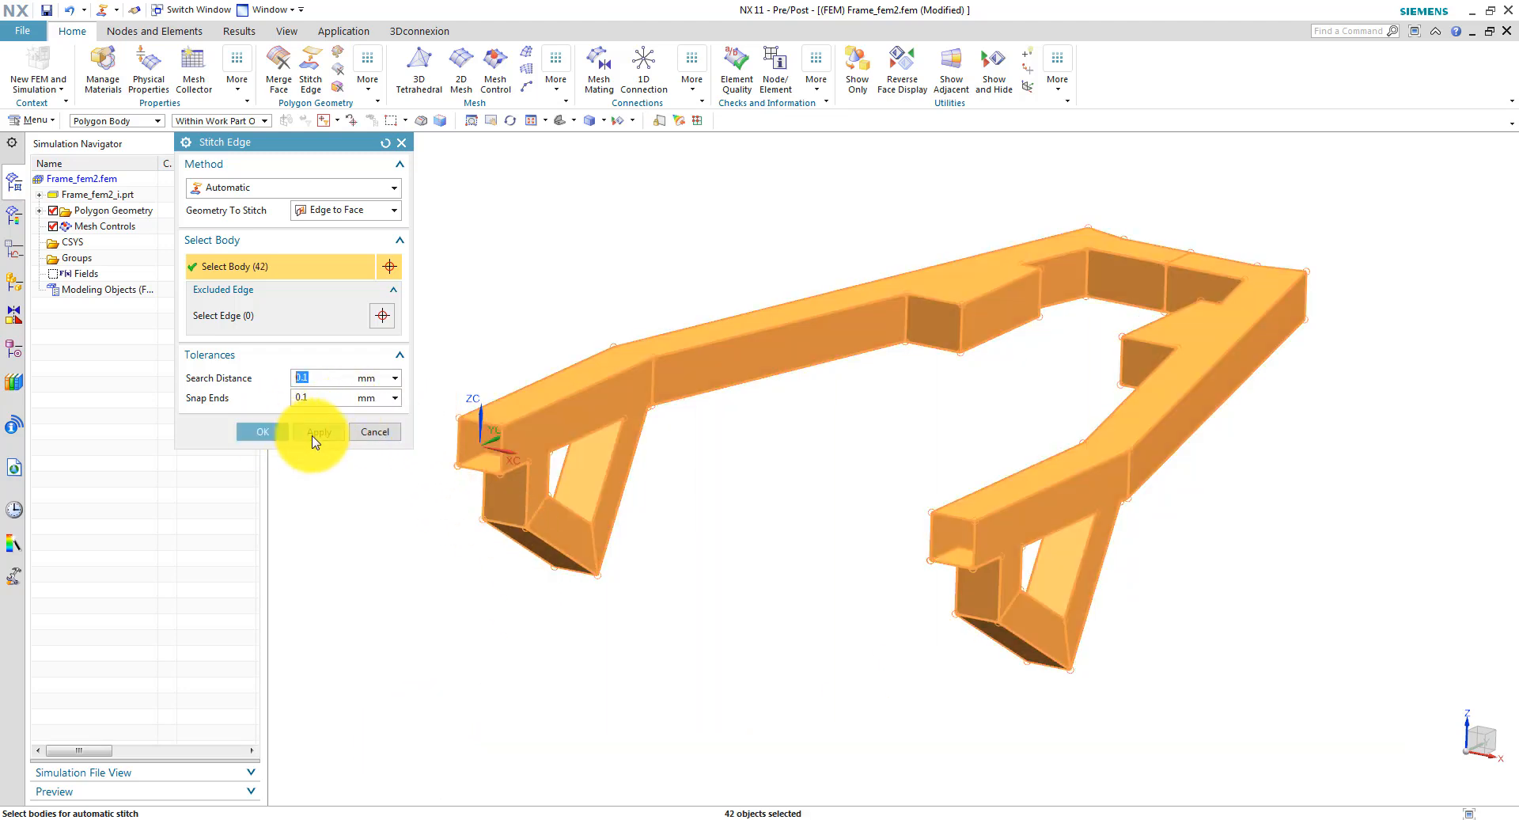
pyautogui.click(262, 431)
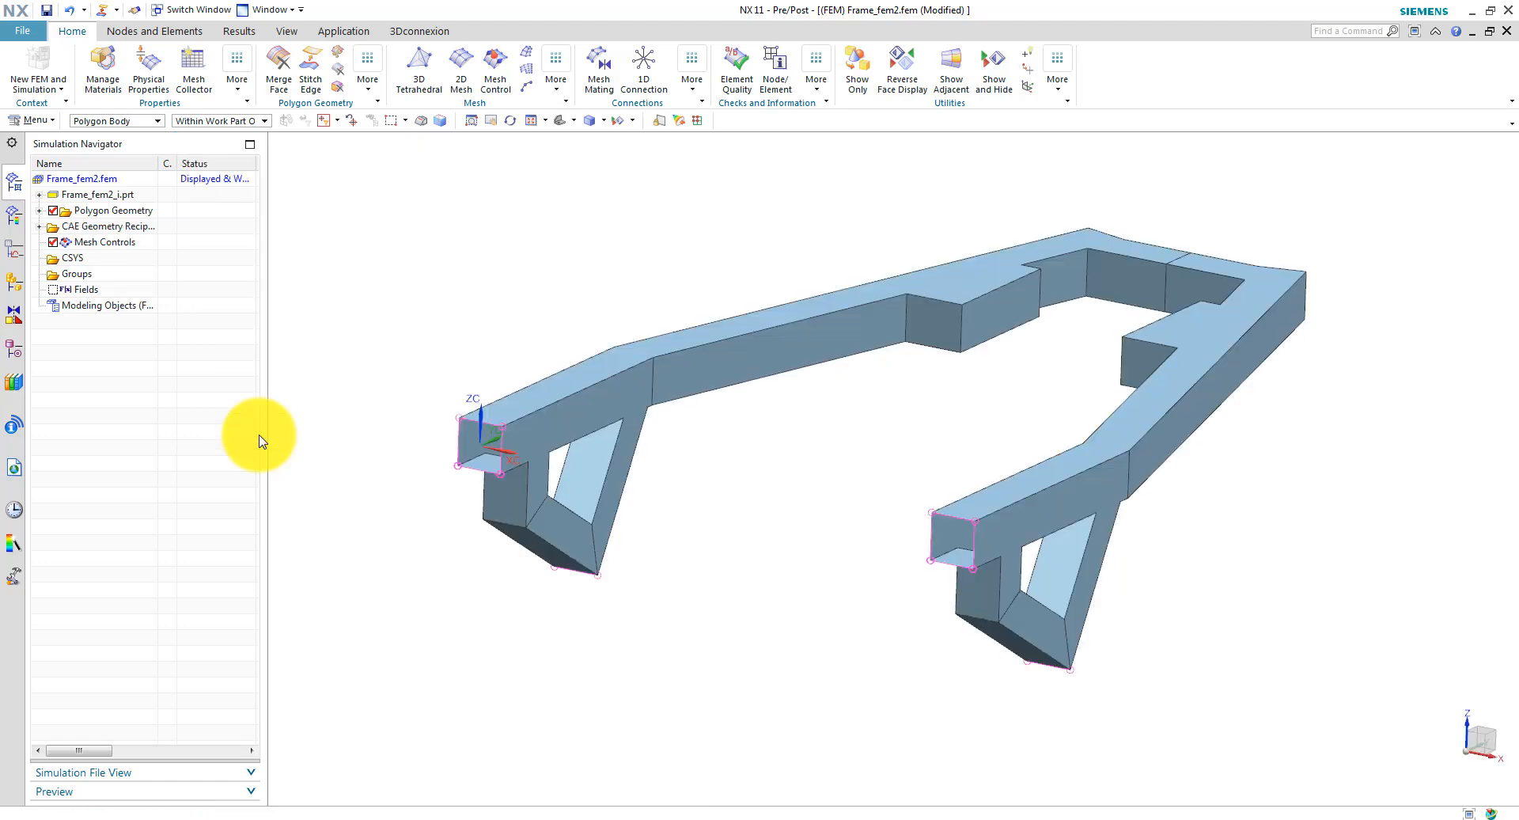
pyautogui.moveTo(262, 440); pyautogui.dragTo(776, 618)
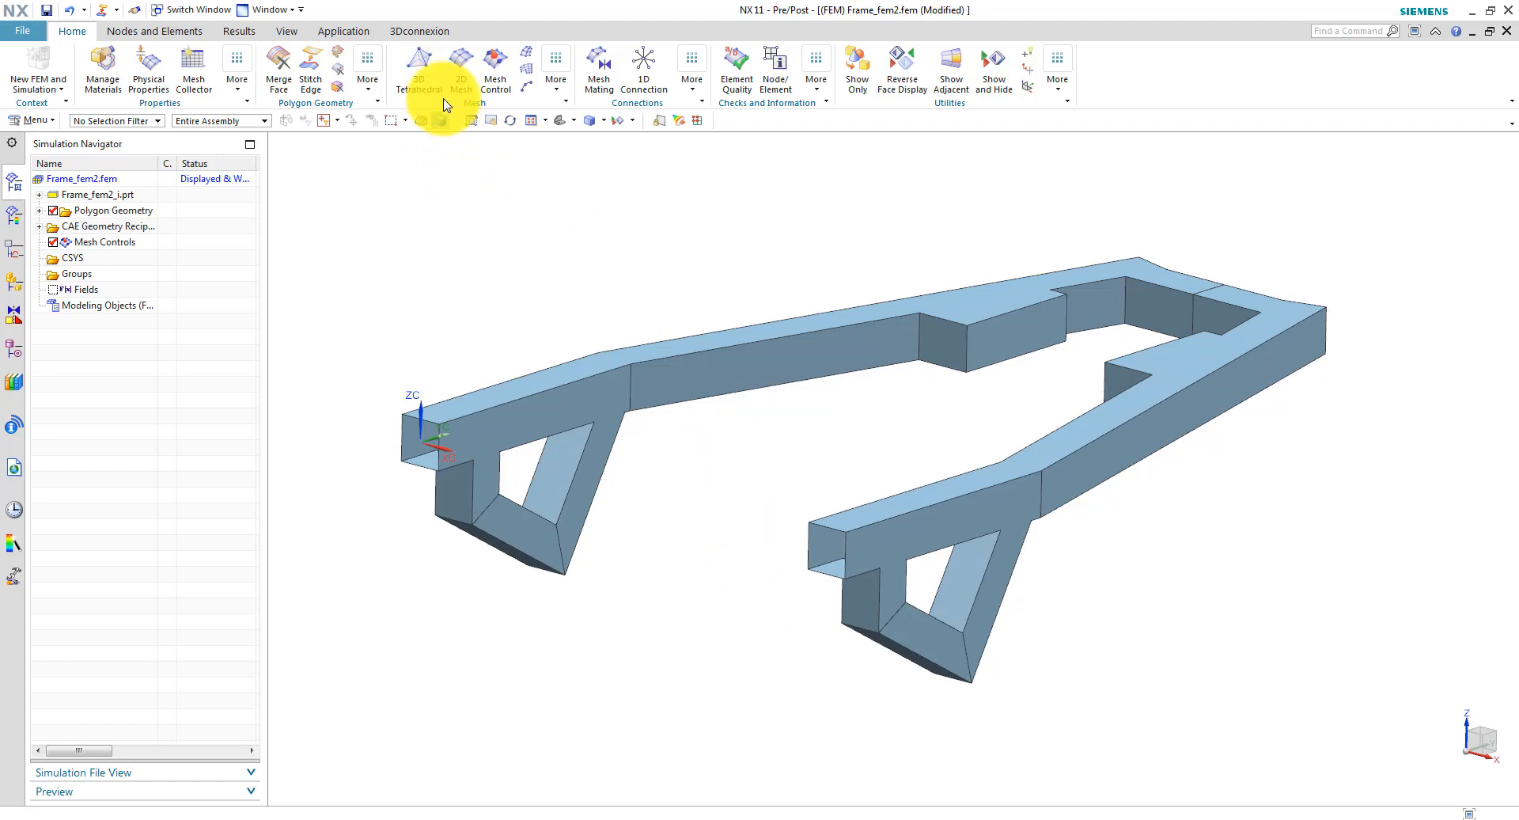
# Mesh the 86 frame faces with 50 mm CQUAD4 elements and 0 curvature size variation.
pyautogui.click(461, 67)
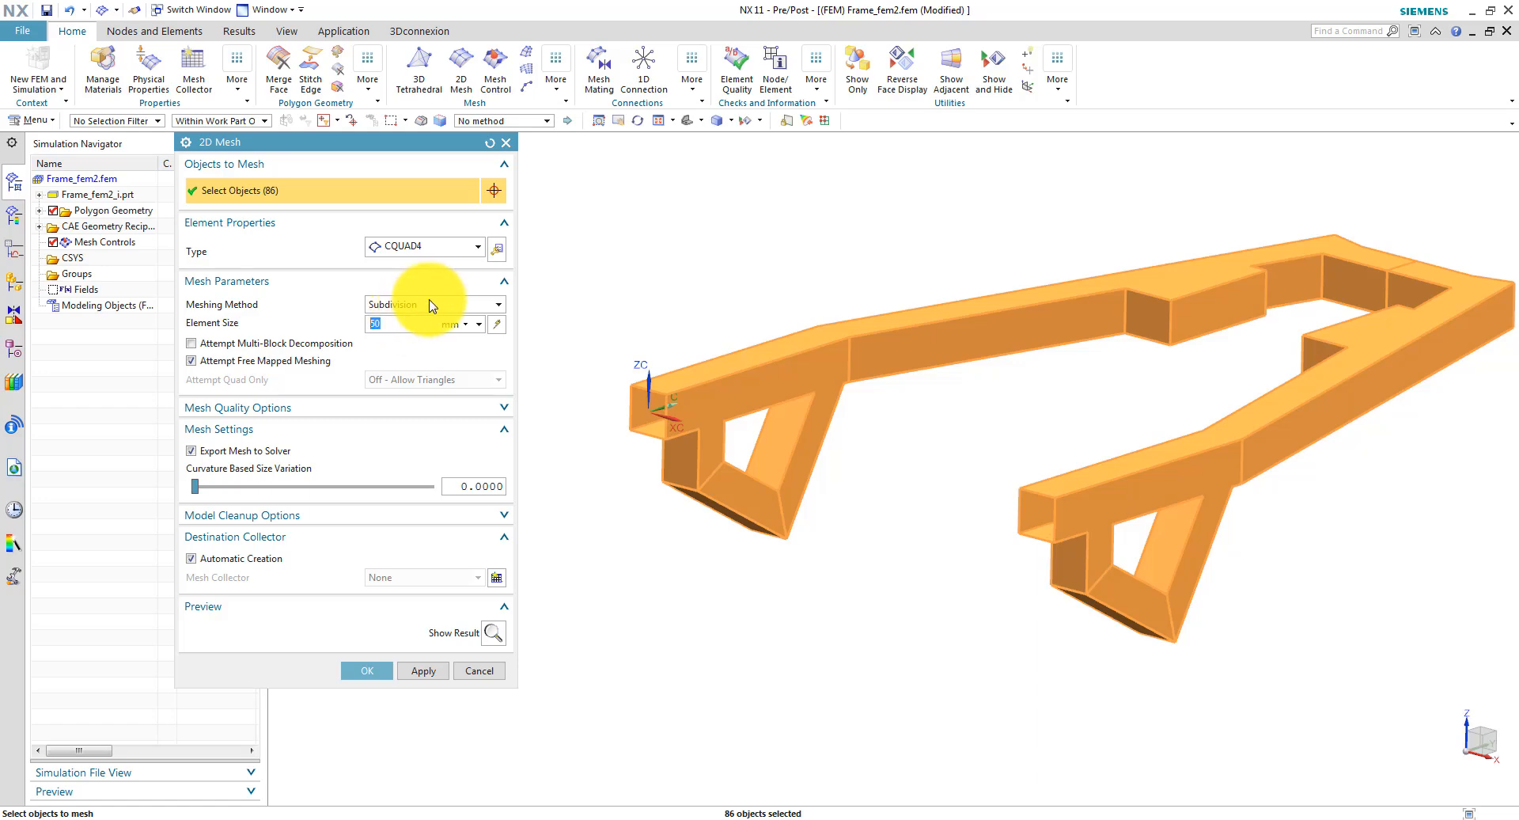
pyautogui.moveTo(287, 512)
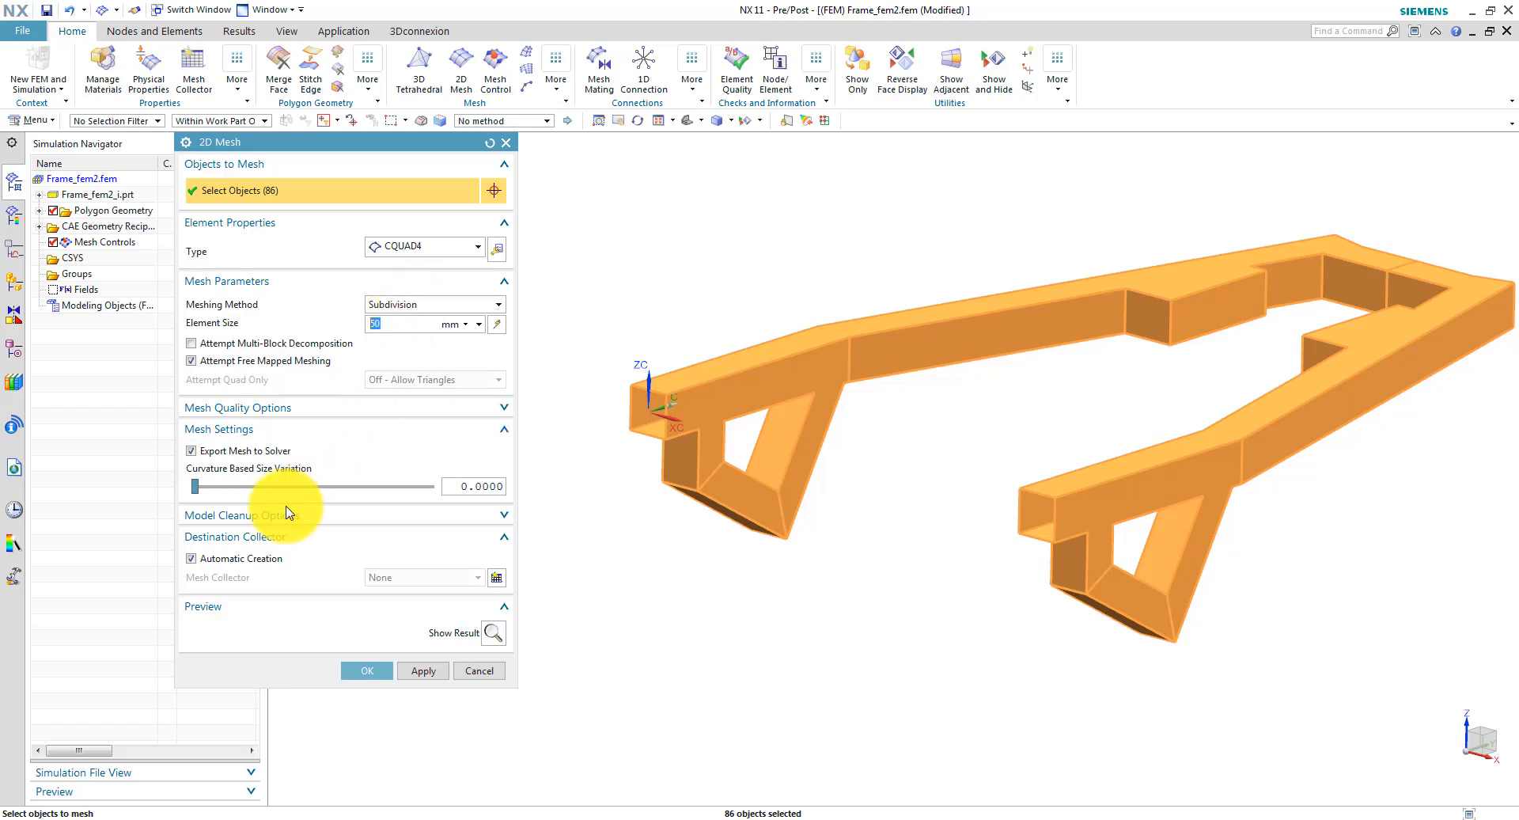
pyautogui.moveTo(194, 486); pyautogui.dragTo(286, 486)
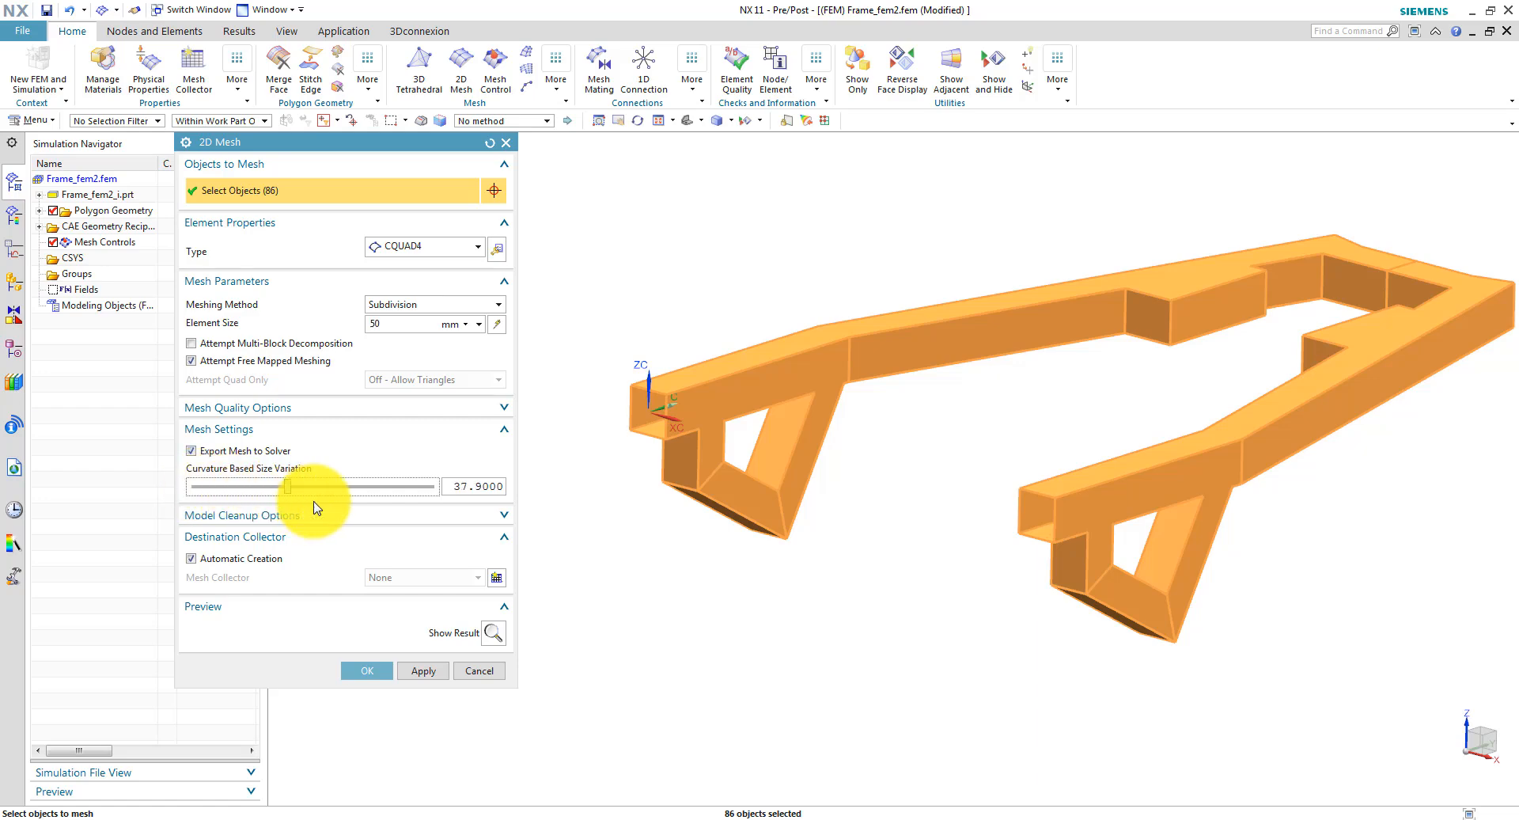
pyautogui.moveTo(285, 486); pyautogui.dragTo(221, 486)
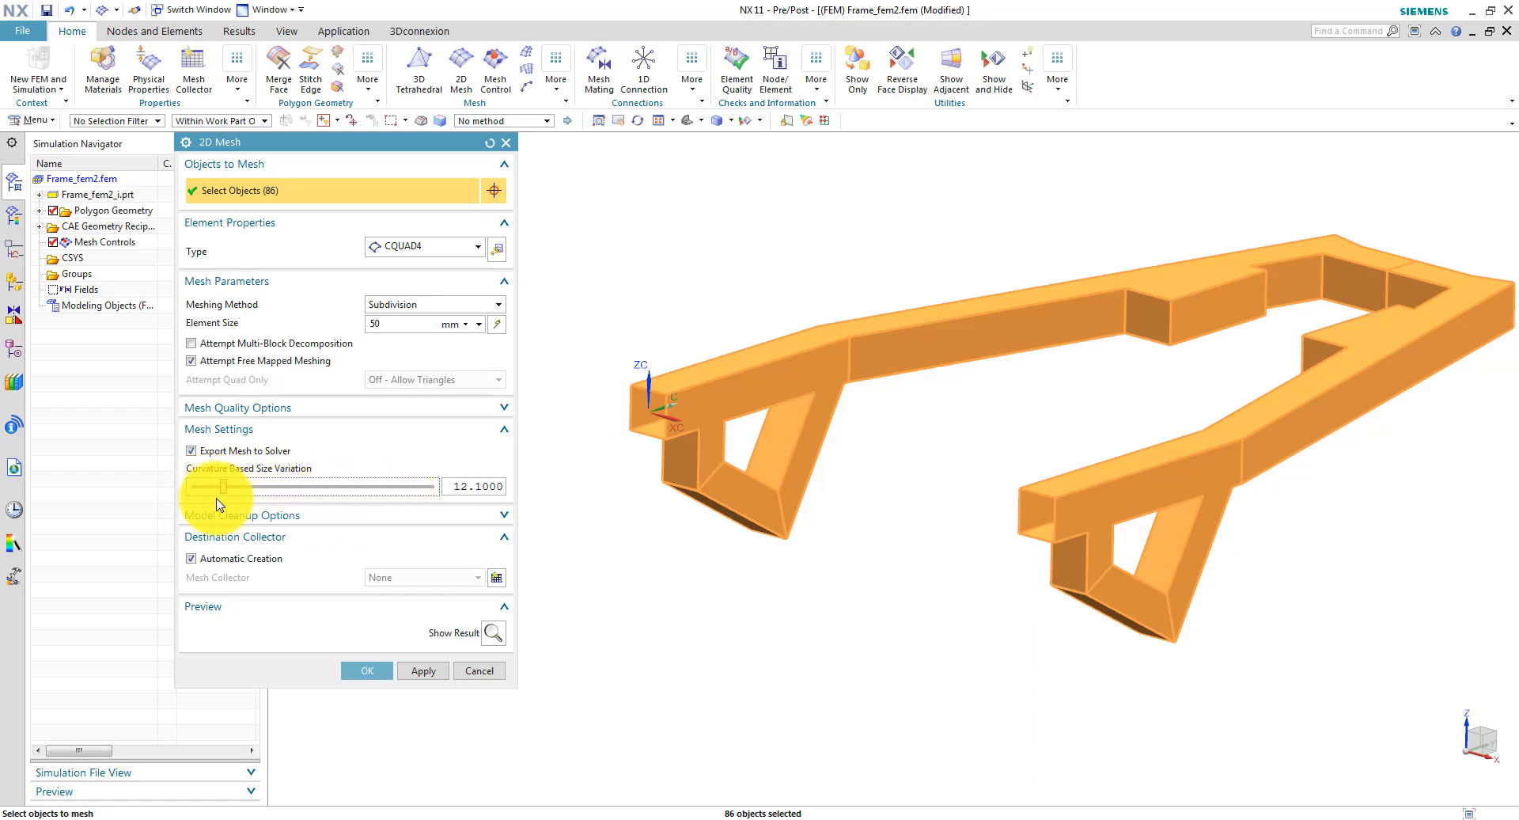
pyautogui.moveTo(225, 486); pyautogui.dragTo(189, 486)
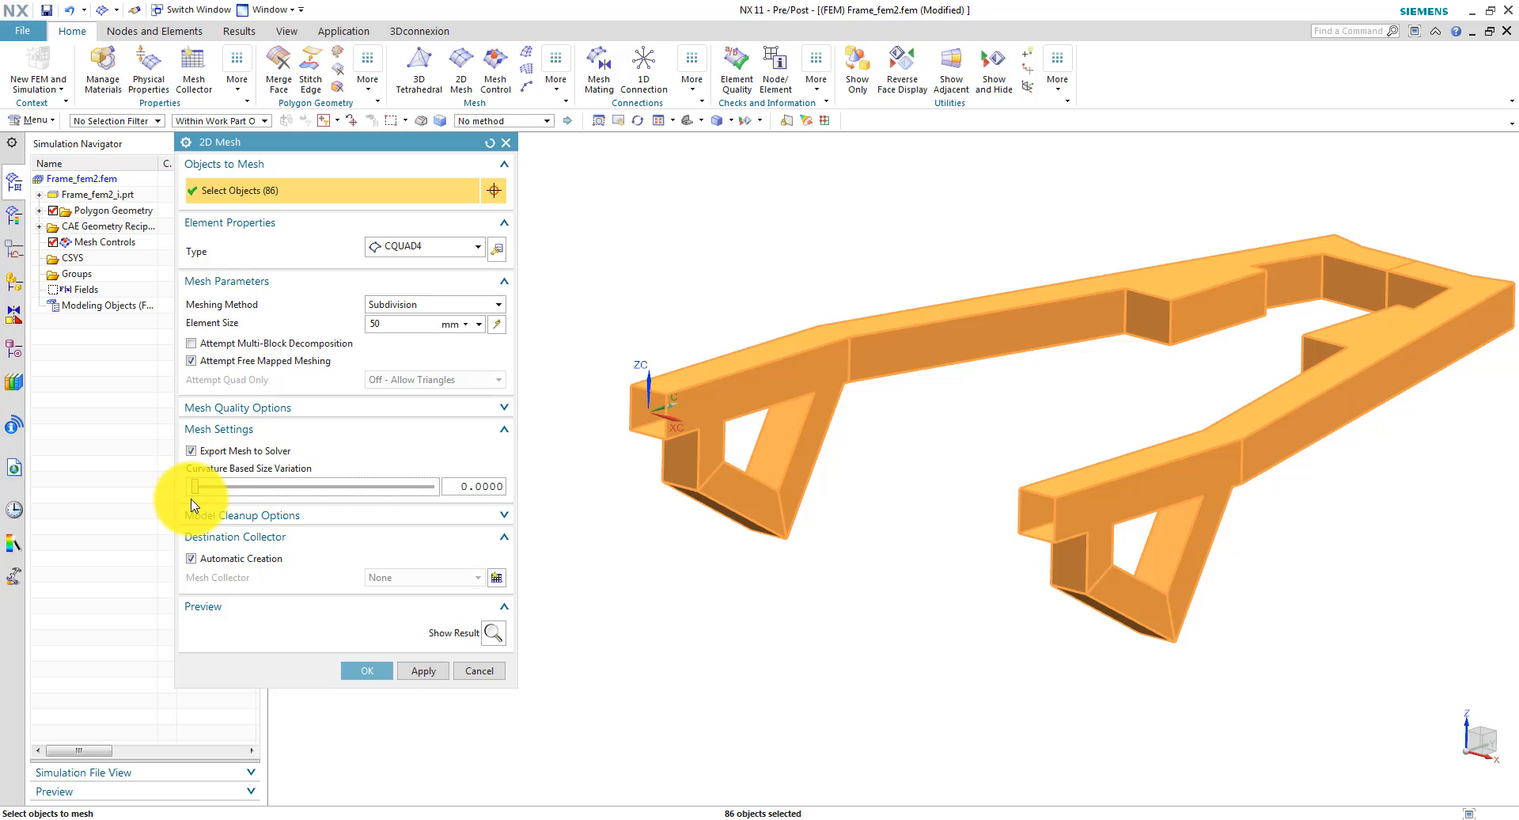
pyautogui.moveTo(190, 487); pyautogui.dragTo(232, 487)
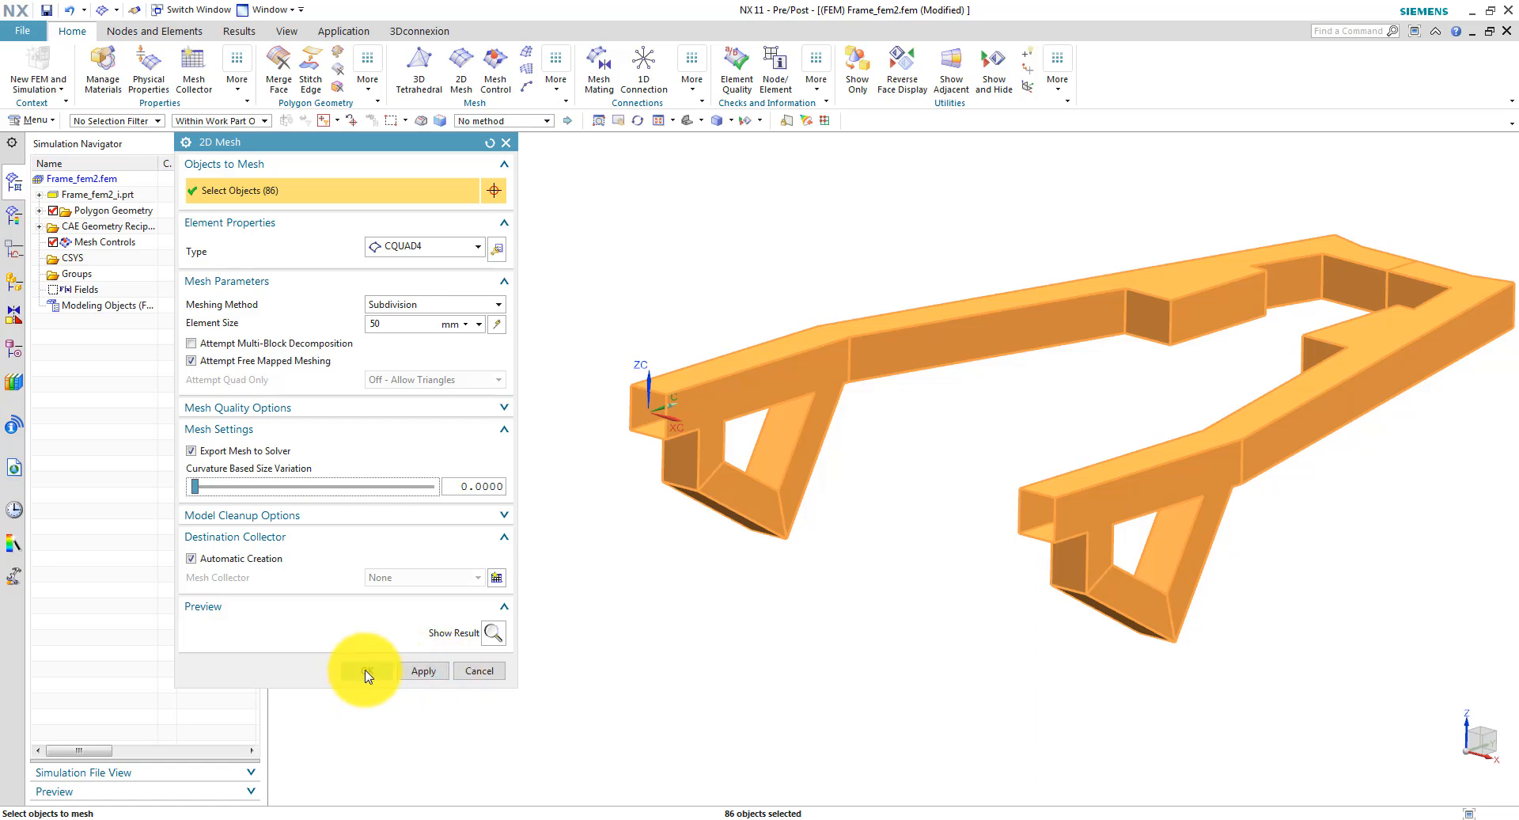
pyautogui.click(368, 671)
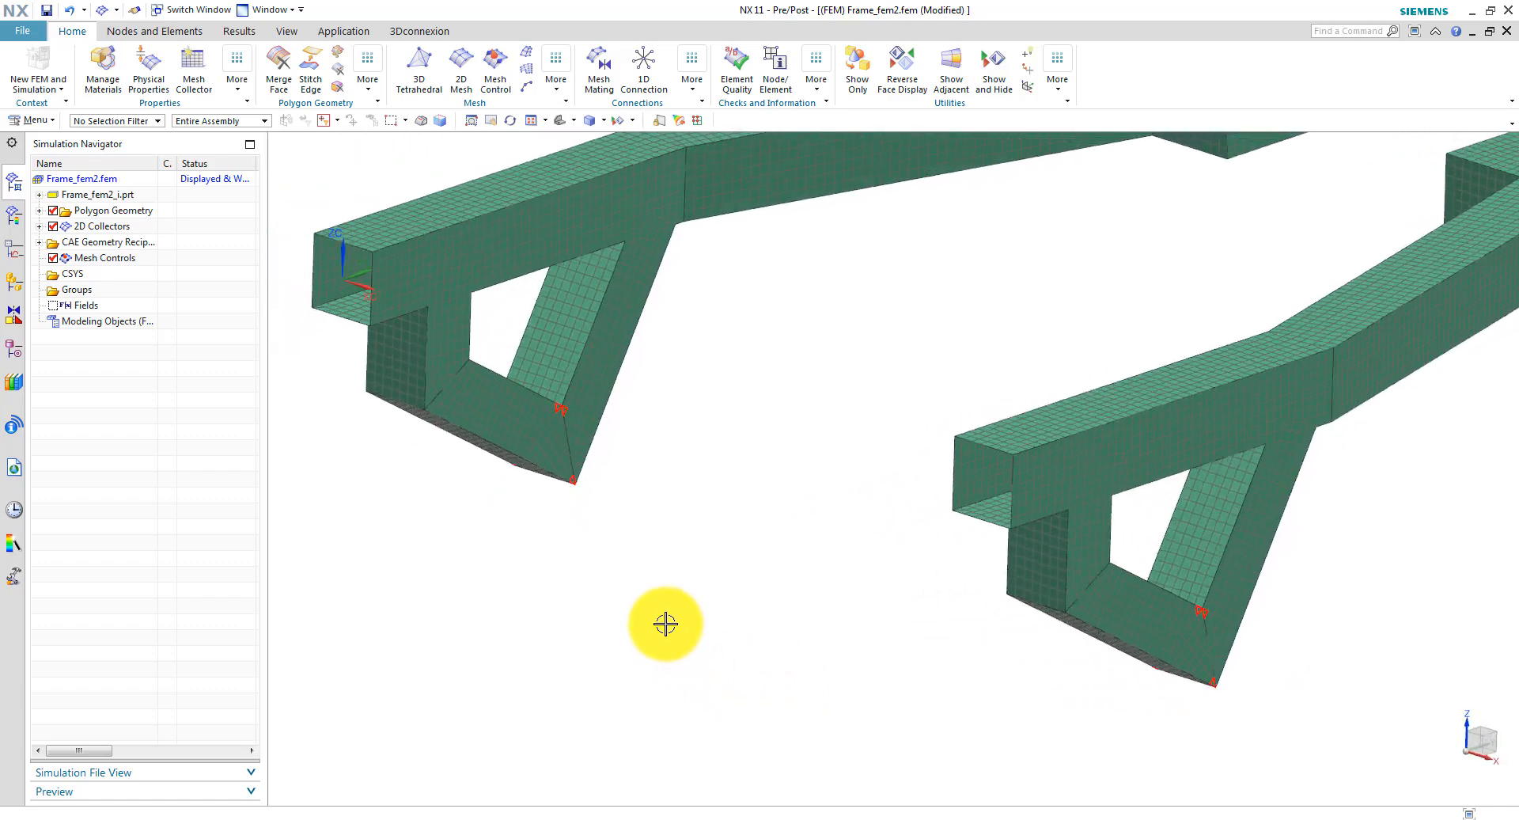
# Expand 2D Collectors and ThinShell in the navigator and select 2d_mesh(1).
pyautogui.moveTo(666, 623); pyautogui.dragTo(735, 652)
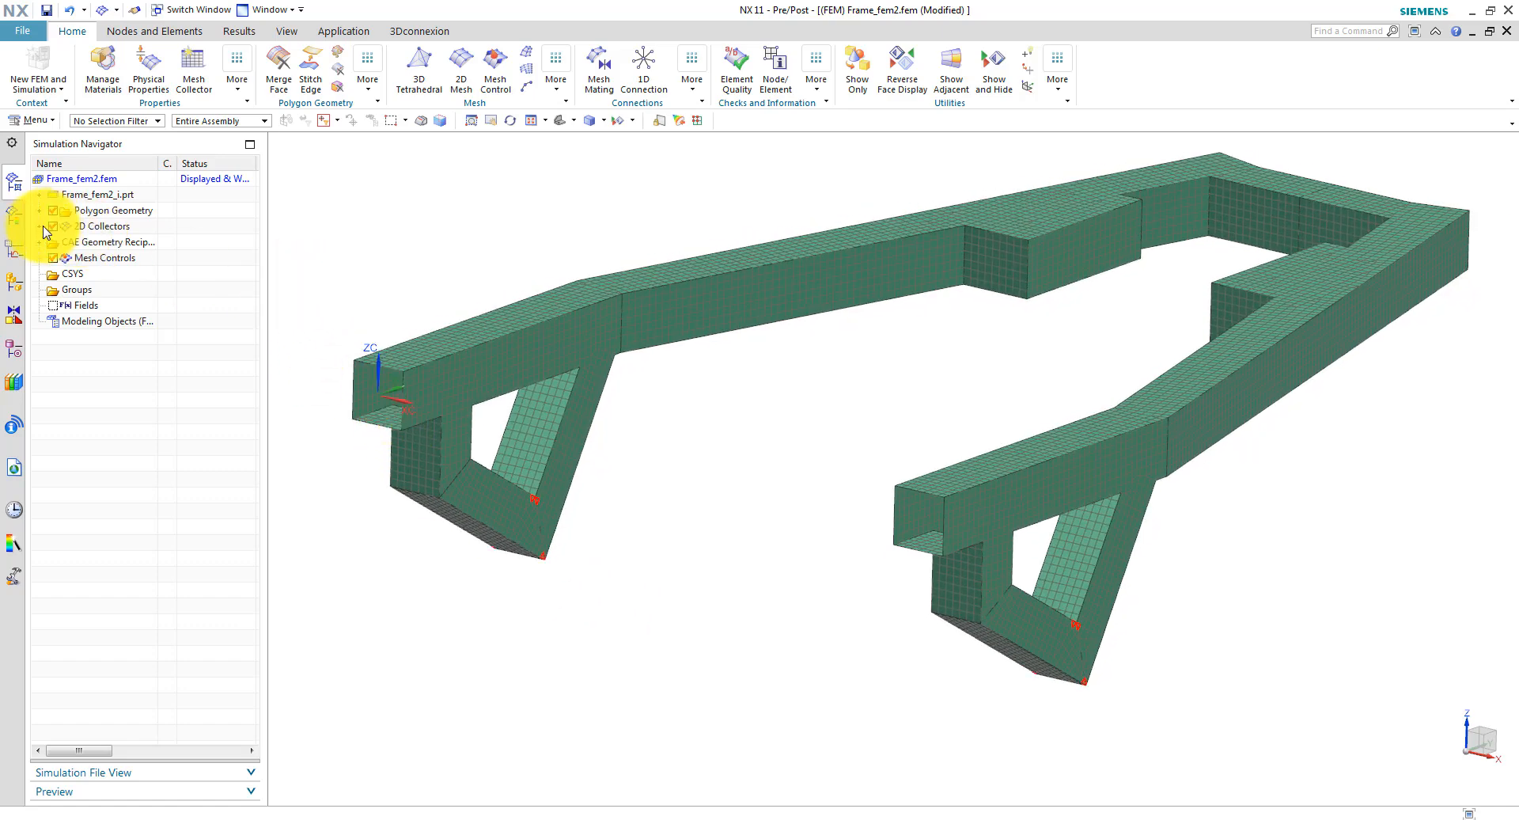
pyautogui.click(45, 226)
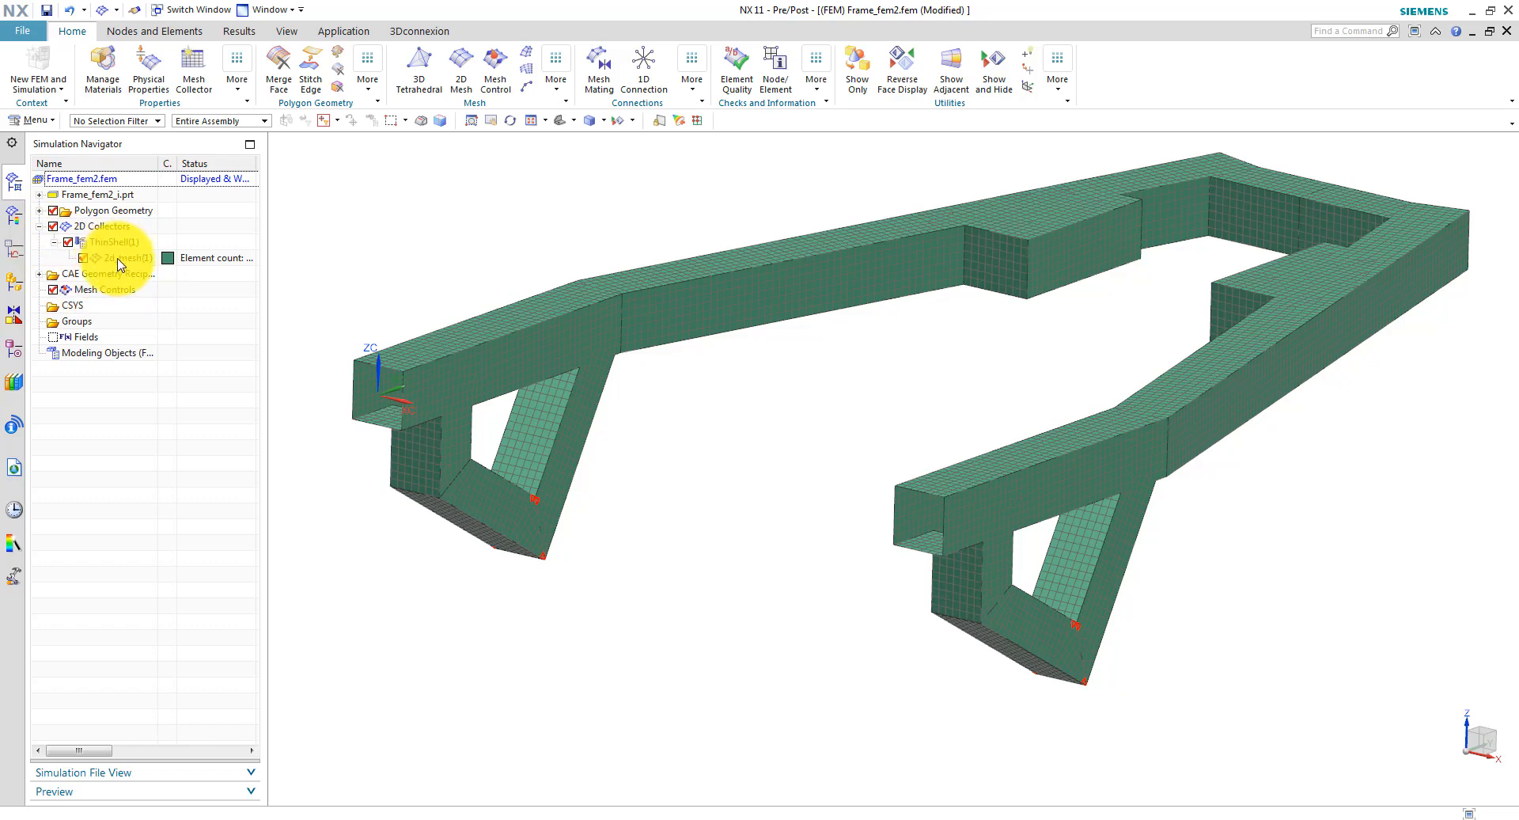
pyautogui.click(117, 258)
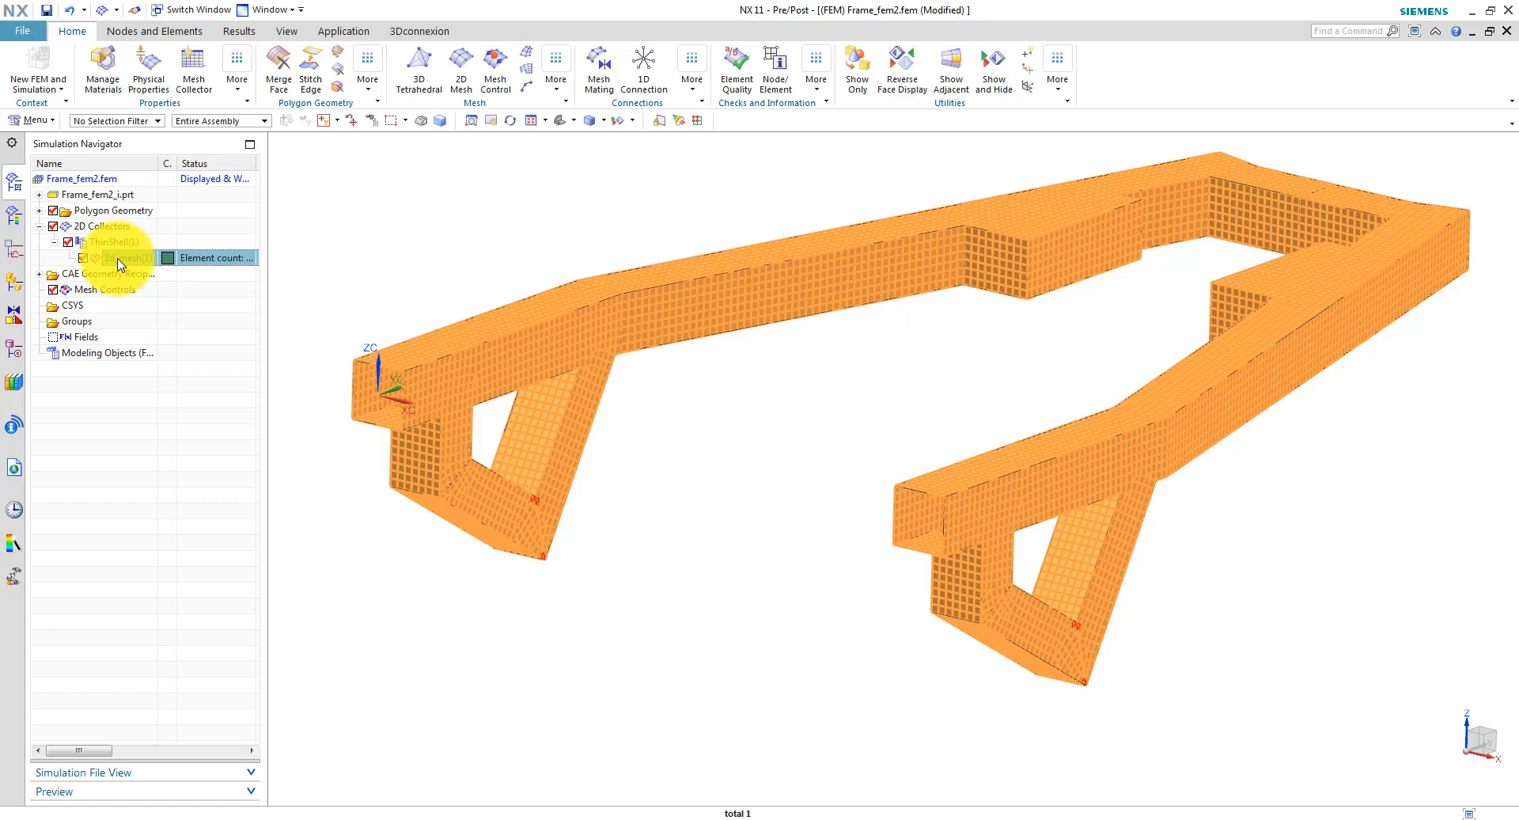
# Set 2d_mesh(1) thickness source to Midsurface, evaluated At Every Node.
pyautogui.rightClick(103, 257)
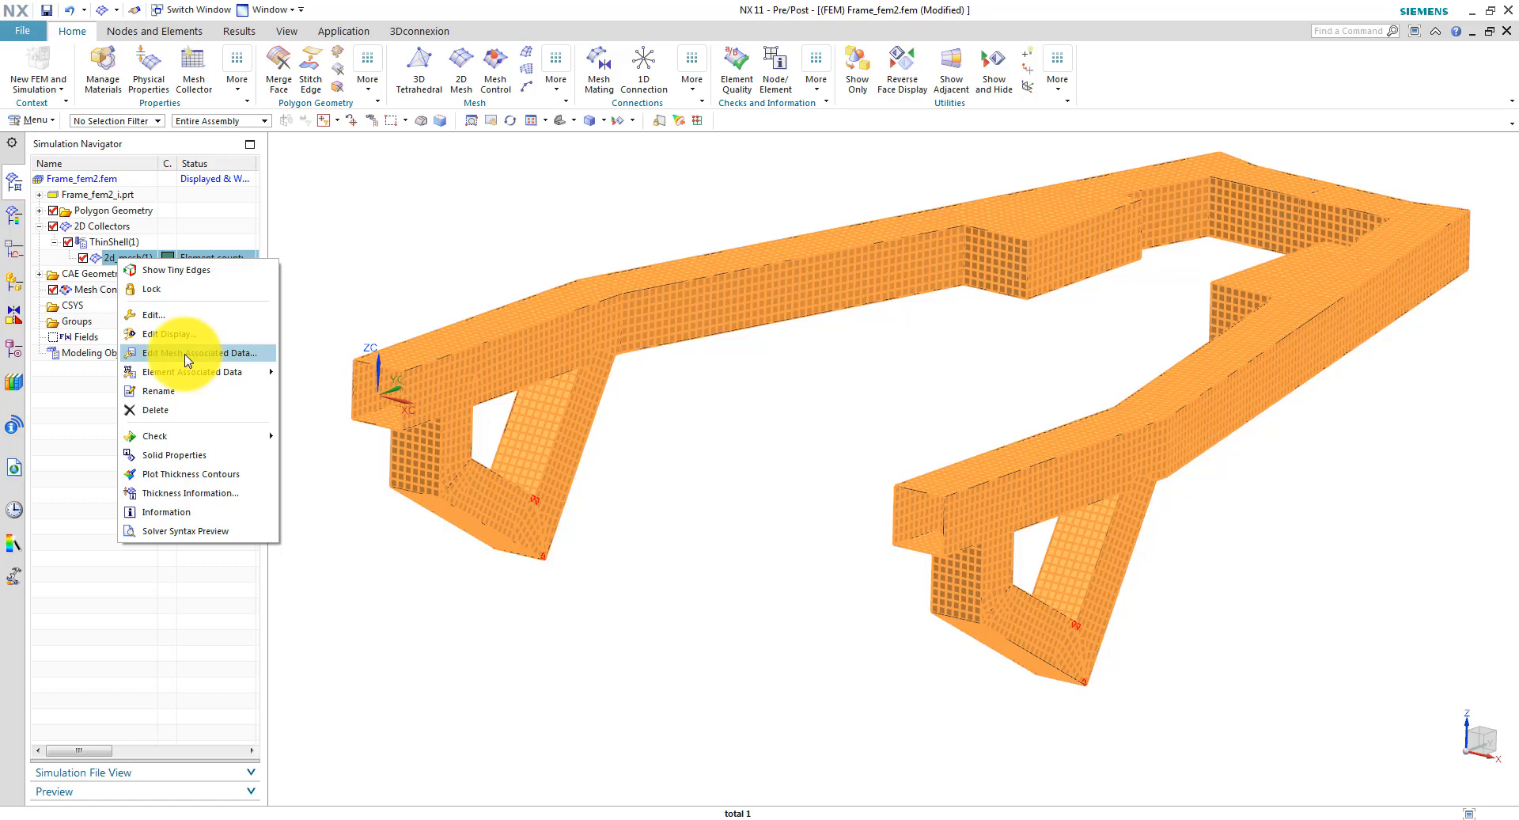
pyautogui.click(198, 352)
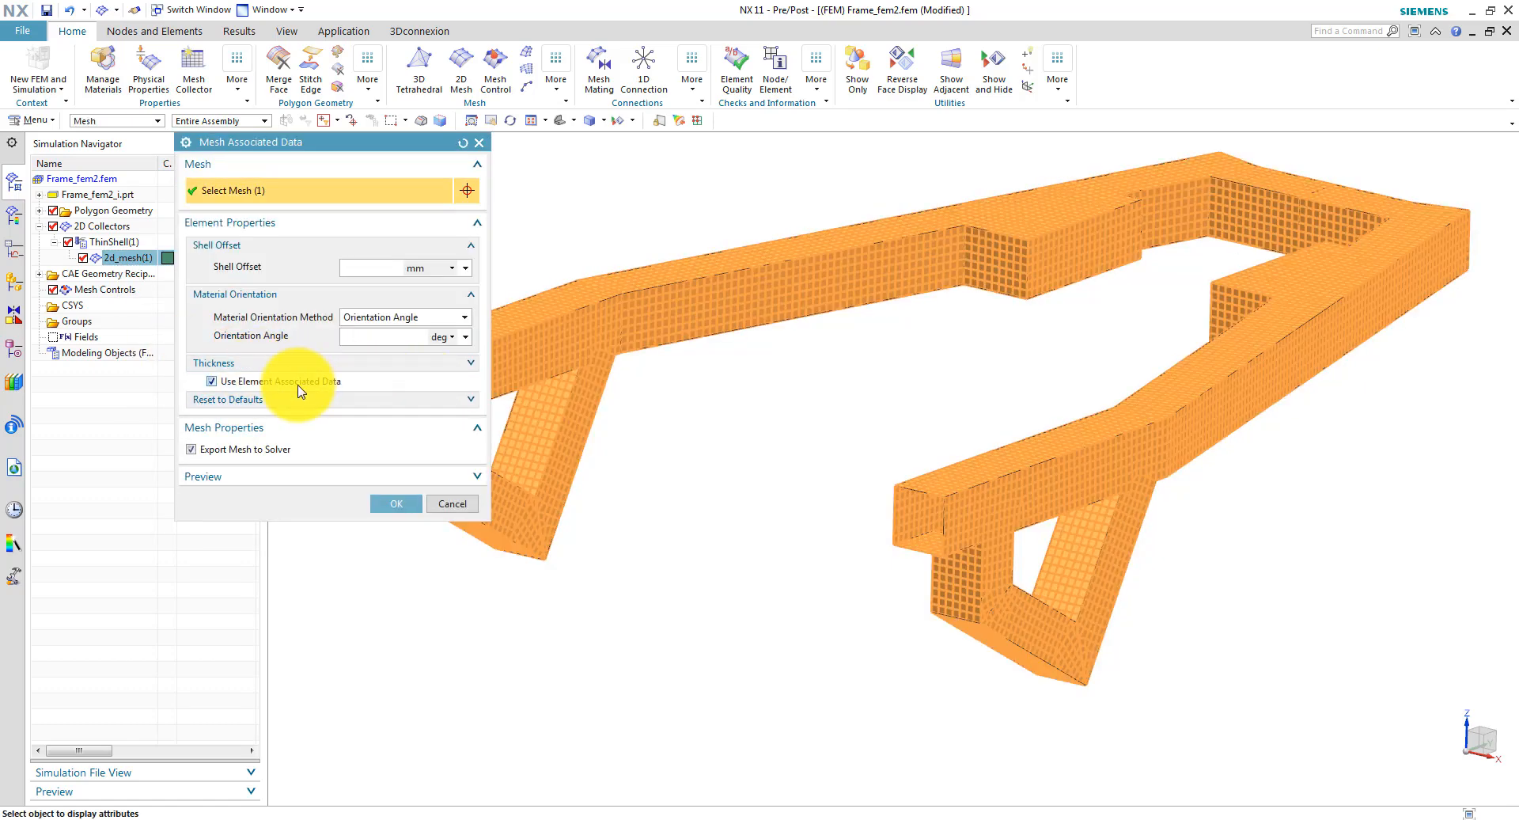
pyautogui.click(384, 267)
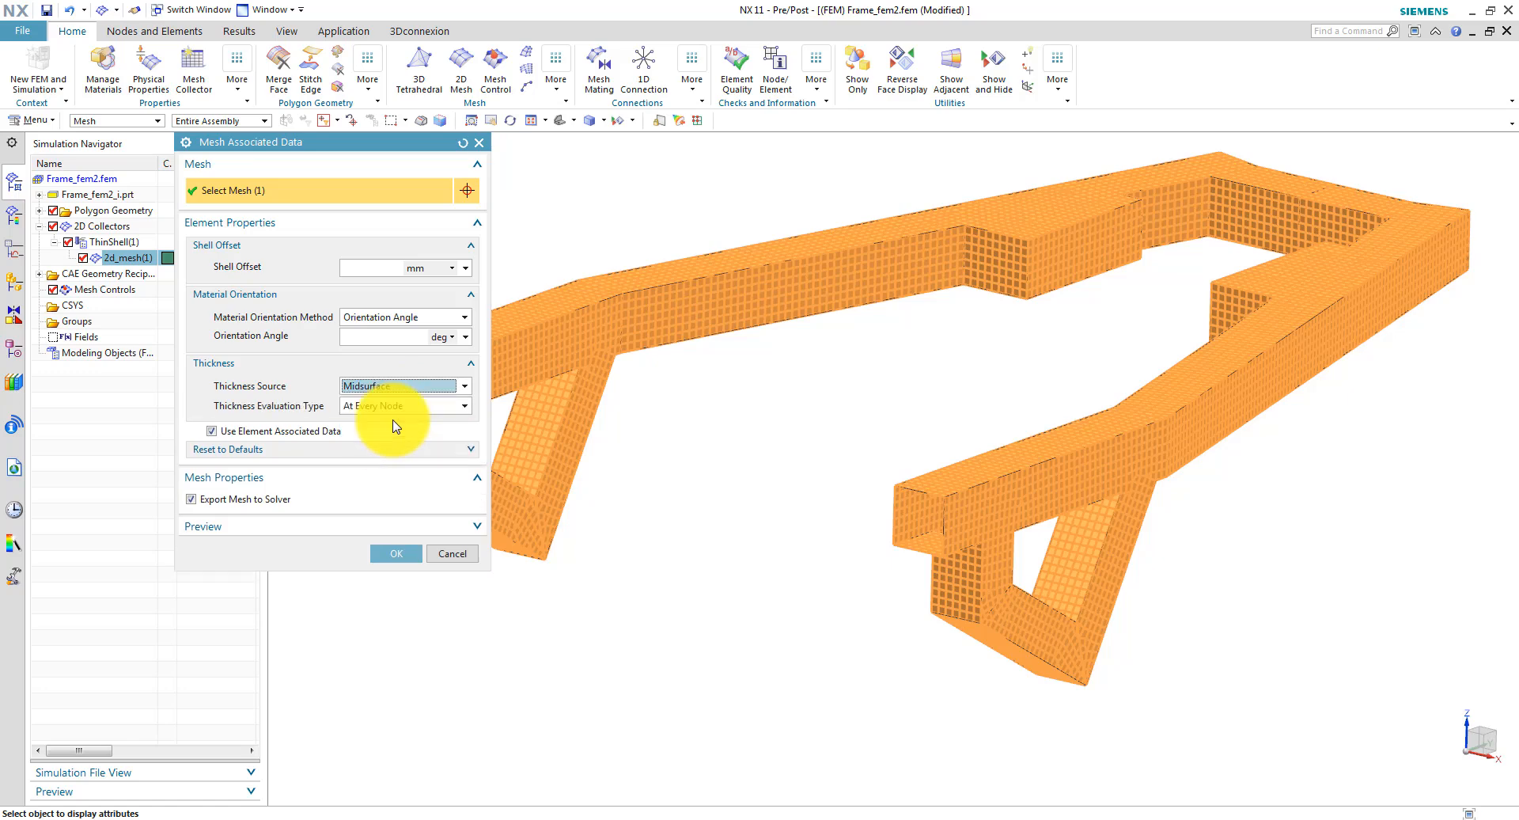
pyautogui.moveTo(396, 553)
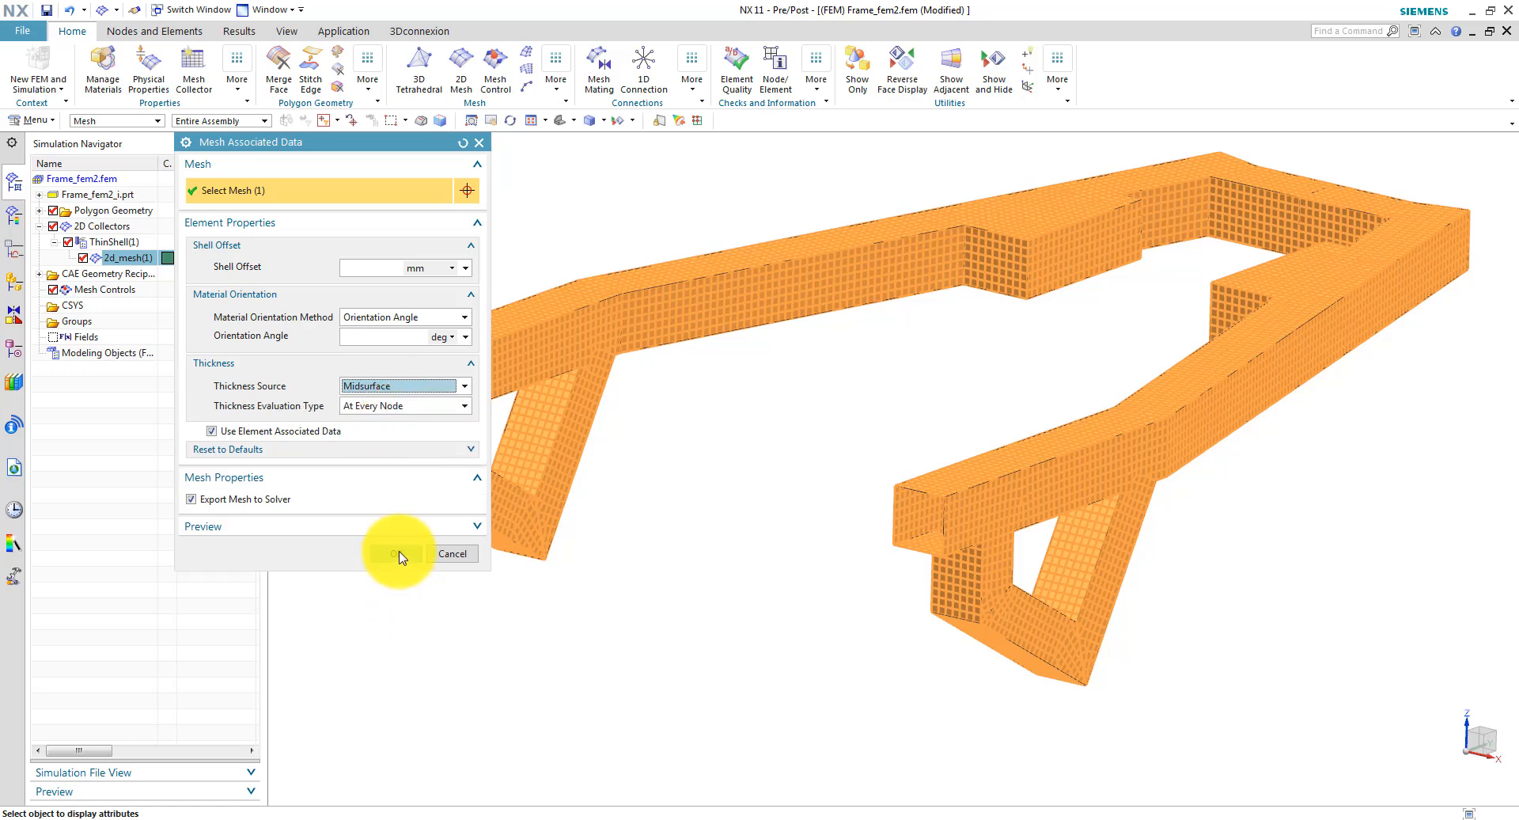
pyautogui.click(401, 553)
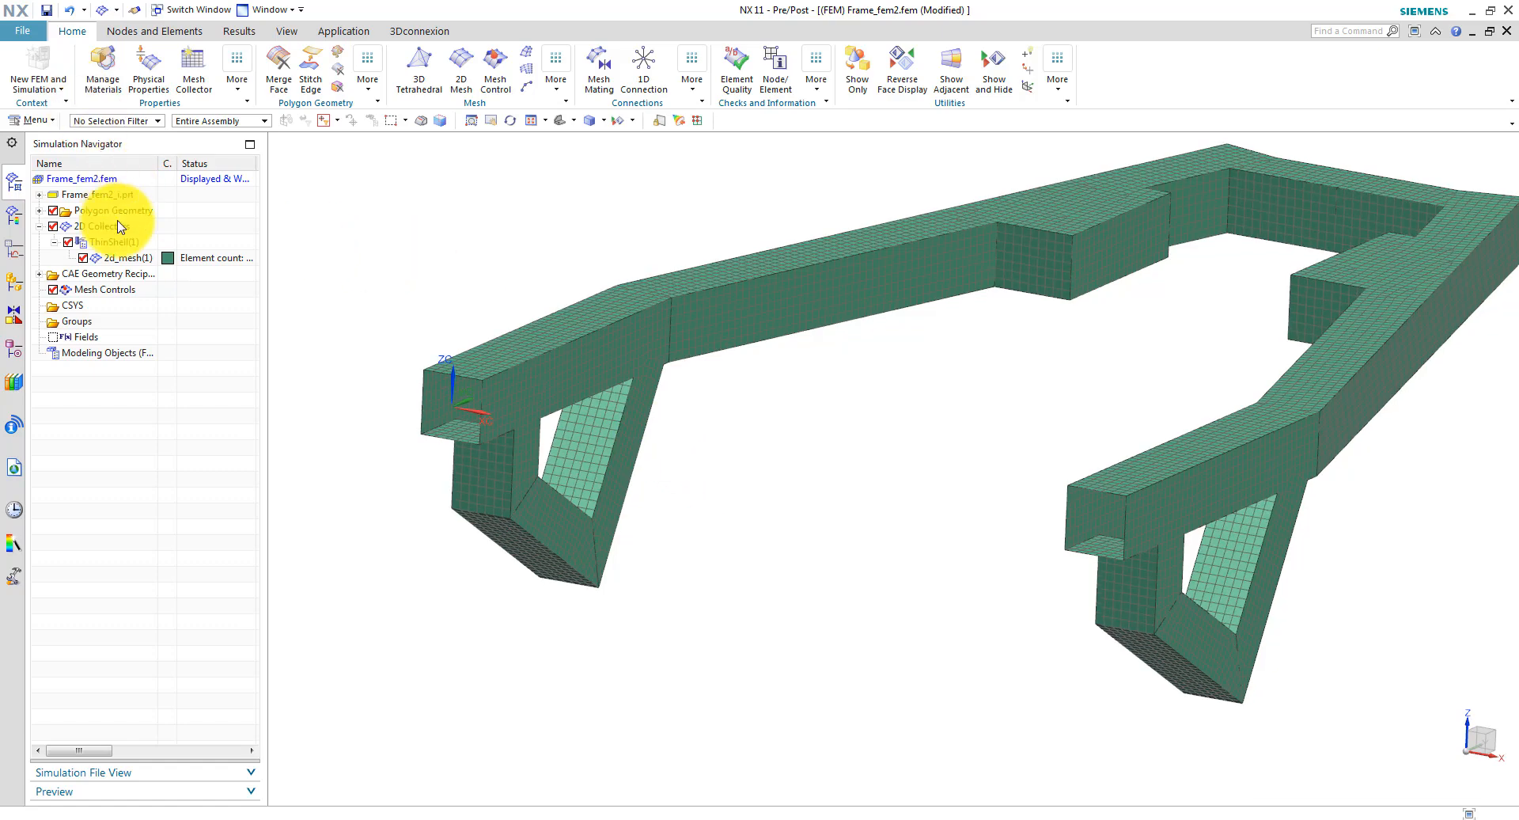
# Enable Element Thickness and Offset in the 2d_mesh(1) display settings.
pyautogui.rightClick(103, 258)
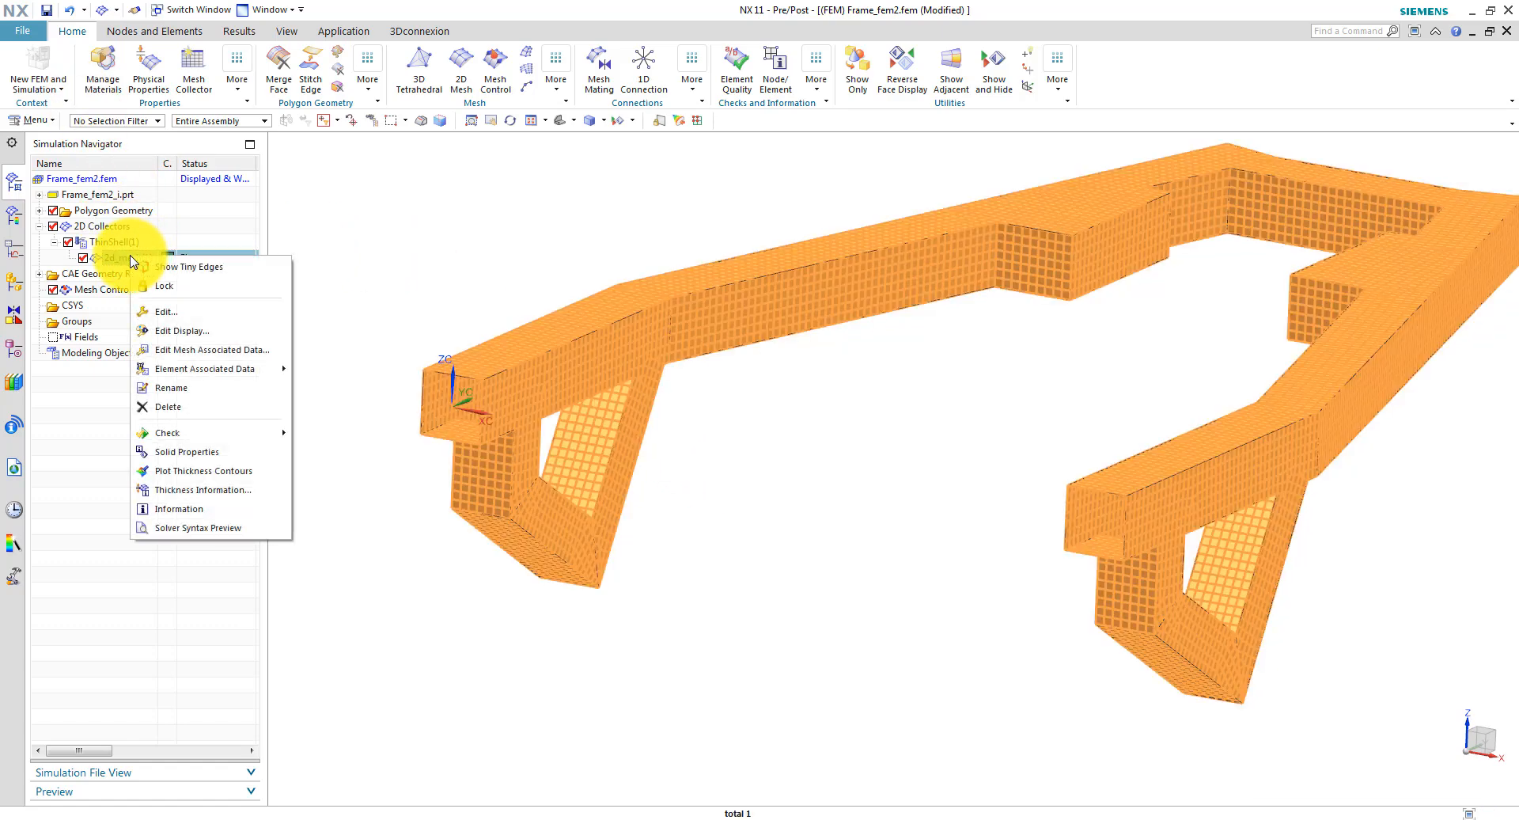
pyautogui.moveTo(182, 330)
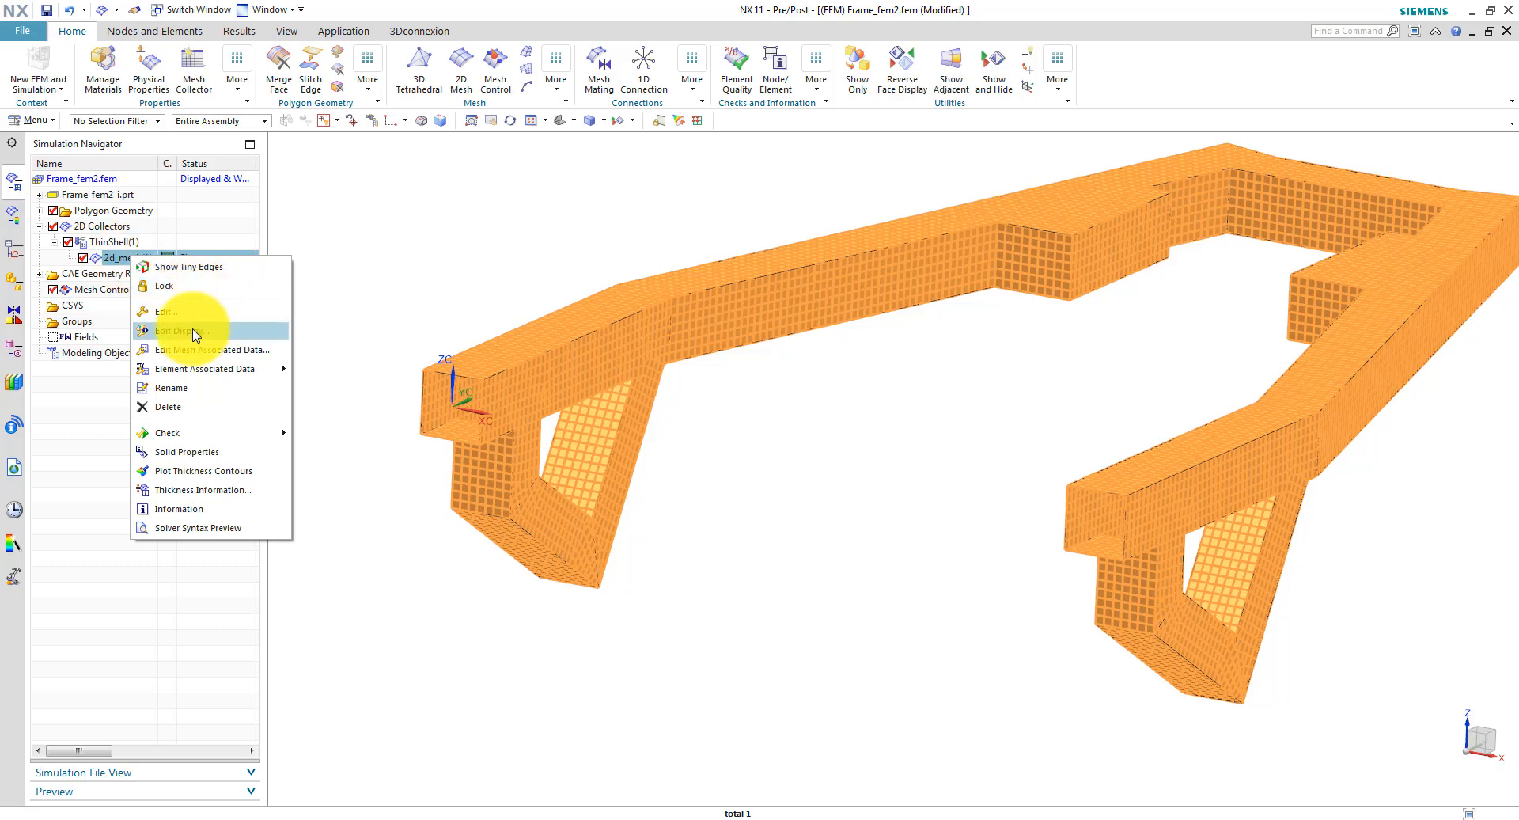
pyautogui.click(182, 330)
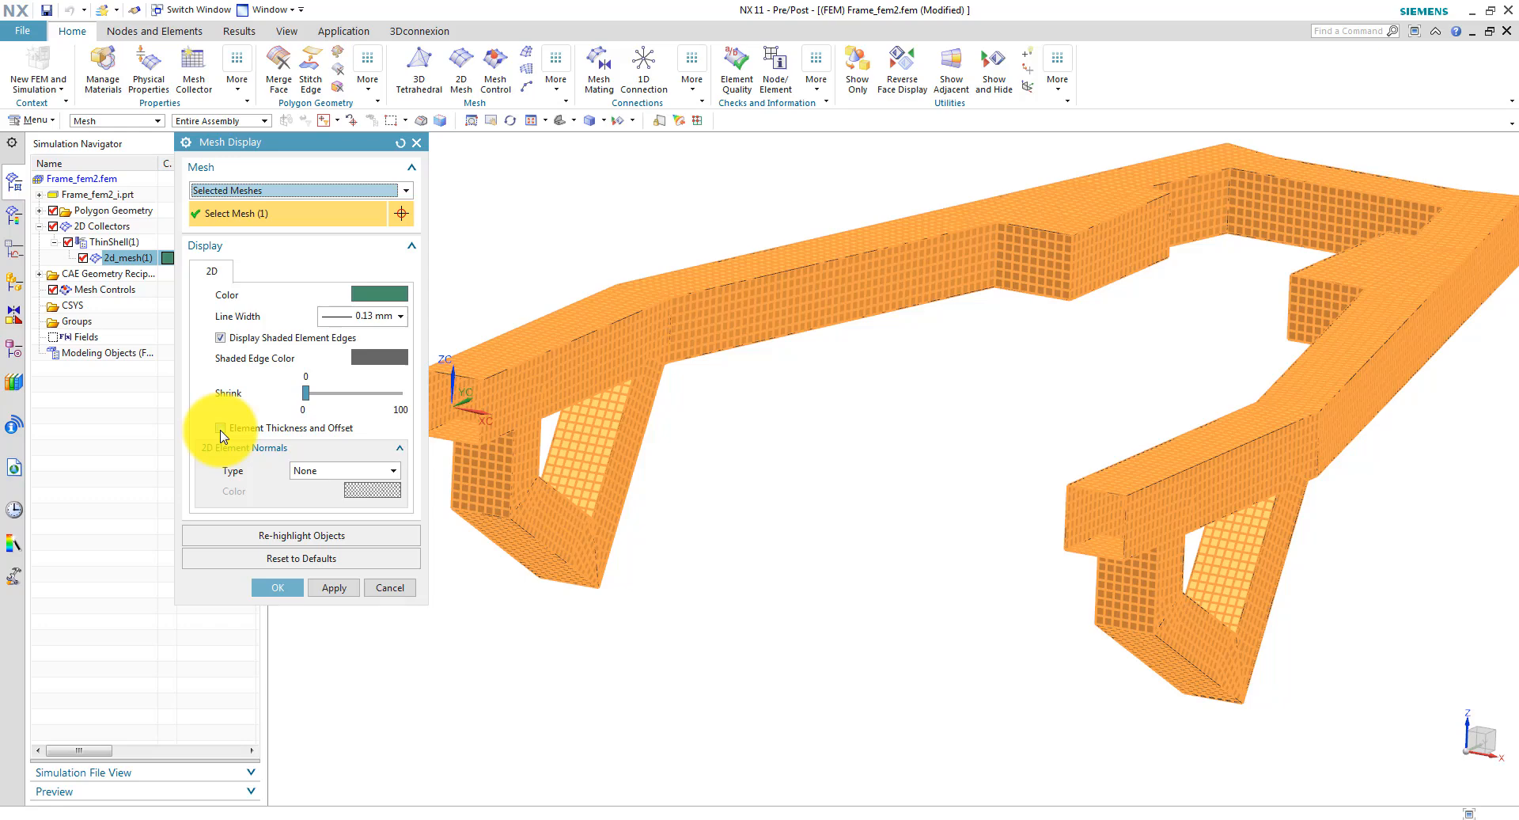
pyautogui.click(221, 428)
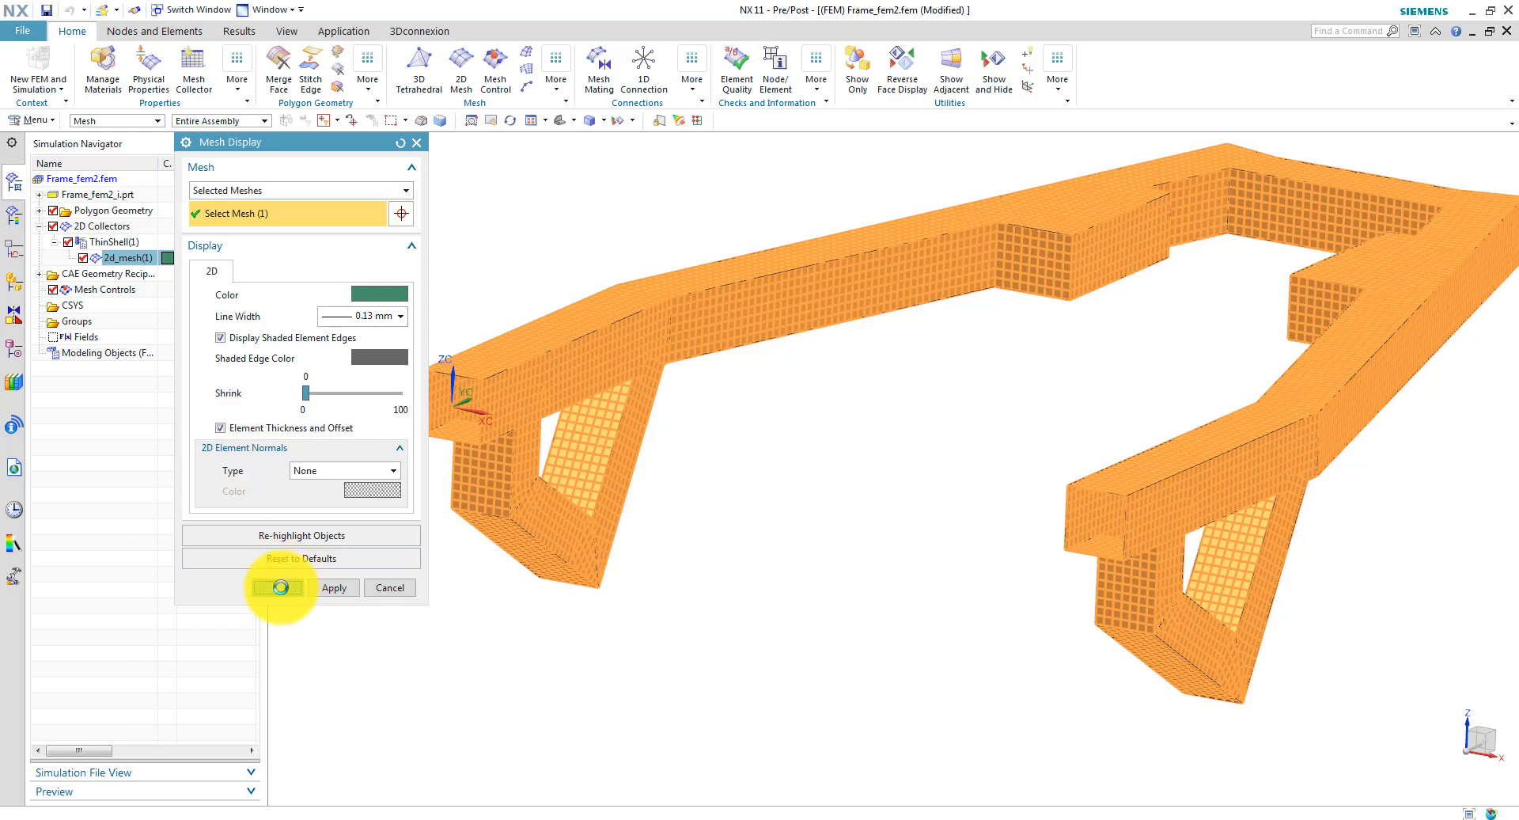
pyautogui.click(277, 588)
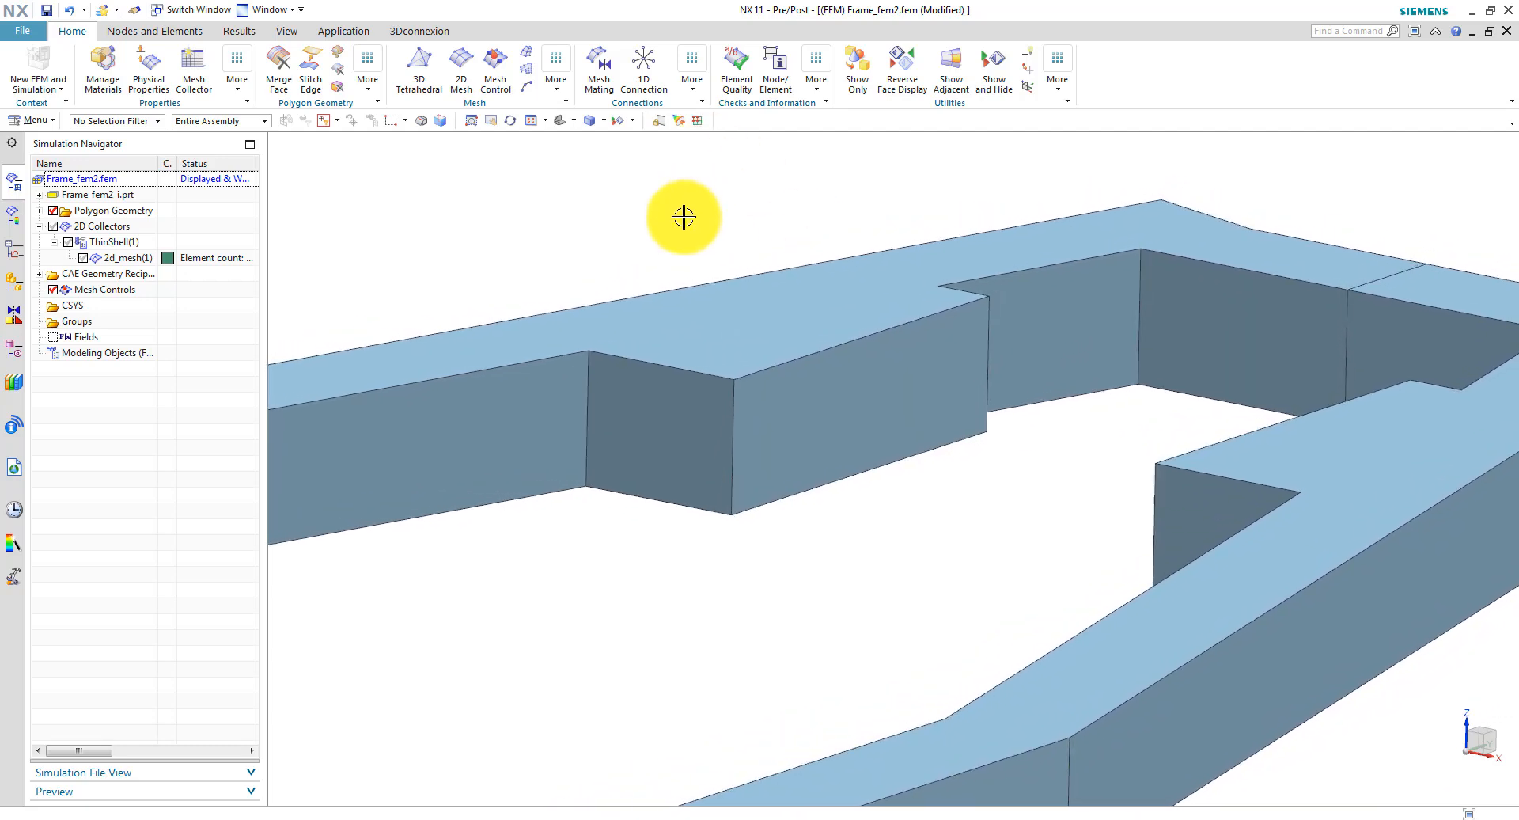
# Create an RBE2 point-to-edge connection from the centre point to four cross-section edges.
pyautogui.click(644, 62)
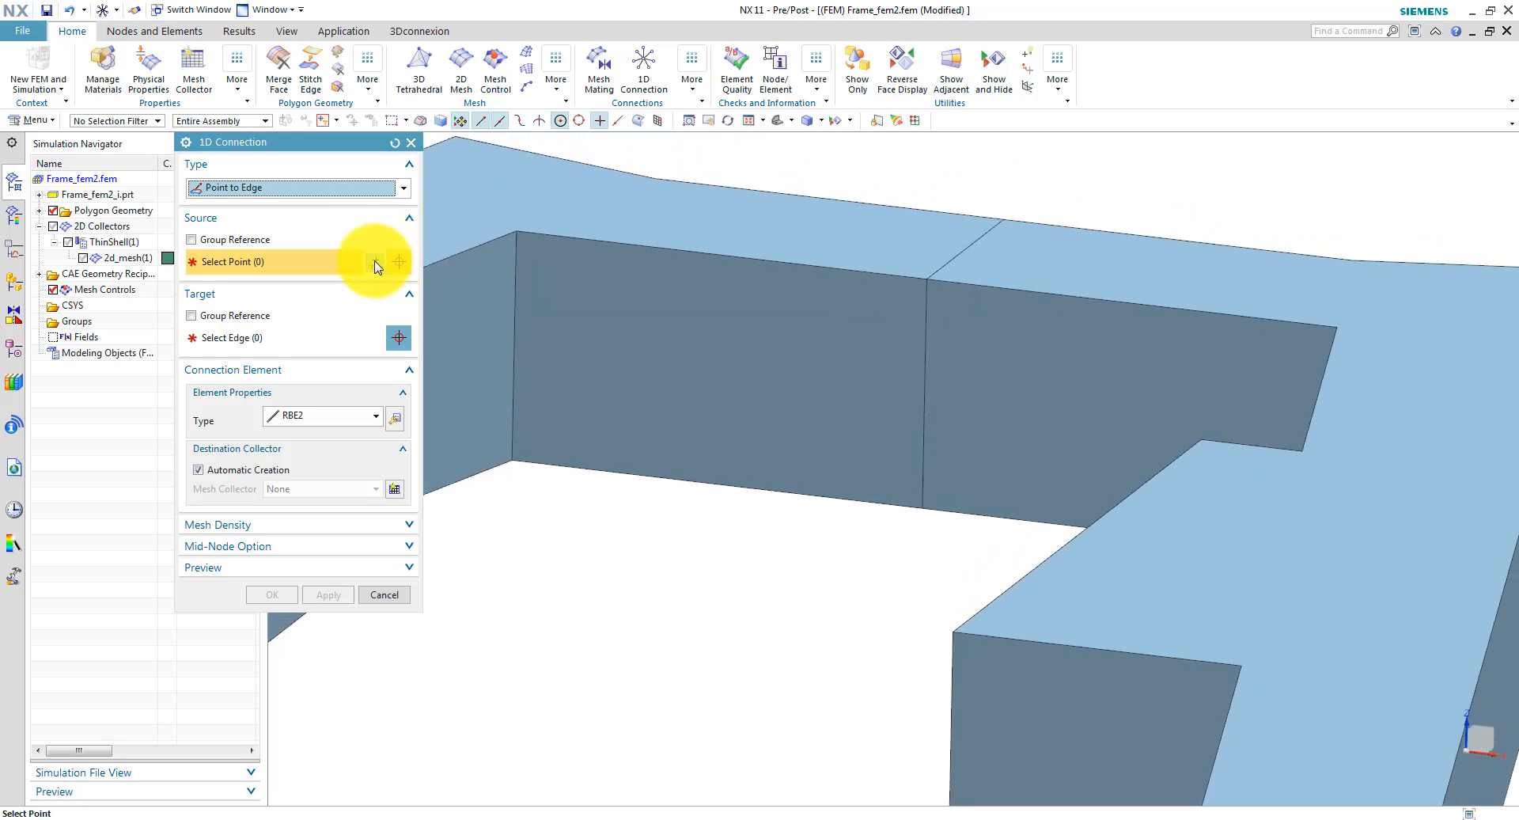
pyautogui.click(375, 261)
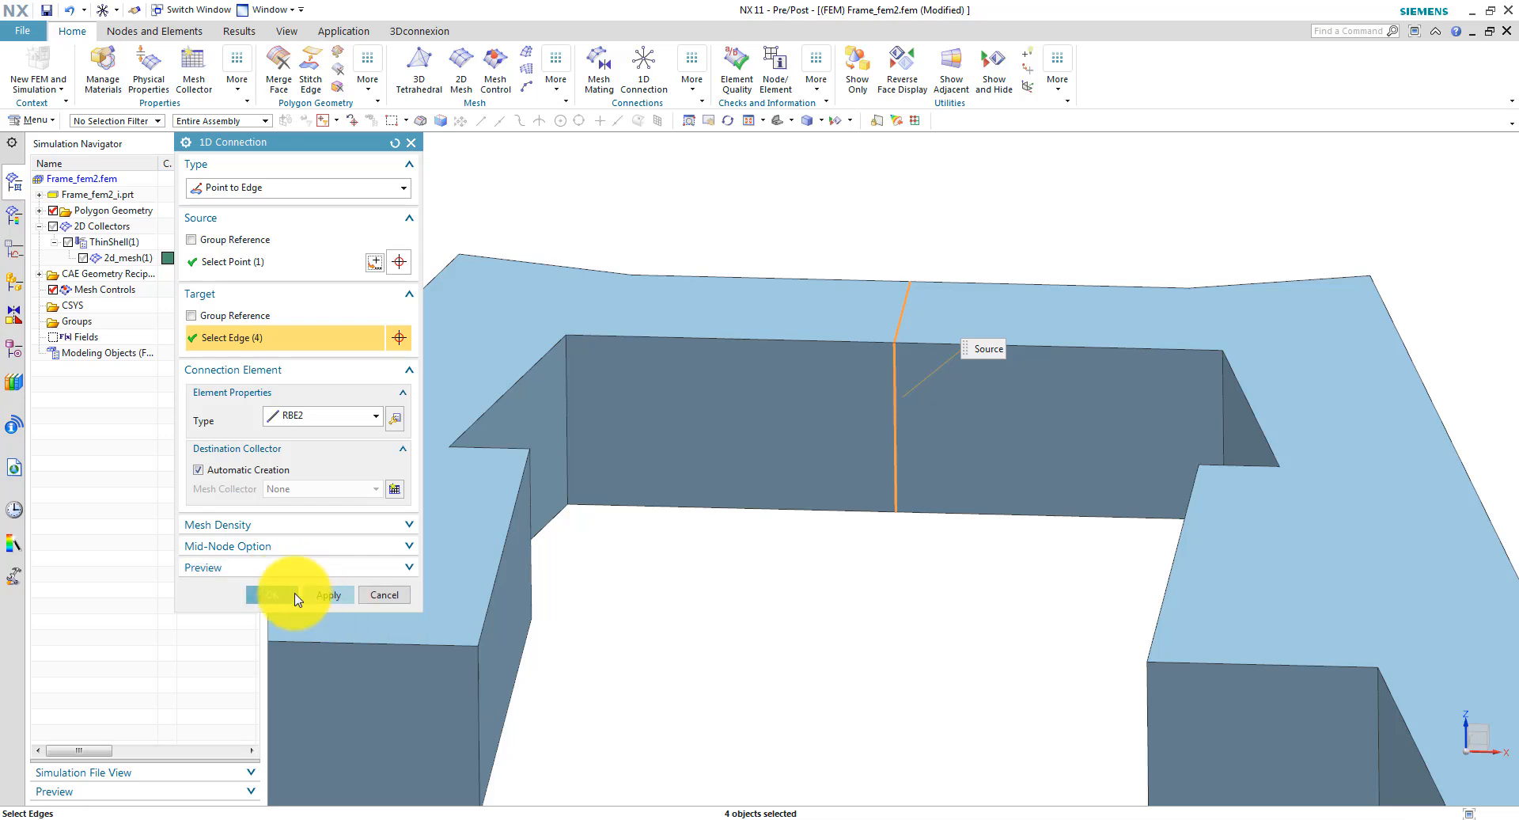
pyautogui.click(273, 595)
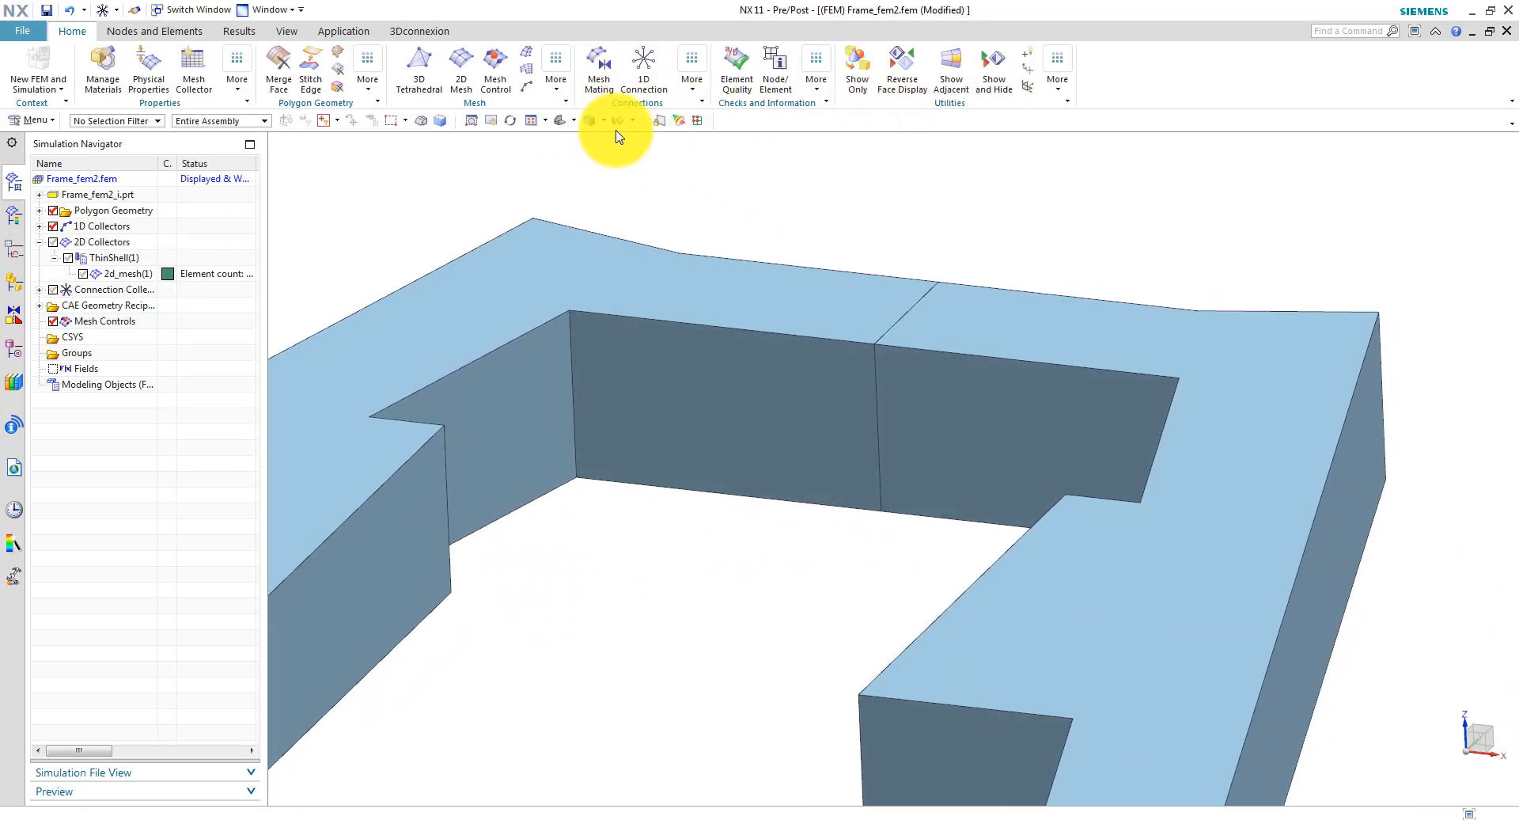
pyautogui.click(601, 120)
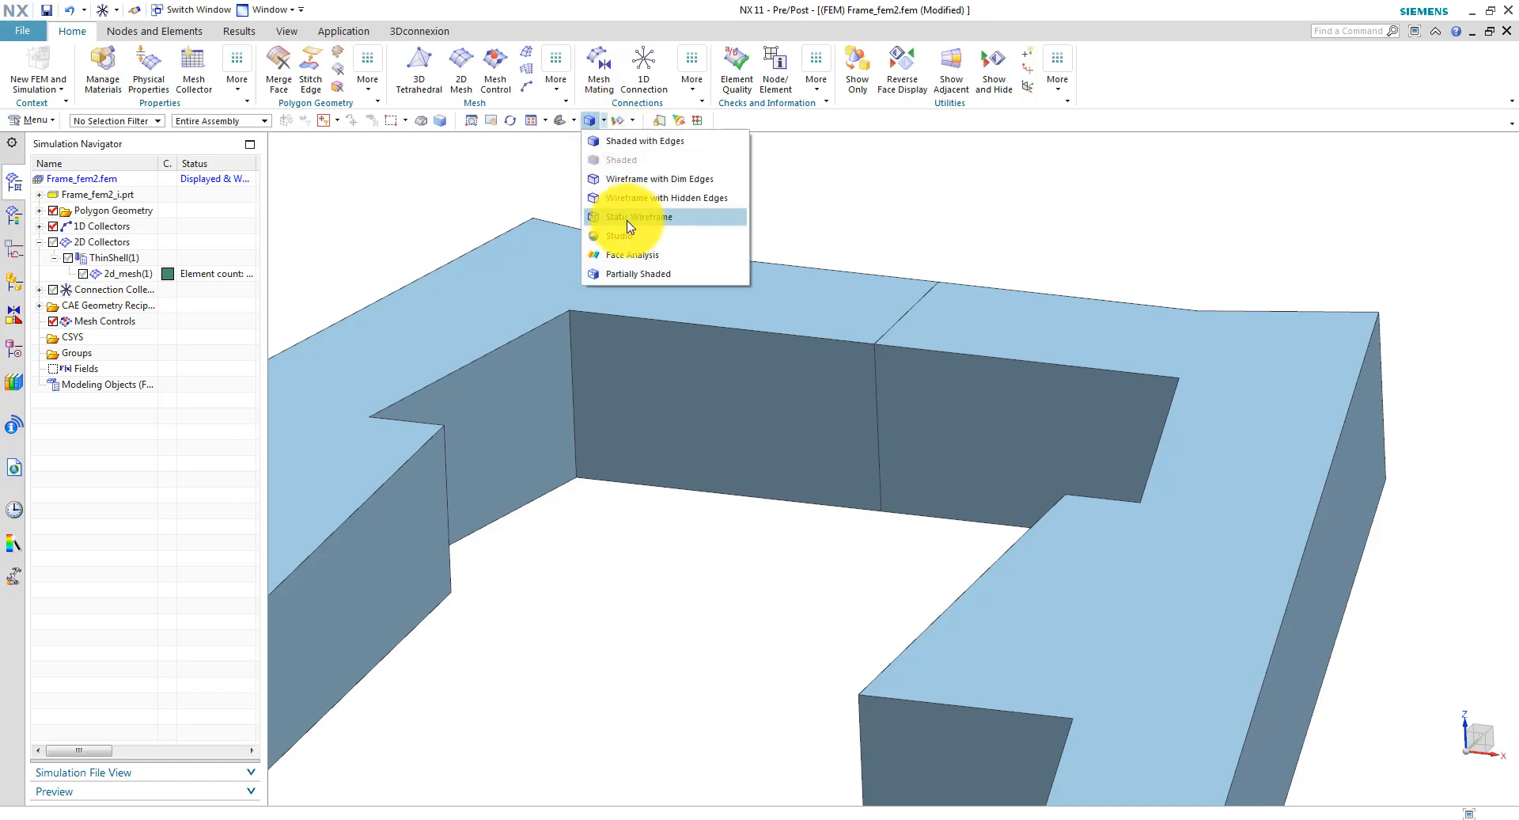
pyautogui.click(637, 216)
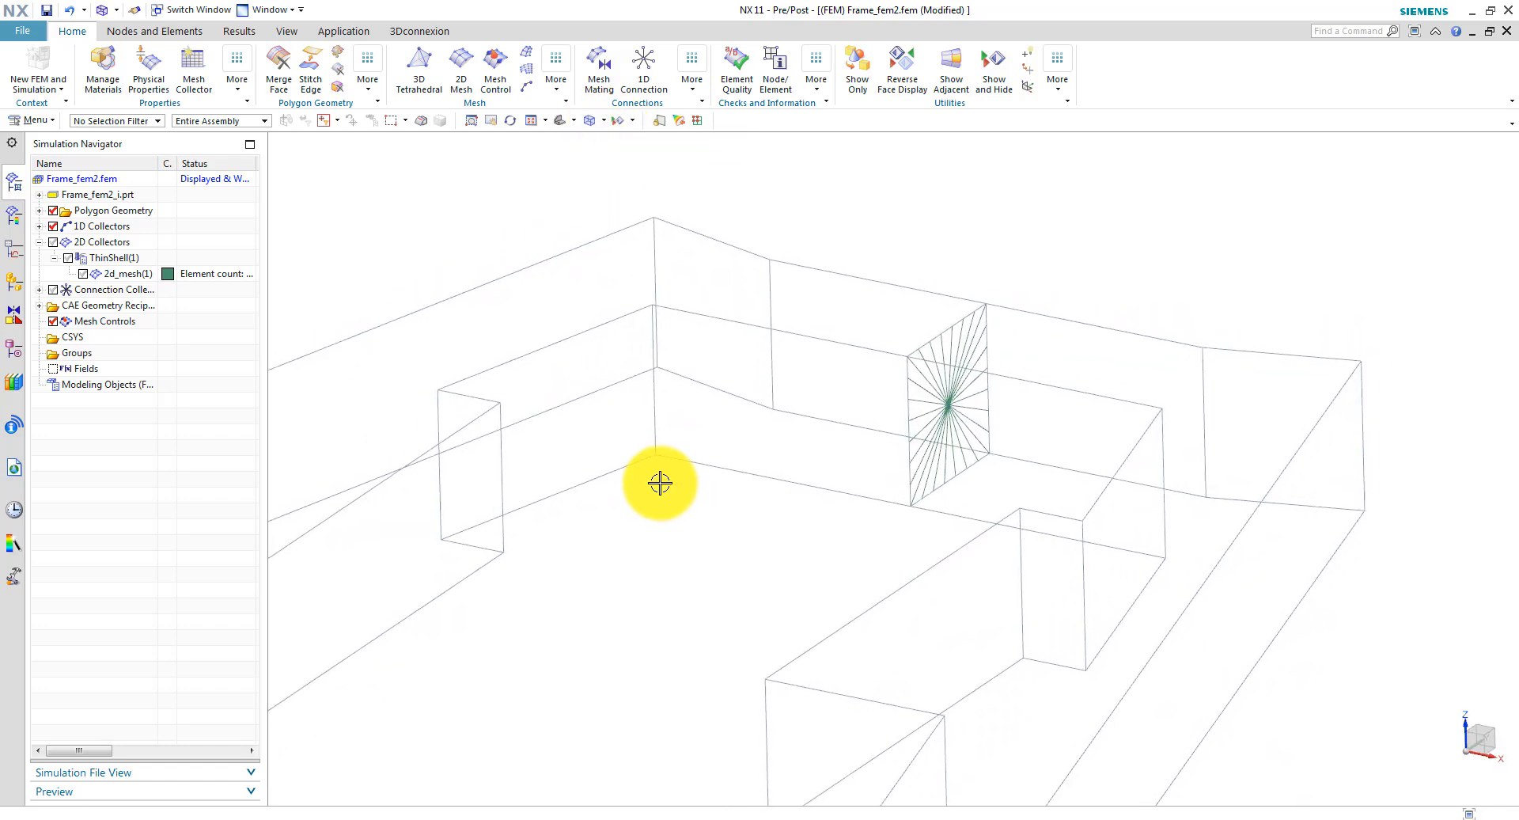
pyautogui.moveTo(659, 484); pyautogui.dragTo(693, 281)
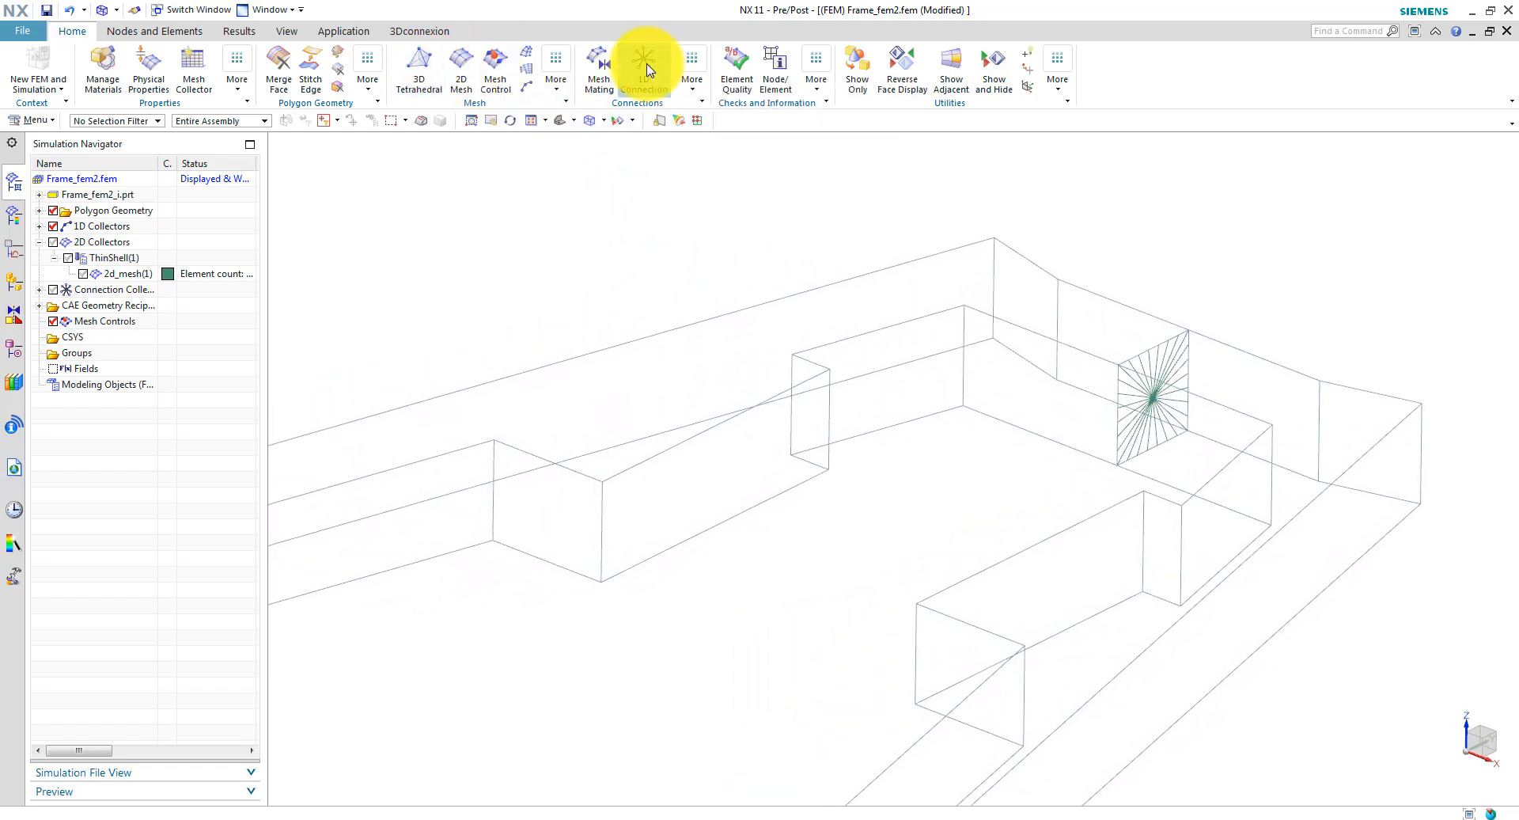
# Create an RBE2 point-to-face spider from a 50% midpoint to the first bracket face.
pyautogui.click(643, 60)
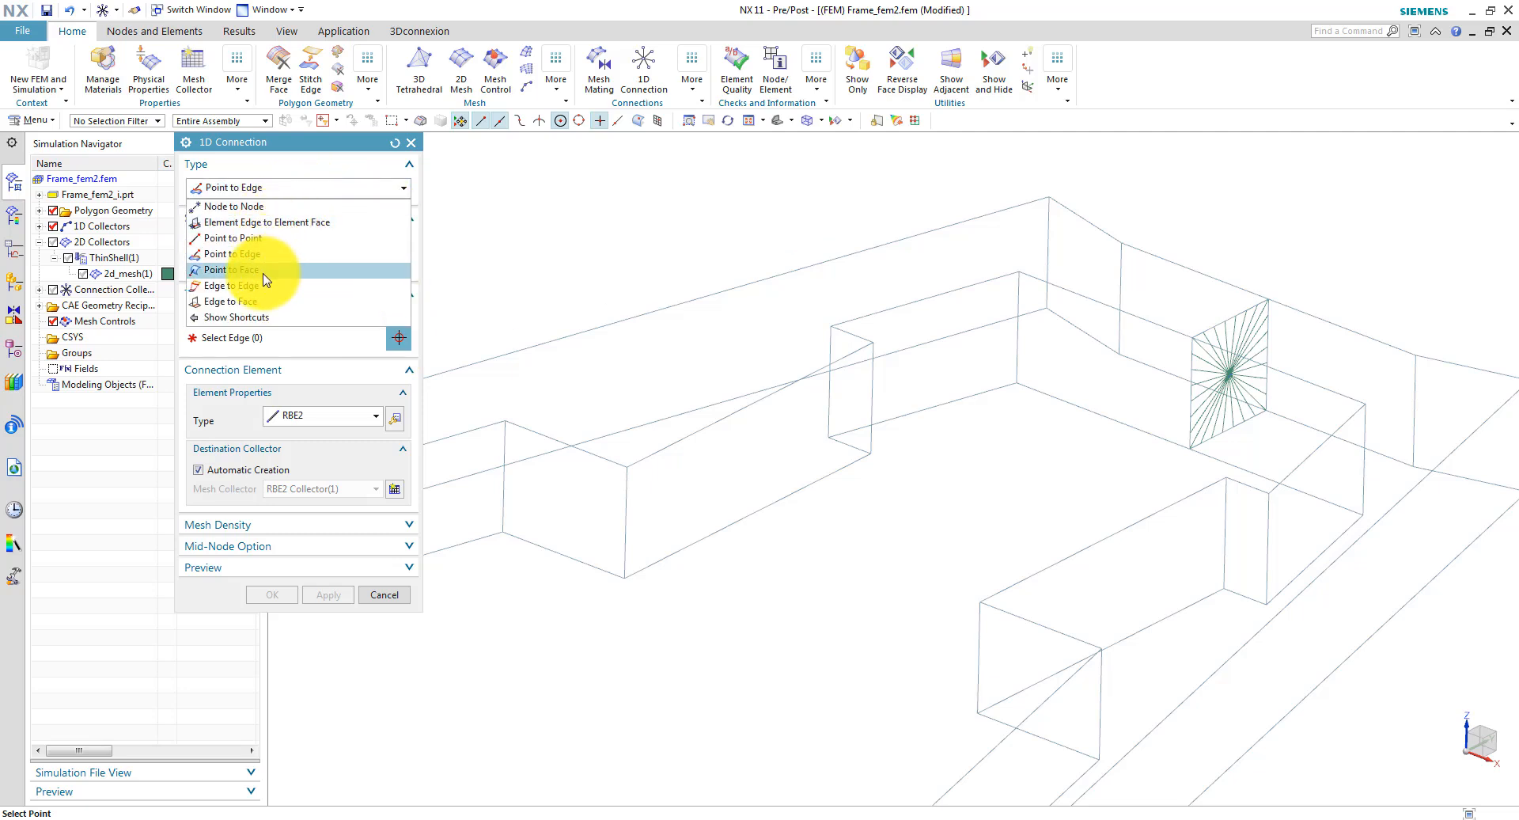
pyautogui.click(229, 270)
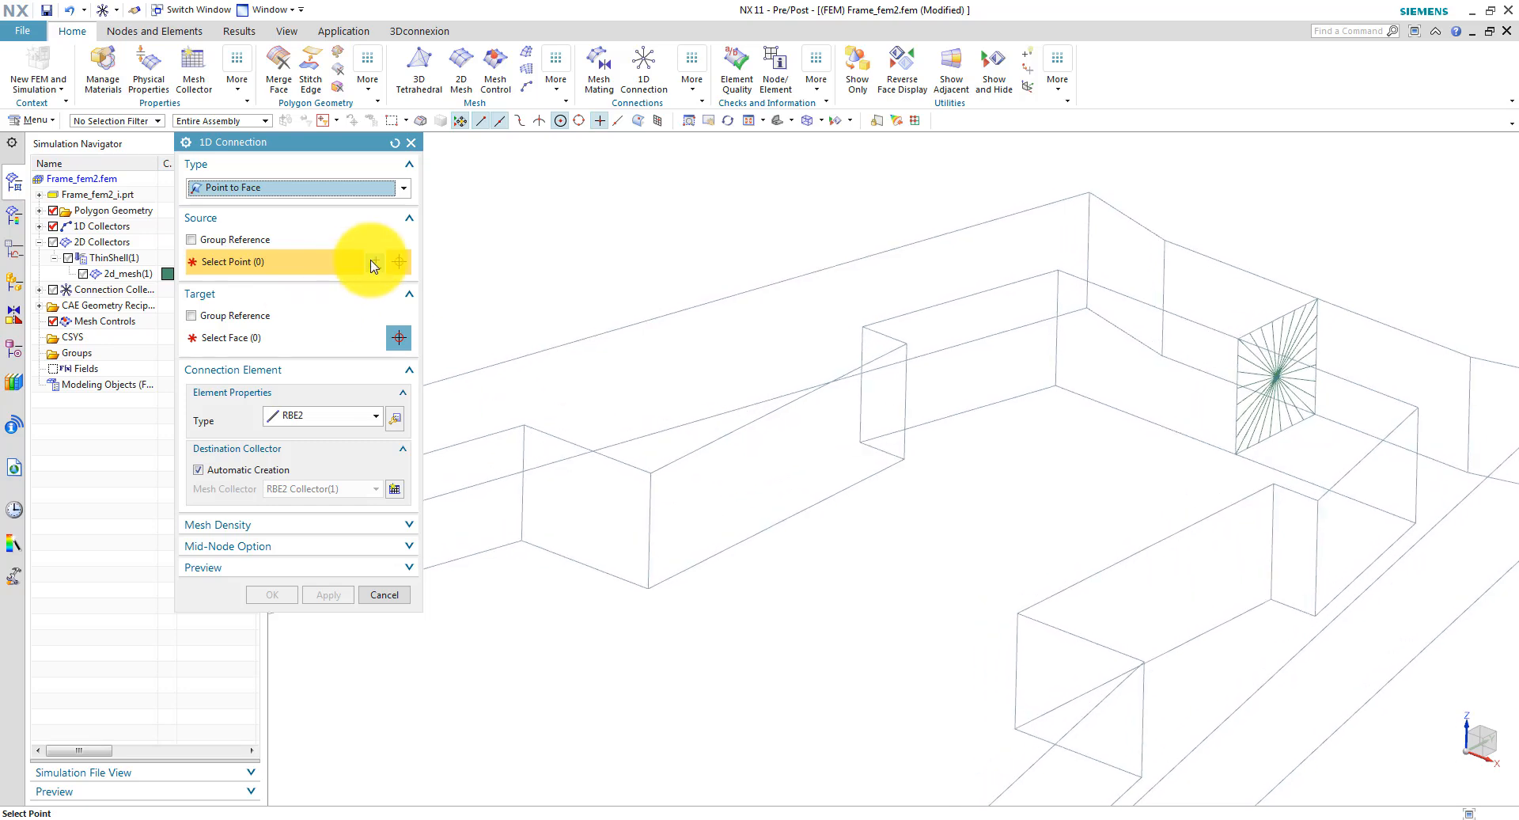
pyautogui.click(373, 262)
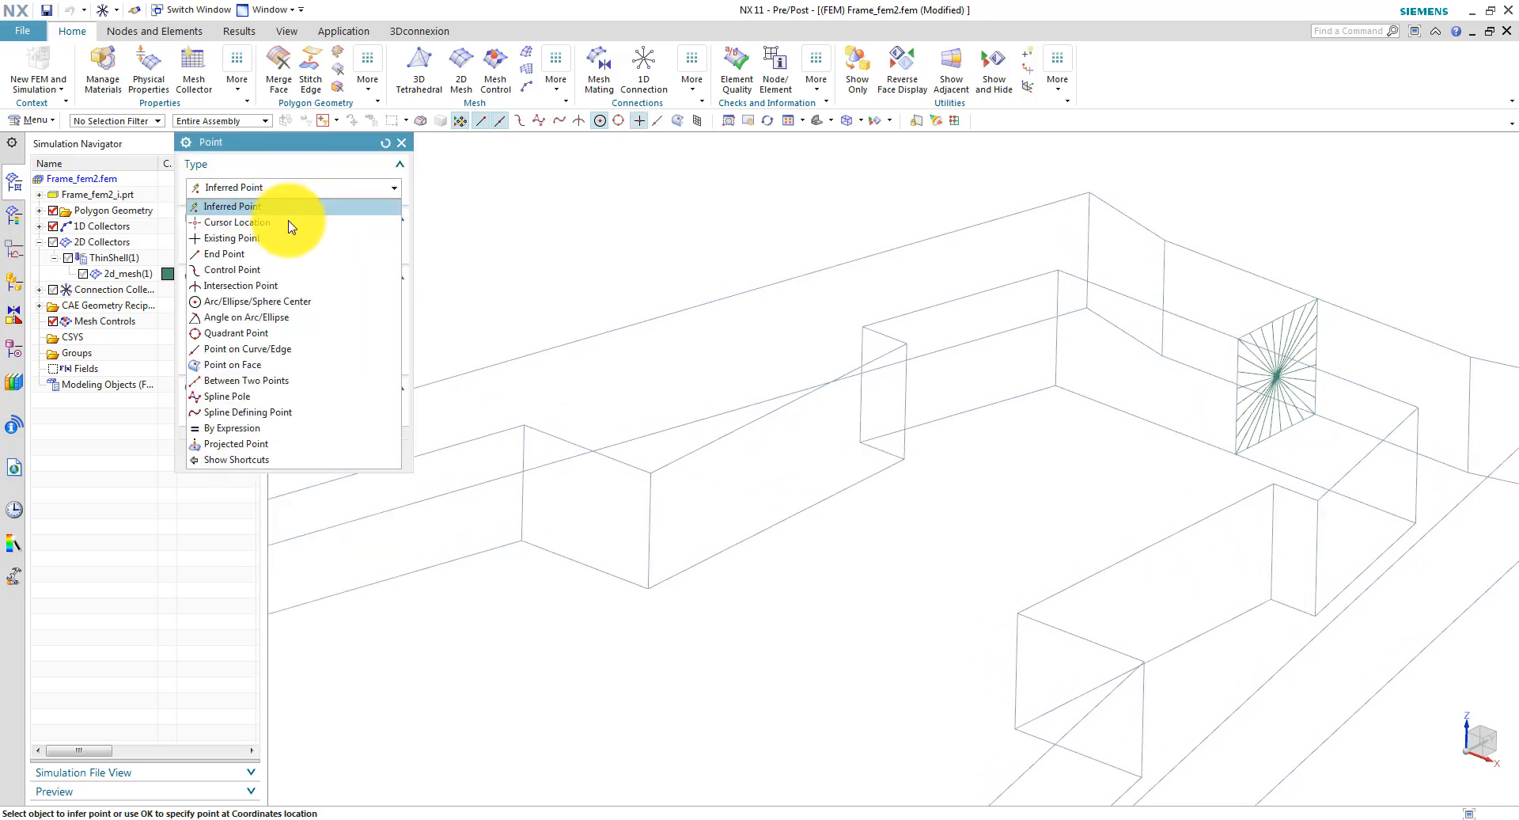
pyautogui.click(246, 381)
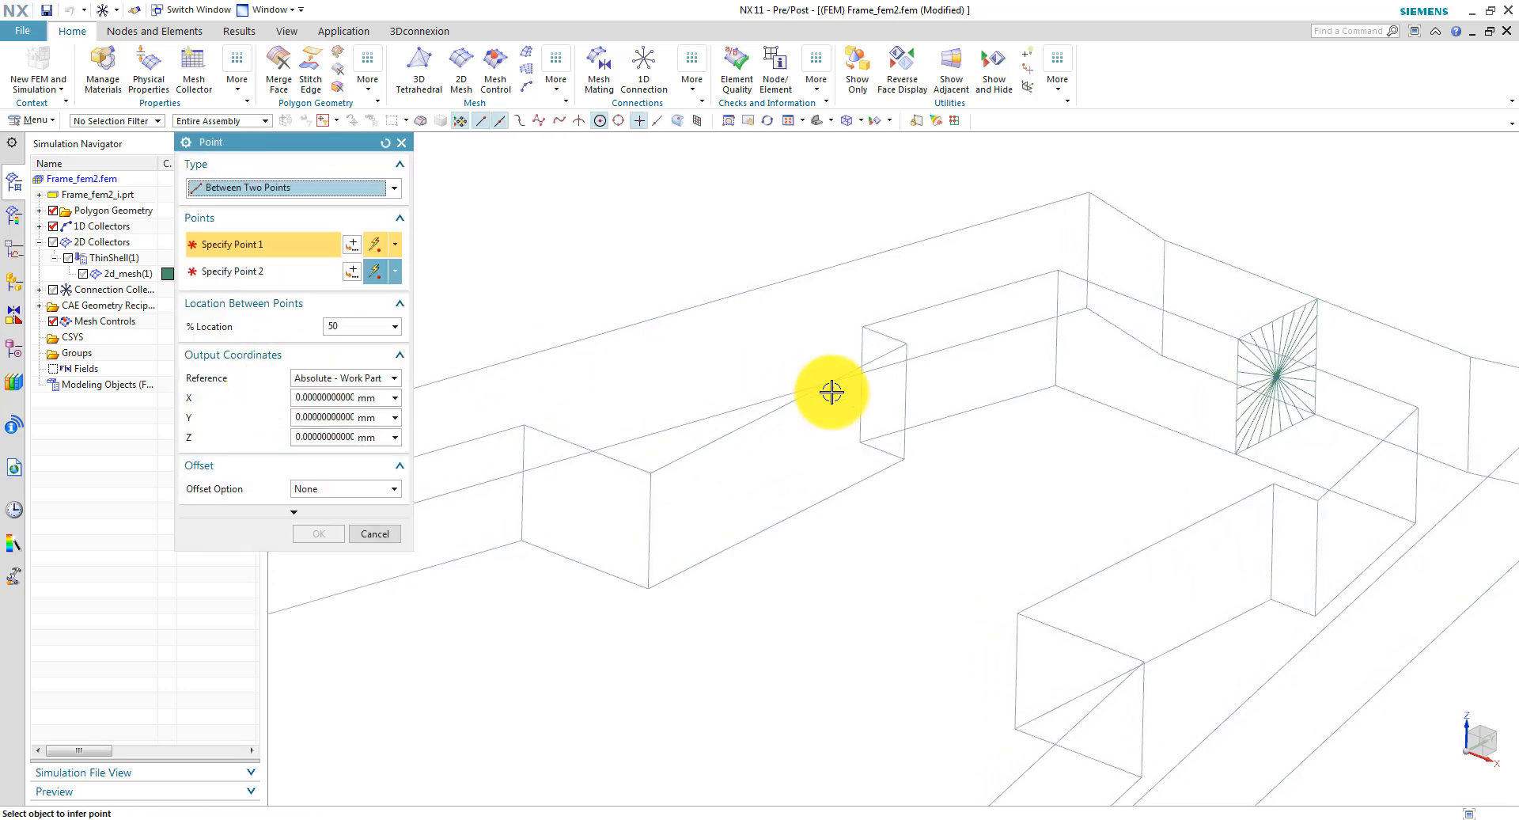
pyautogui.moveTo(901, 339)
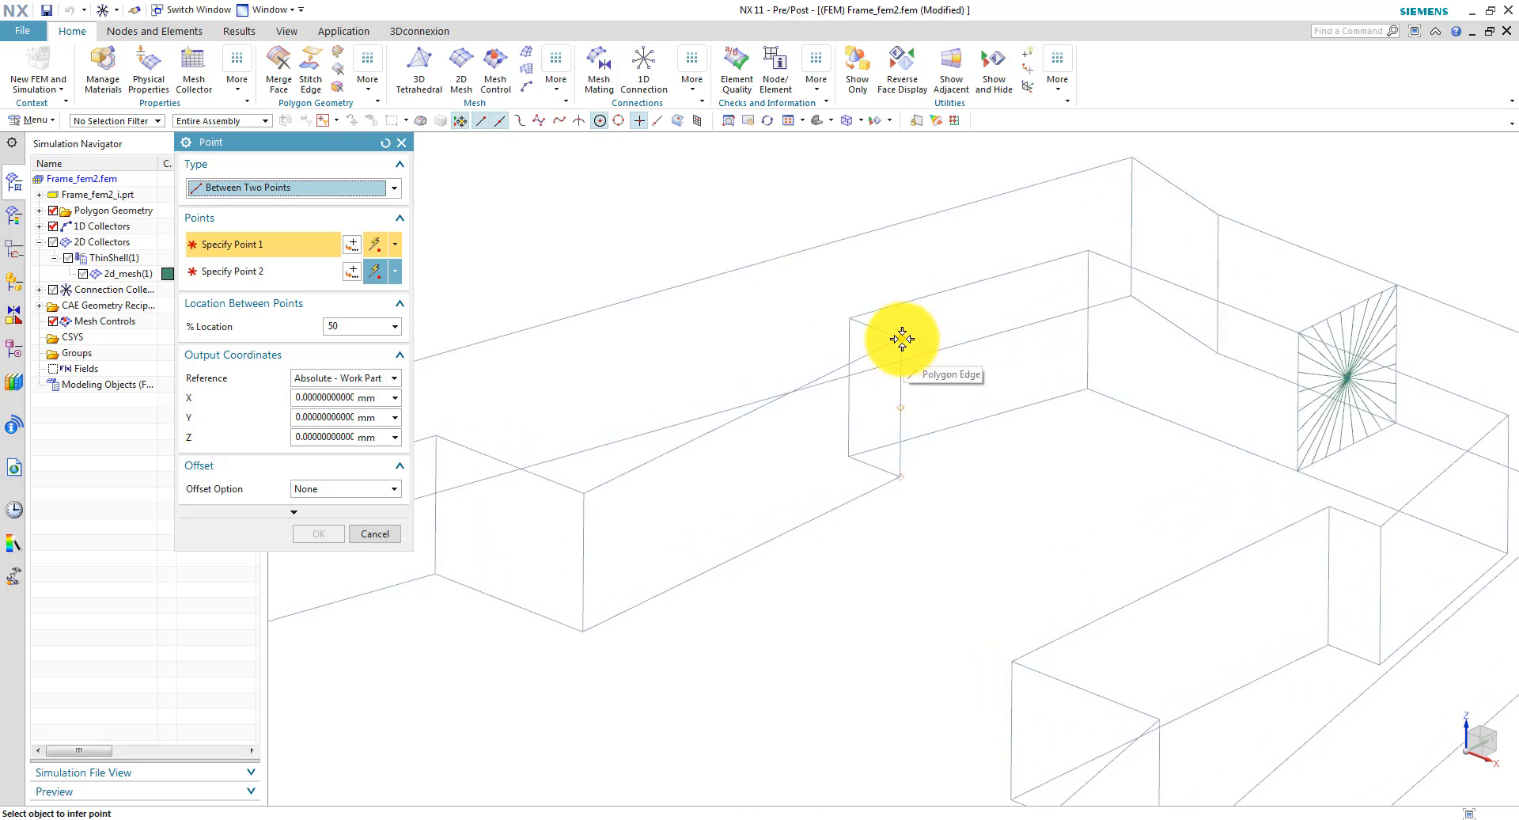
pyautogui.click(901, 337)
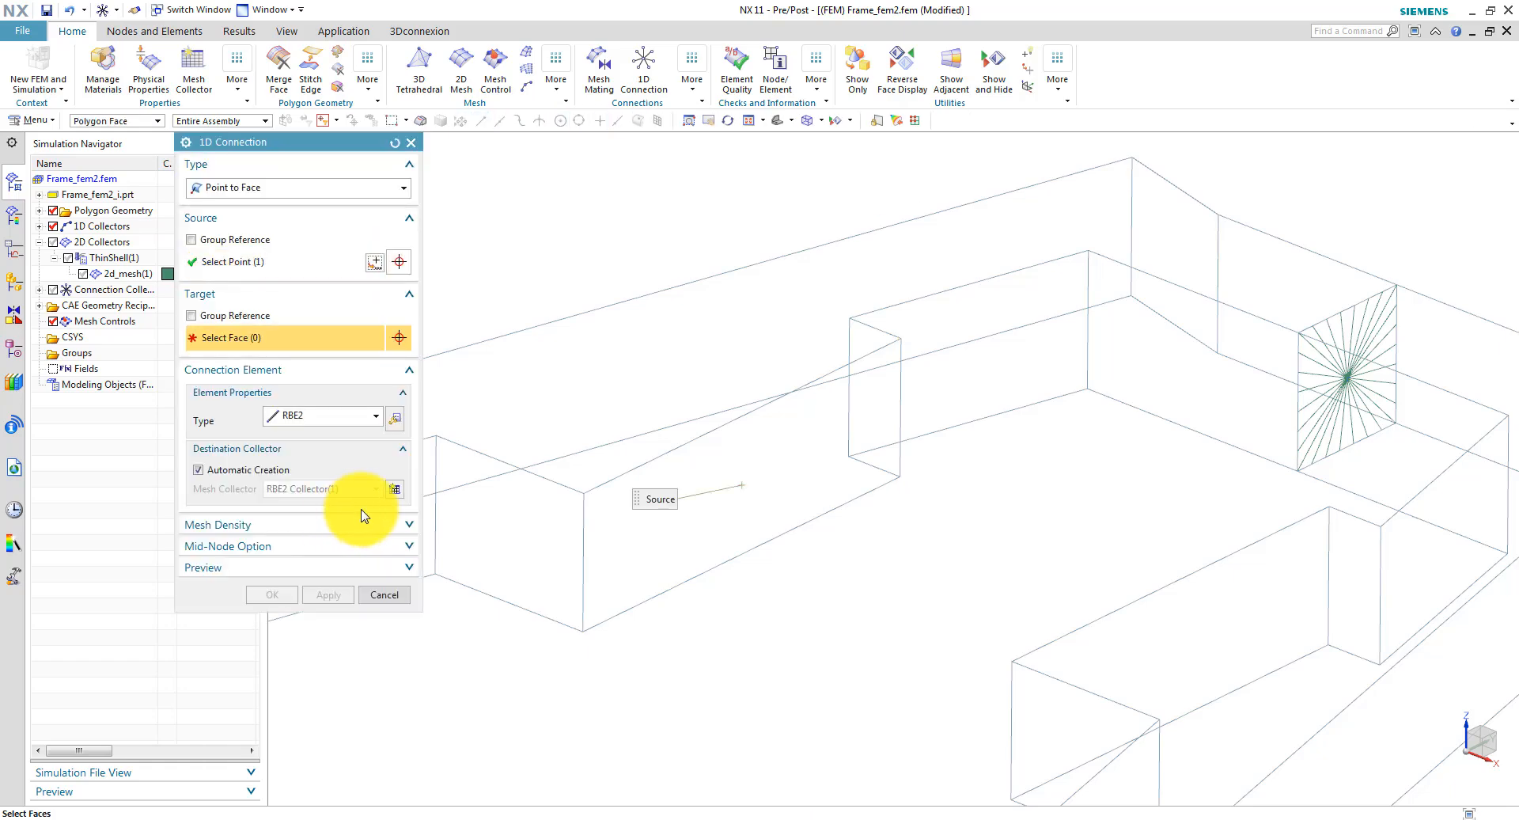
pyautogui.click(744, 452)
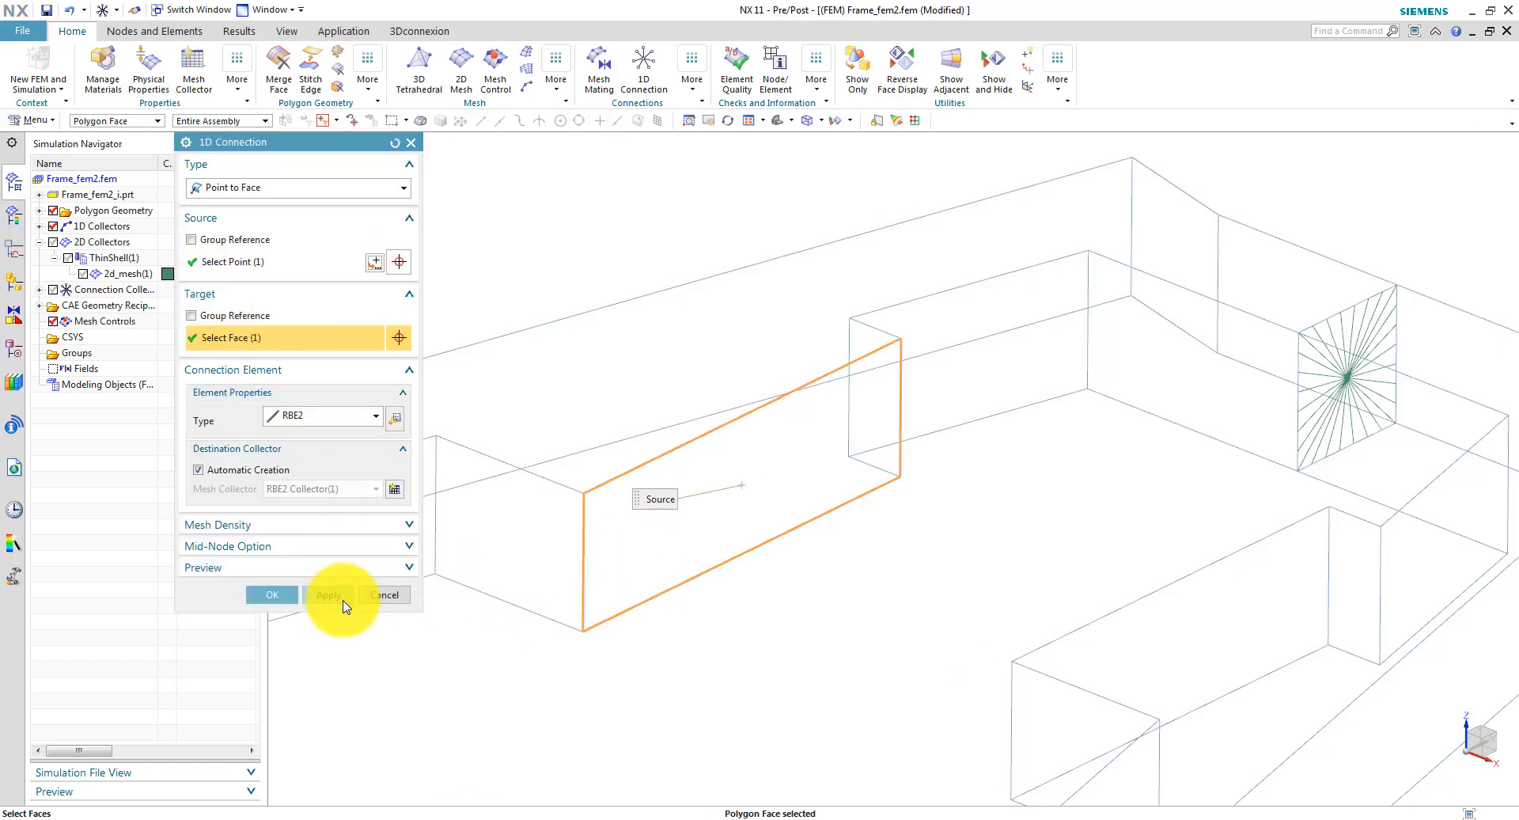
pyautogui.click(328, 594)
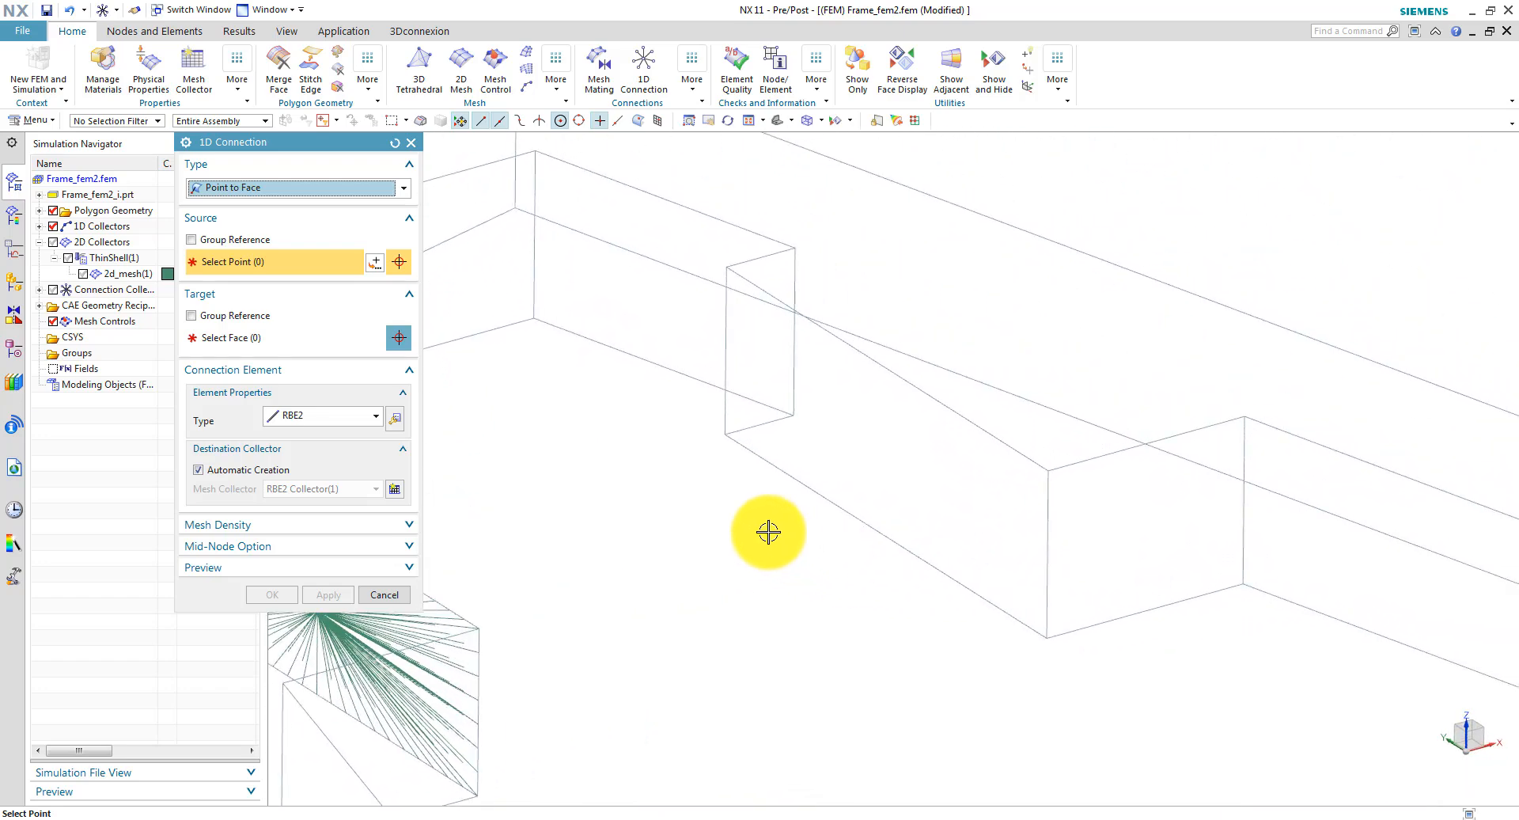
pyautogui.moveTo(374, 264)
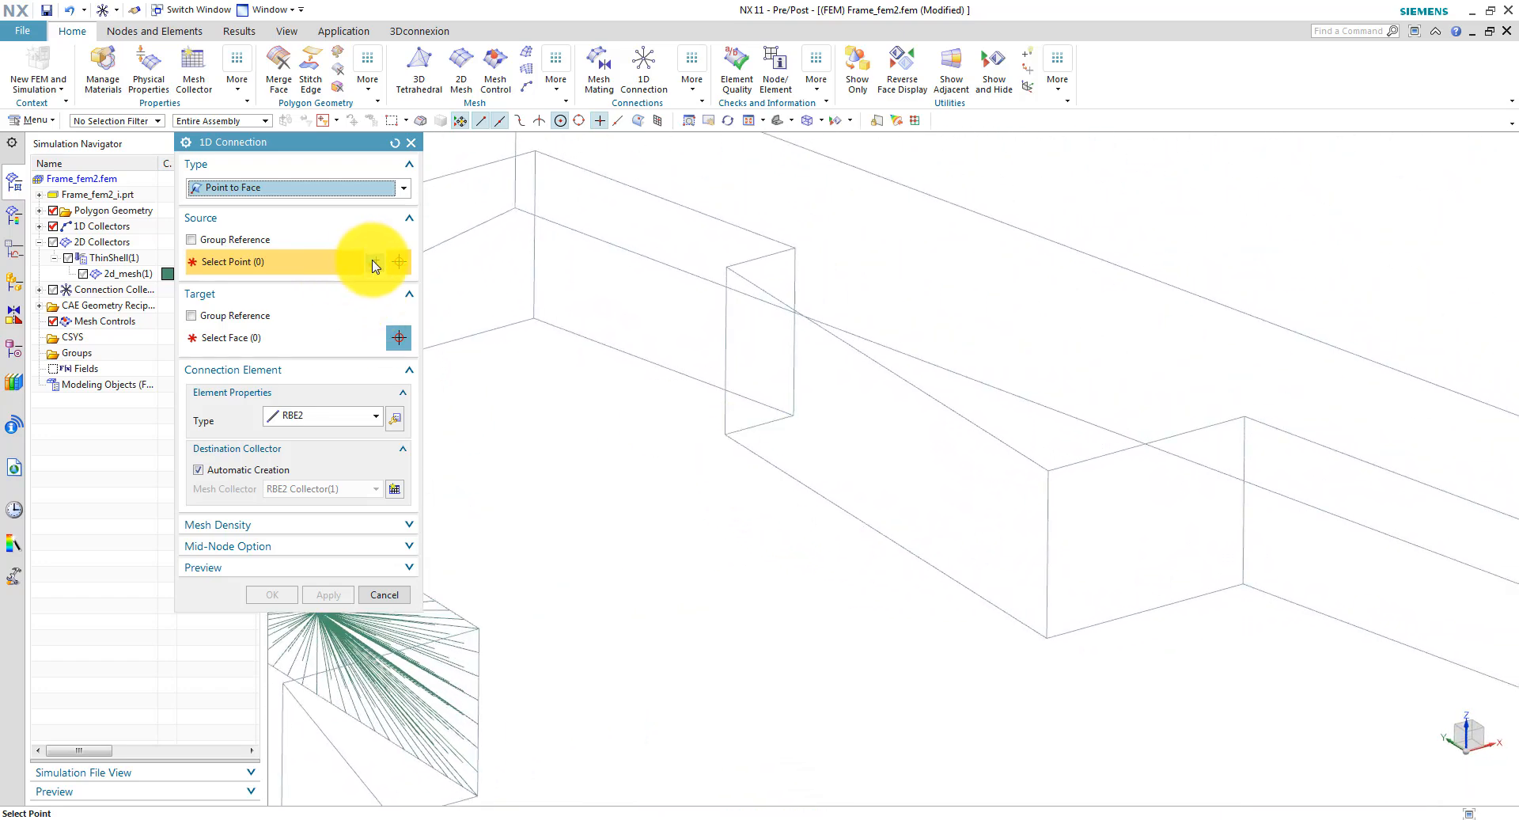
# Create a second RBE2 spider from a 50% midpoint to the other bracket face.
pyautogui.click(379, 261)
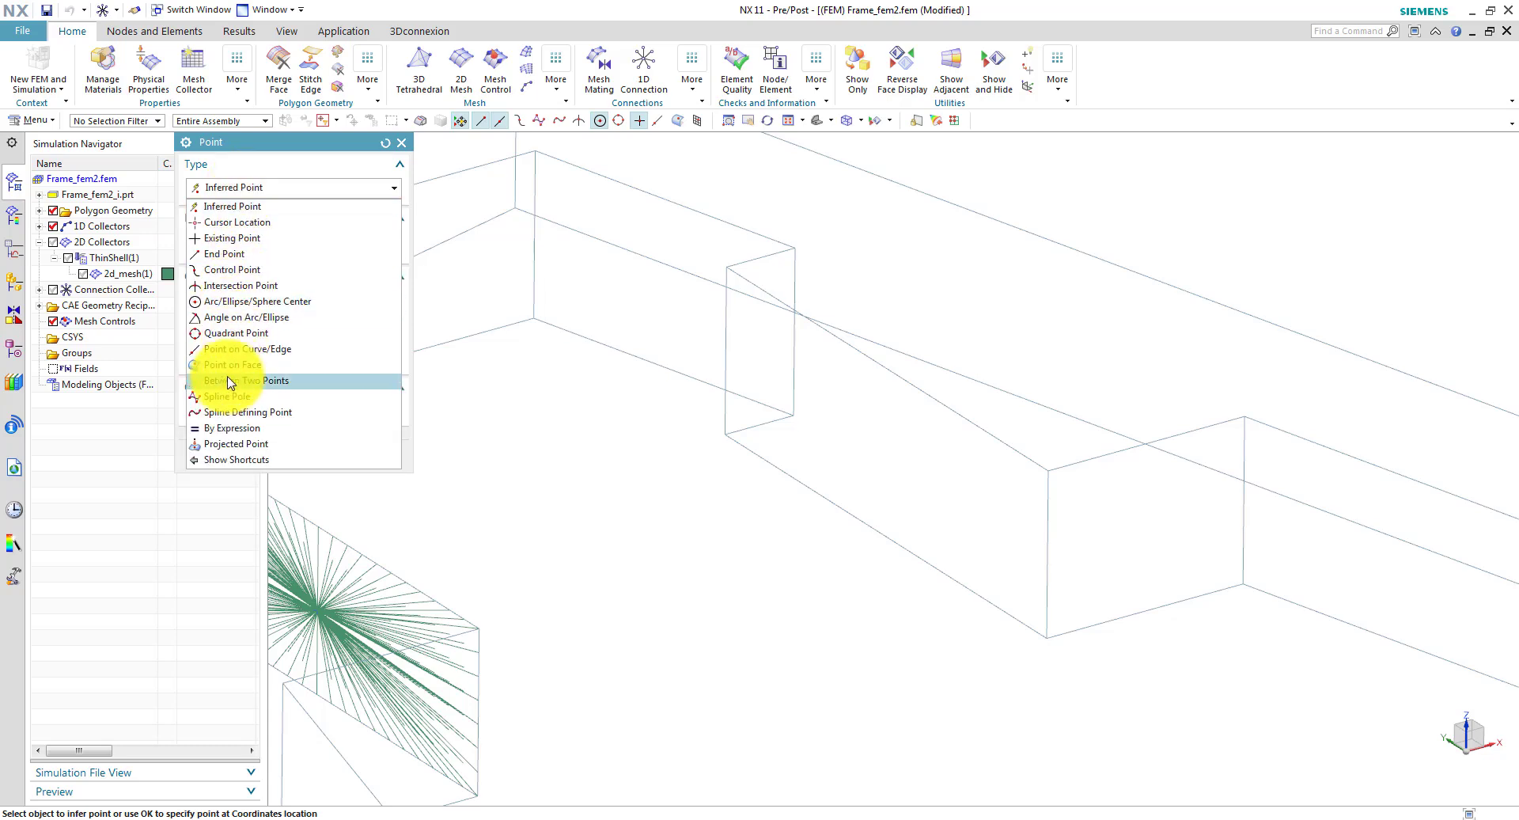
pyautogui.click(245, 380)
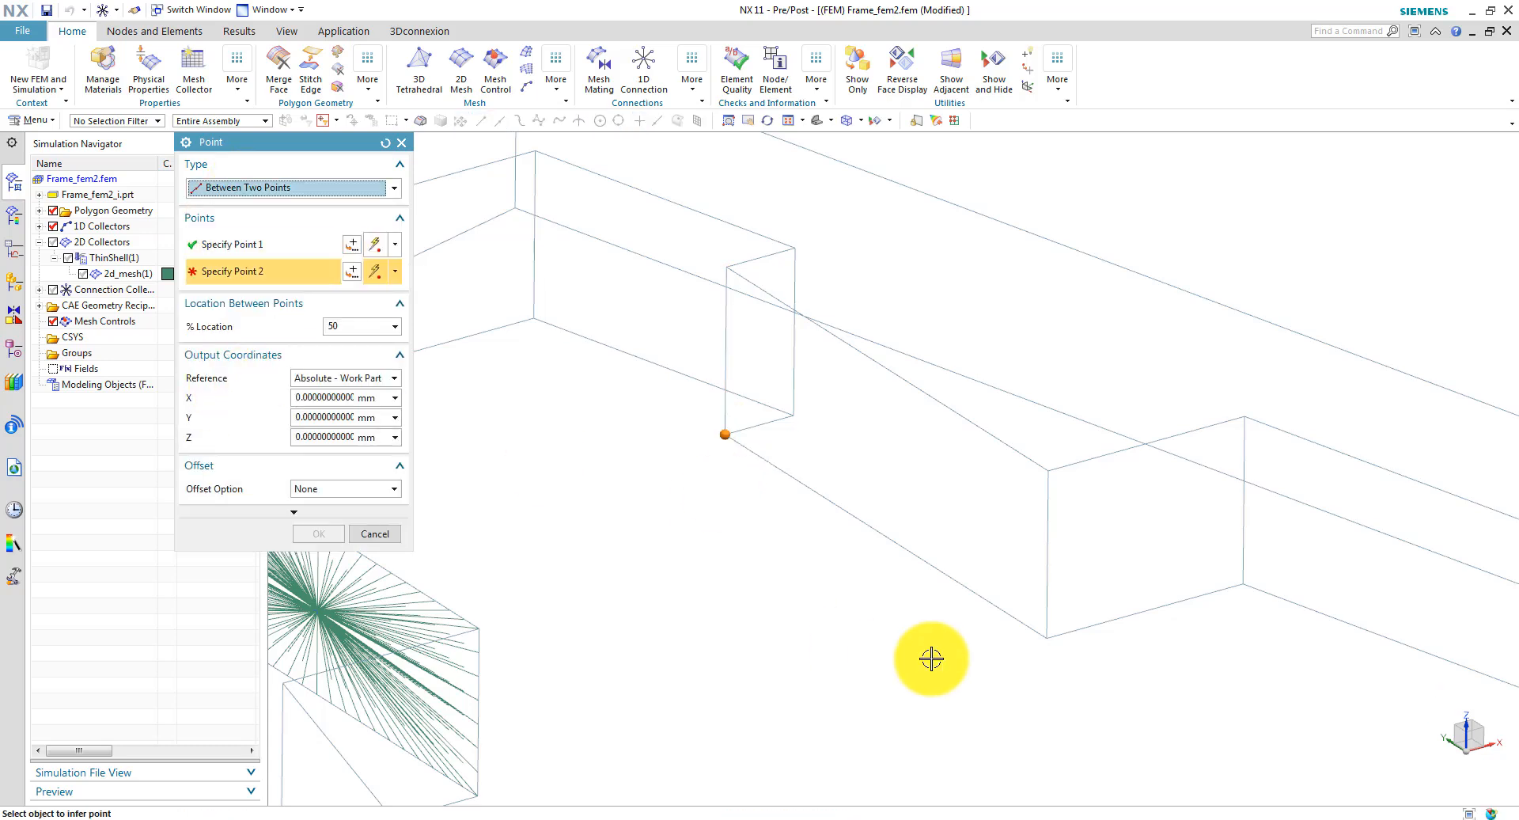
pyautogui.click(1047, 470)
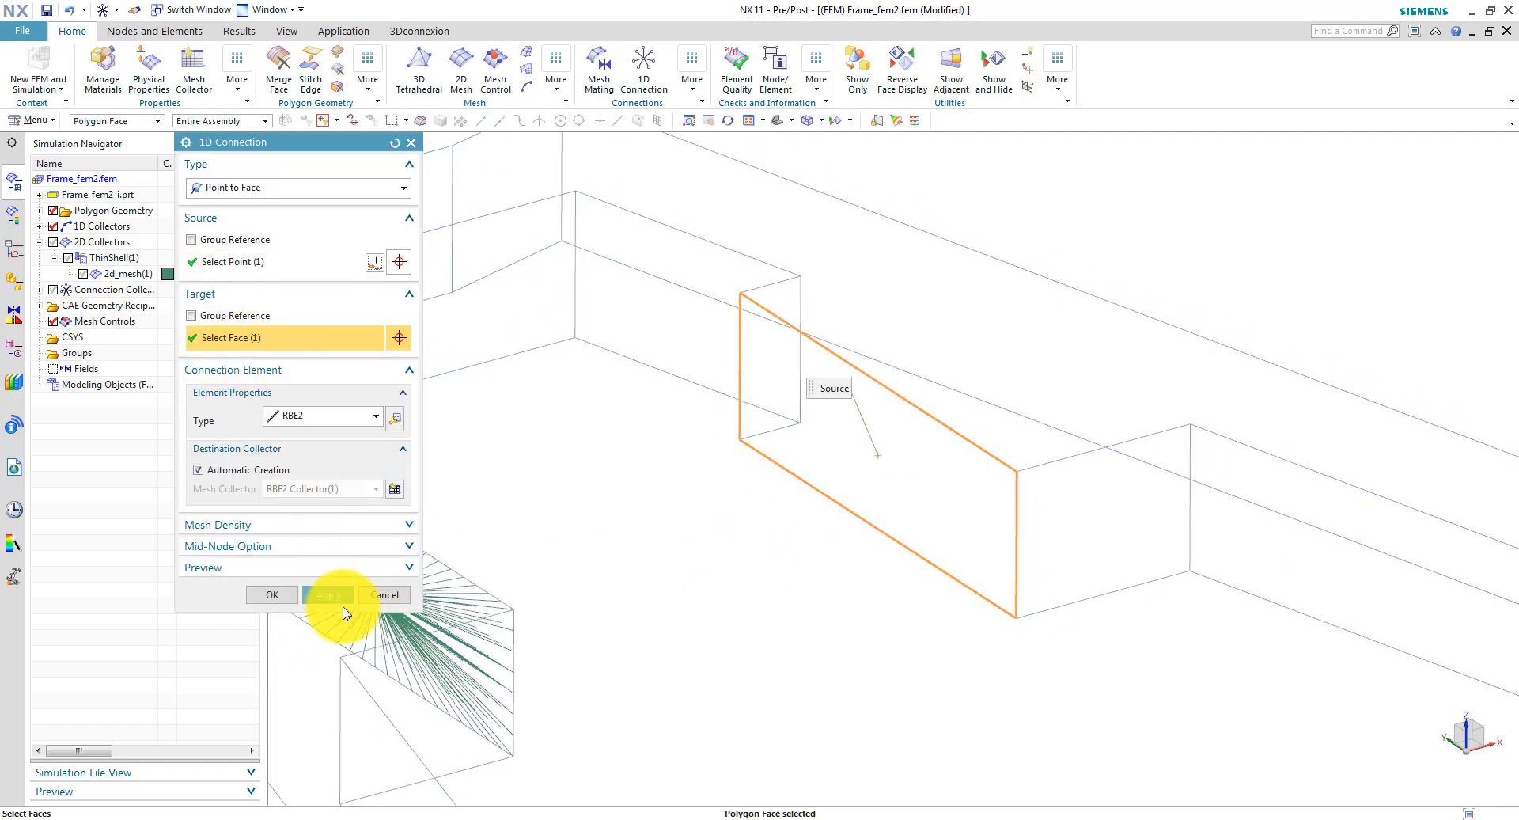
pyautogui.click(272, 595)
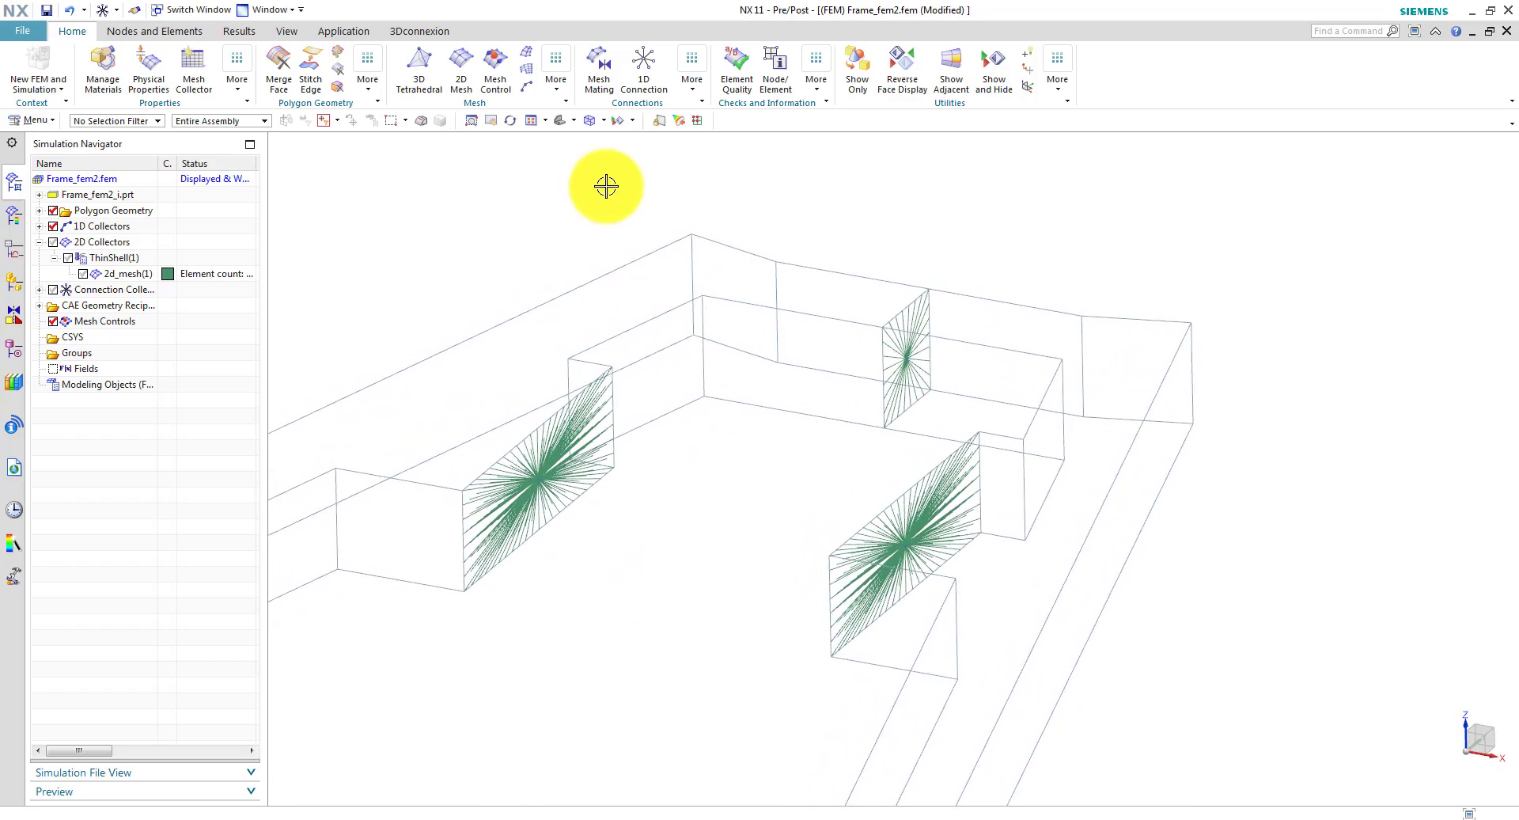
pyautogui.moveTo(562, 232)
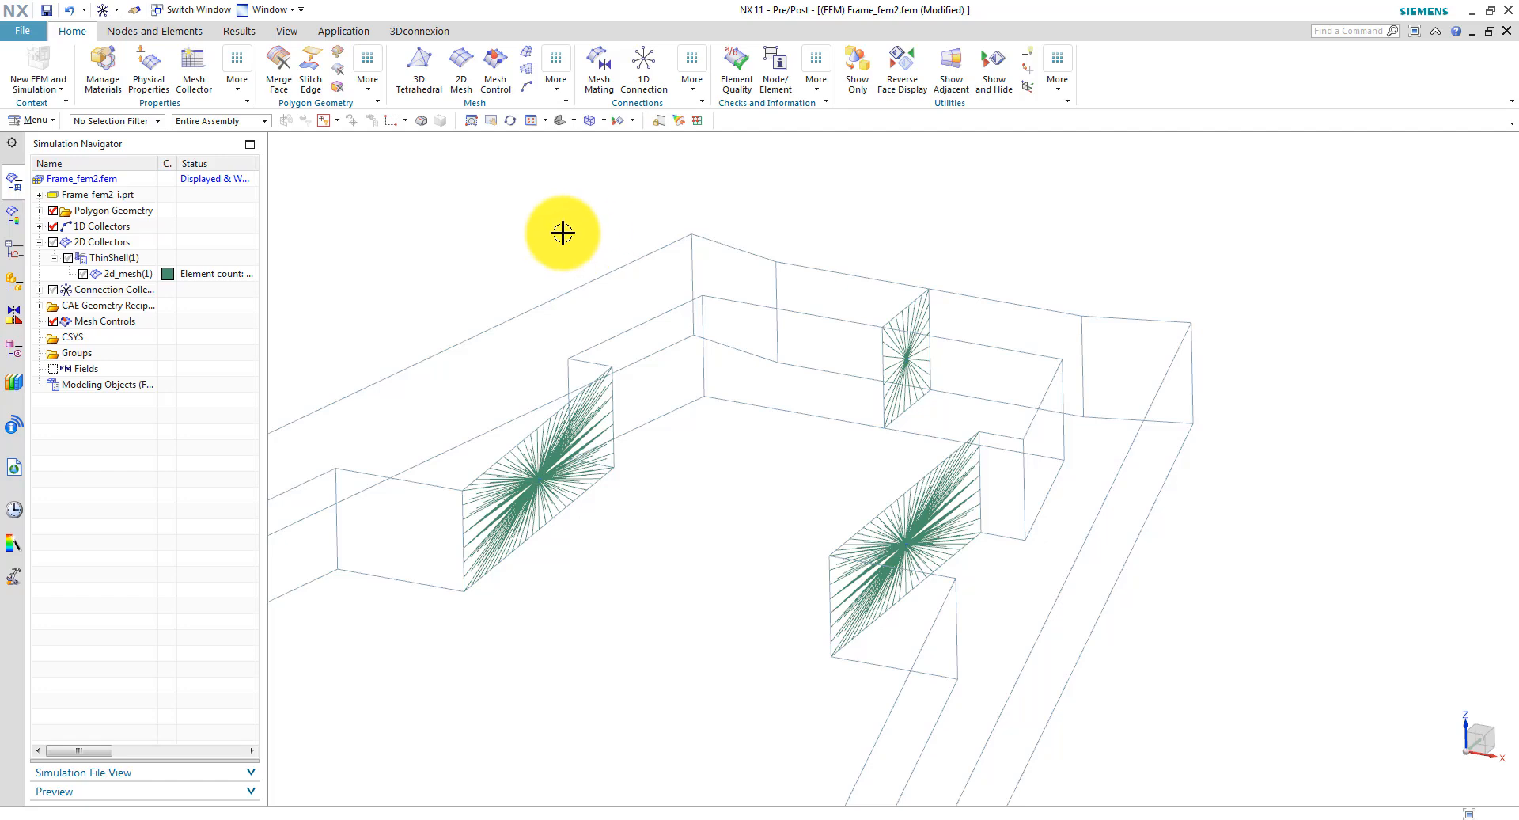
pyautogui.moveTo(561, 96)
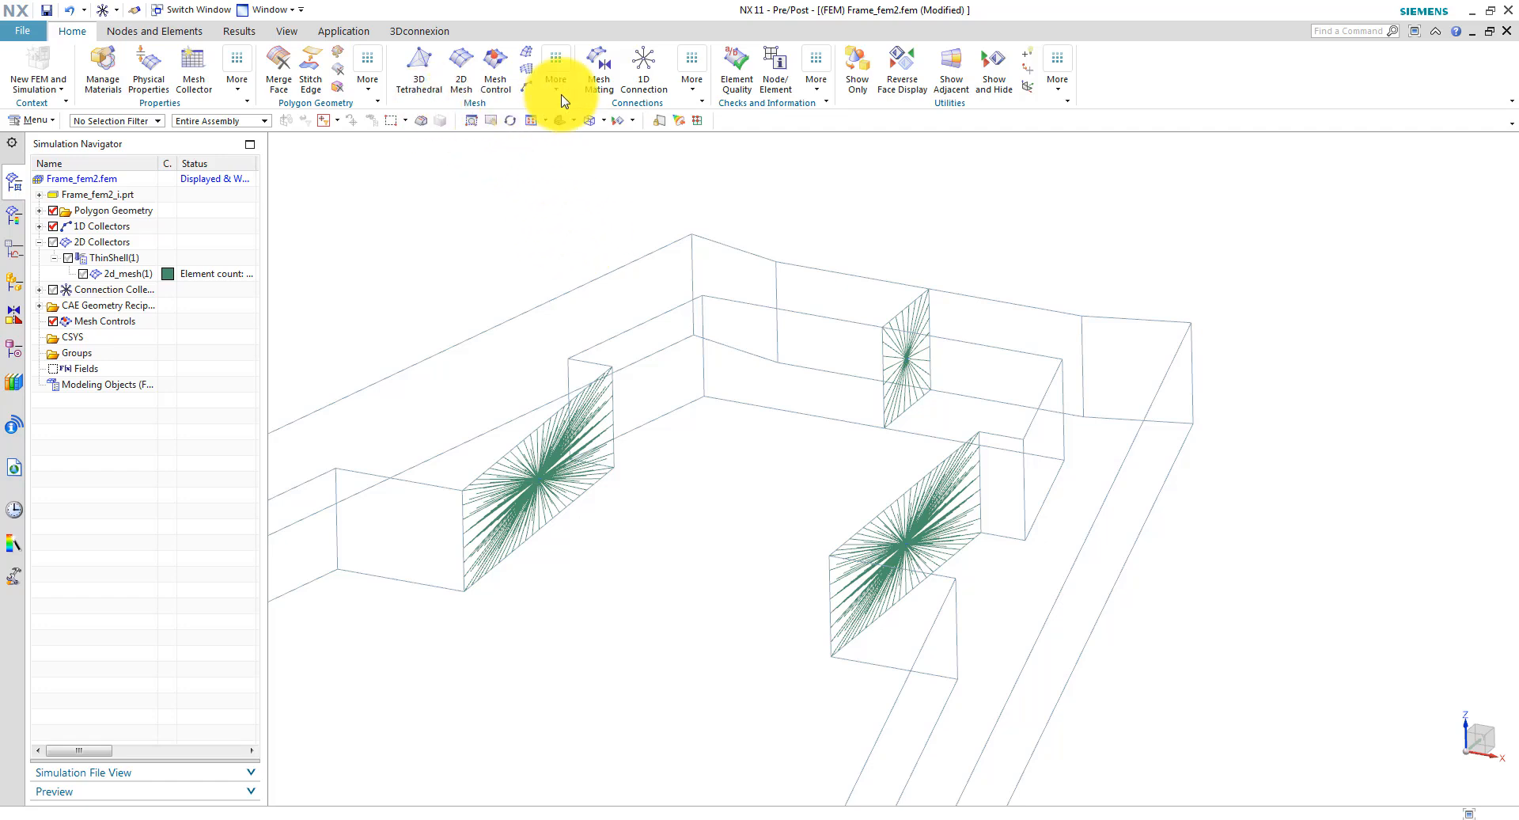
# Add 800 kg CONM2 mass elements at both larger RBE2 spider centres with 0D Mesh.
pyautogui.click(555, 71)
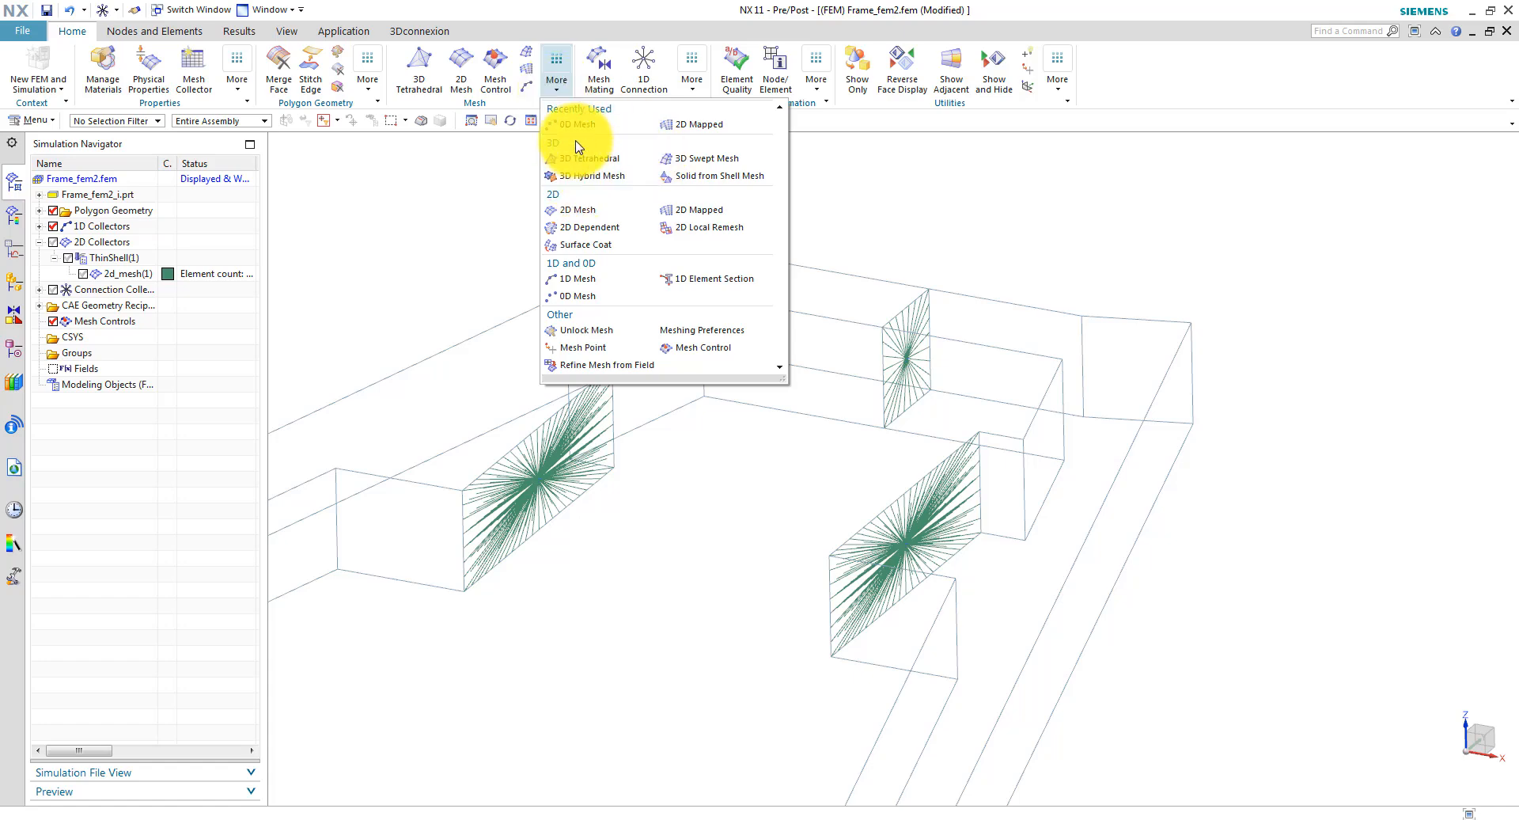
pyautogui.click(576, 124)
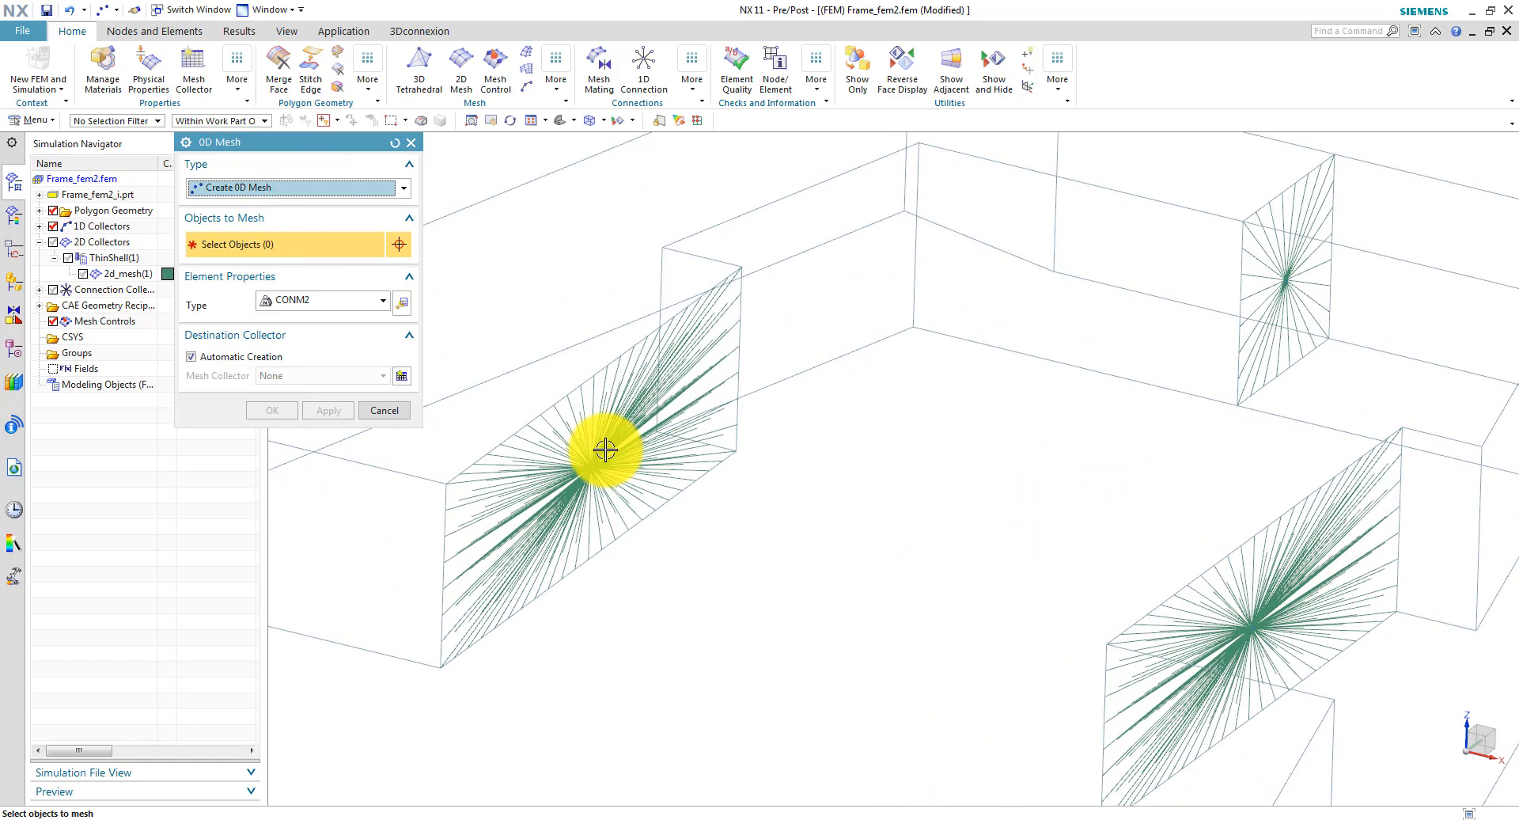
pyautogui.click(606, 450)
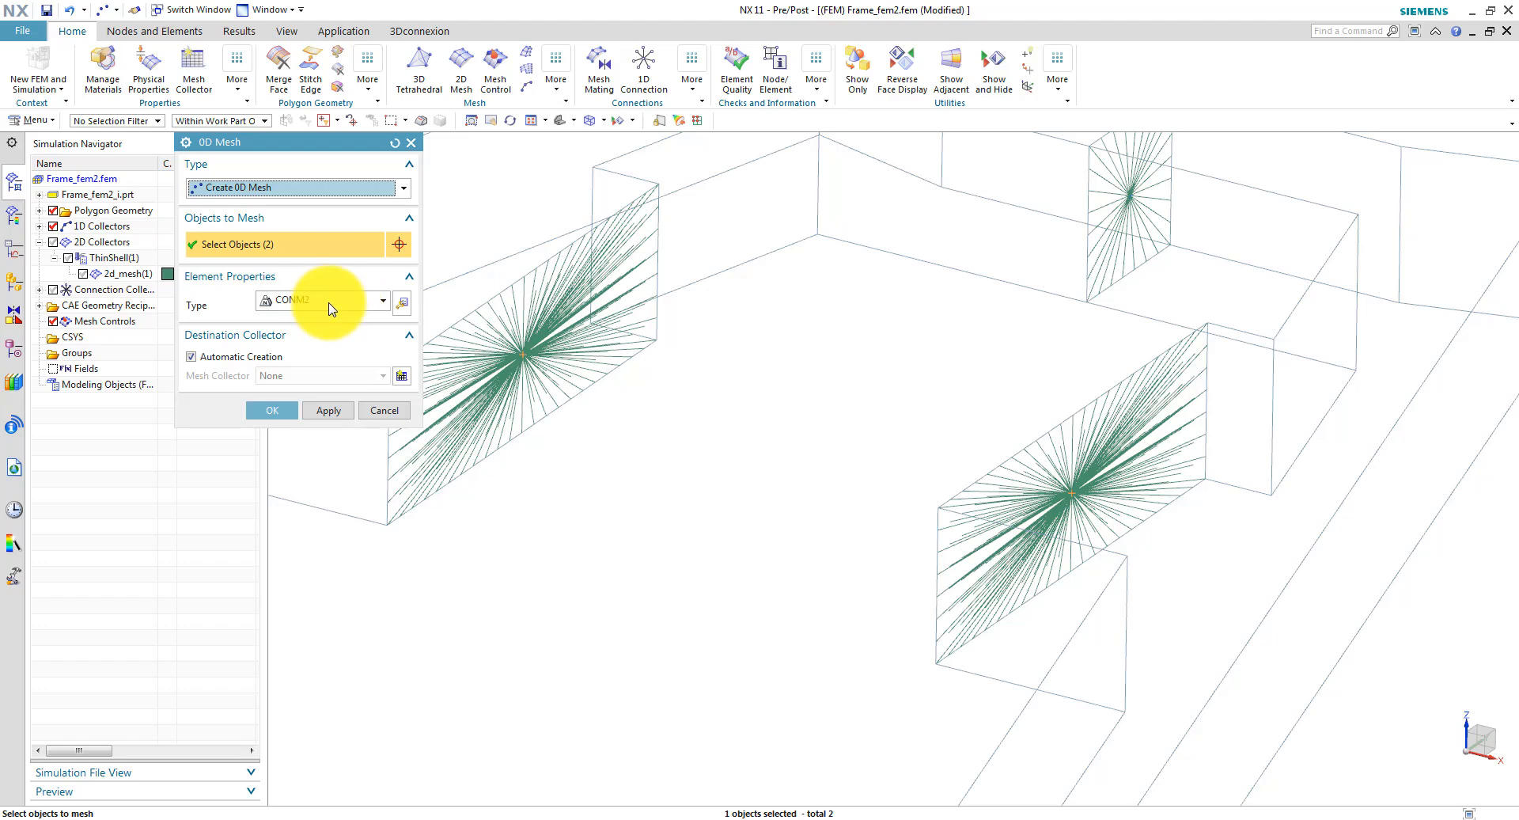
pyautogui.moveTo(402, 302)
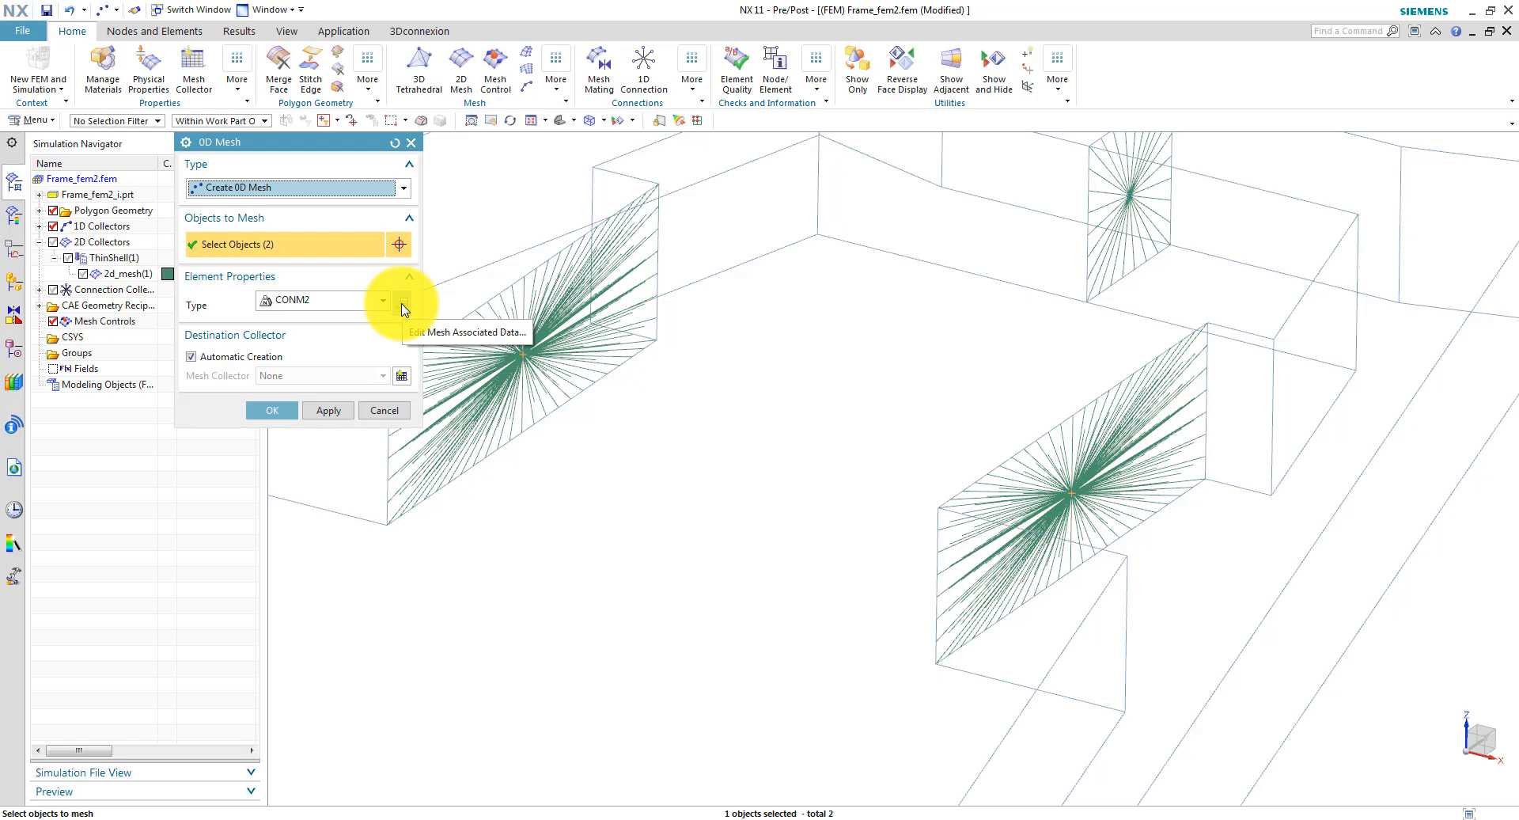
pyautogui.click(402, 300)
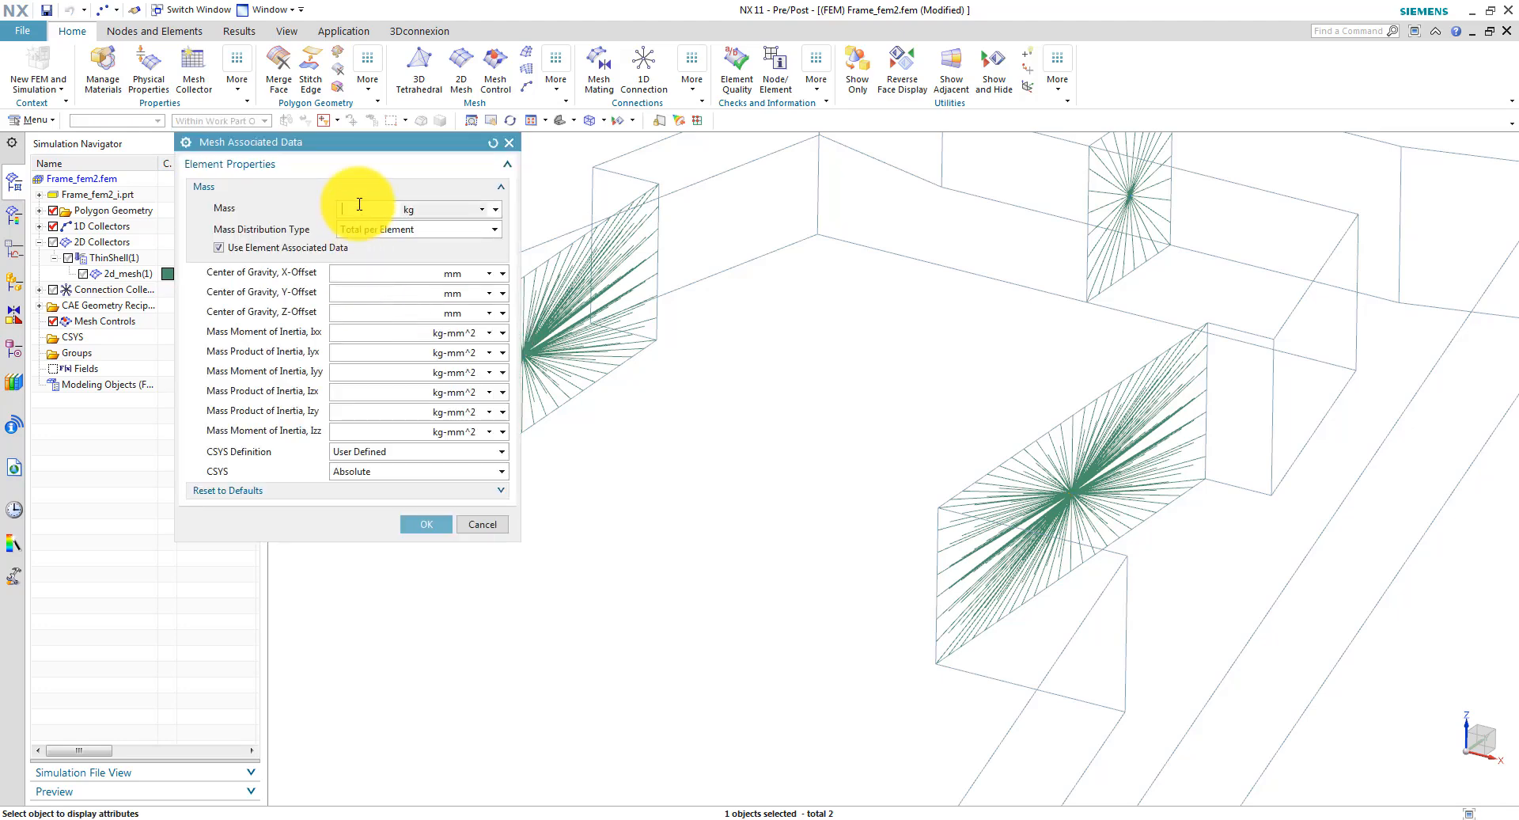
pyautogui.write('80')
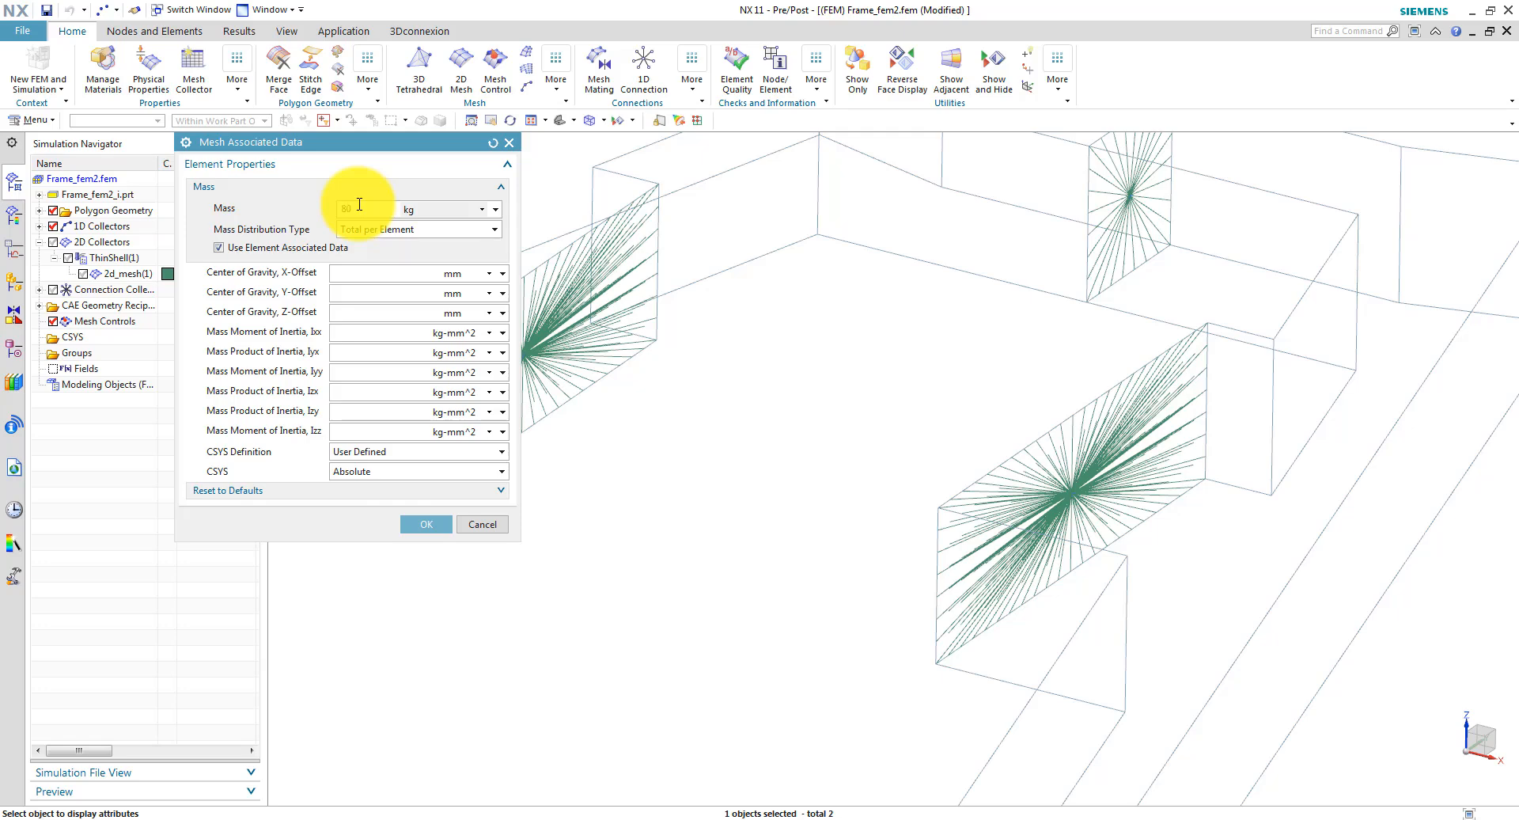
pyautogui.write('800')
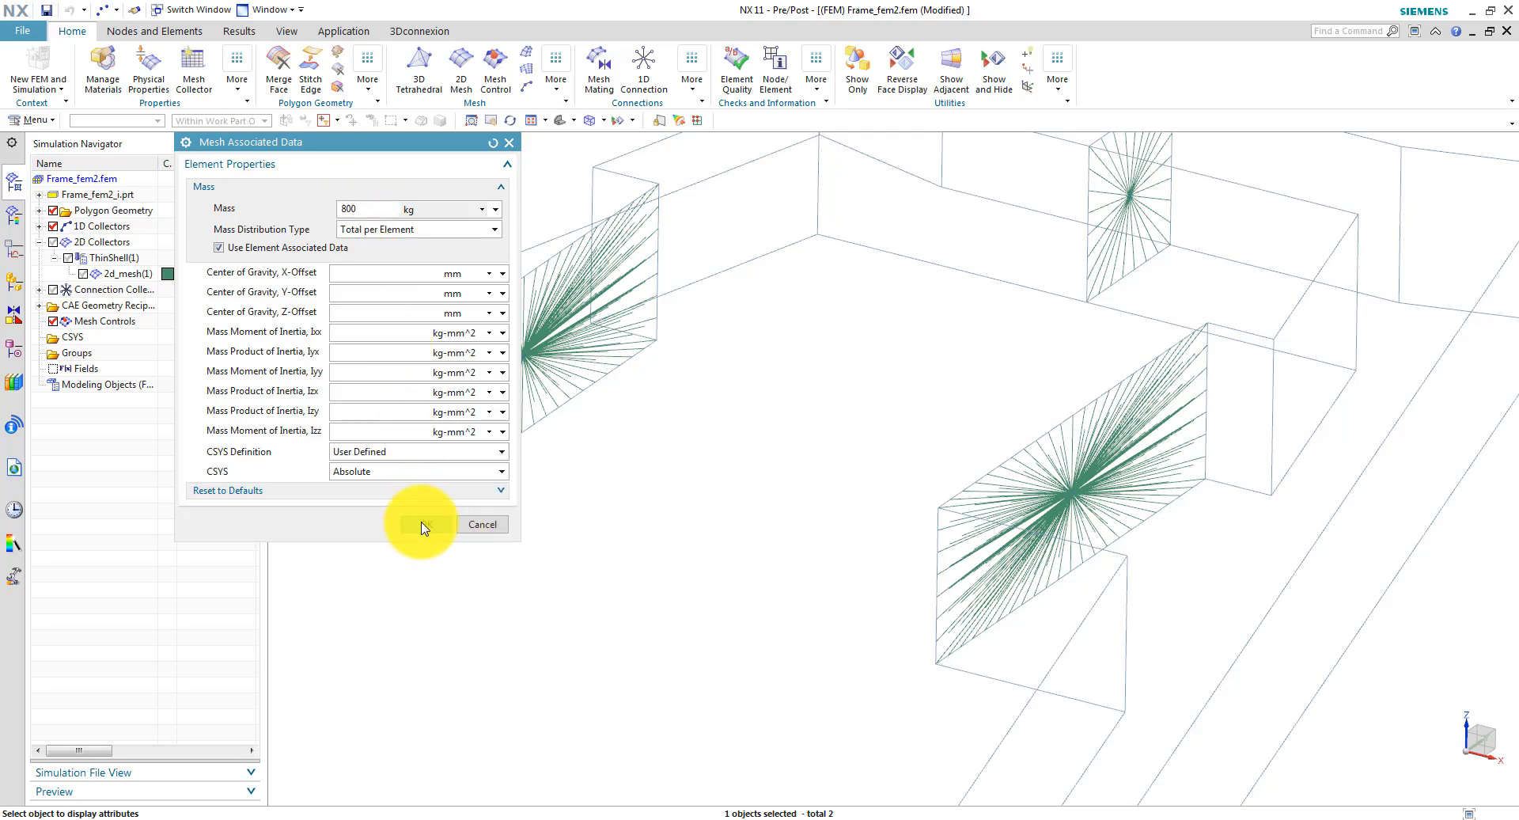
pyautogui.click(422, 524)
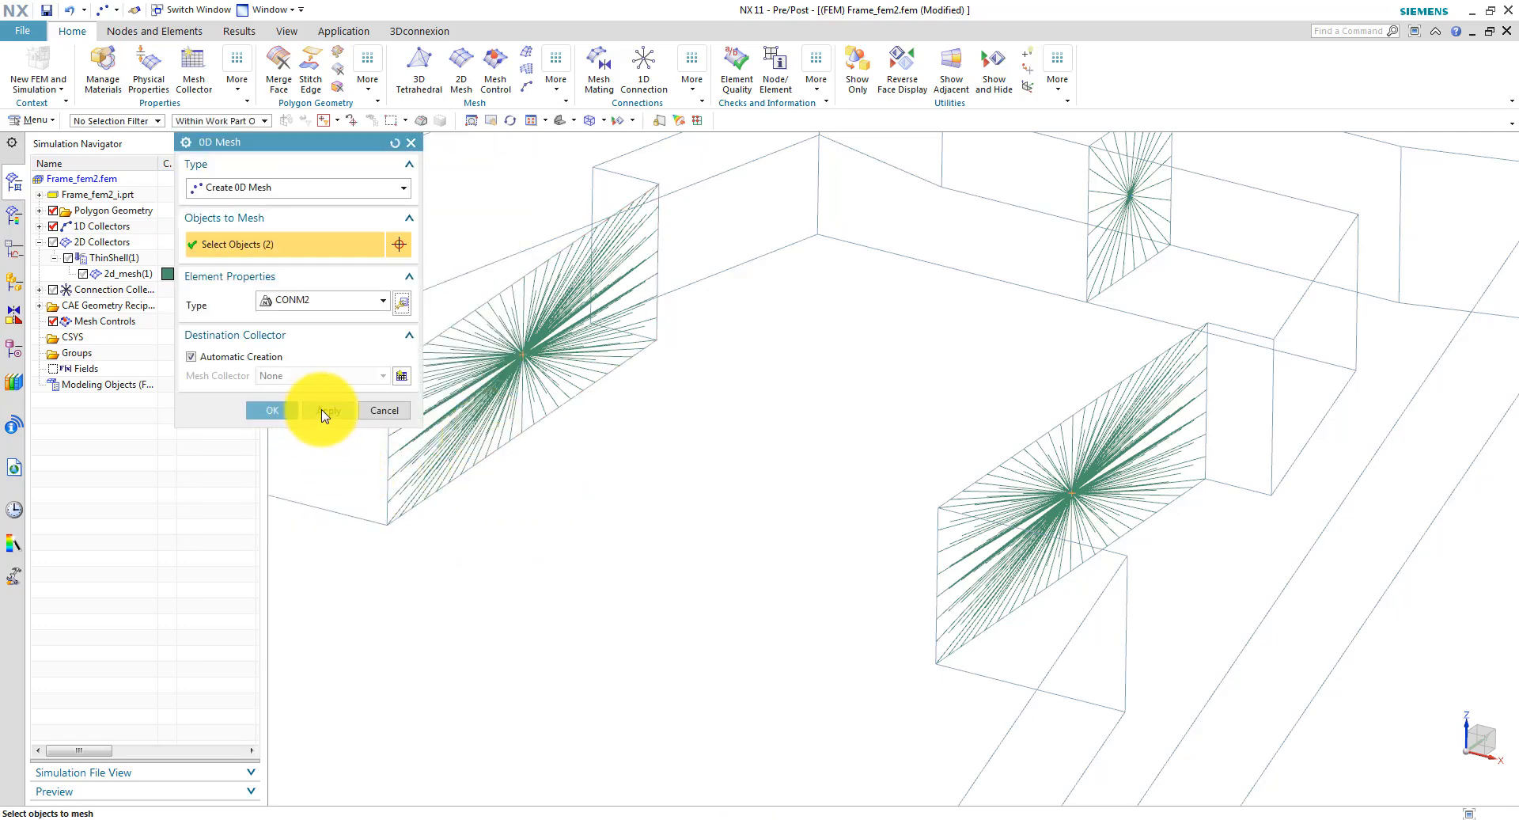
pyautogui.click(328, 410)
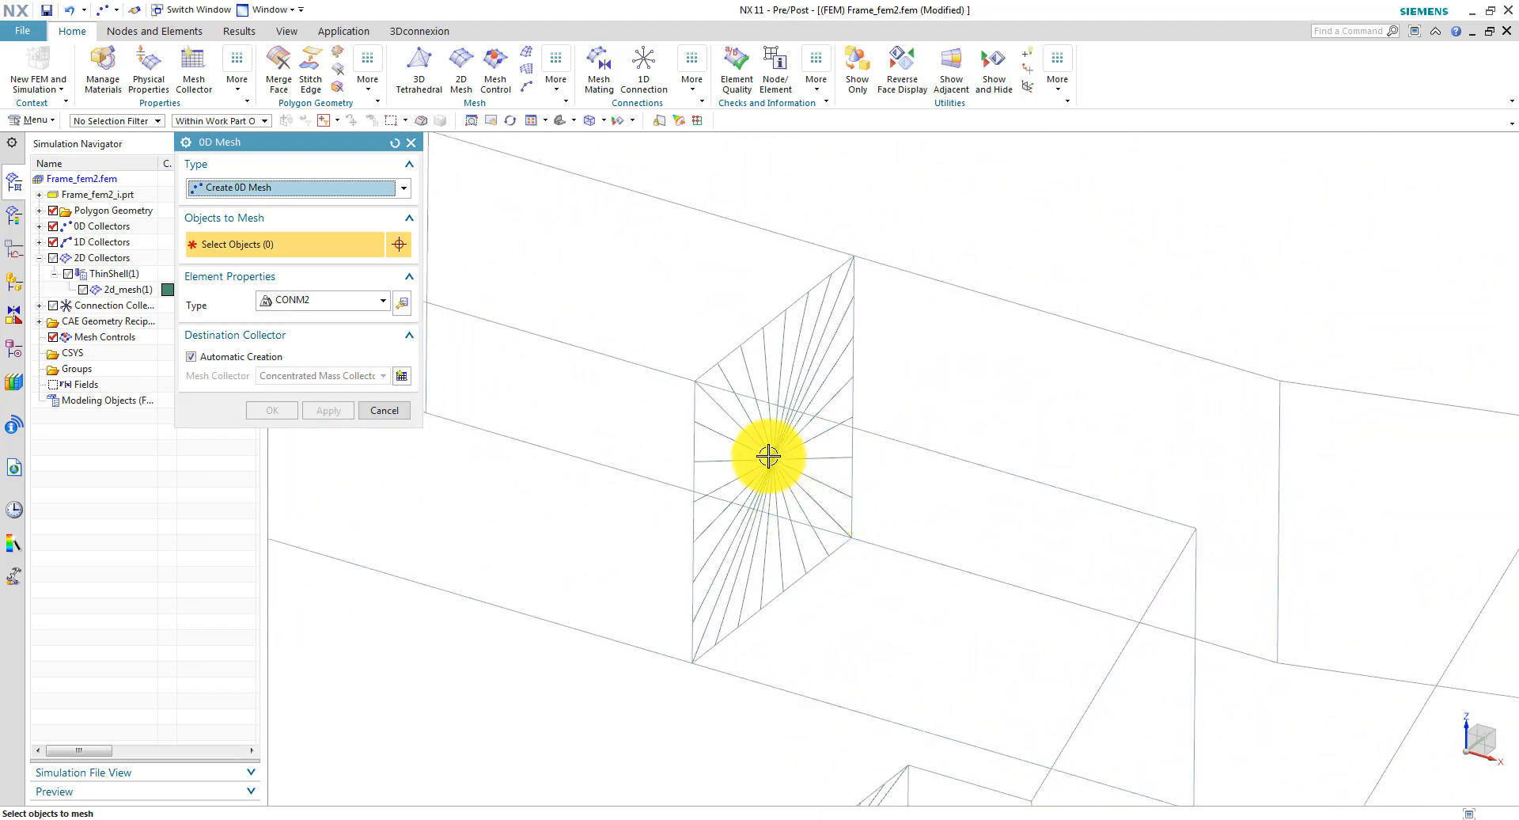
# Add a 500 kg CONM2 mass at the smaller spider's centre and finish 0D Mesh.
pyautogui.click(770, 459)
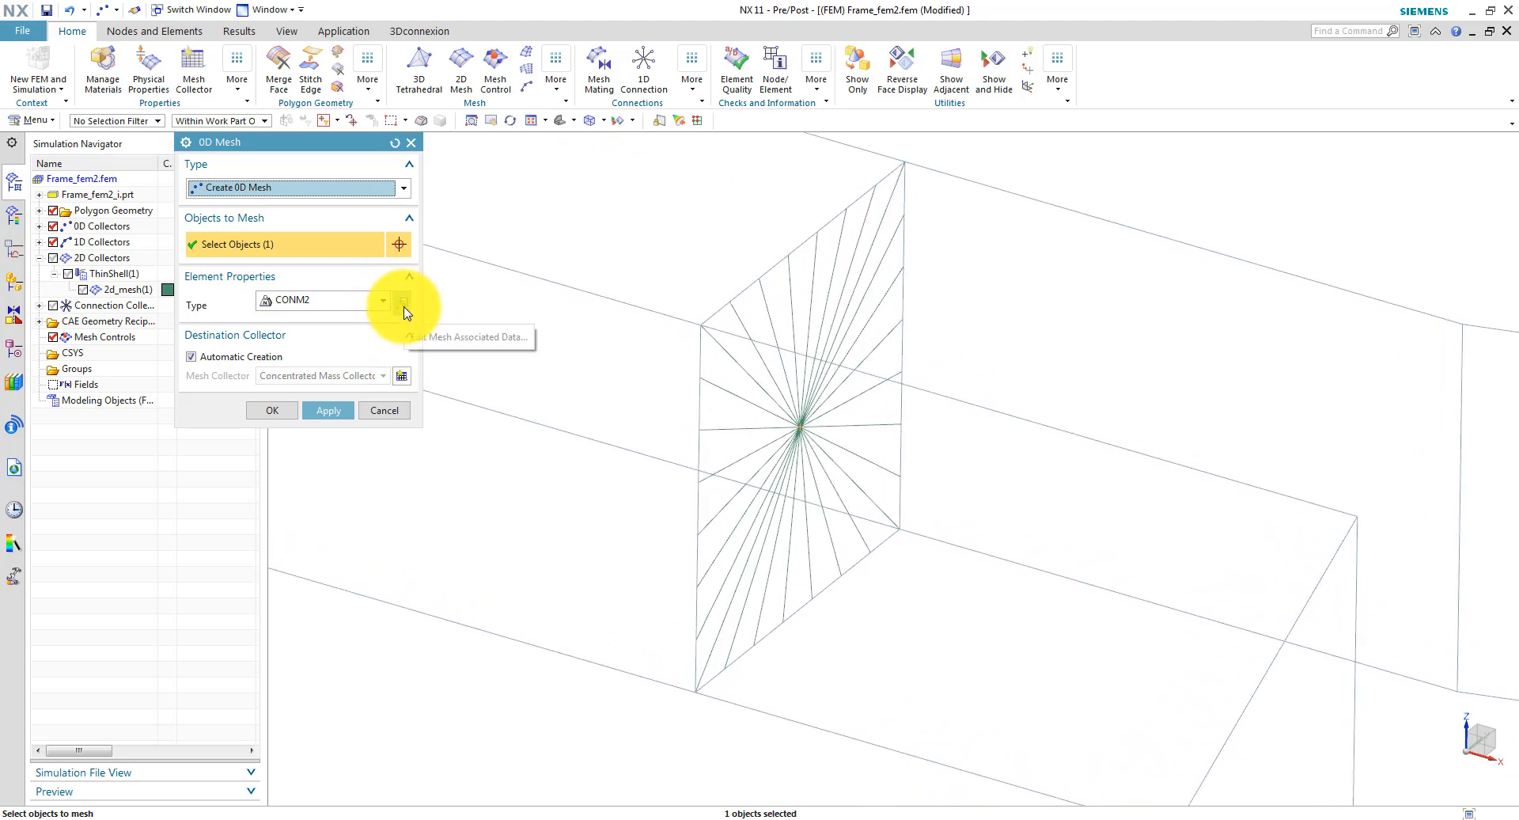
pyautogui.click(402, 300)
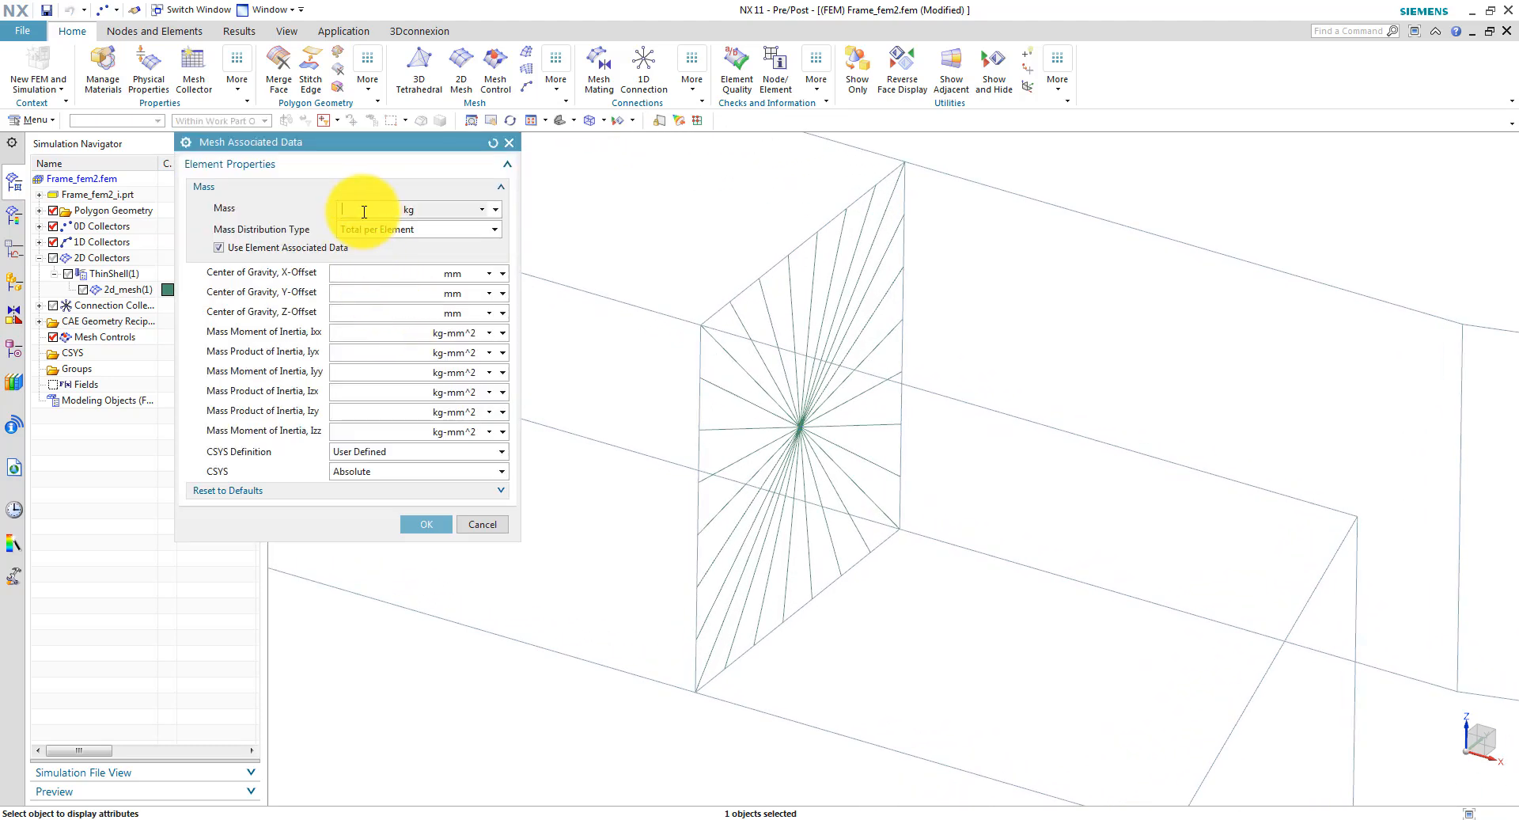
pyautogui.write('500')
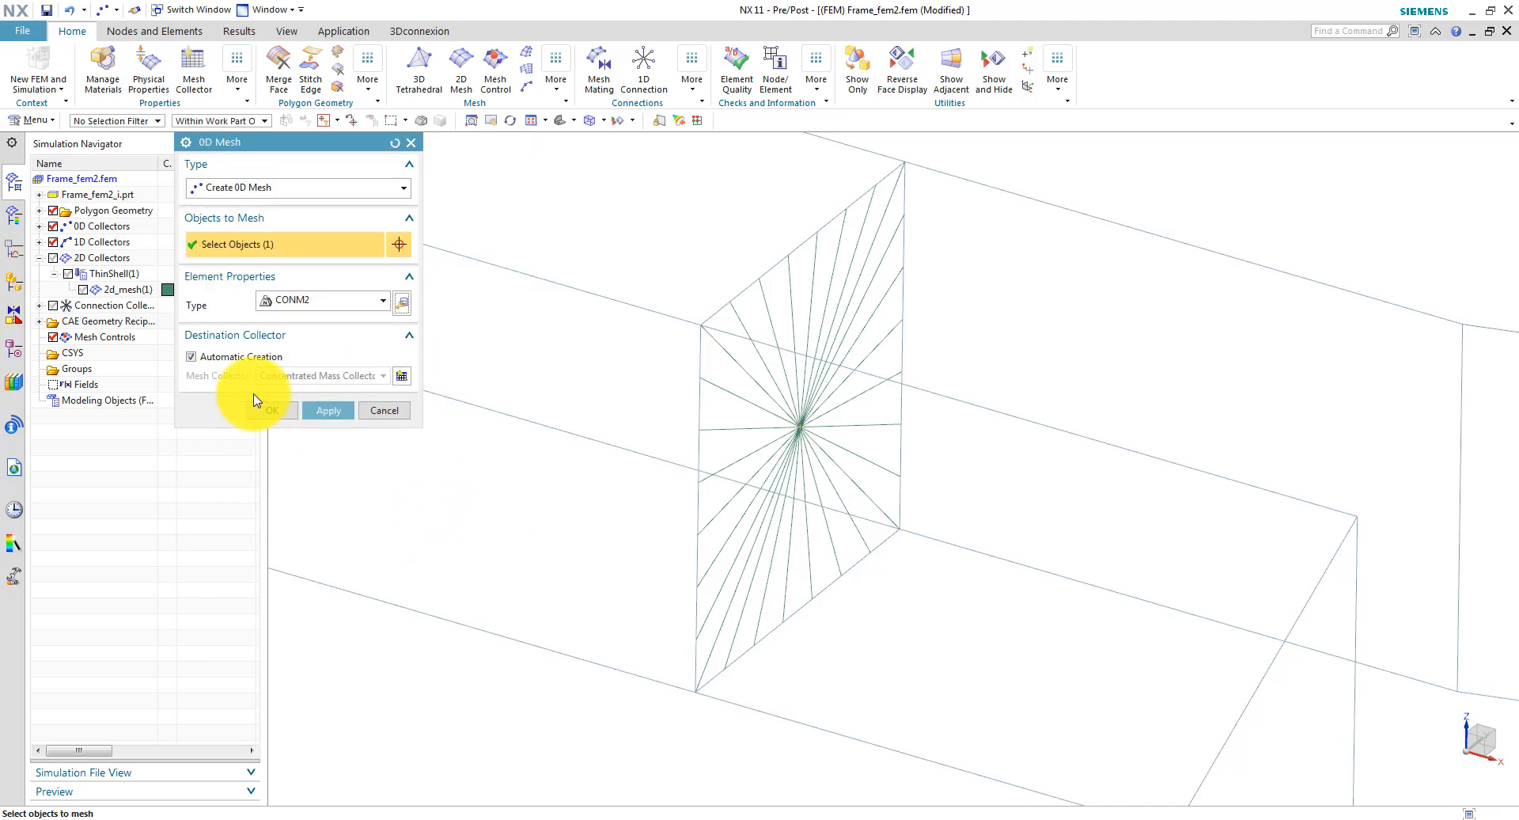
pyautogui.click(272, 410)
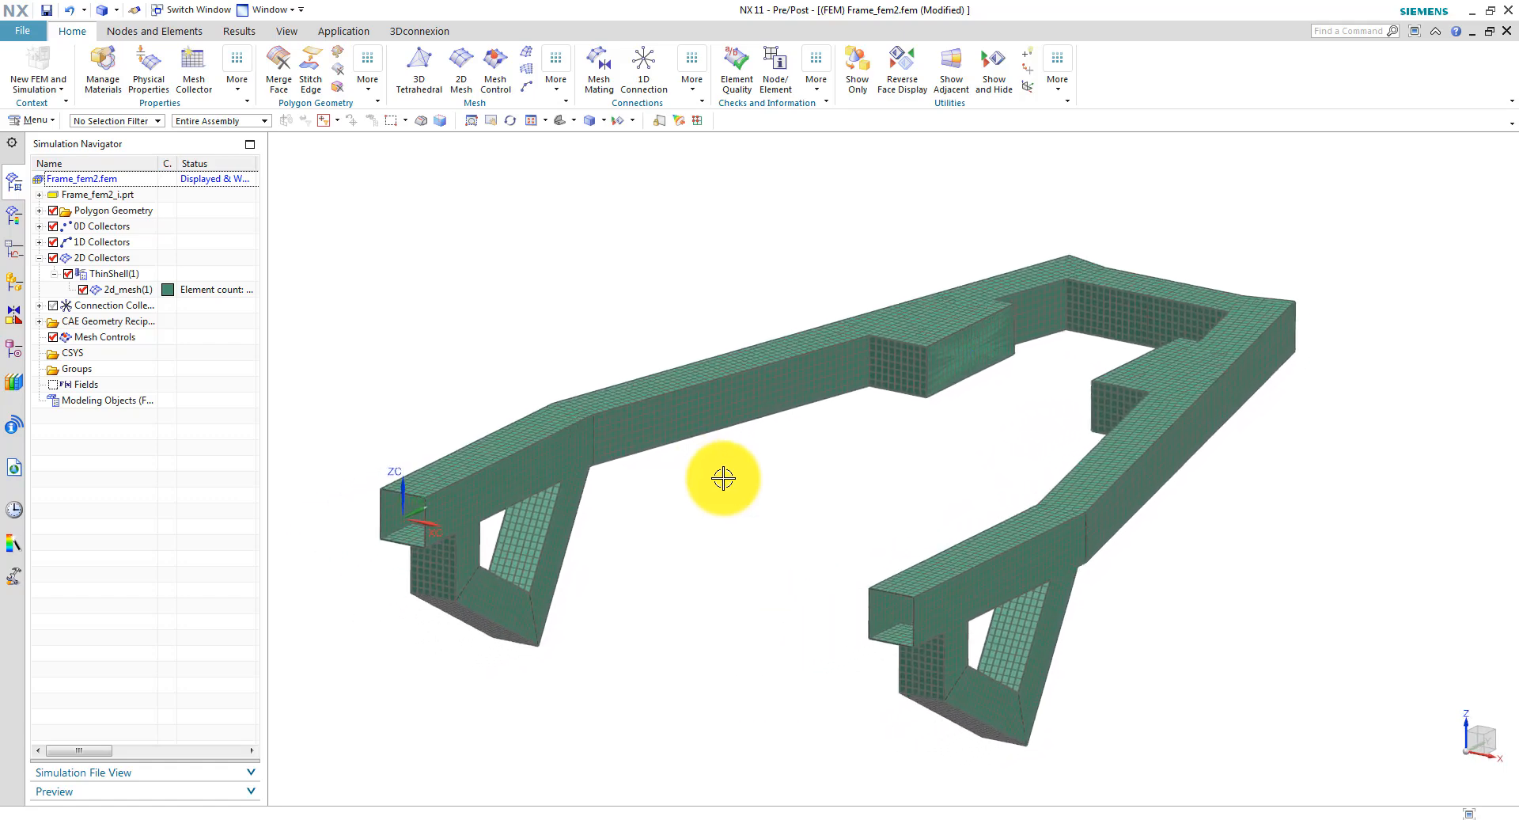
# Show all Polygon Solid Bodies again through Show and Hide.
pyautogui.moveTo(722, 478); pyautogui.dragTo(377, 294)
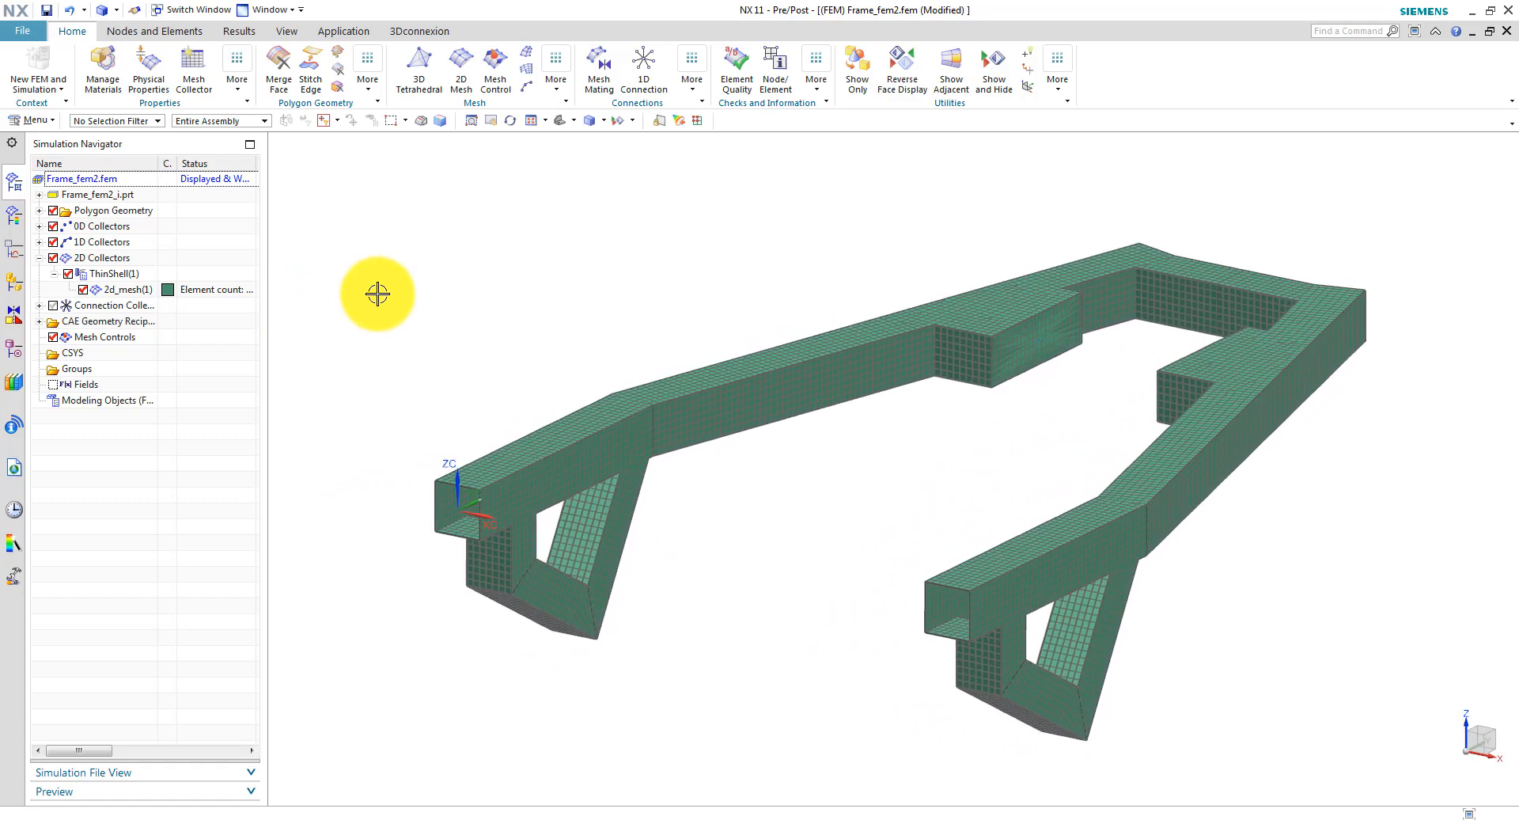
pyautogui.click(993, 63)
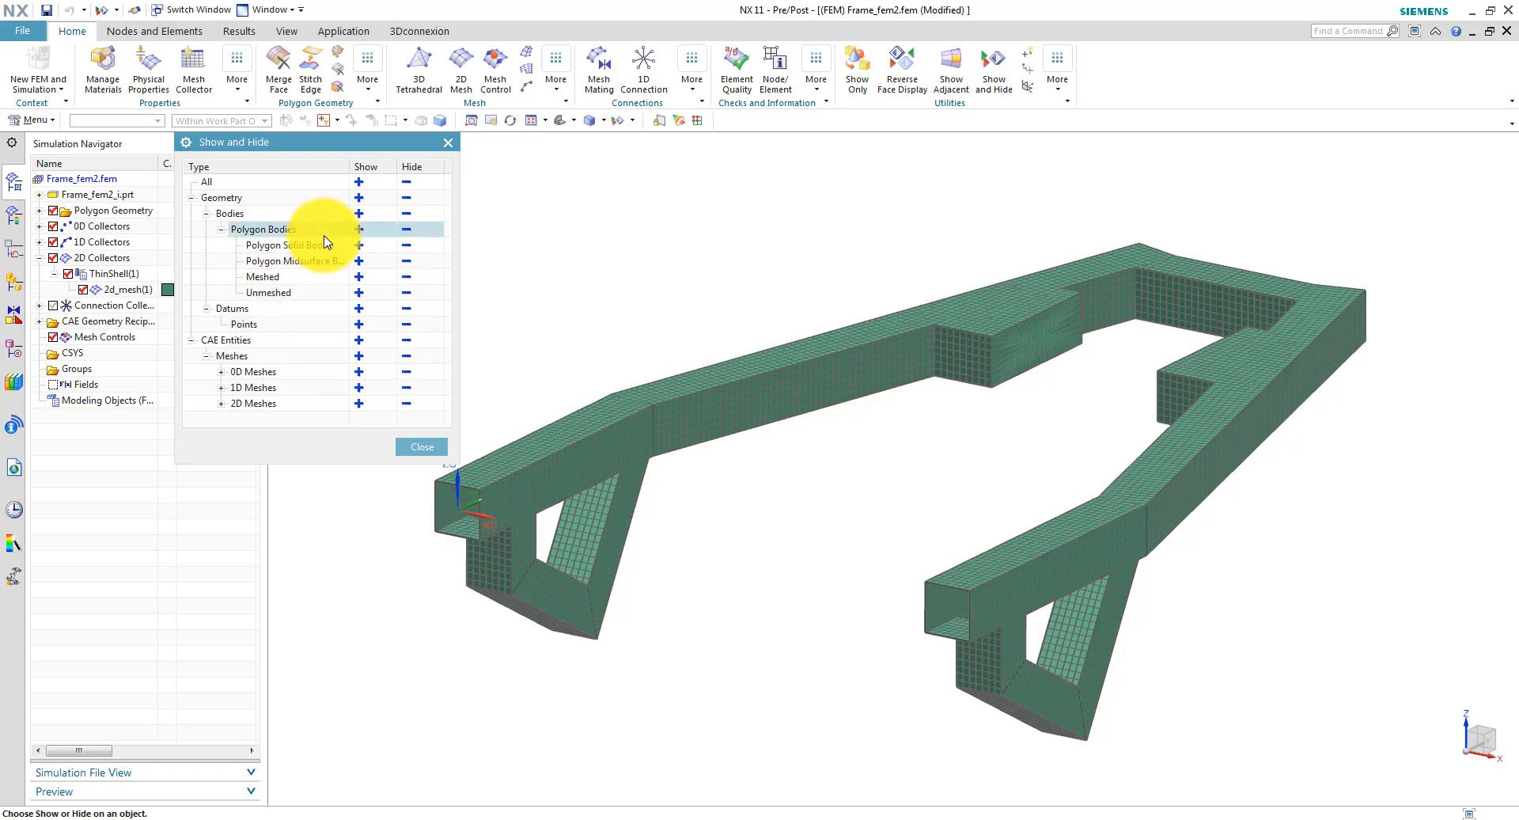
pyautogui.moveTo(358, 247)
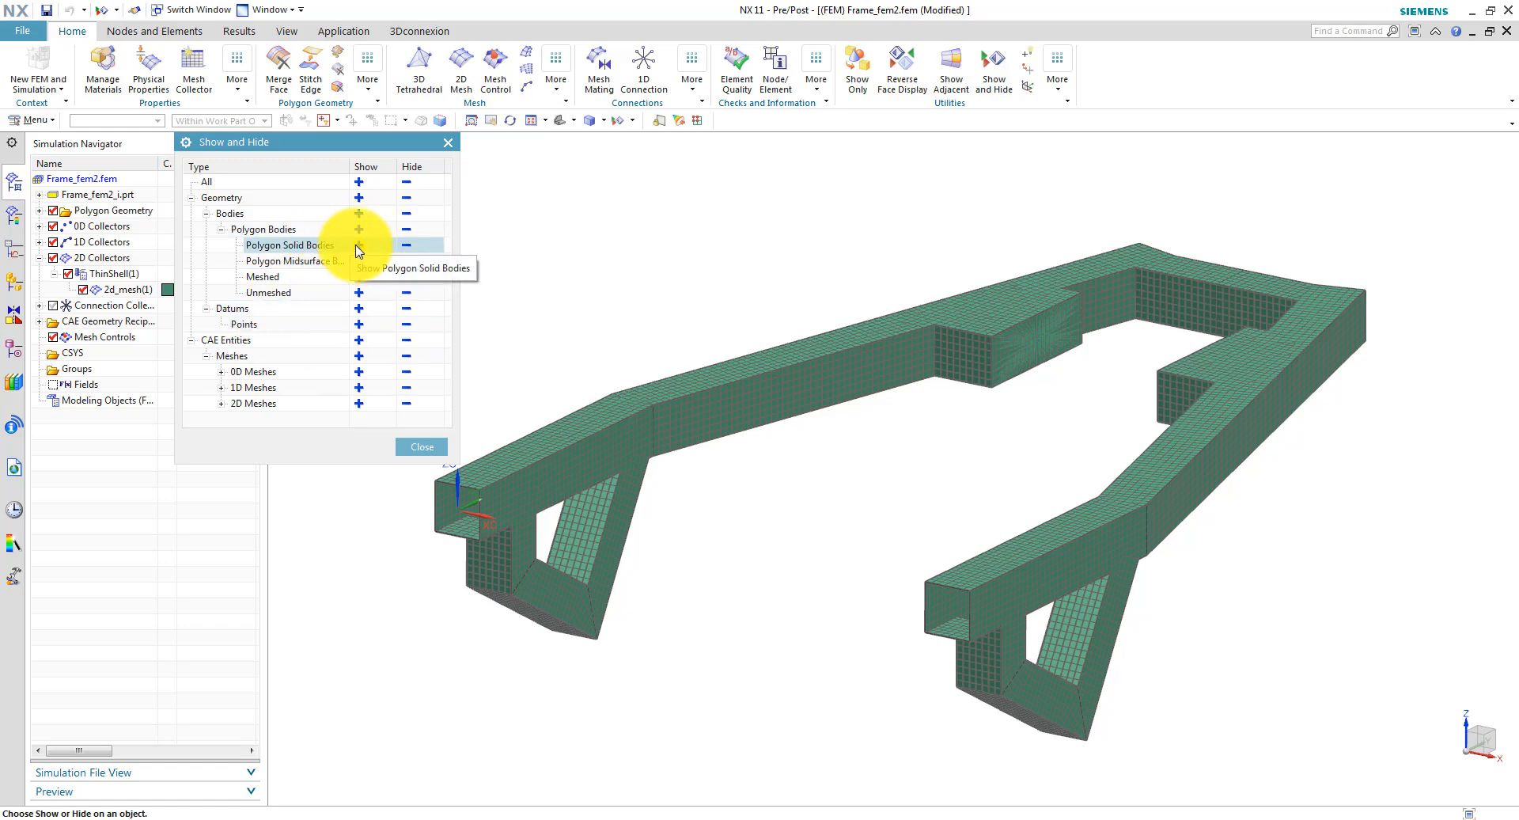
pyautogui.click(422, 446)
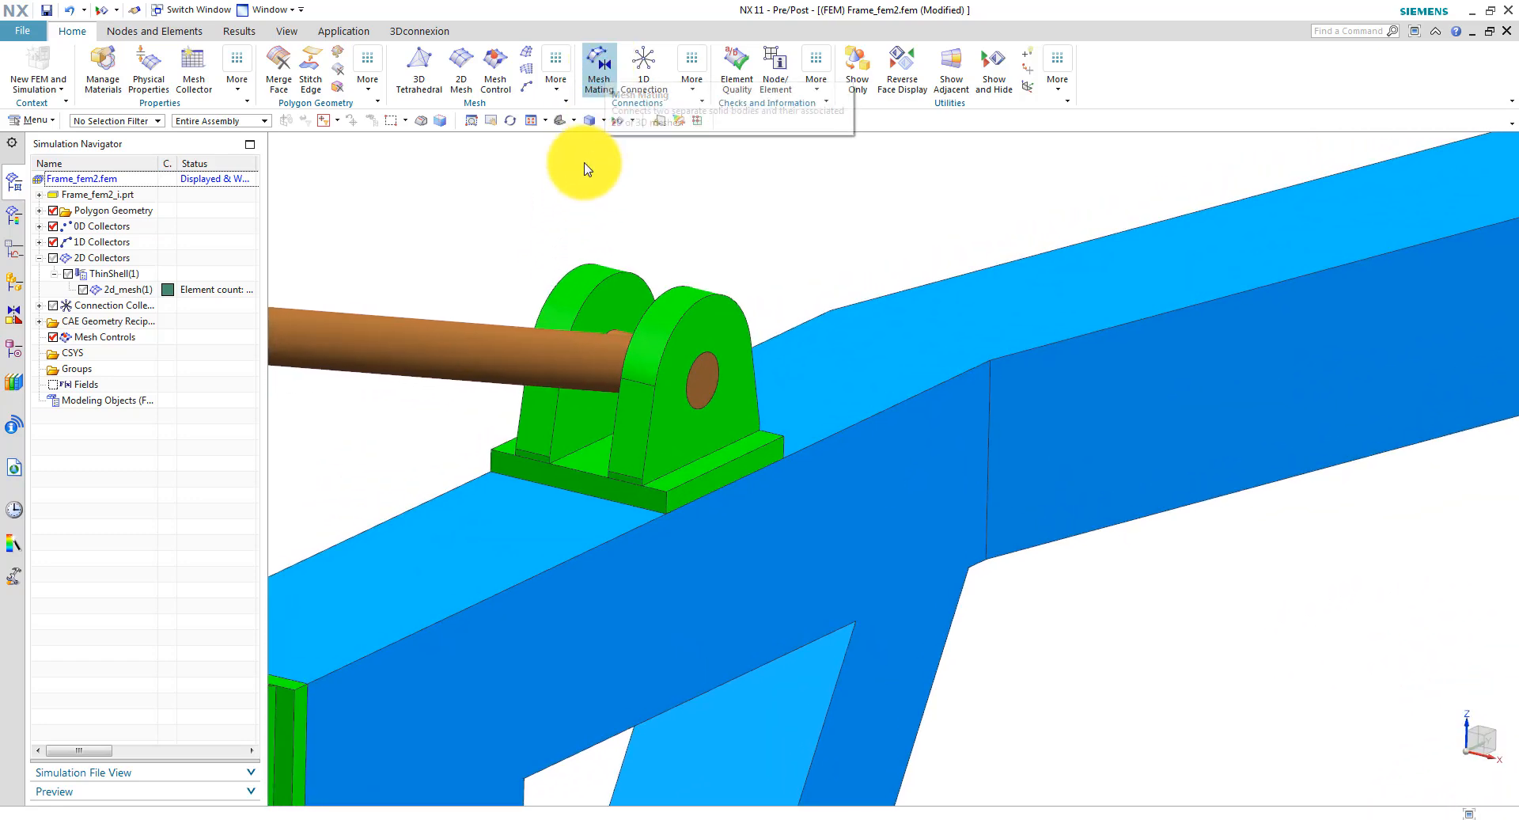
pyautogui.moveTo(527, 54)
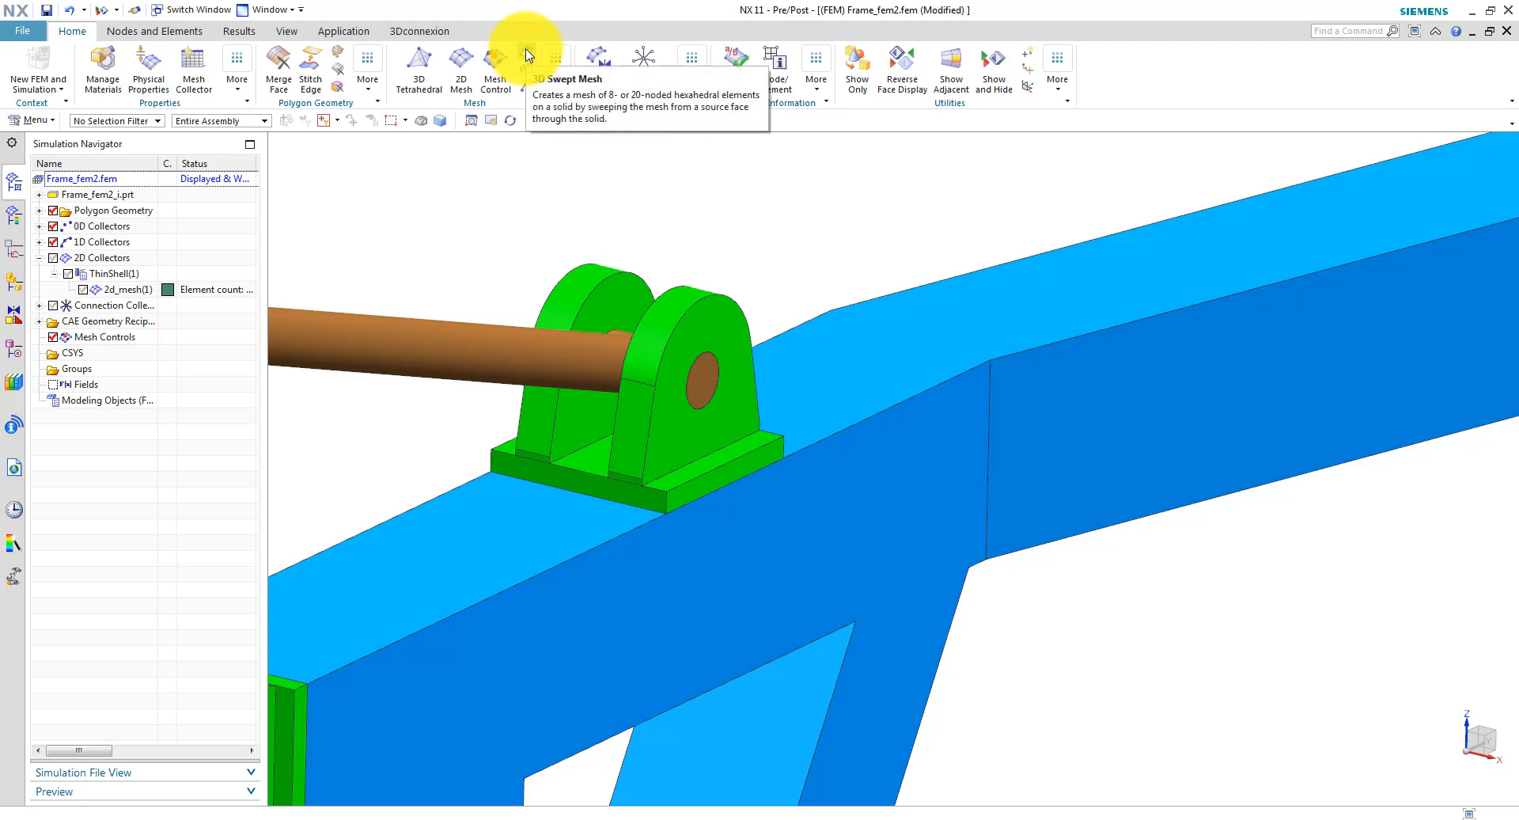
# Hex-mesh the first bracket with a CHEXA(8) swept mesh from its side faces.
pyautogui.click(504, 59)
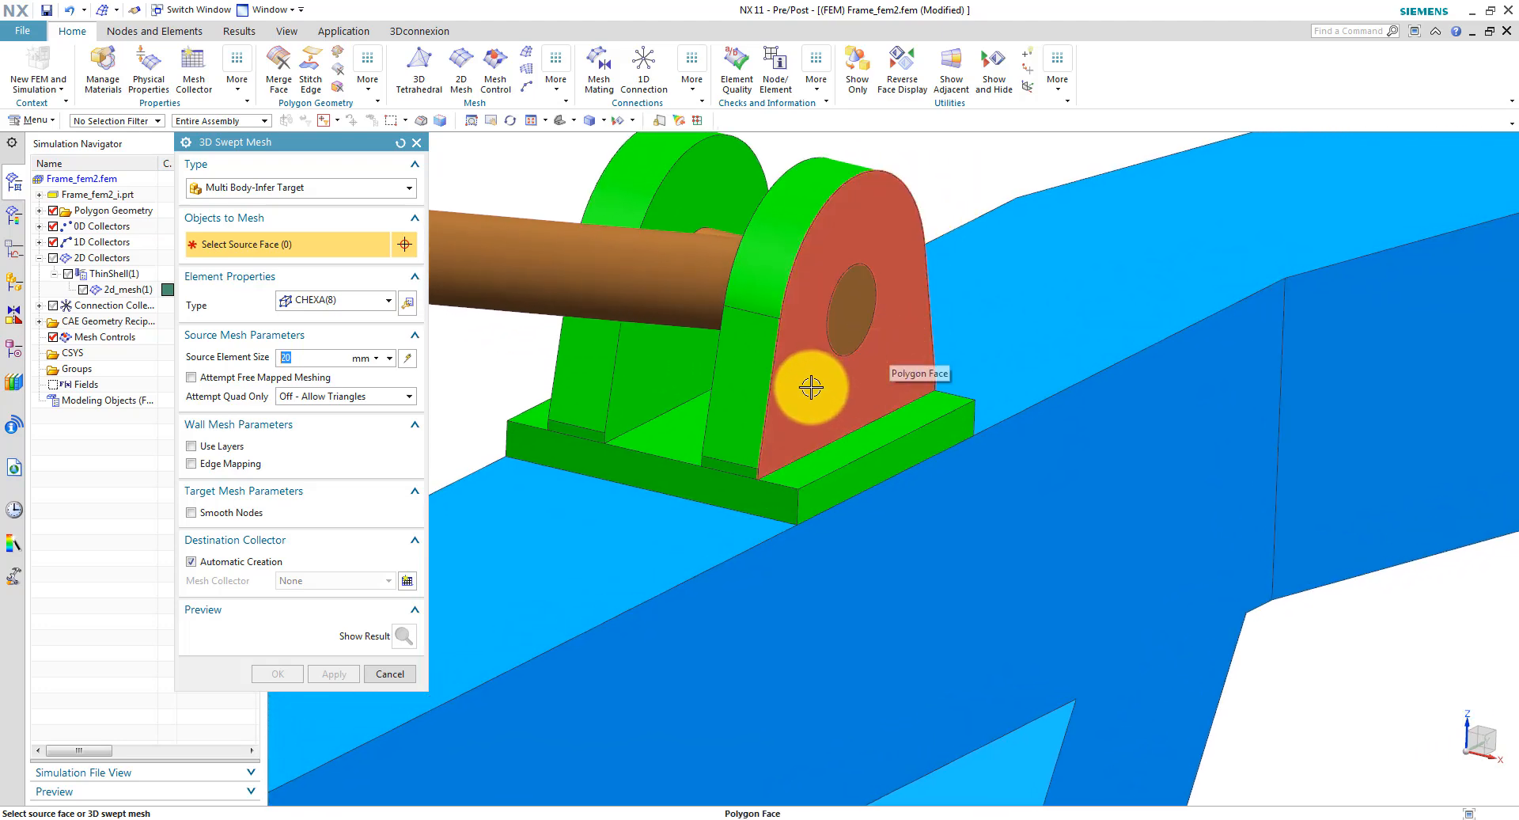
pyautogui.click(812, 387)
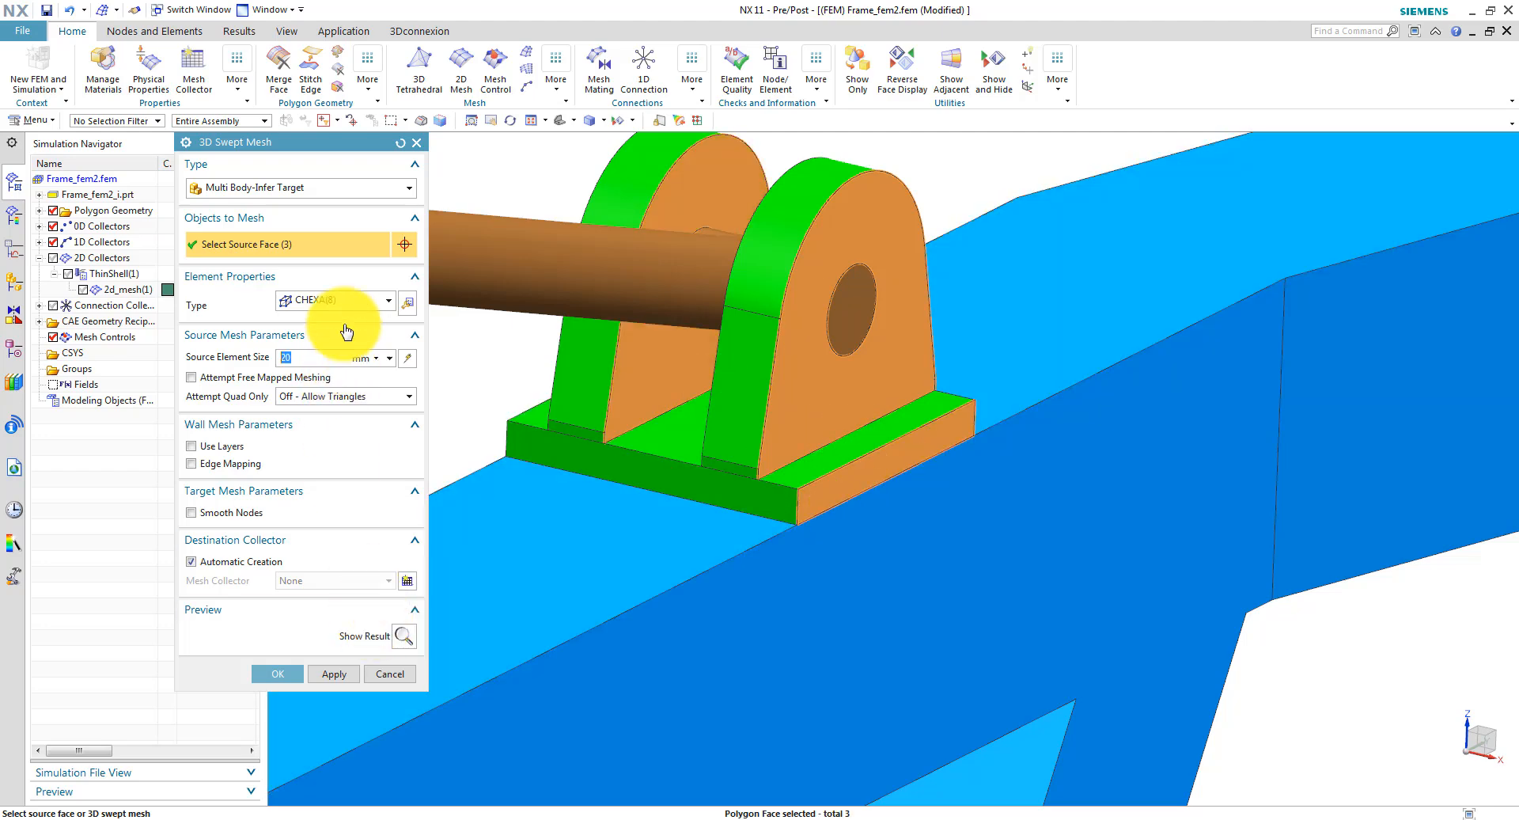
pyautogui.click(304, 358)
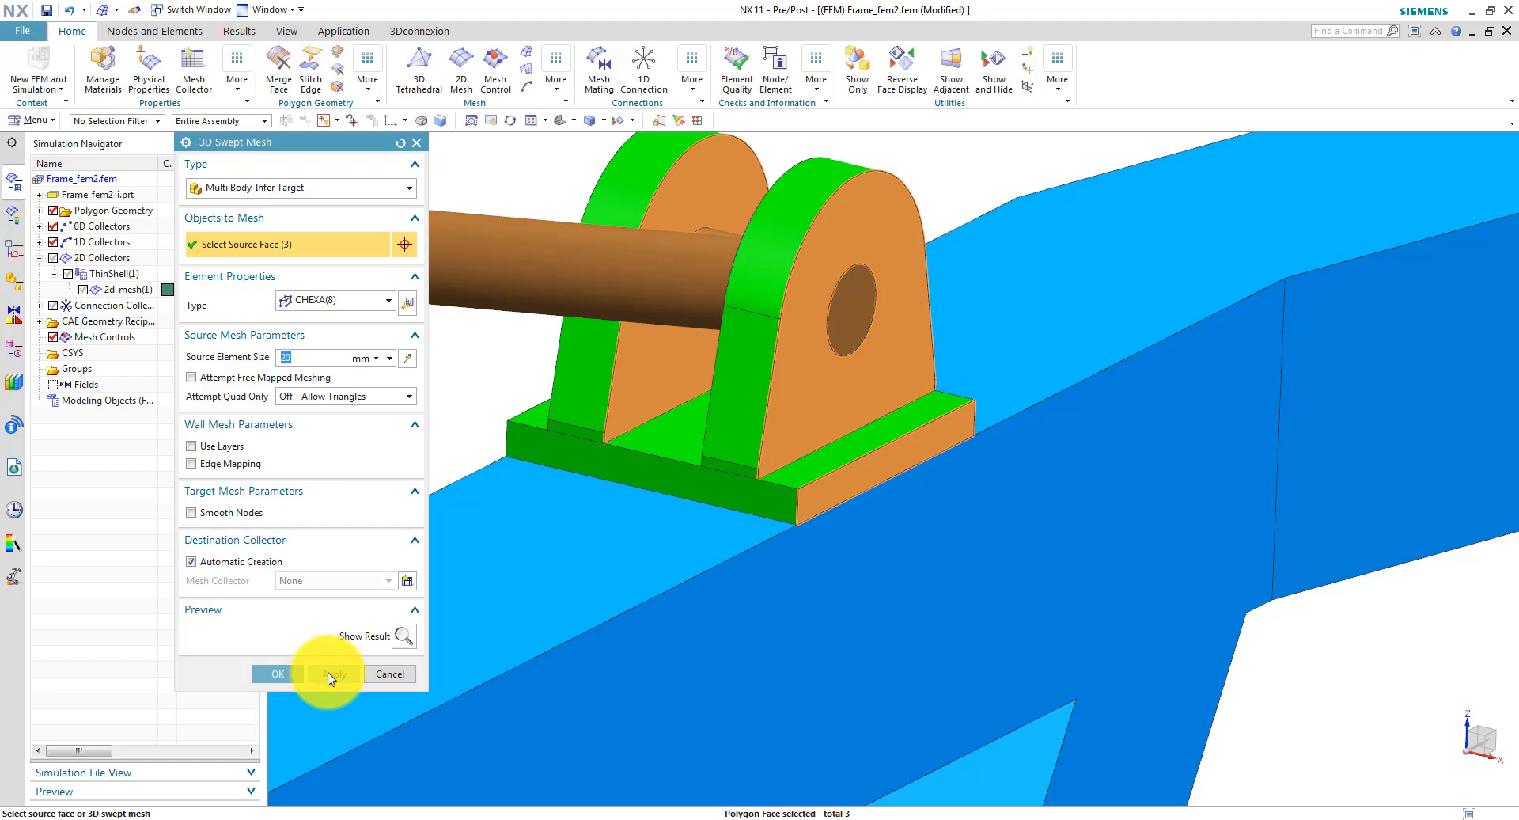
pyautogui.click(333, 673)
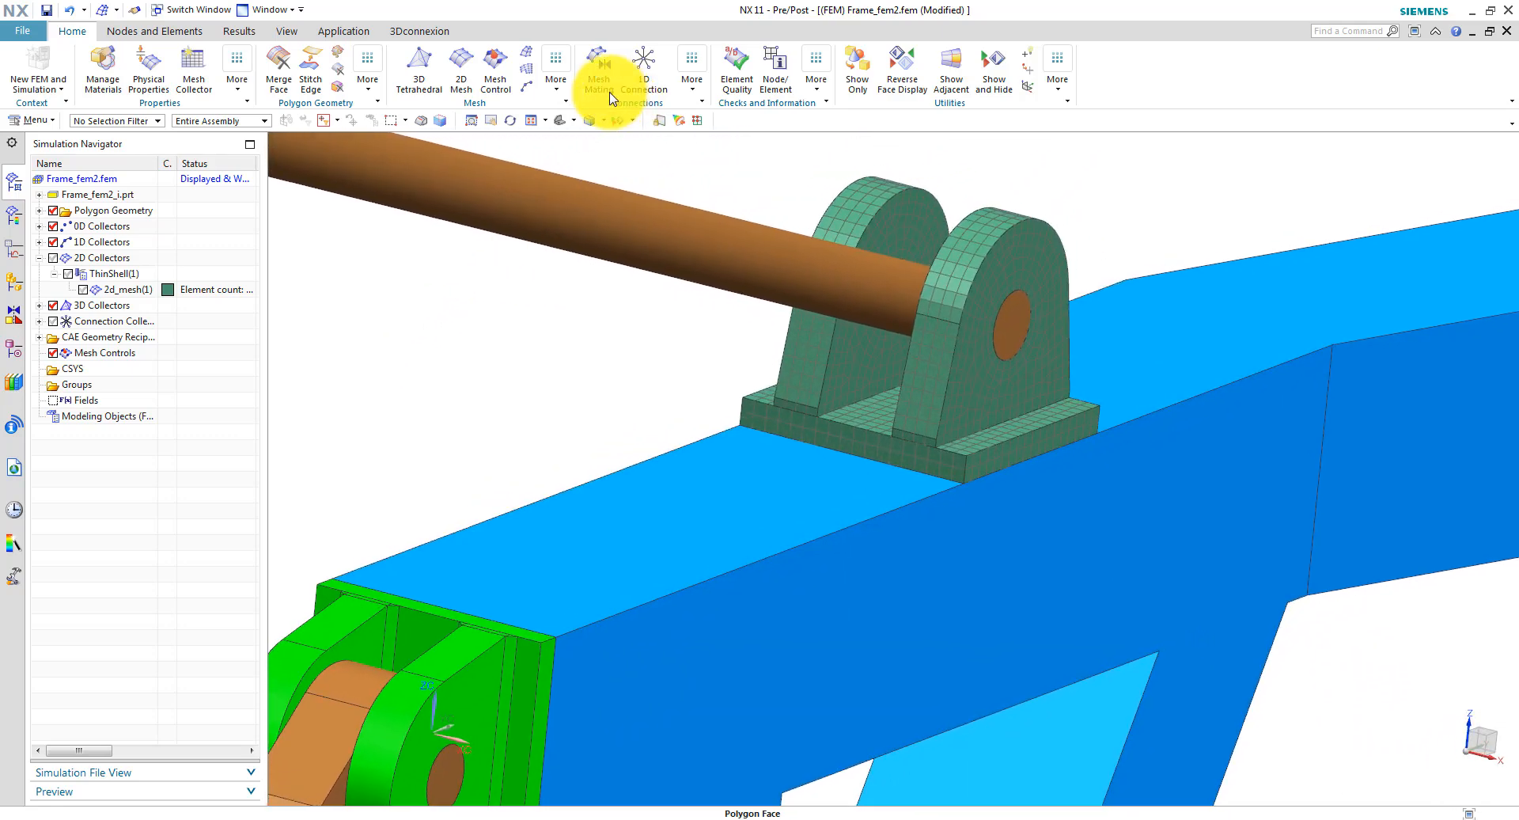
# Automatically create mesh mating conditions for the bracket bodies at both frame locations.
pyautogui.click(598, 61)
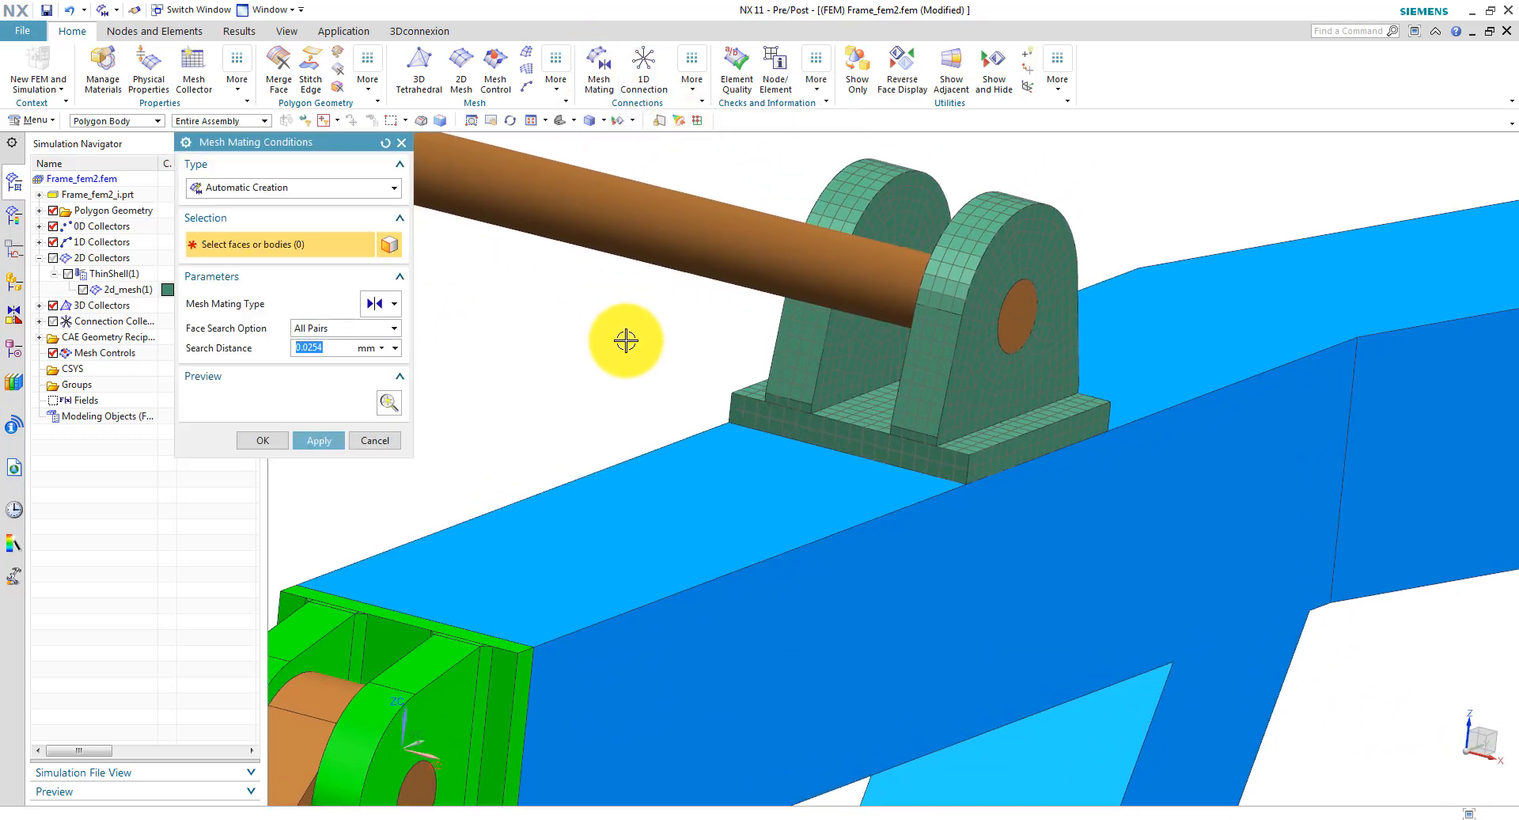
pyautogui.click(756, 396)
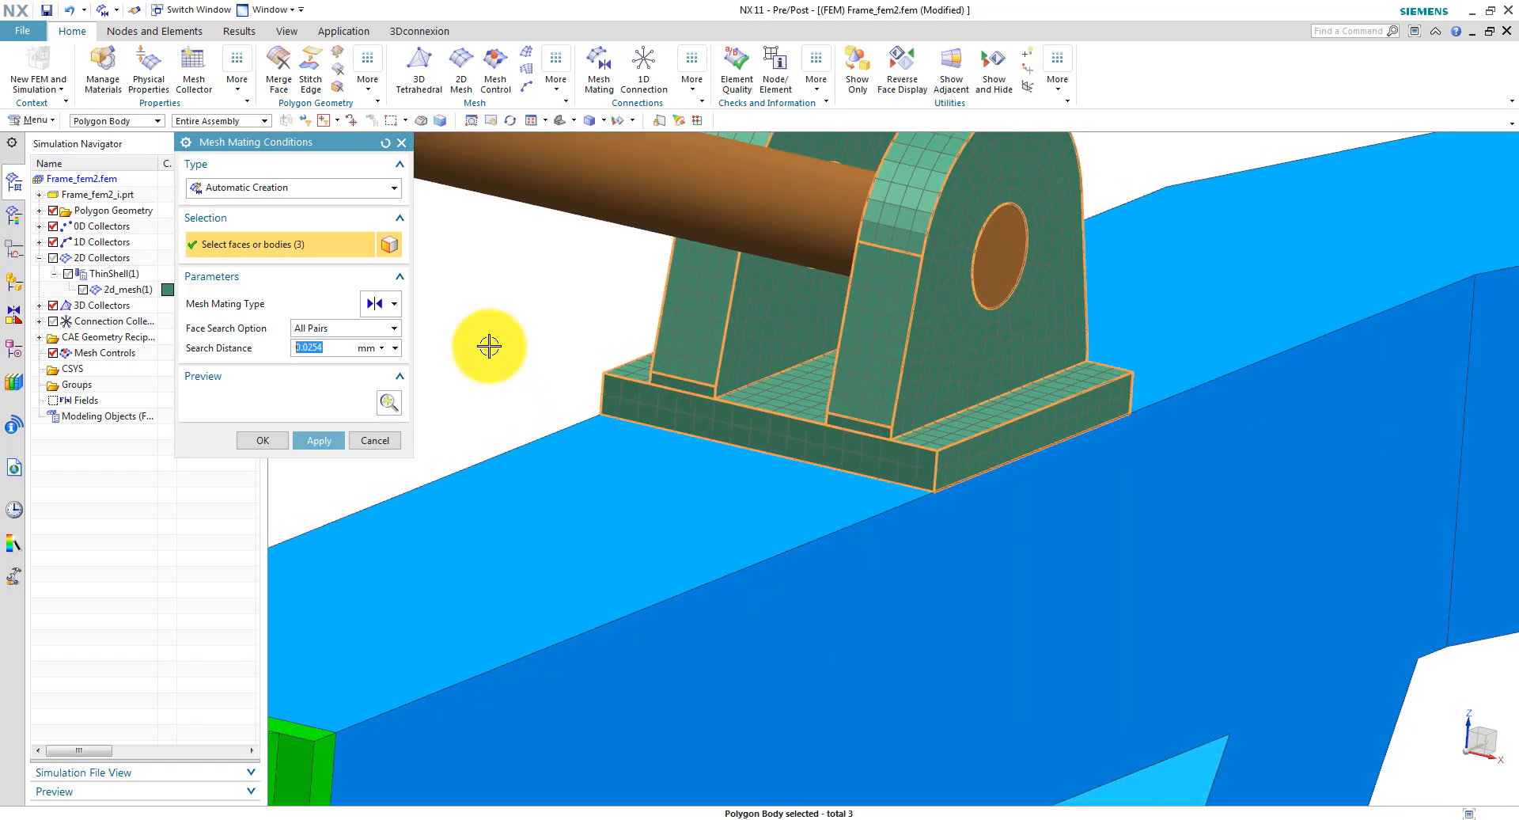
pyautogui.moveTo(489, 347); pyautogui.dragTo(859, 459)
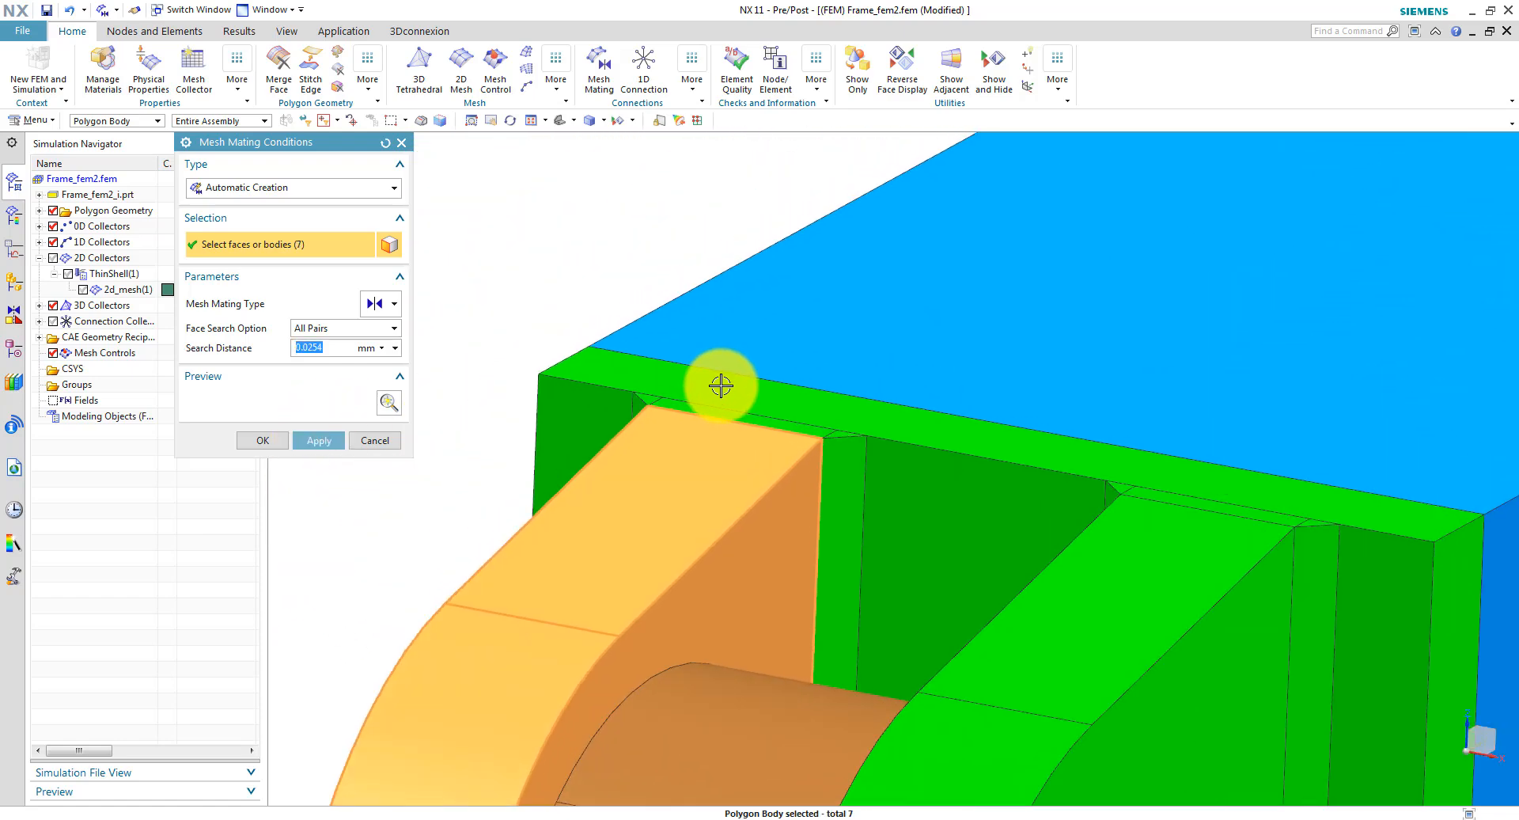
pyautogui.click(720, 385)
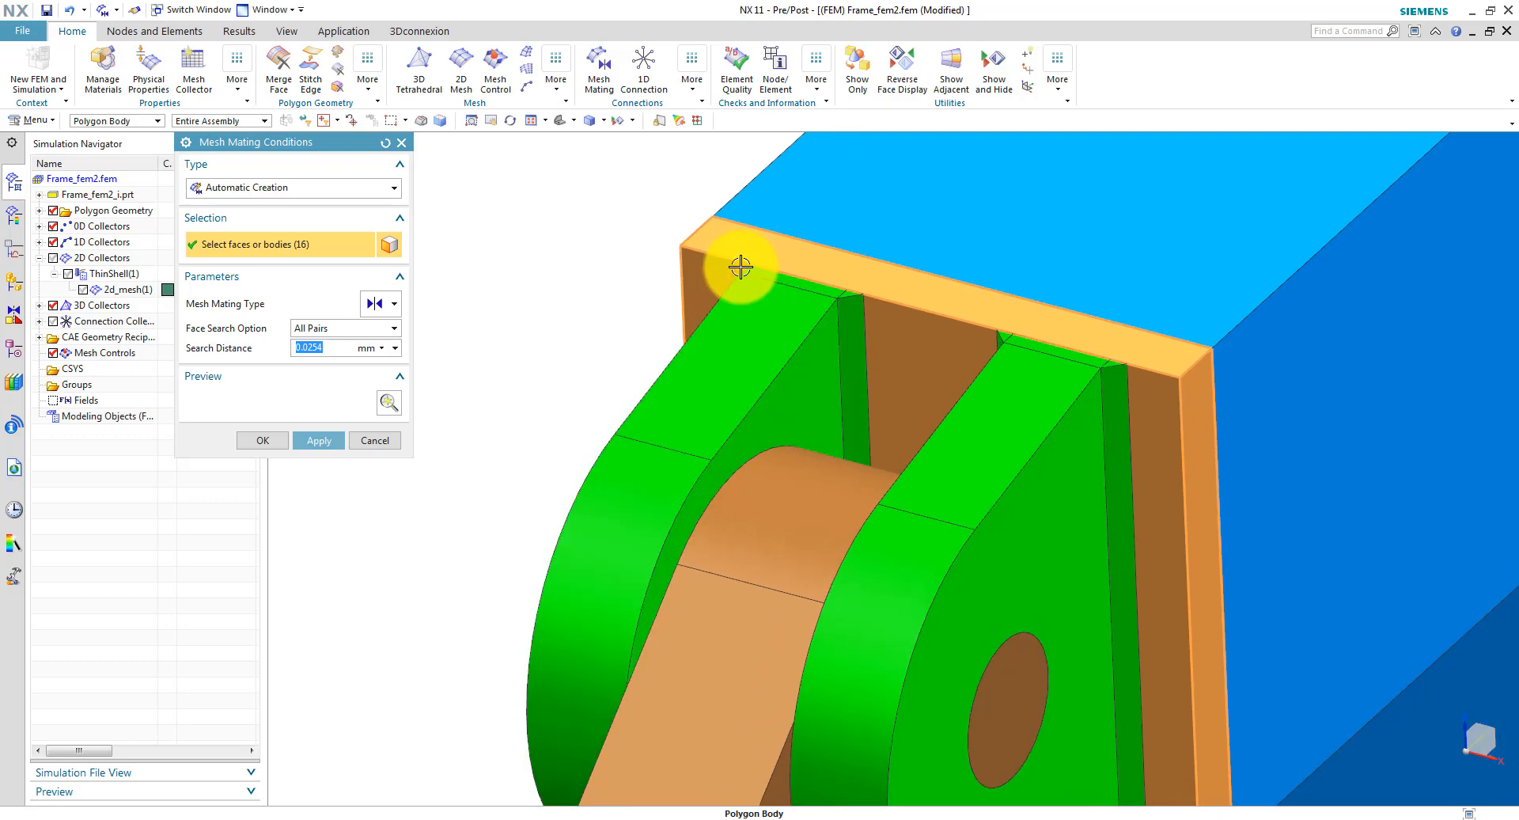
pyautogui.click(766, 325)
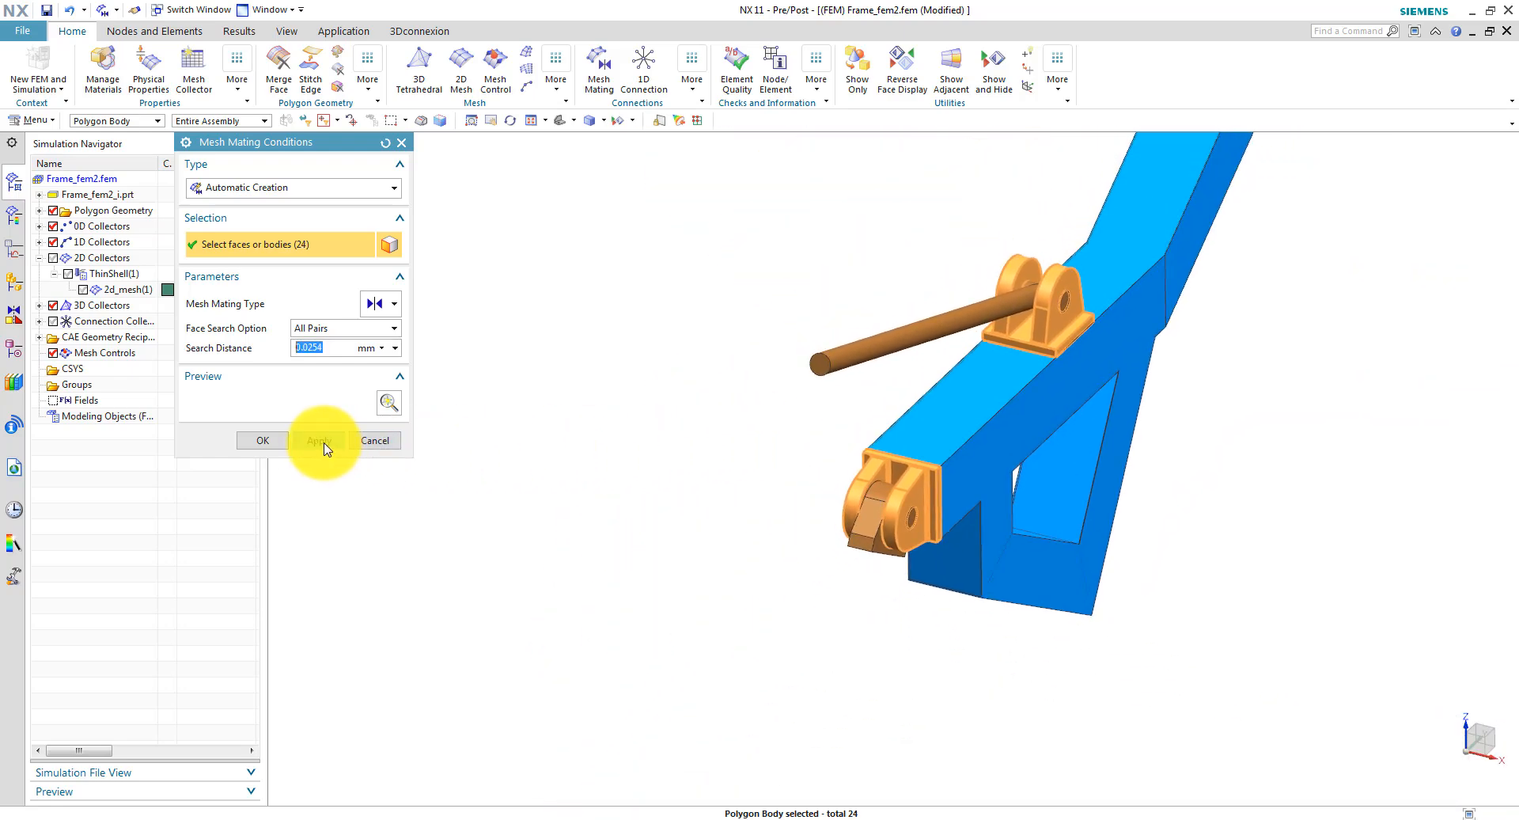
pyautogui.click(319, 440)
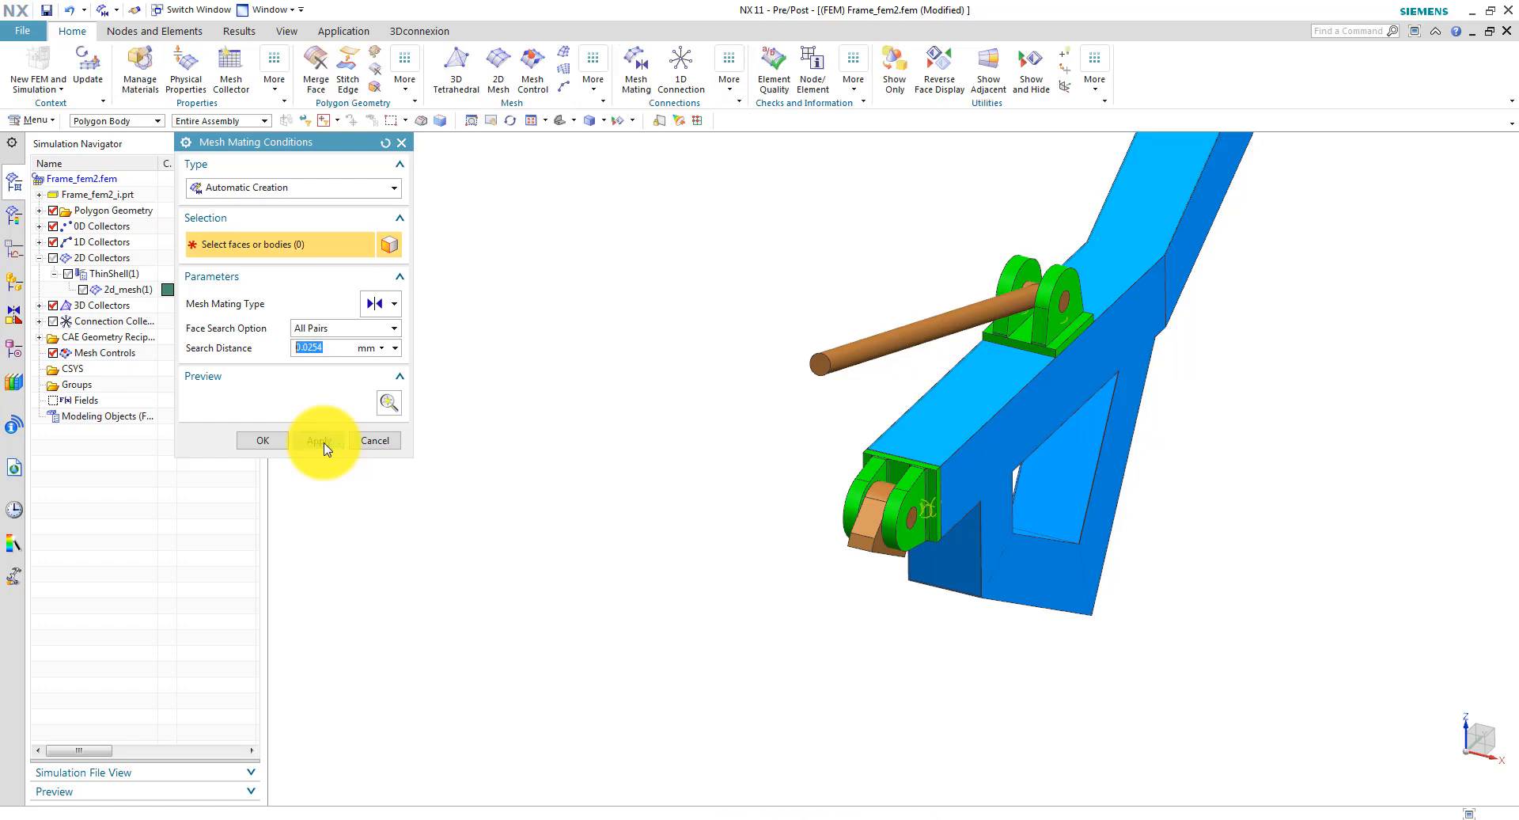
pyautogui.click(263, 440)
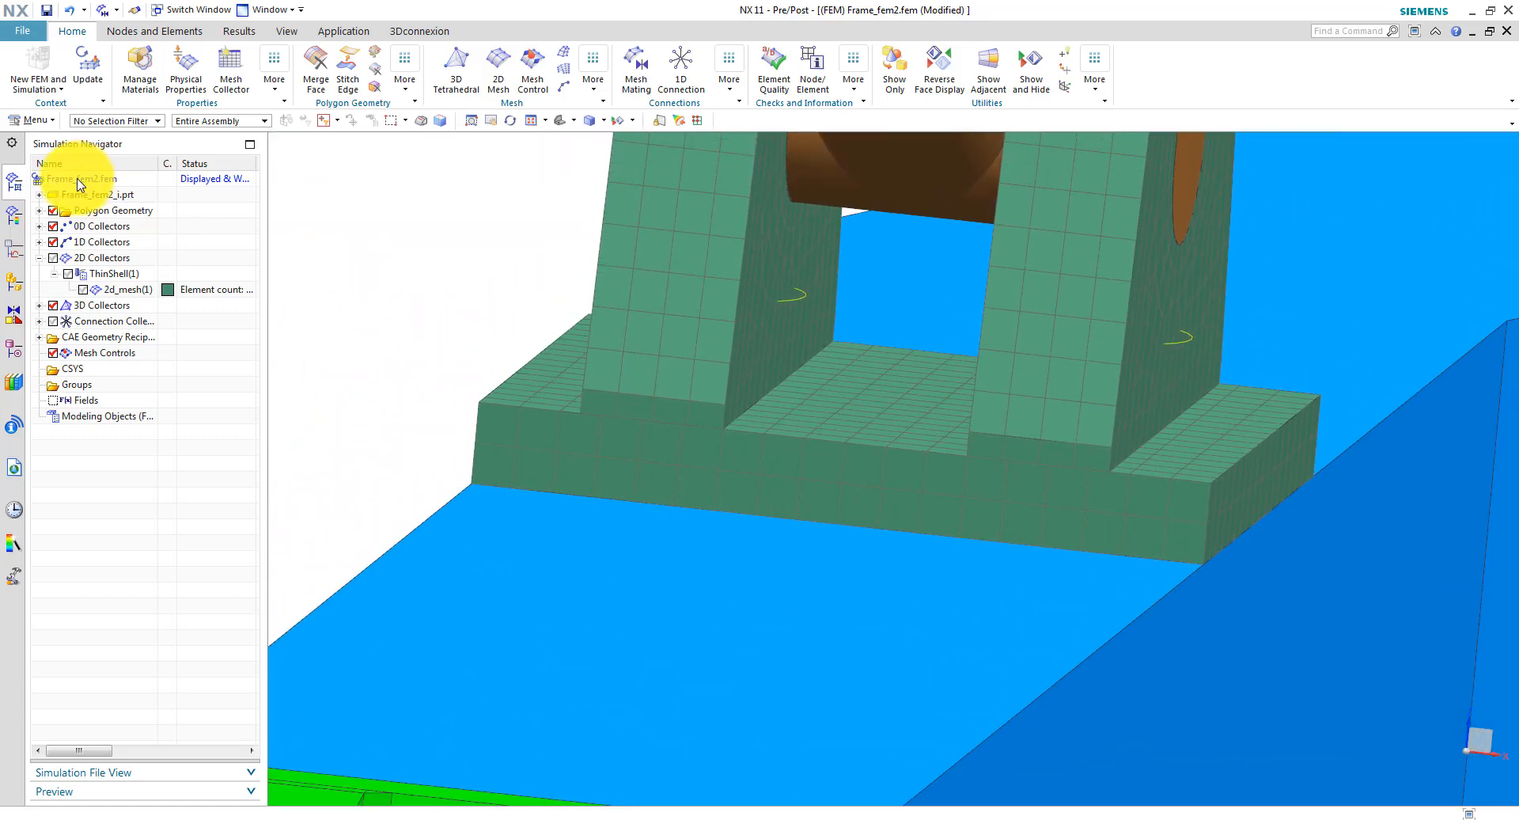
# Select Frame_fem2.fem in the Simulation Navigator and bring up its options menu.
pyautogui.click(72, 179)
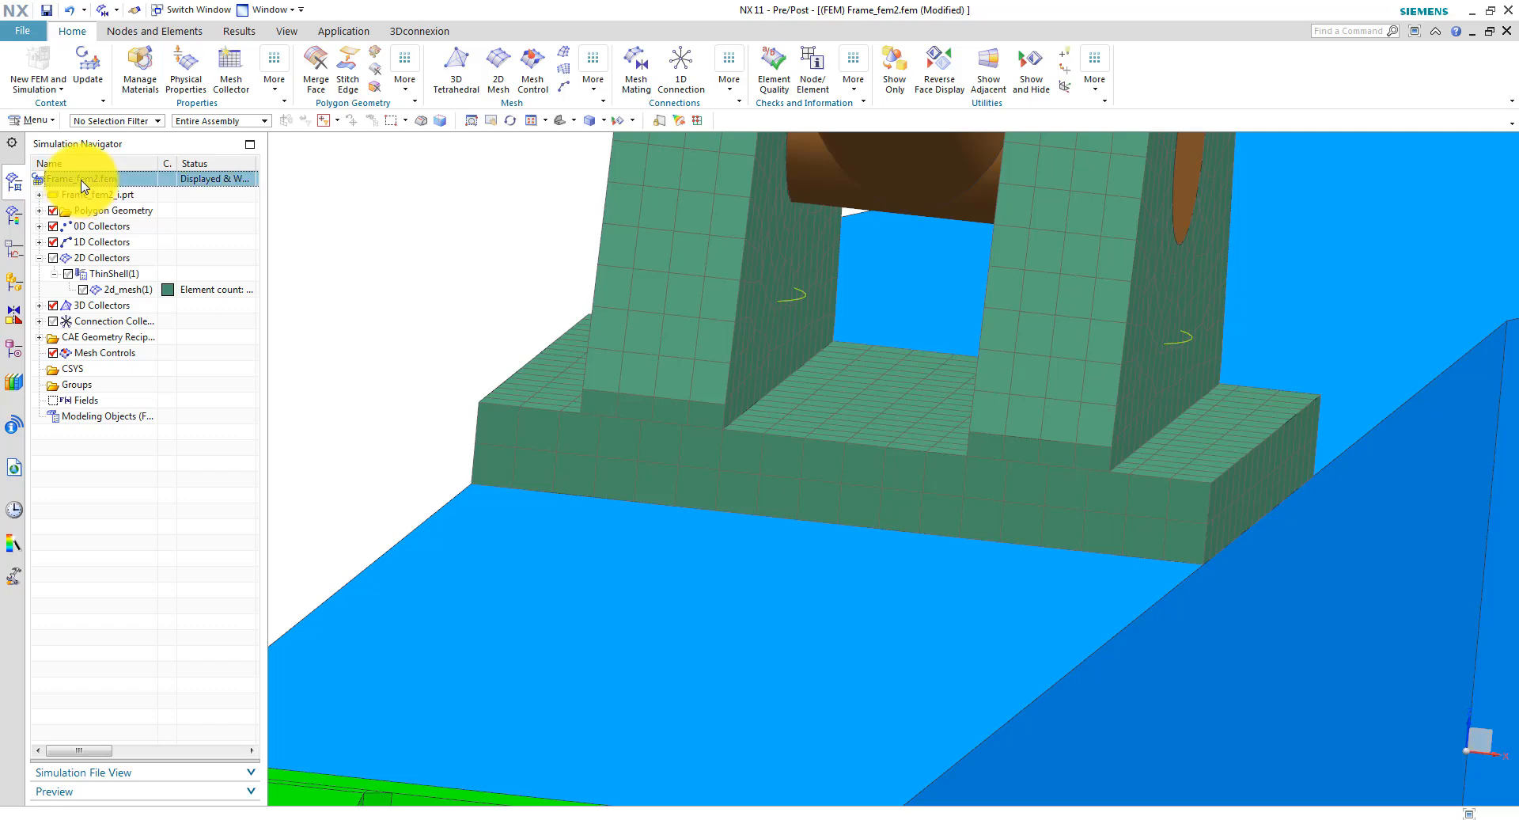
pyautogui.rightClick(67, 179)
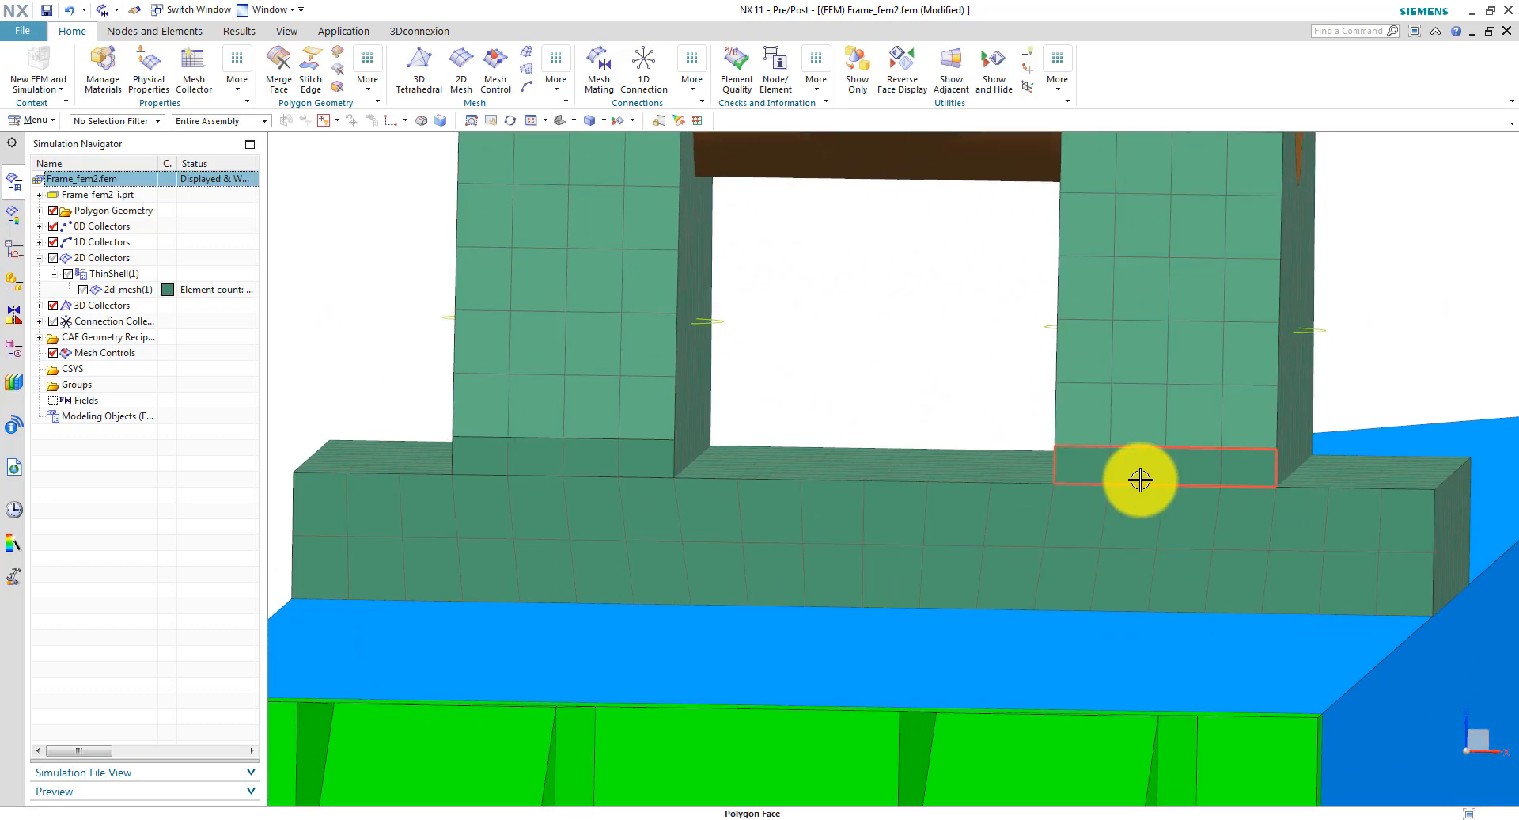
pyautogui.moveTo(834, 577)
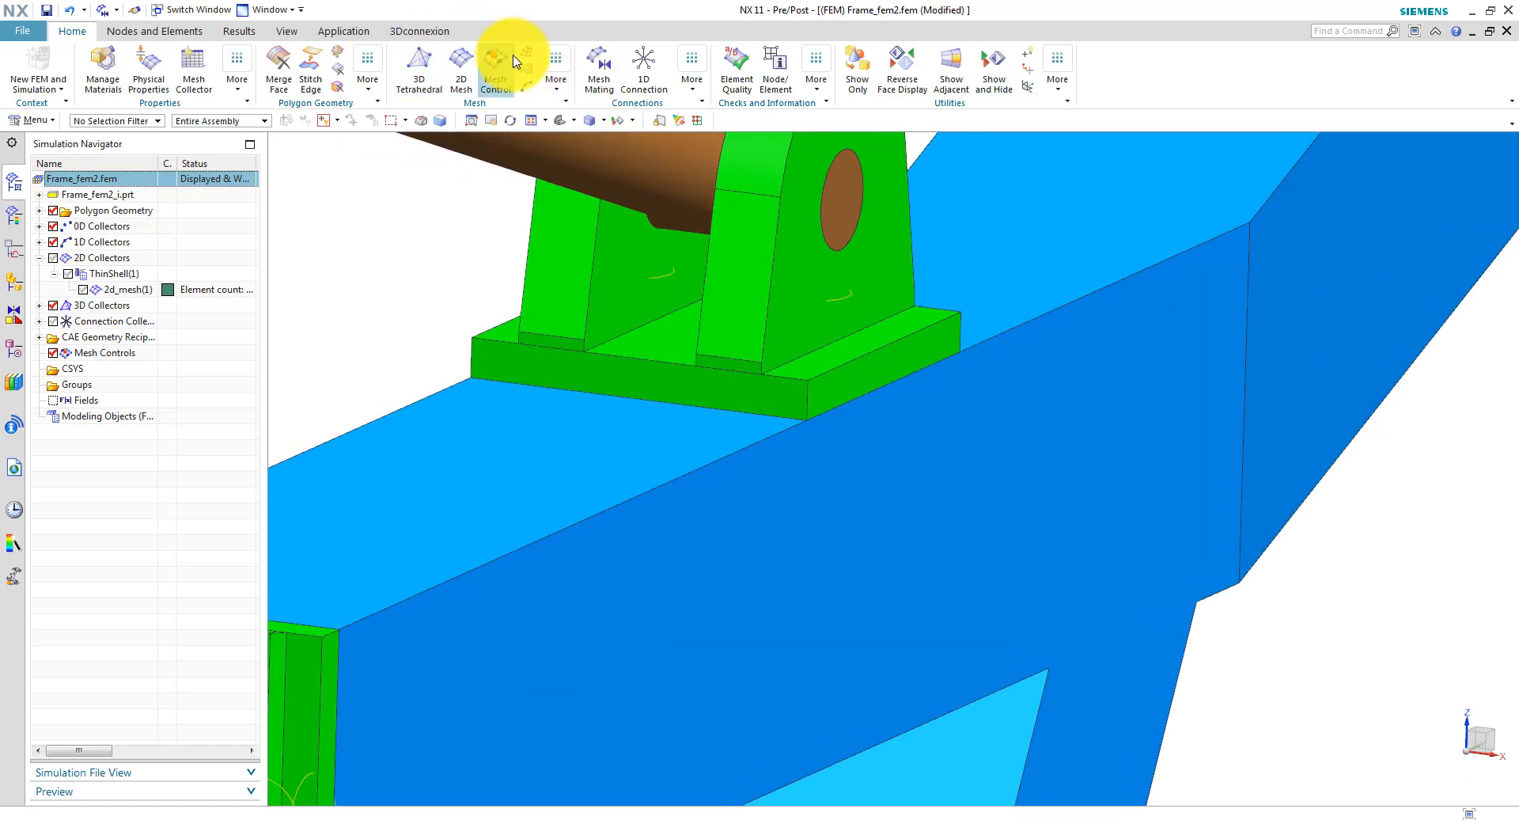
# Sweep-mesh the end bracket in CHEXA(8) from its top, lug and in-between faces.
pyautogui.click(499, 63)
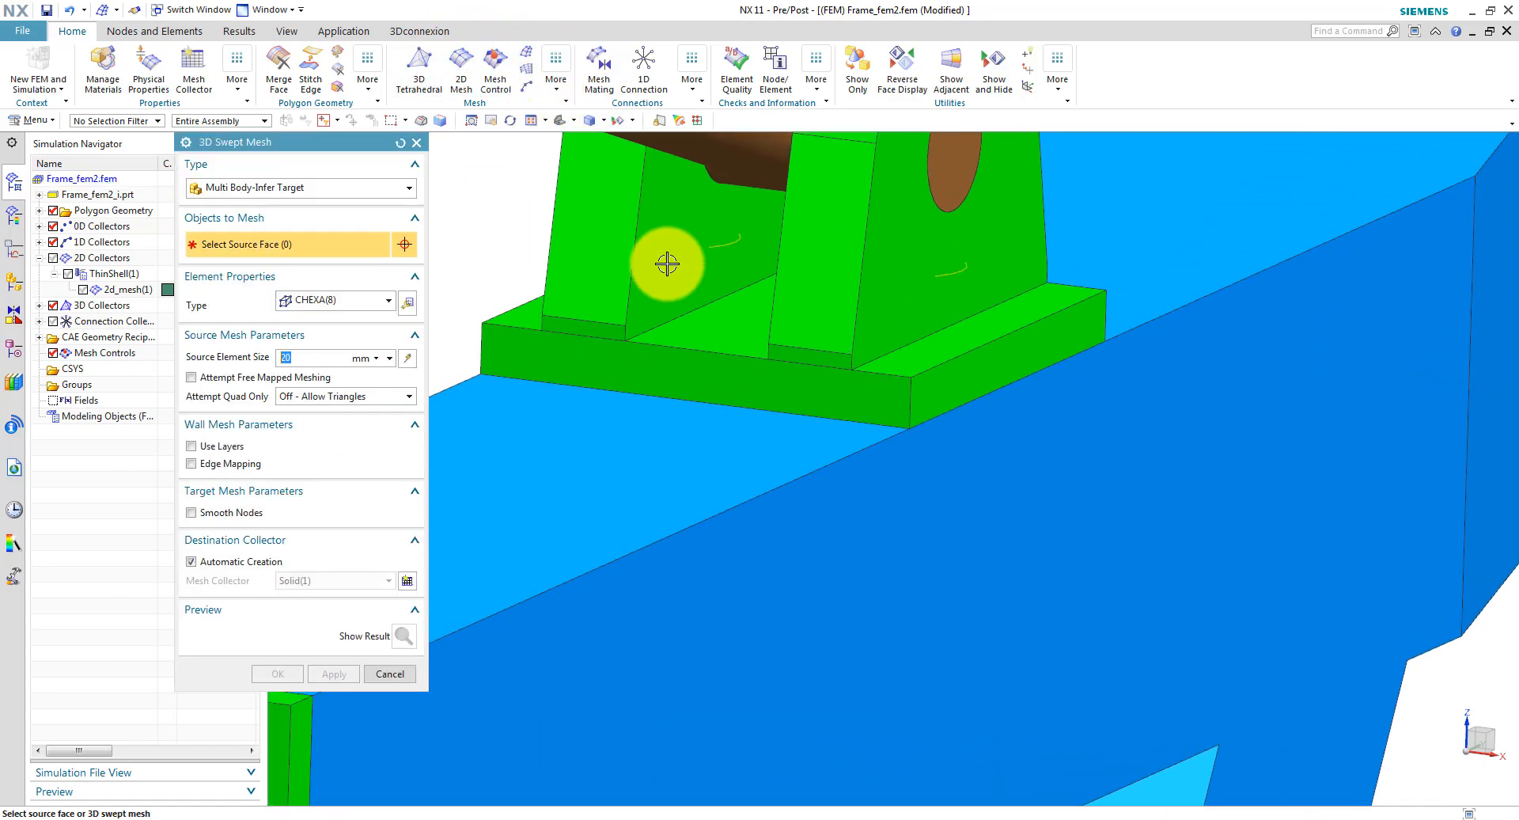
pyautogui.click(989, 363)
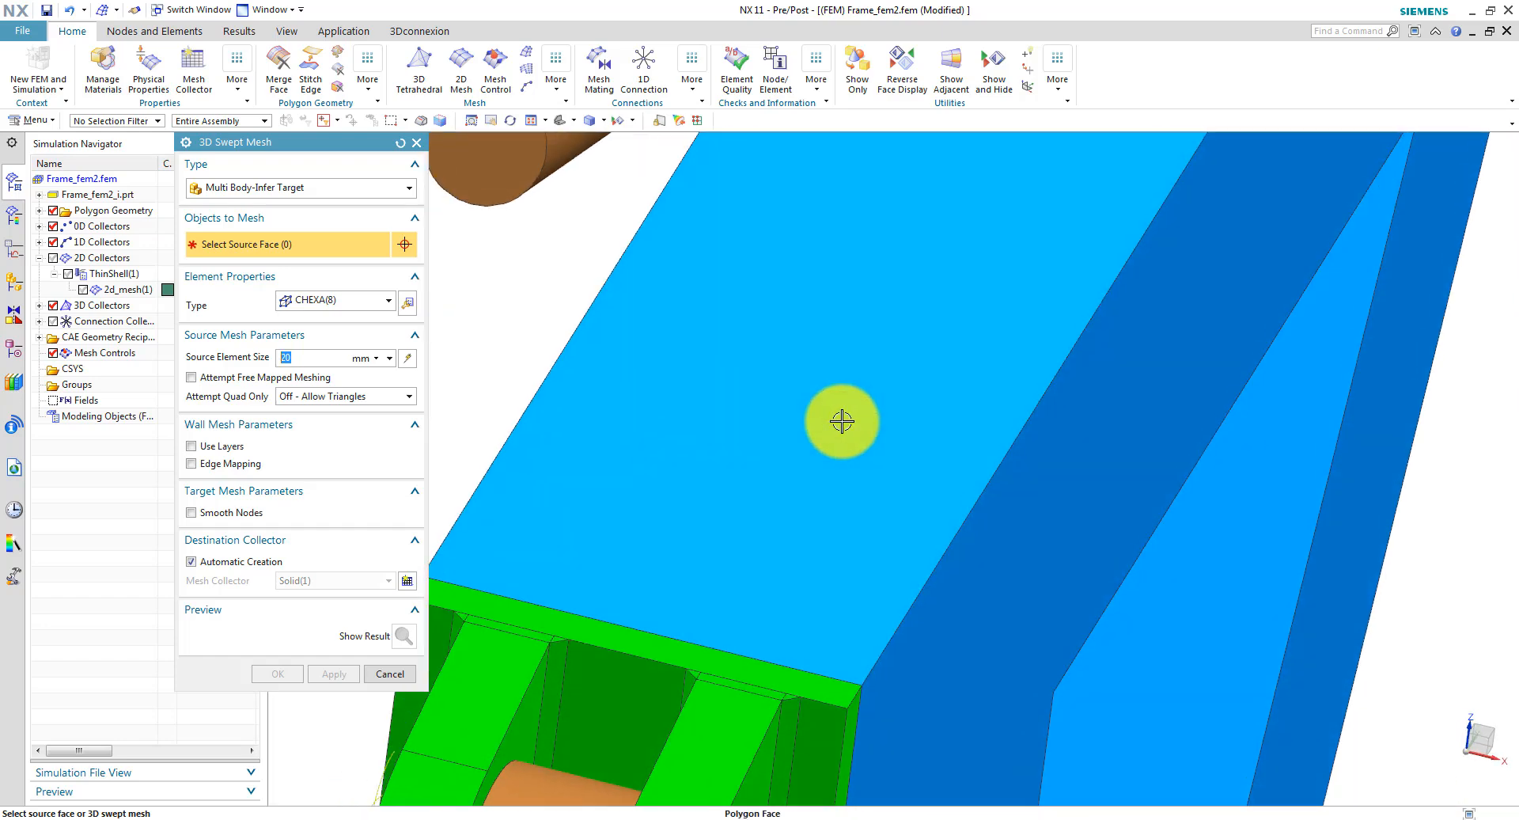
pyautogui.moveTo(841, 420); pyautogui.dragTo(833, 423)
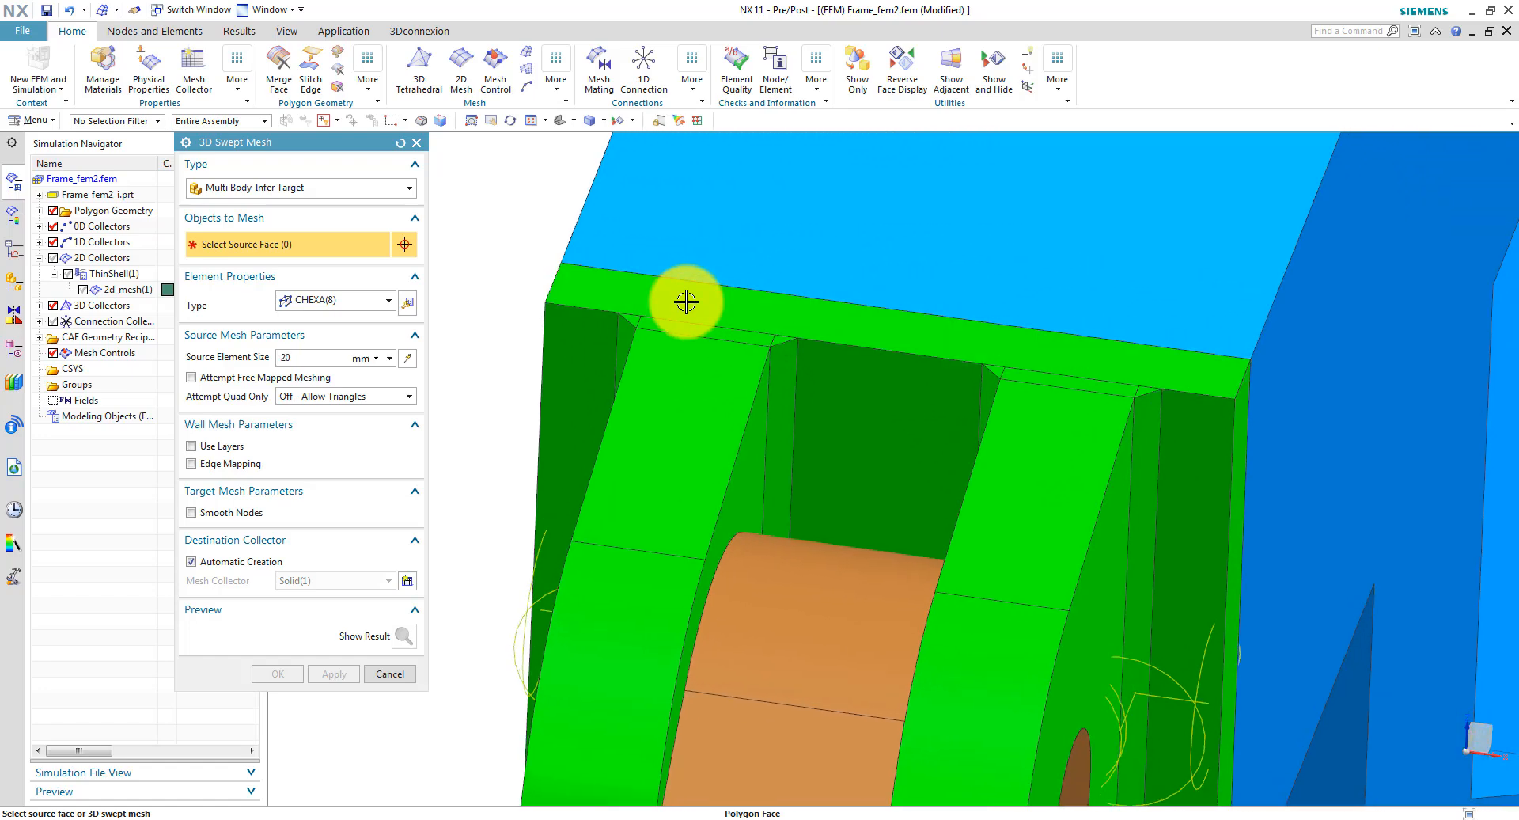
pyautogui.click(772, 336)
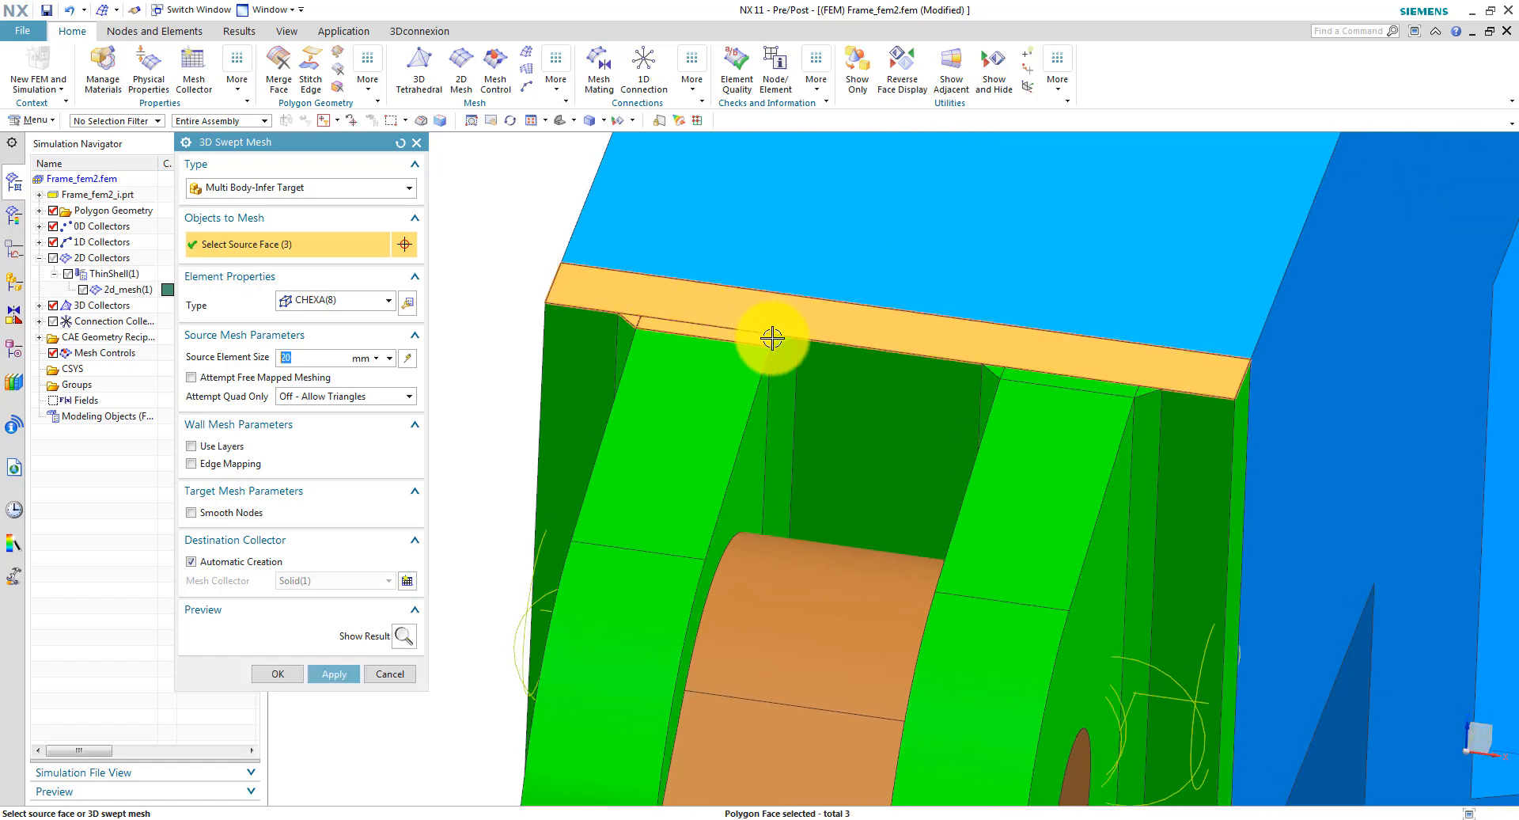
pyautogui.click(1003, 389)
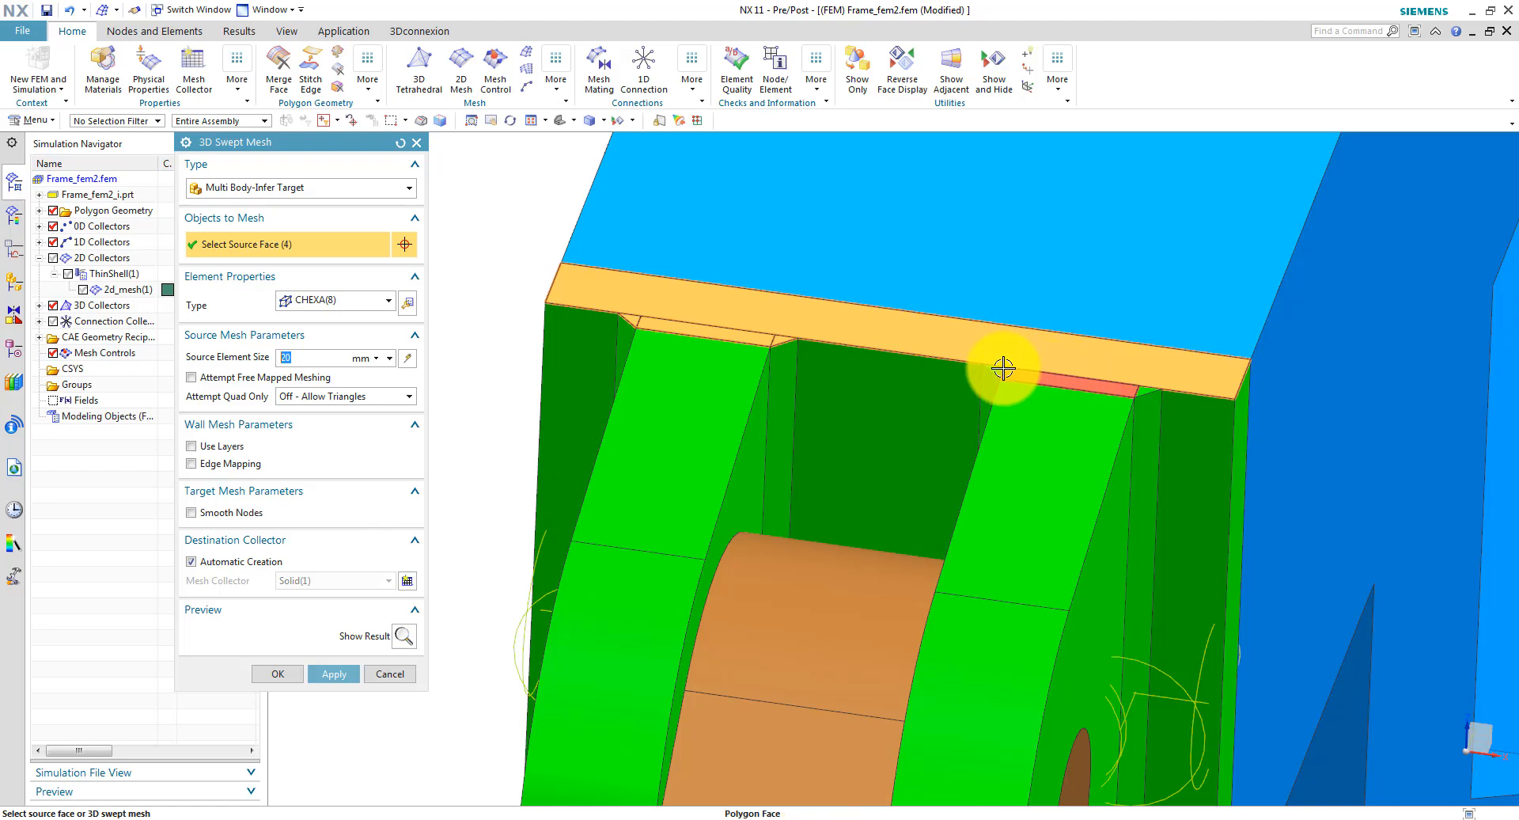
pyautogui.click(1150, 414)
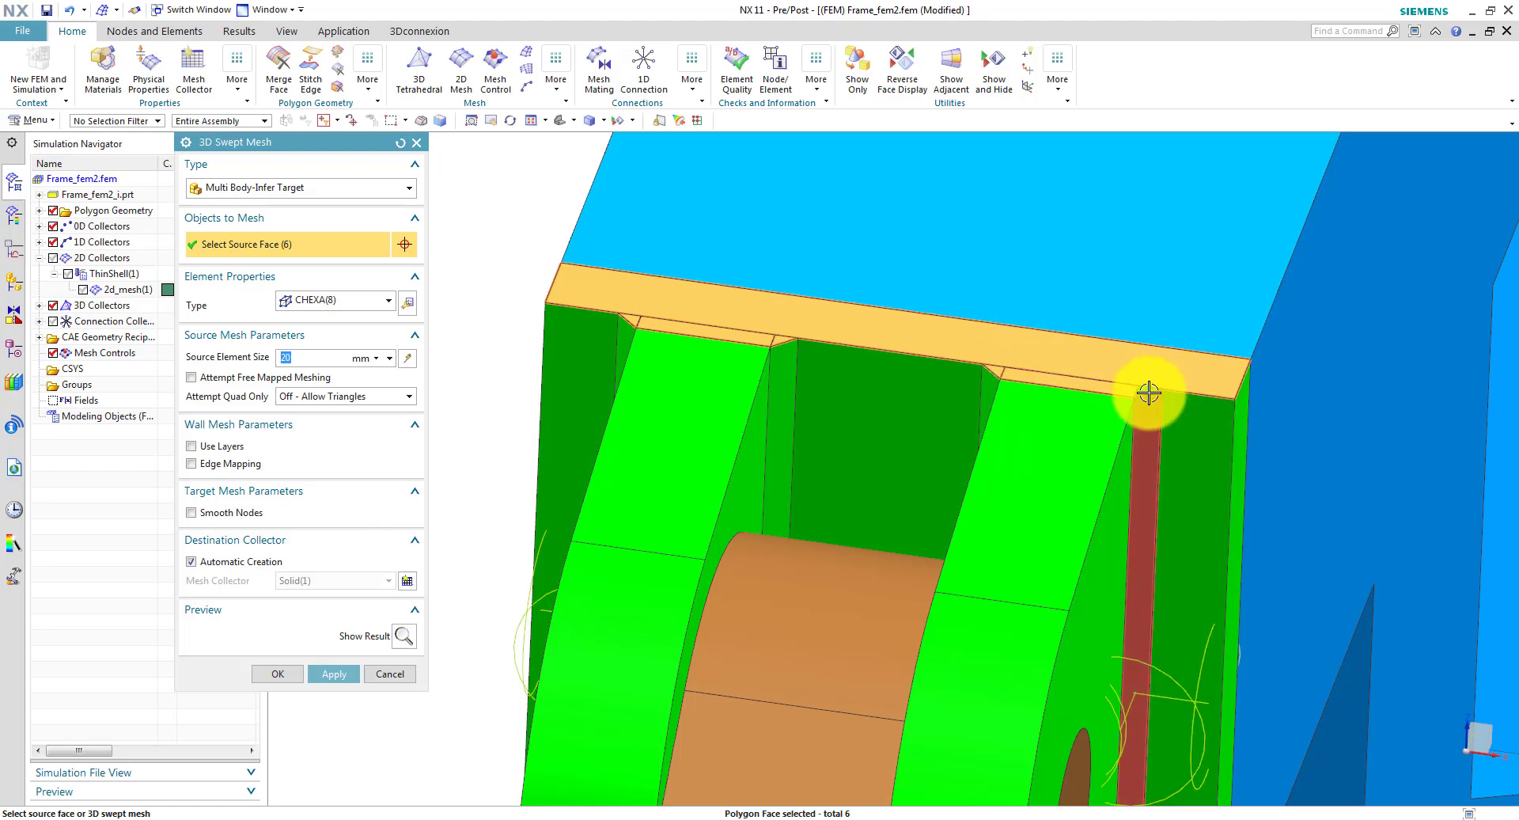
pyautogui.click(865, 427)
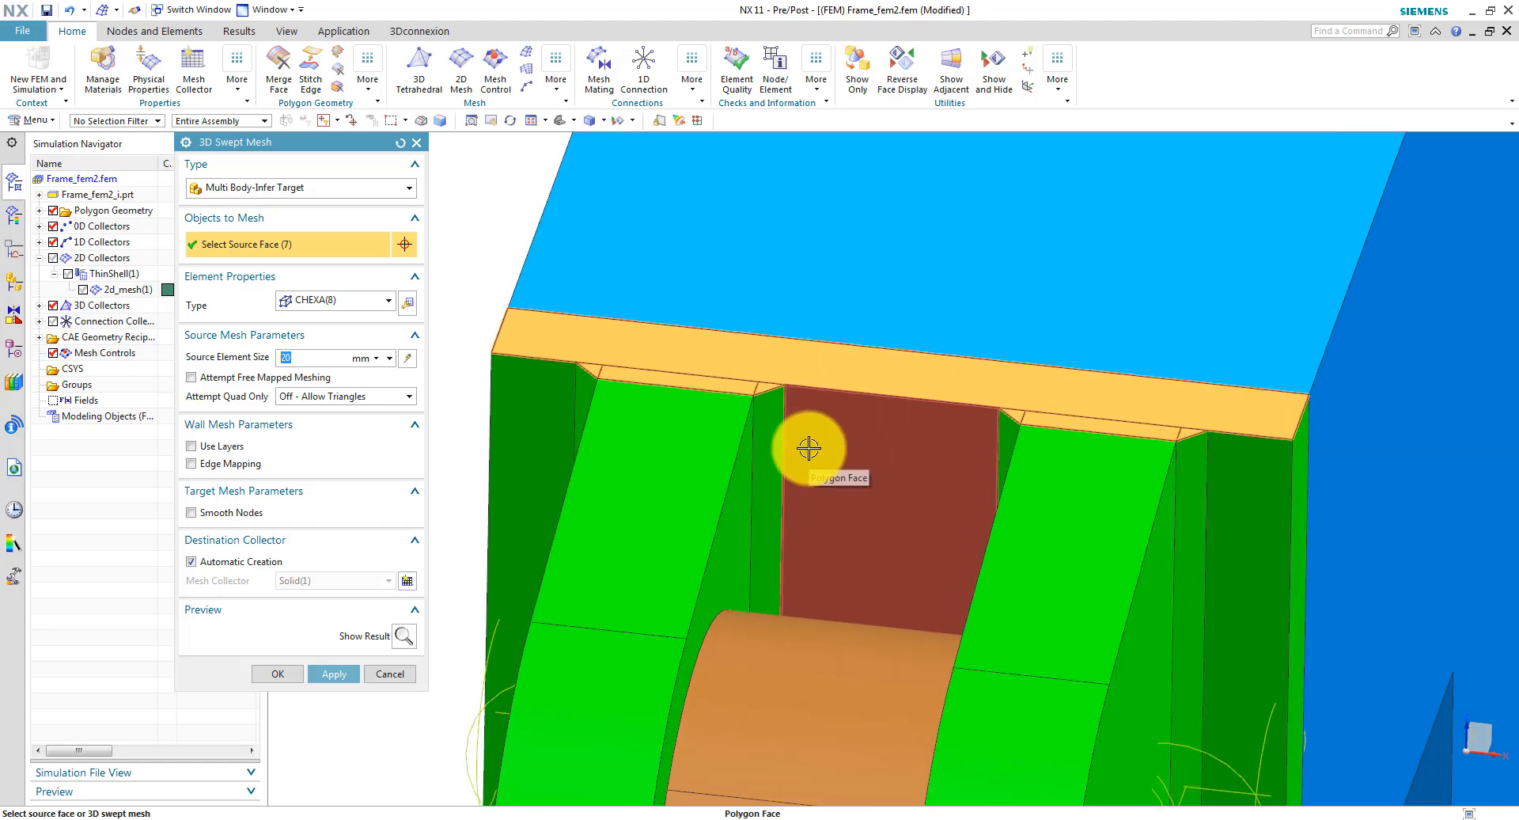
pyautogui.moveTo(811, 442)
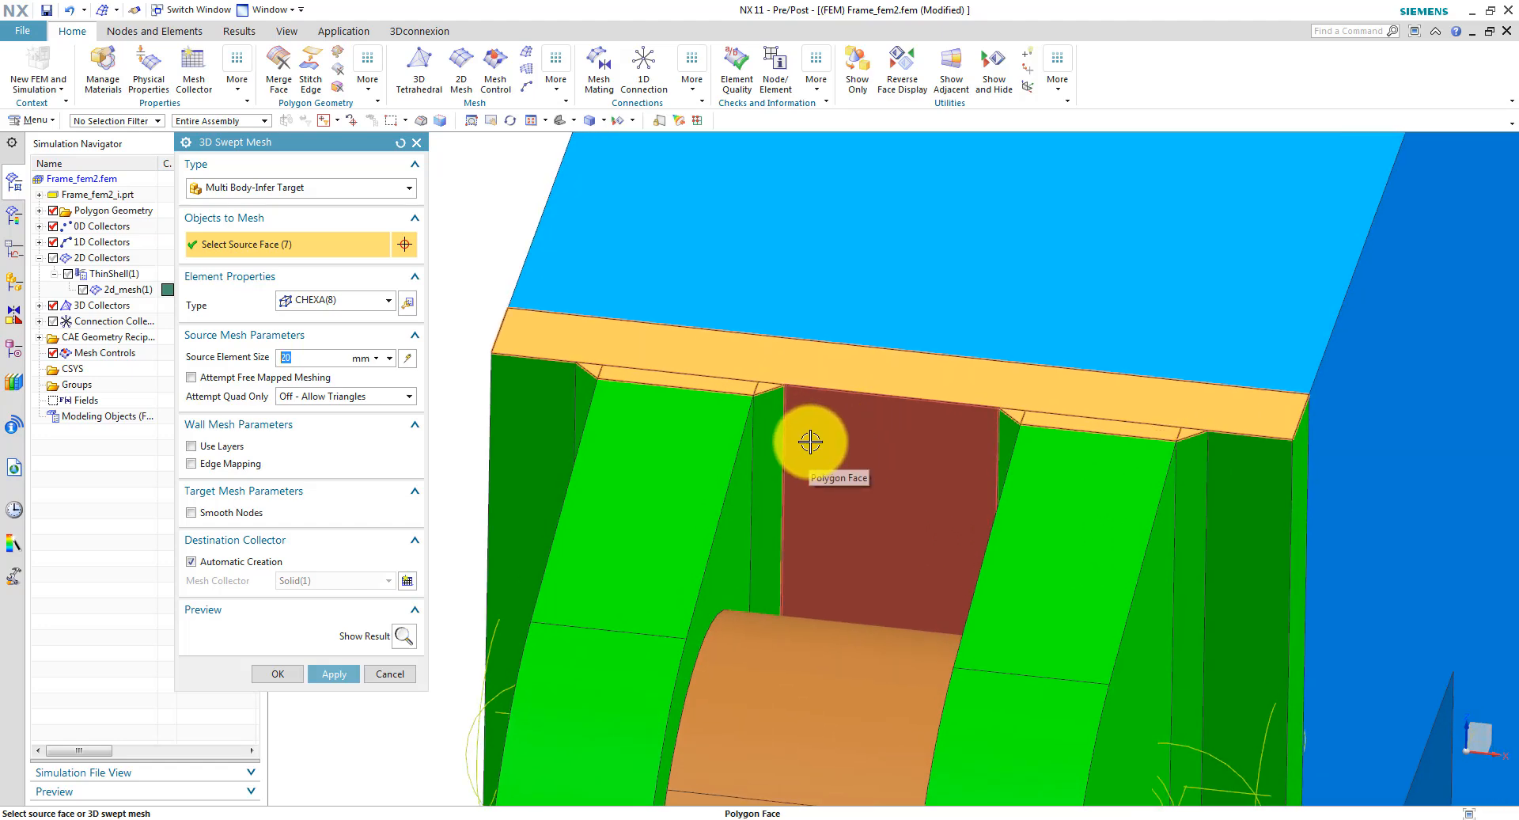
pyautogui.click(333, 674)
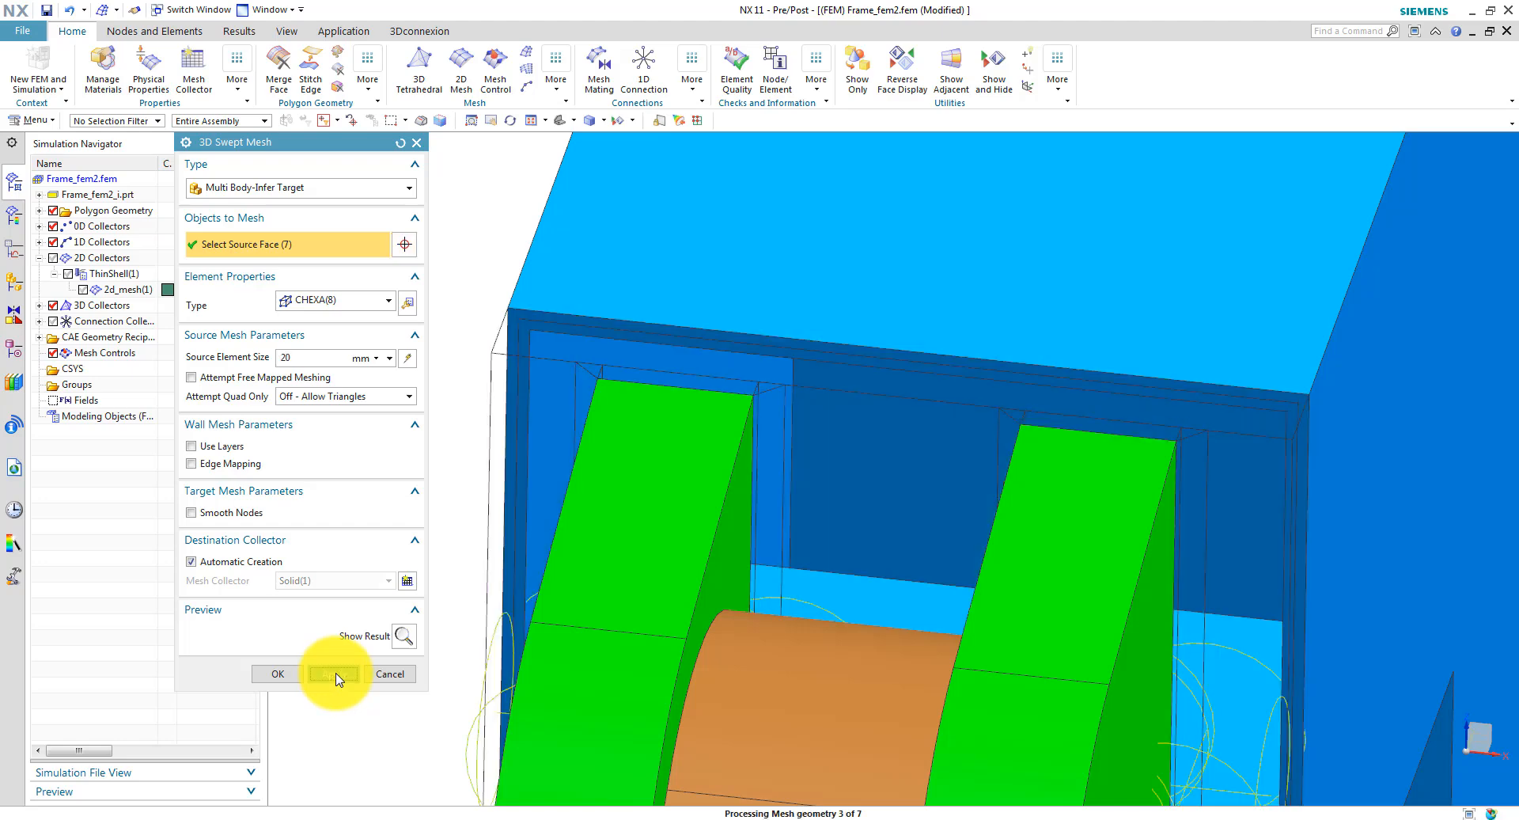
# Sweep-mesh the remaining bracket from another source face.
pyautogui.click(332, 674)
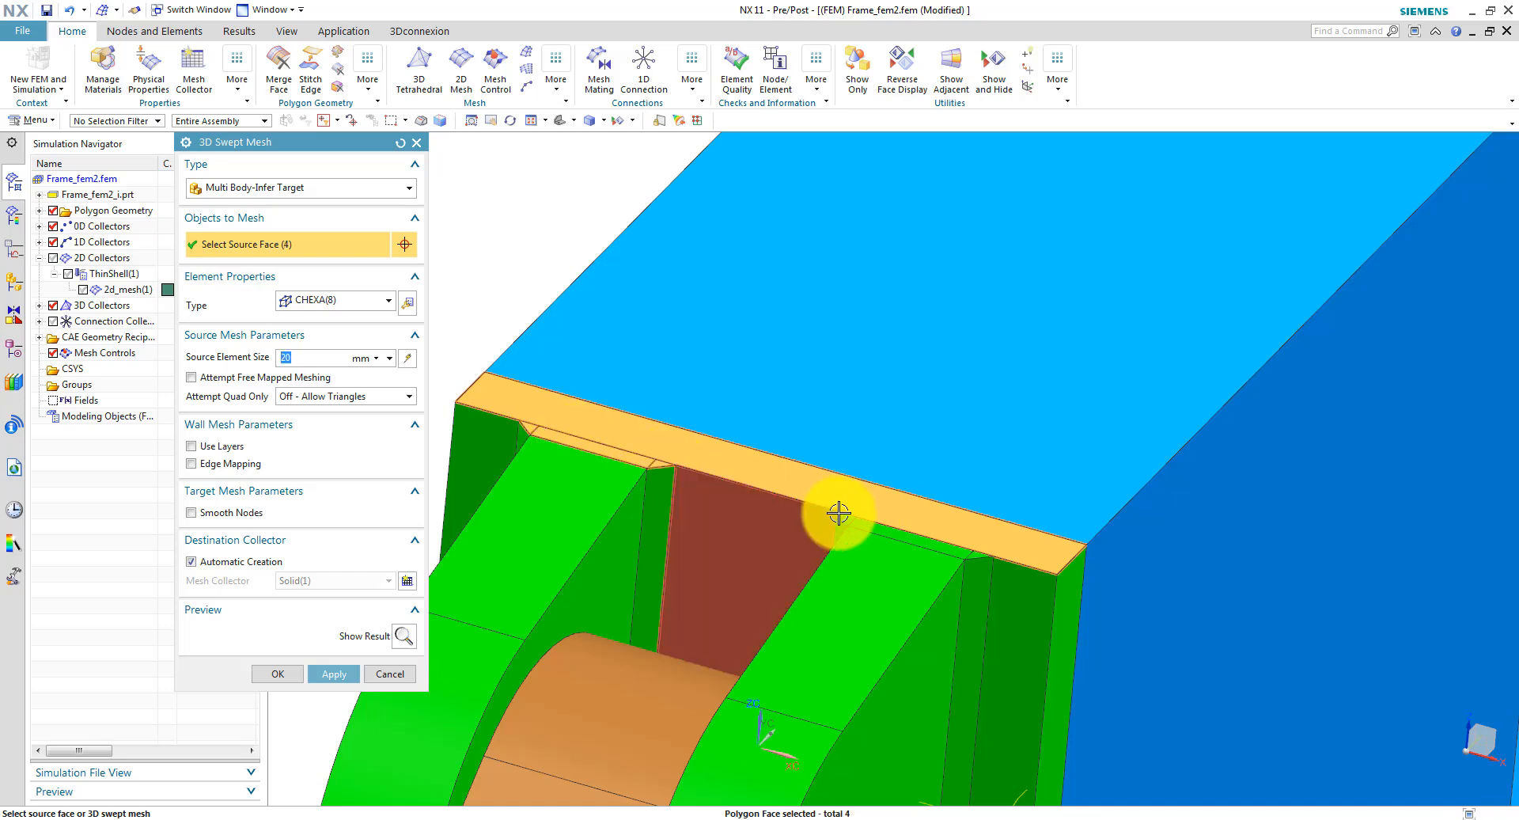
pyautogui.click(978, 559)
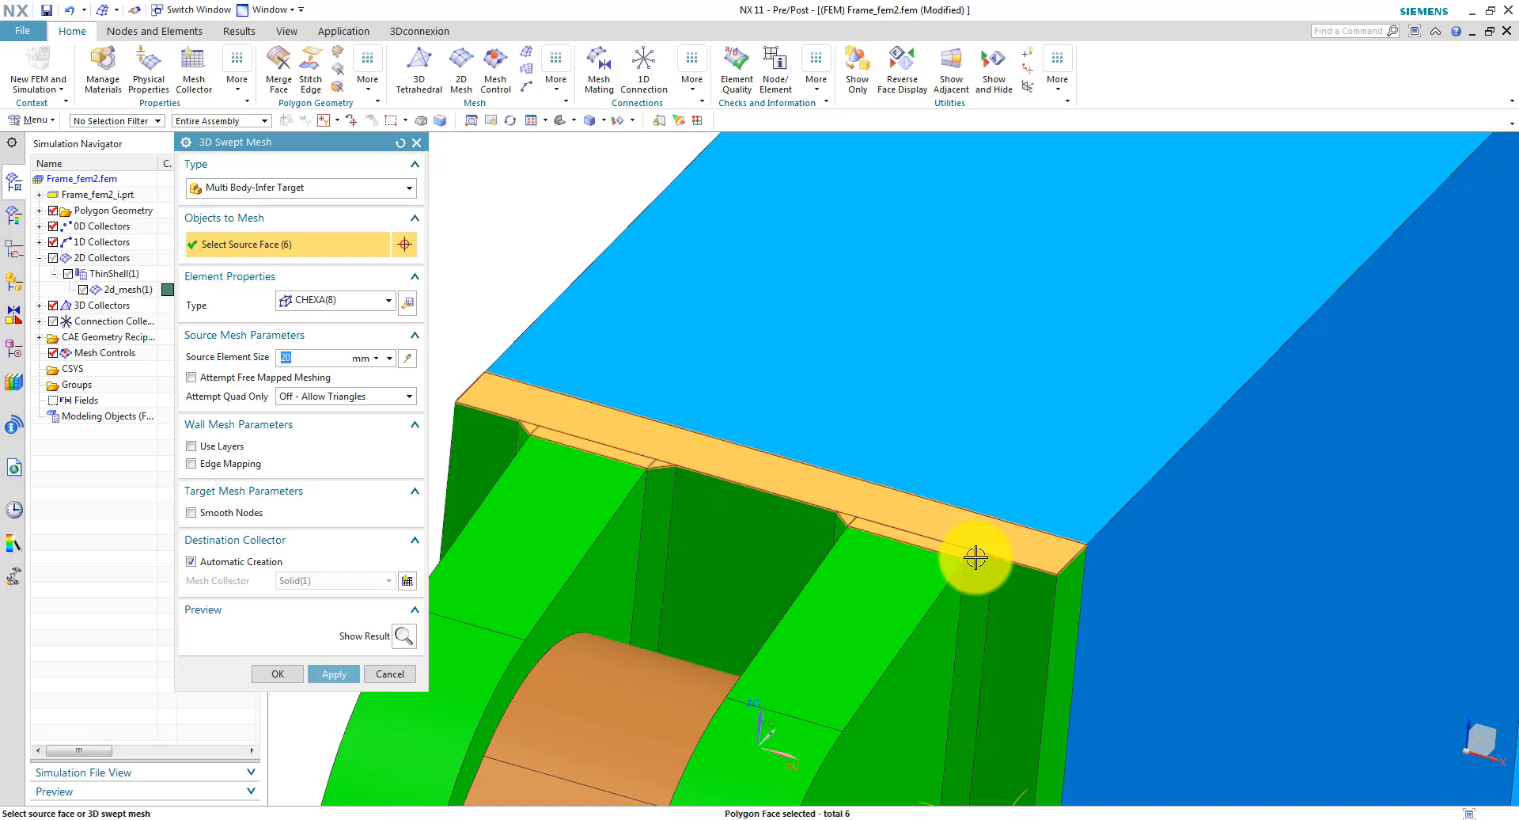
pyautogui.click(334, 673)
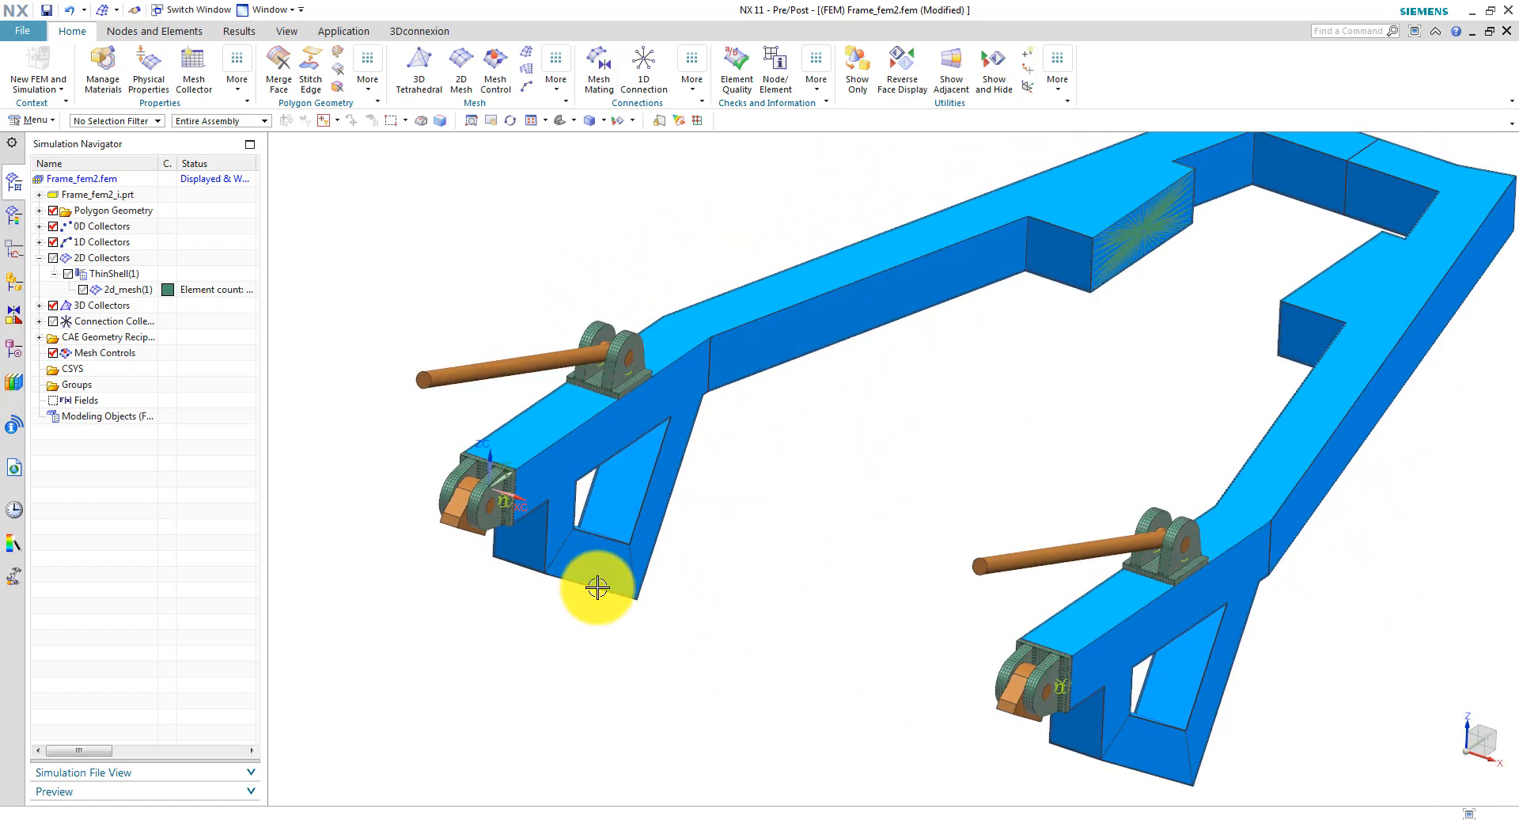
pyautogui.moveTo(599, 588); pyautogui.dragTo(804, 544)
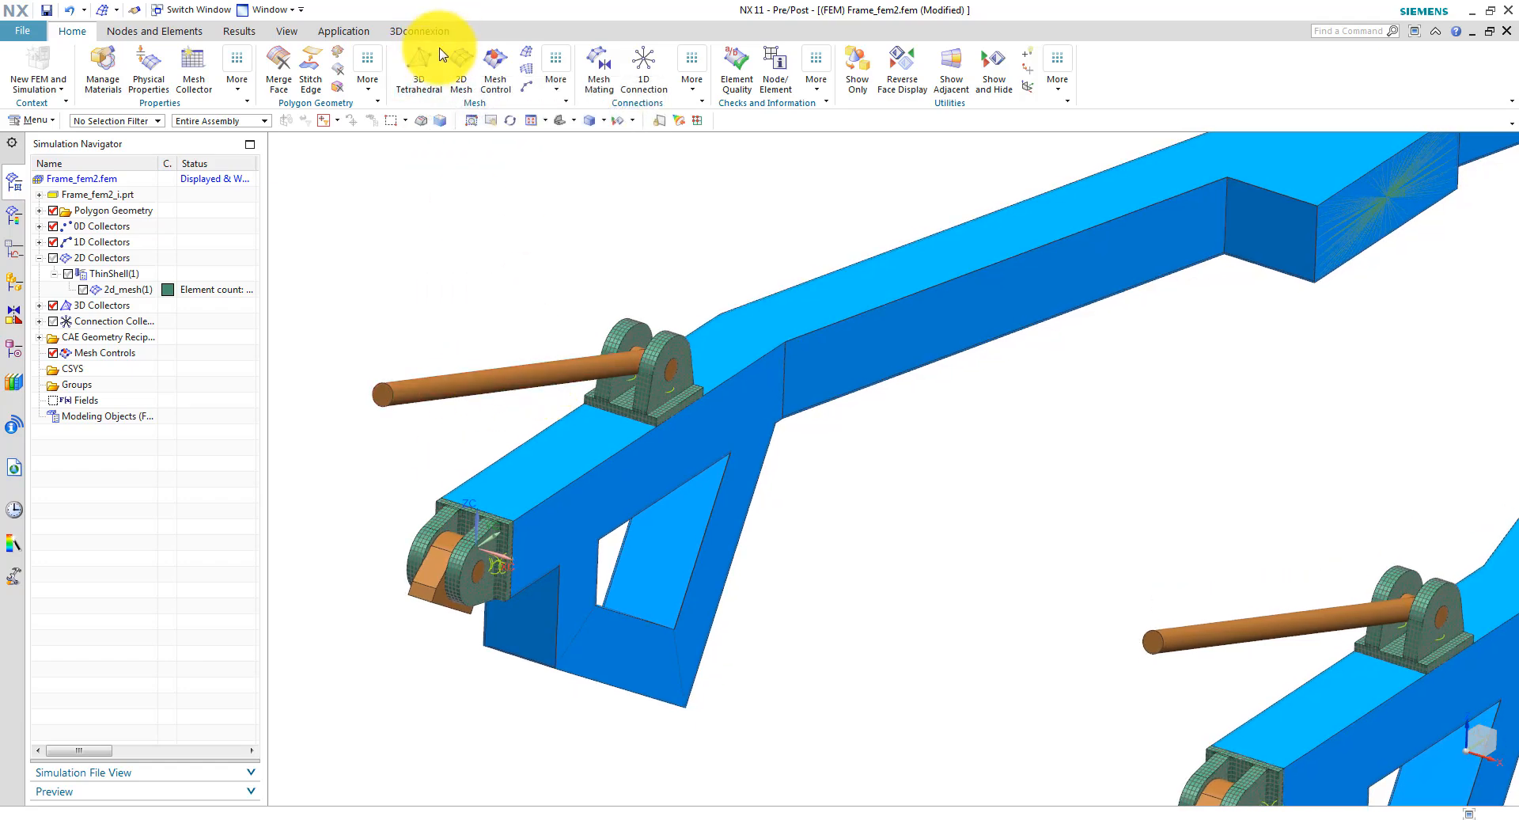
# Tet-mesh the six pin bodies with CTETRA(10) elements at 30 mm size.
pyautogui.click(417, 67)
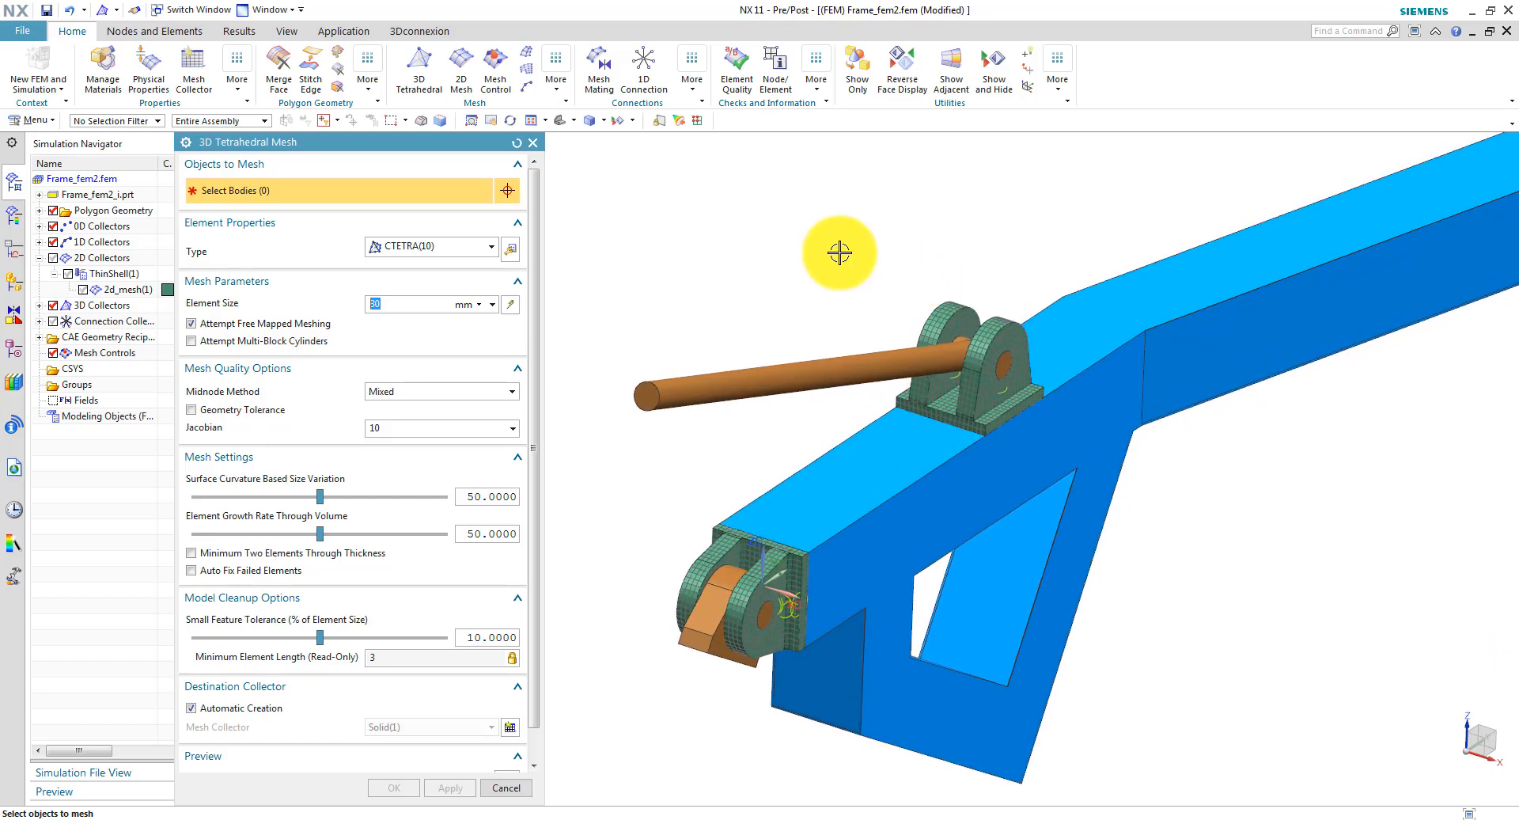
pyautogui.moveTo(794, 241)
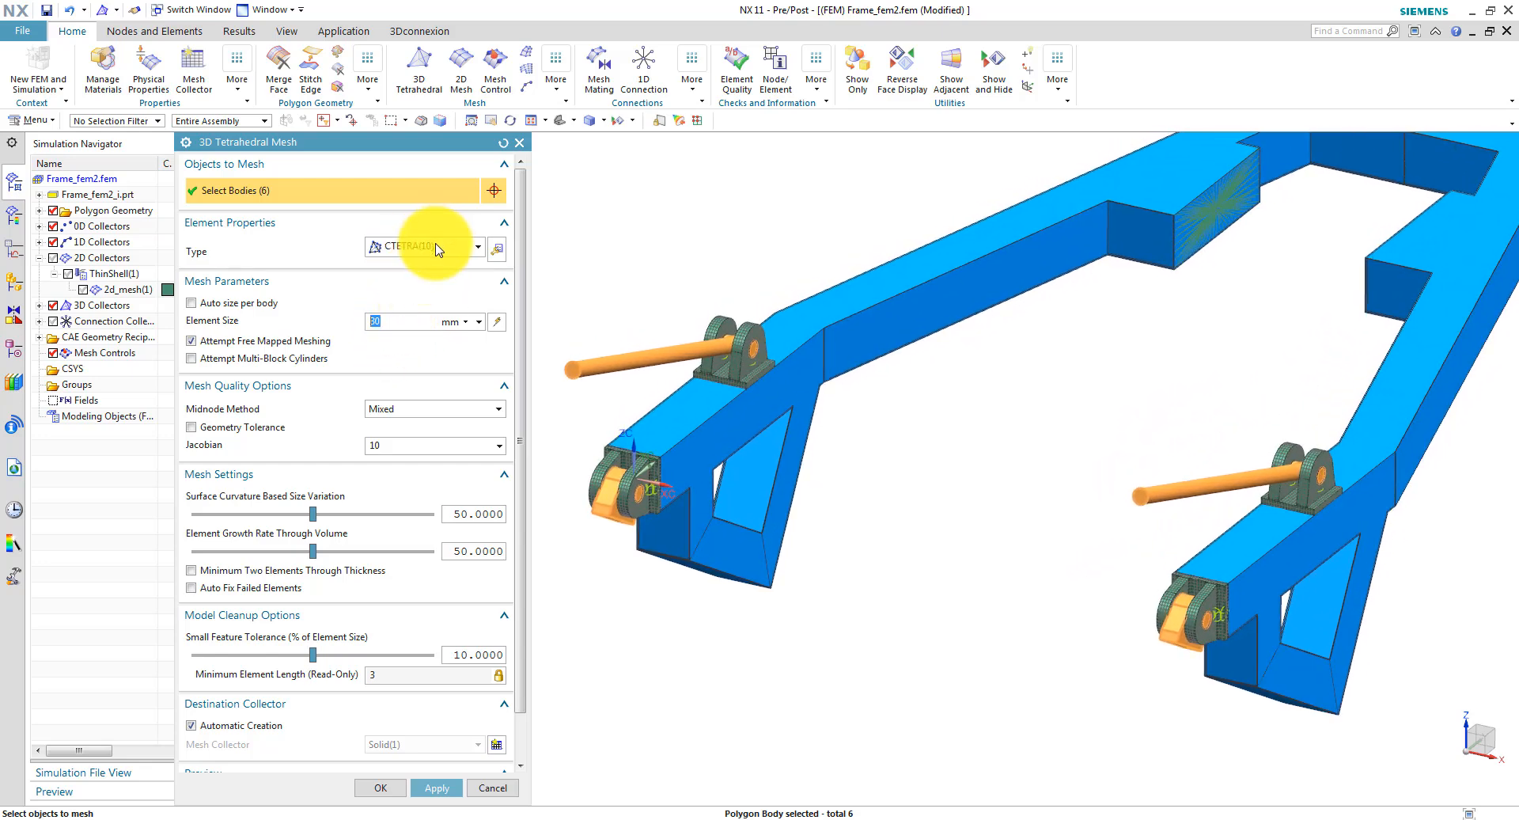
pyautogui.click(477, 246)
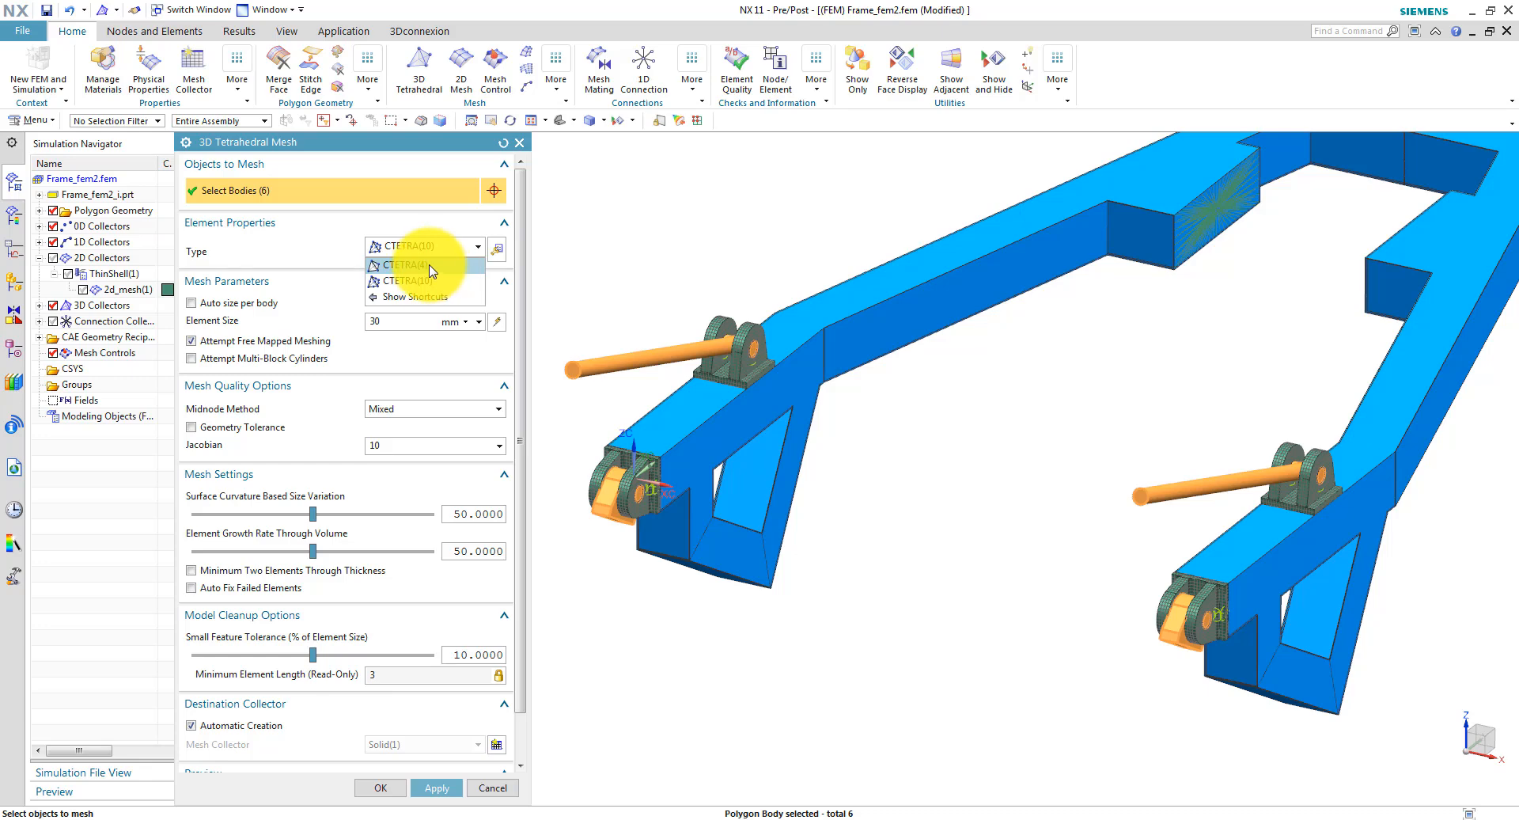
pyautogui.moveTo(429, 283)
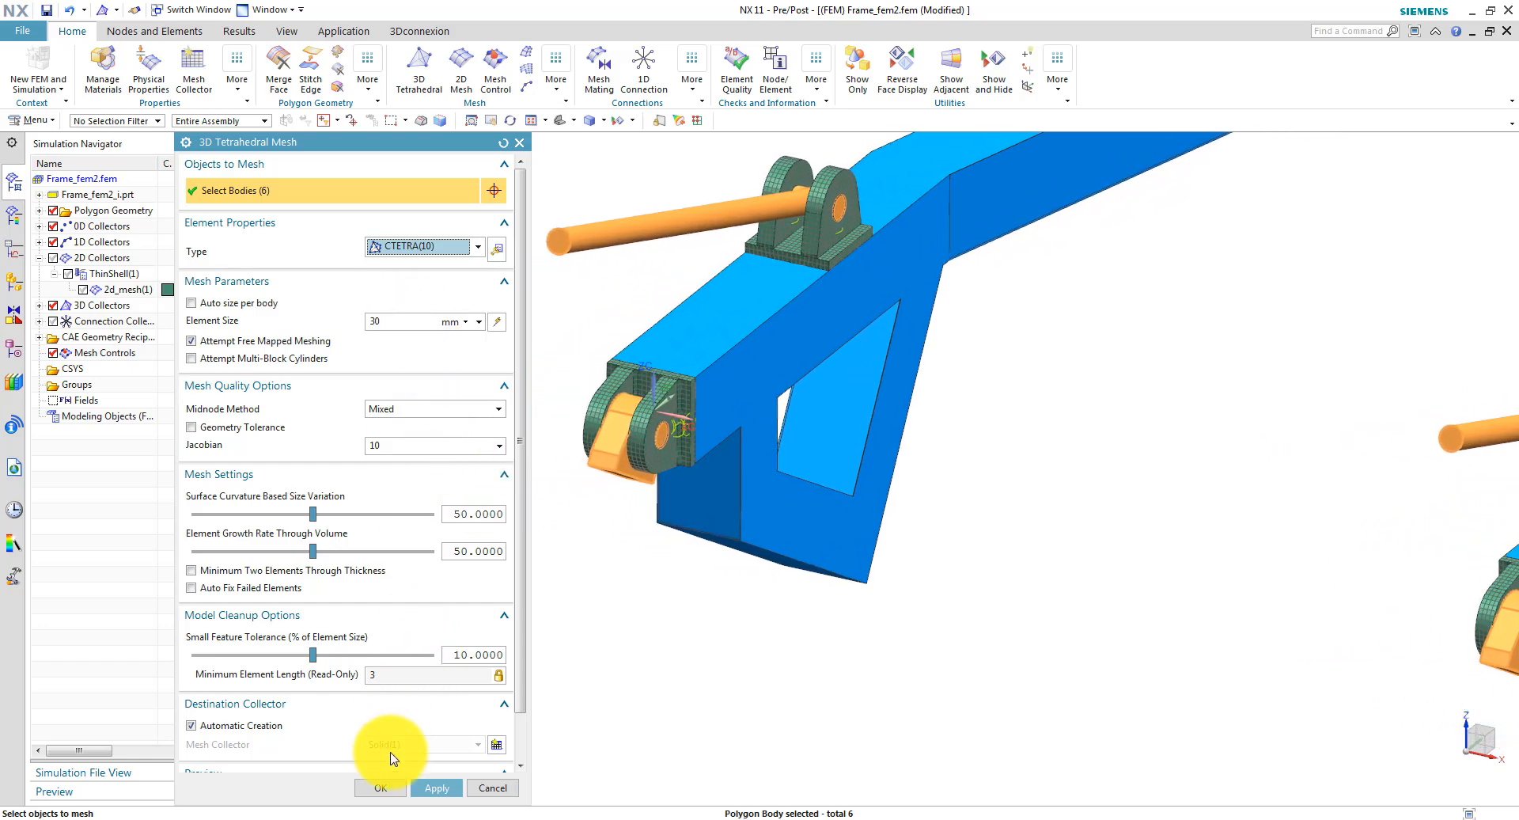
pyautogui.click(436, 788)
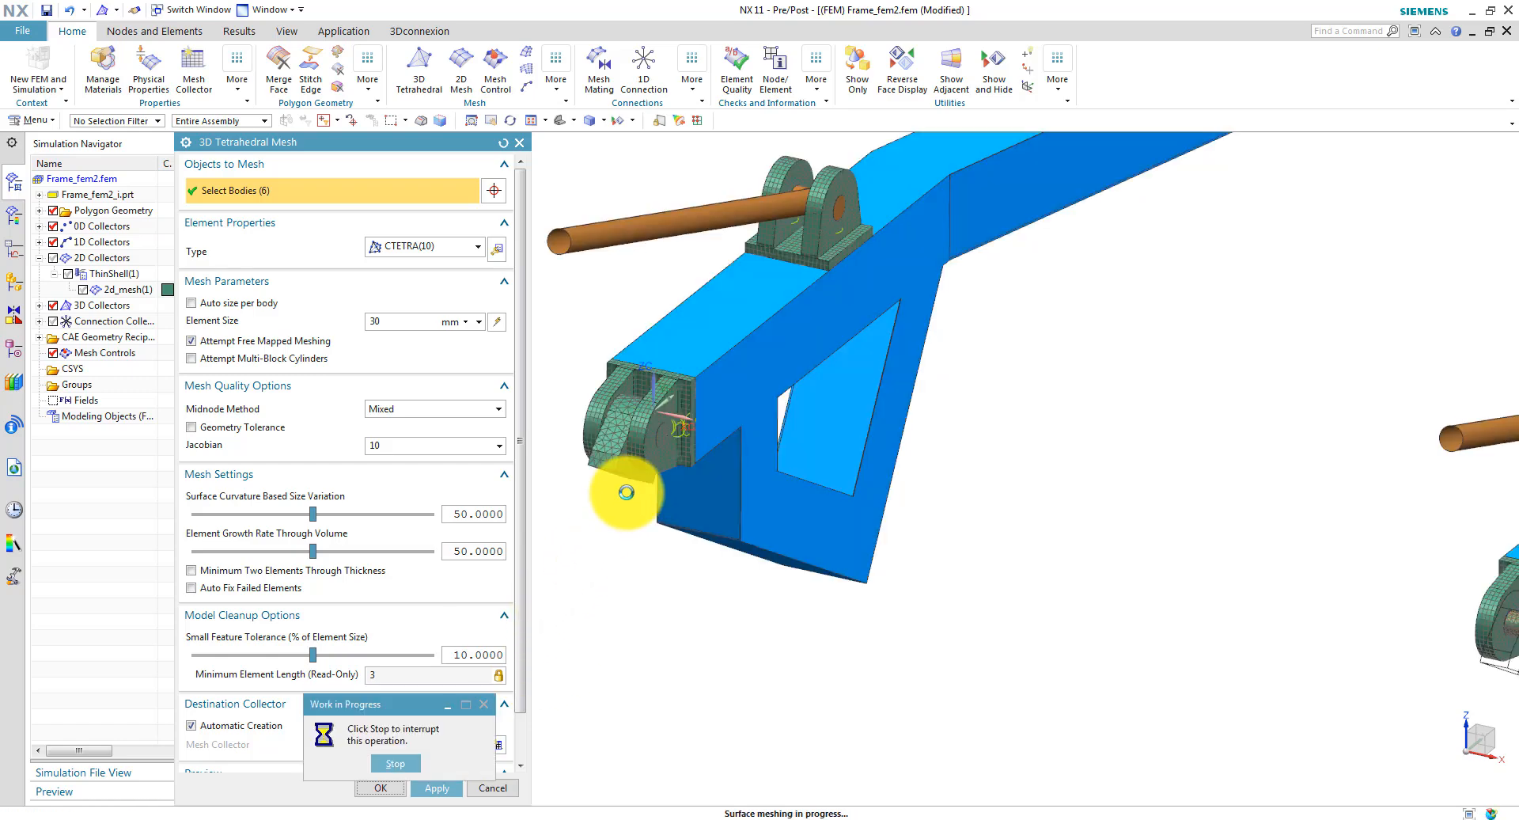
pyautogui.click(382, 788)
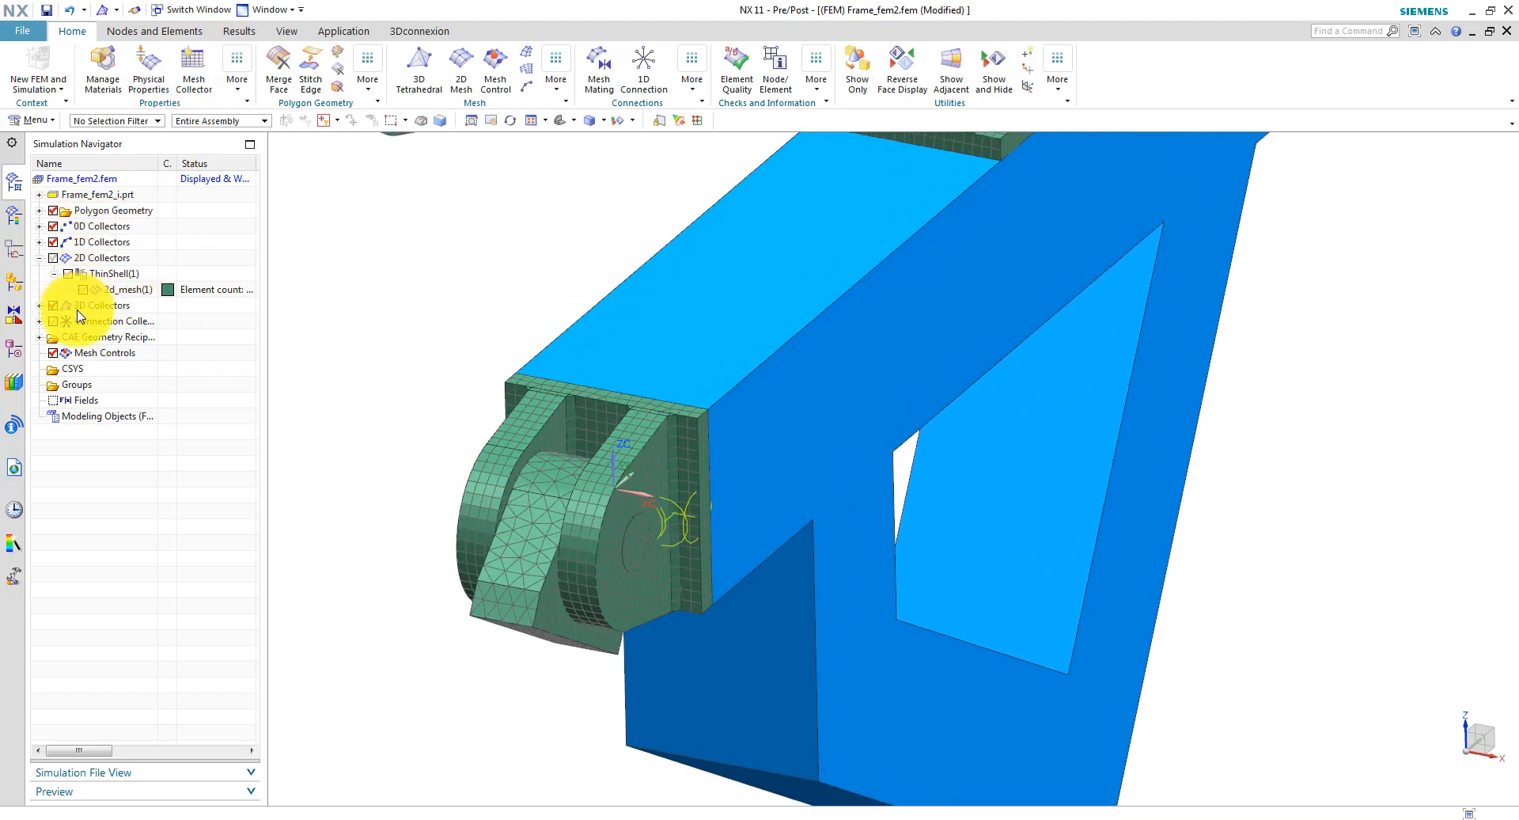
# Recolour the six 3d_mesh pin items under Solid(7) via Edit Display.
pyautogui.click(40, 305)
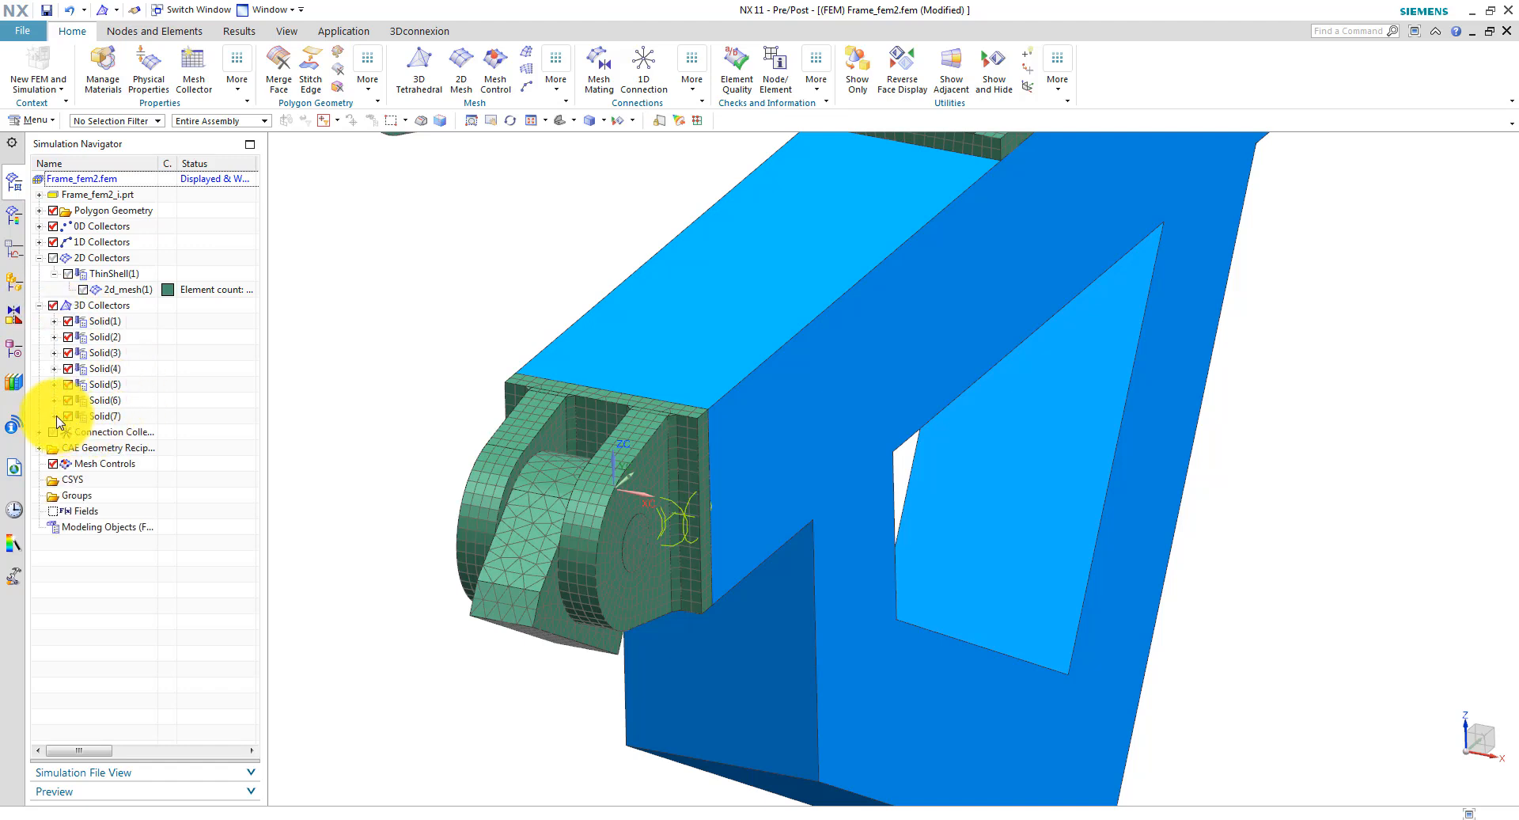
pyautogui.click(54, 415)
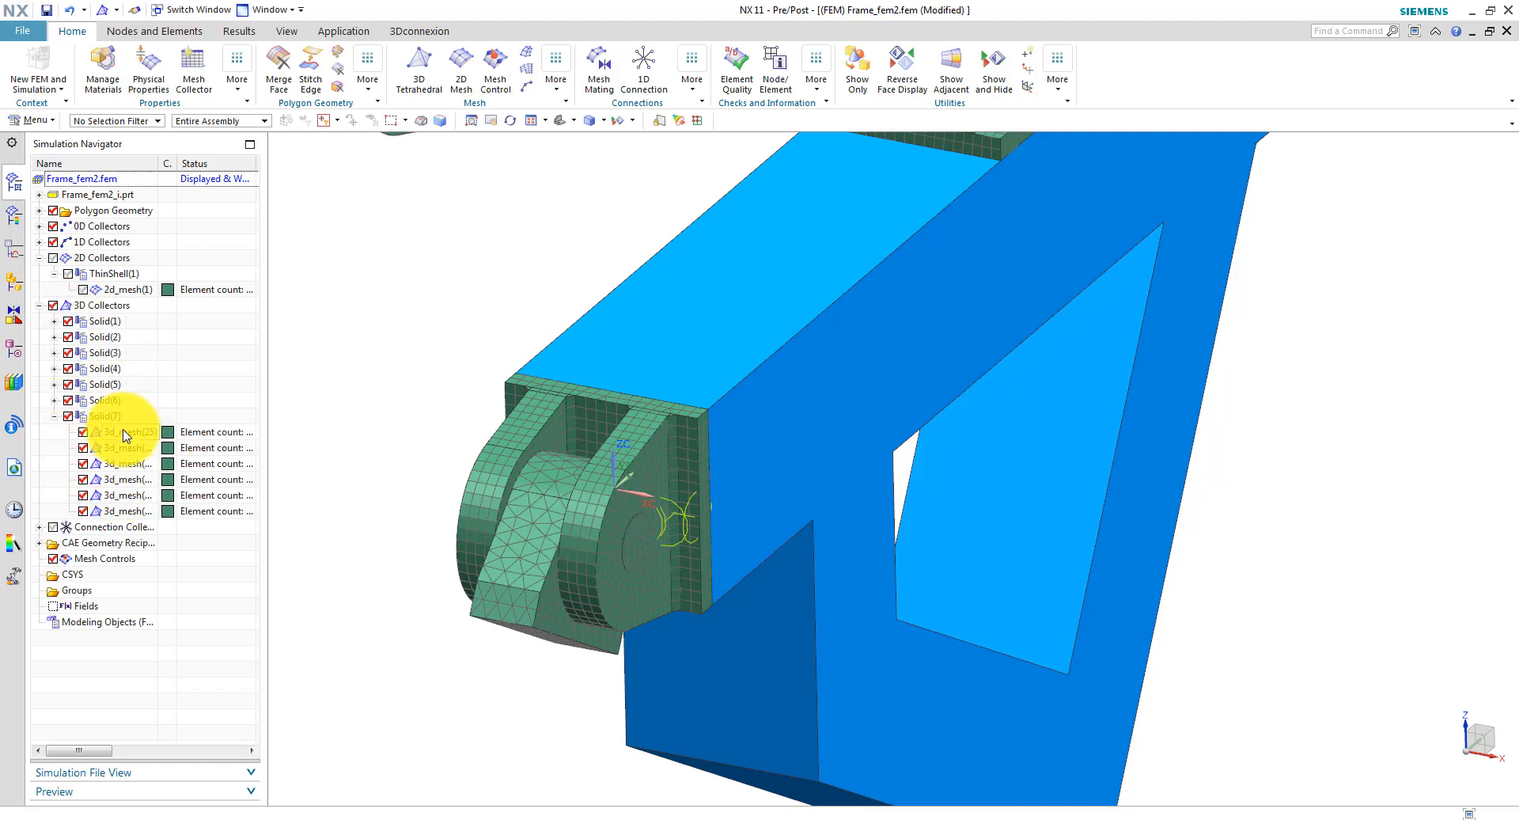
pyautogui.click(122, 510)
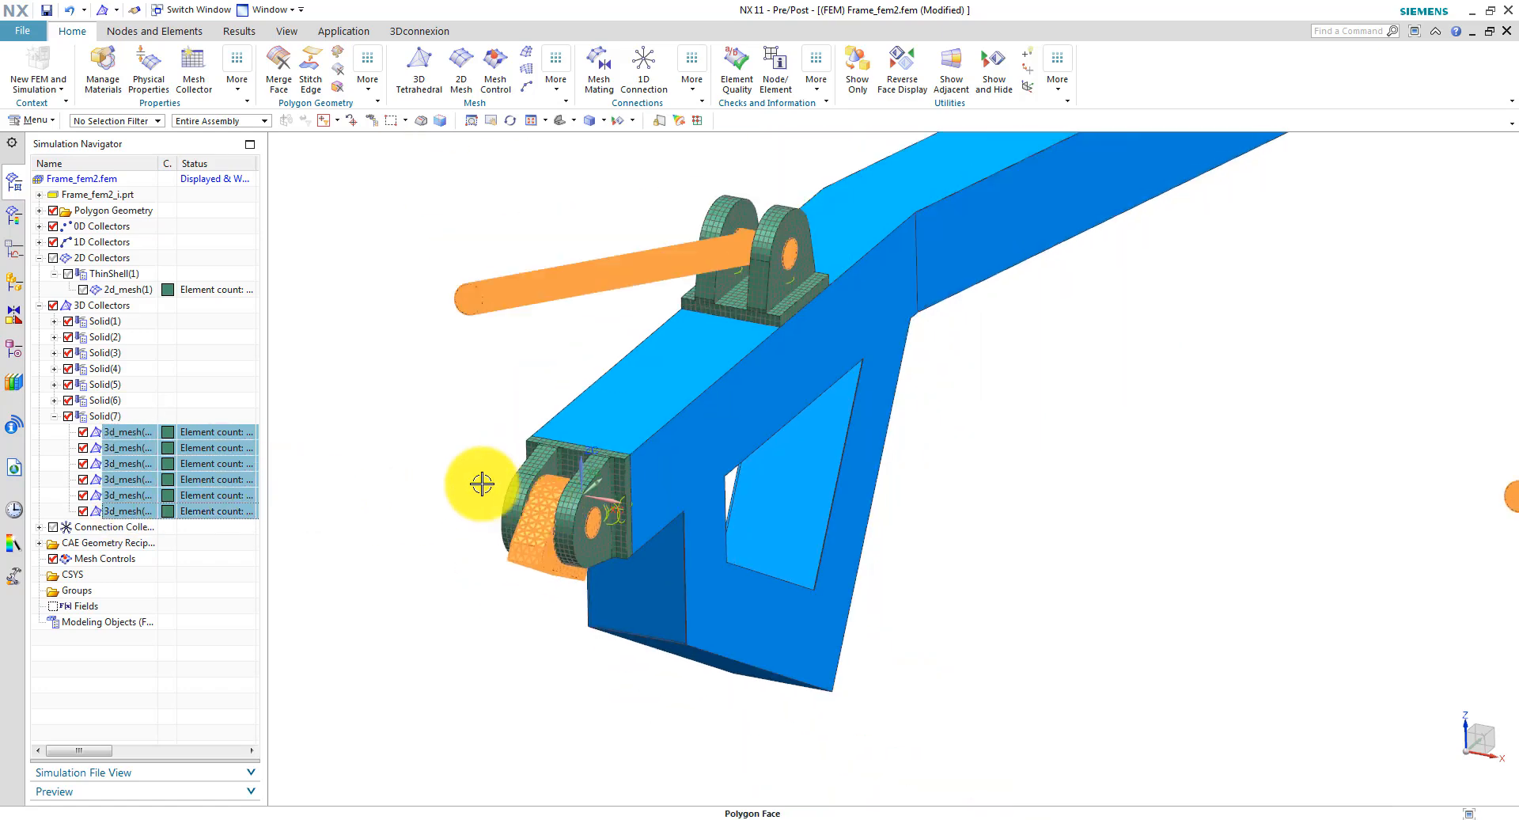
pyautogui.rightClick(127, 486)
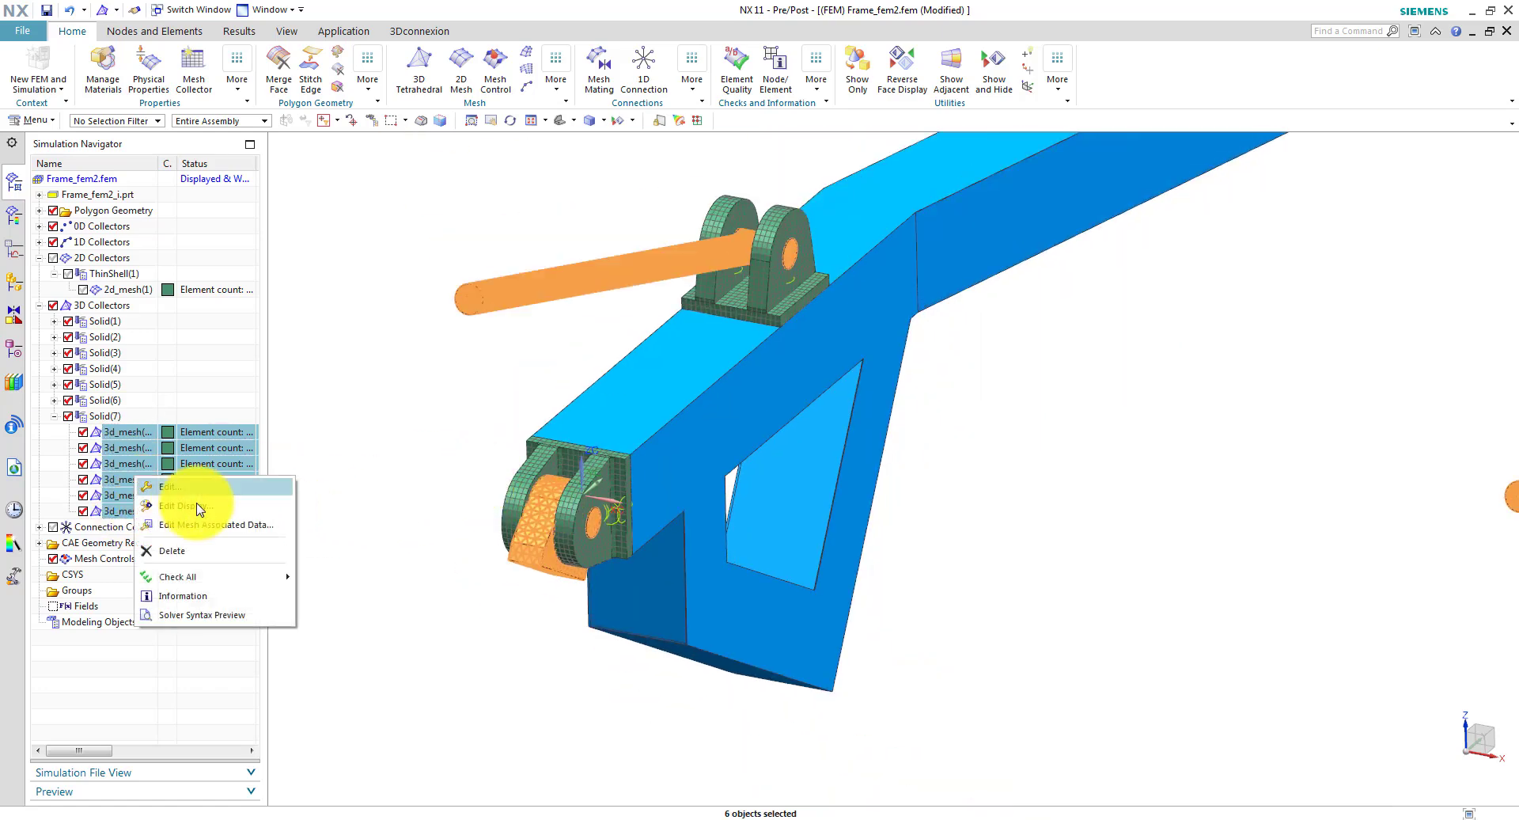
pyautogui.click(180, 506)
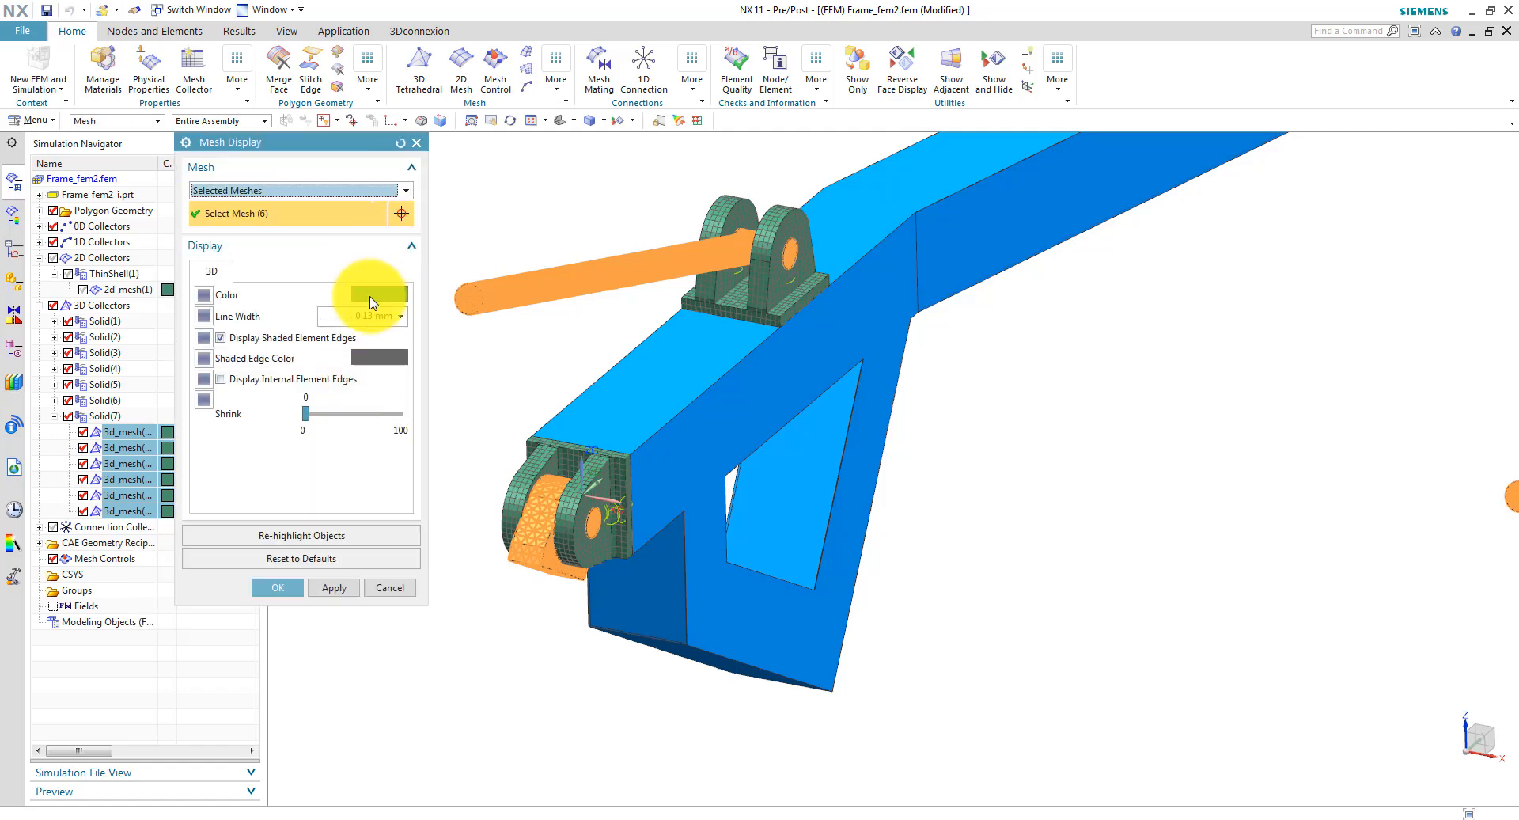
pyautogui.click(376, 294)
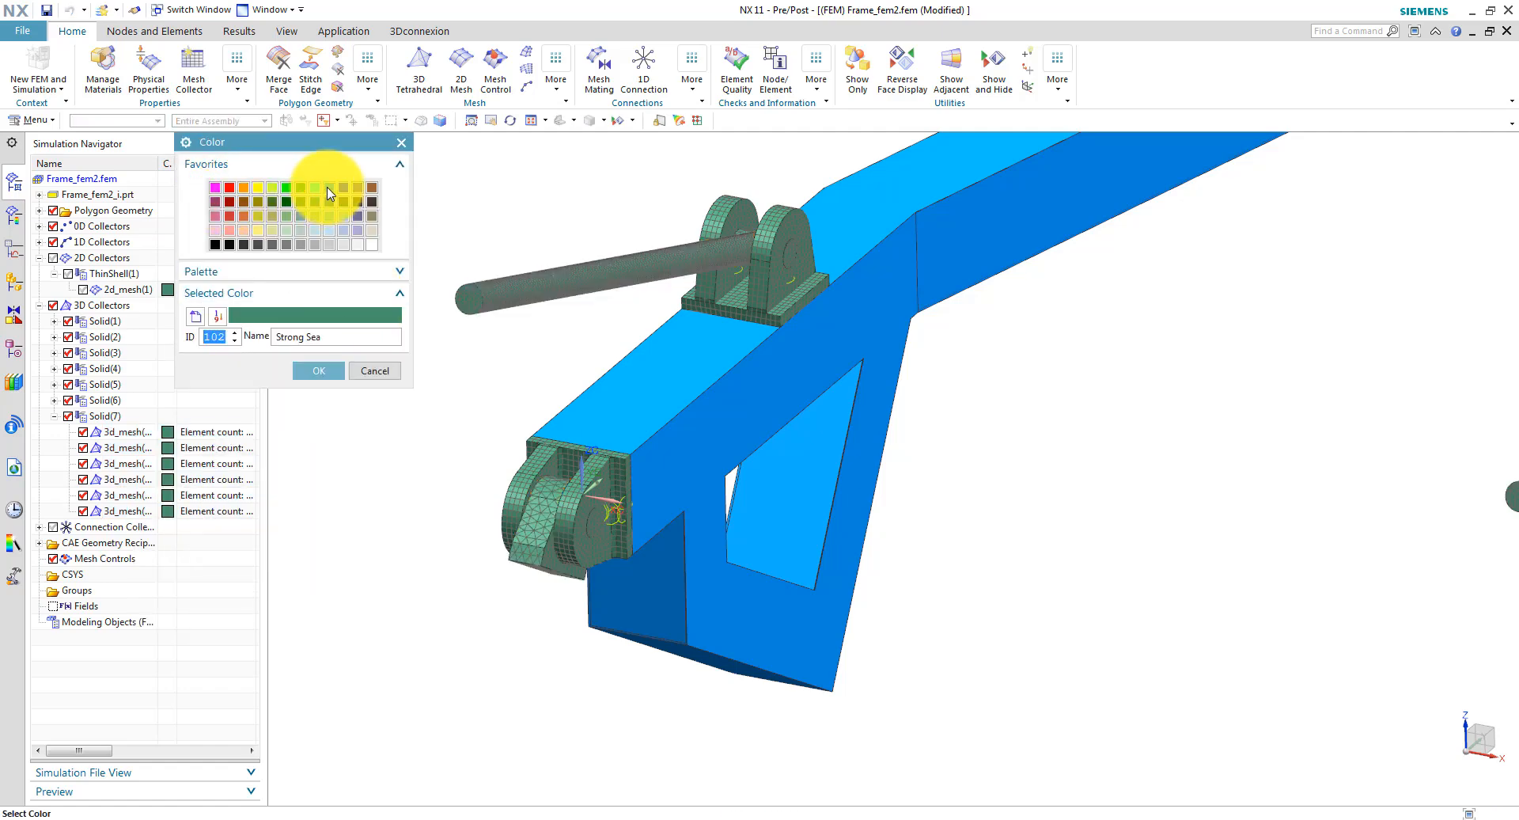
pyautogui.click(319, 370)
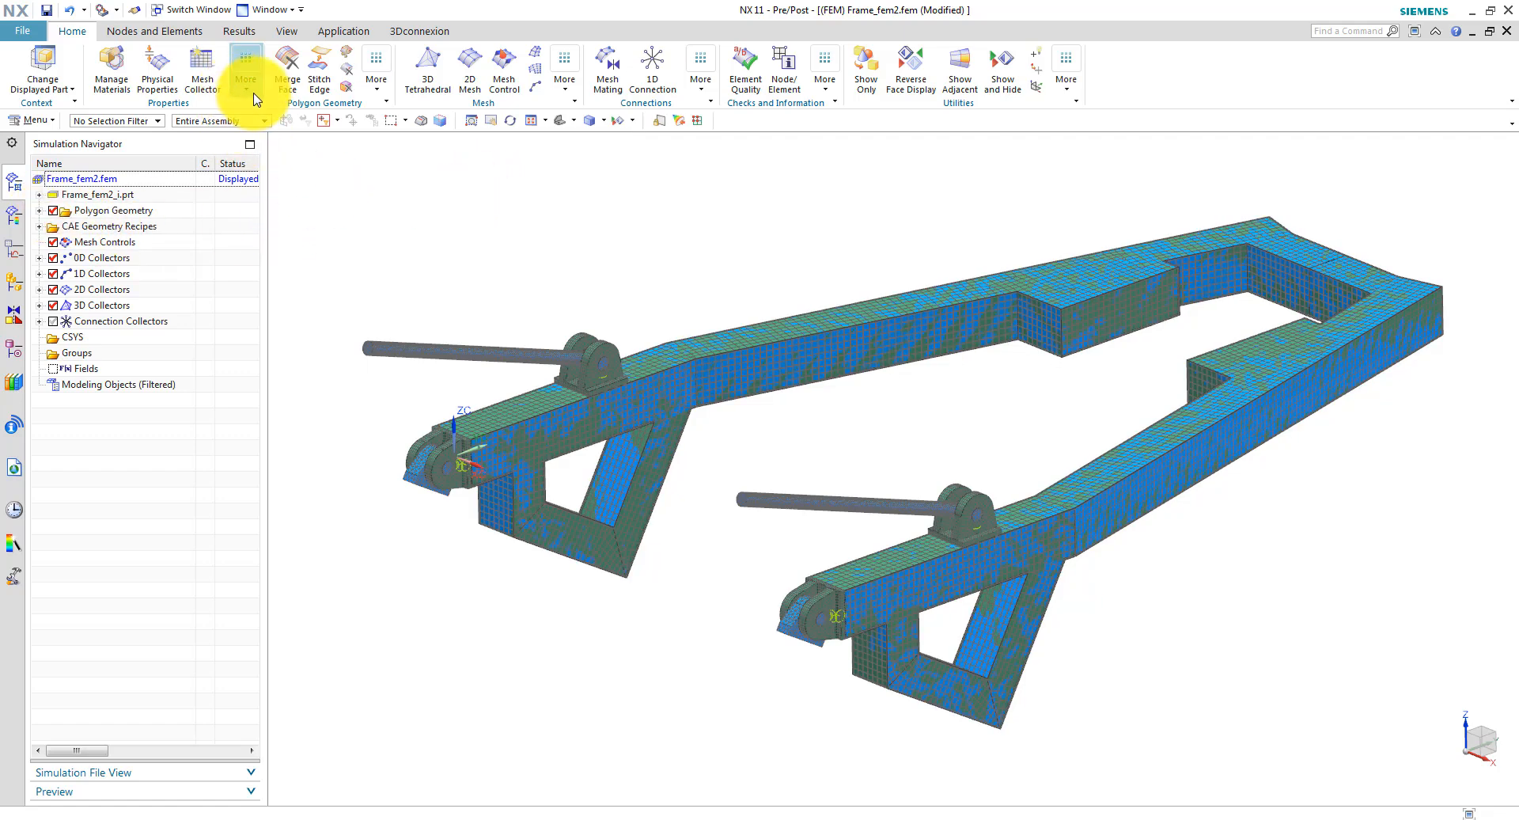
# Assign library material Steel to all 74 polygon bodies, then briefly show and hide the solid mesh collectors.
pyautogui.click(247, 63)
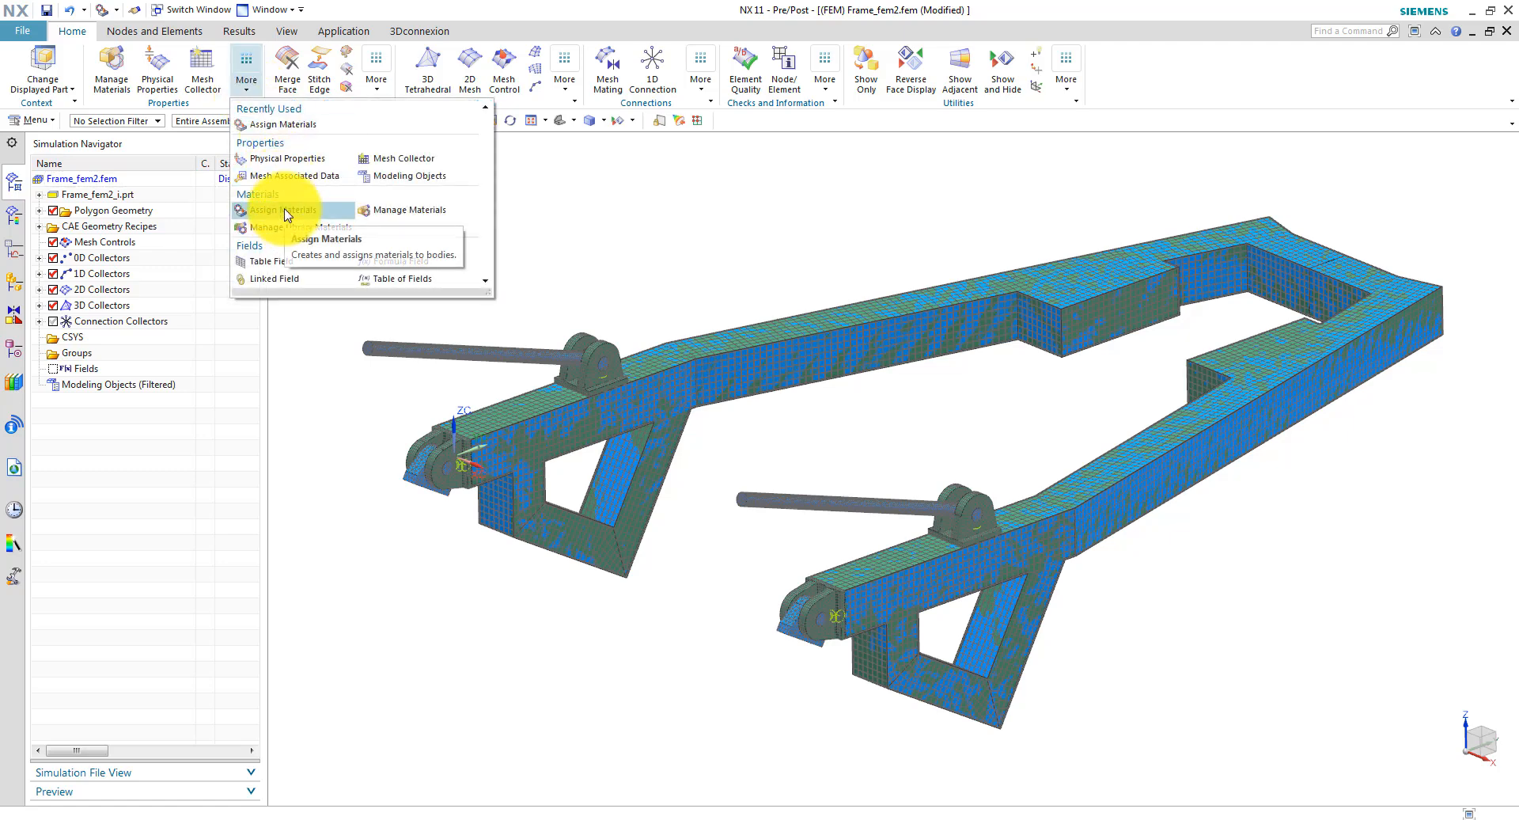
pyautogui.click(275, 209)
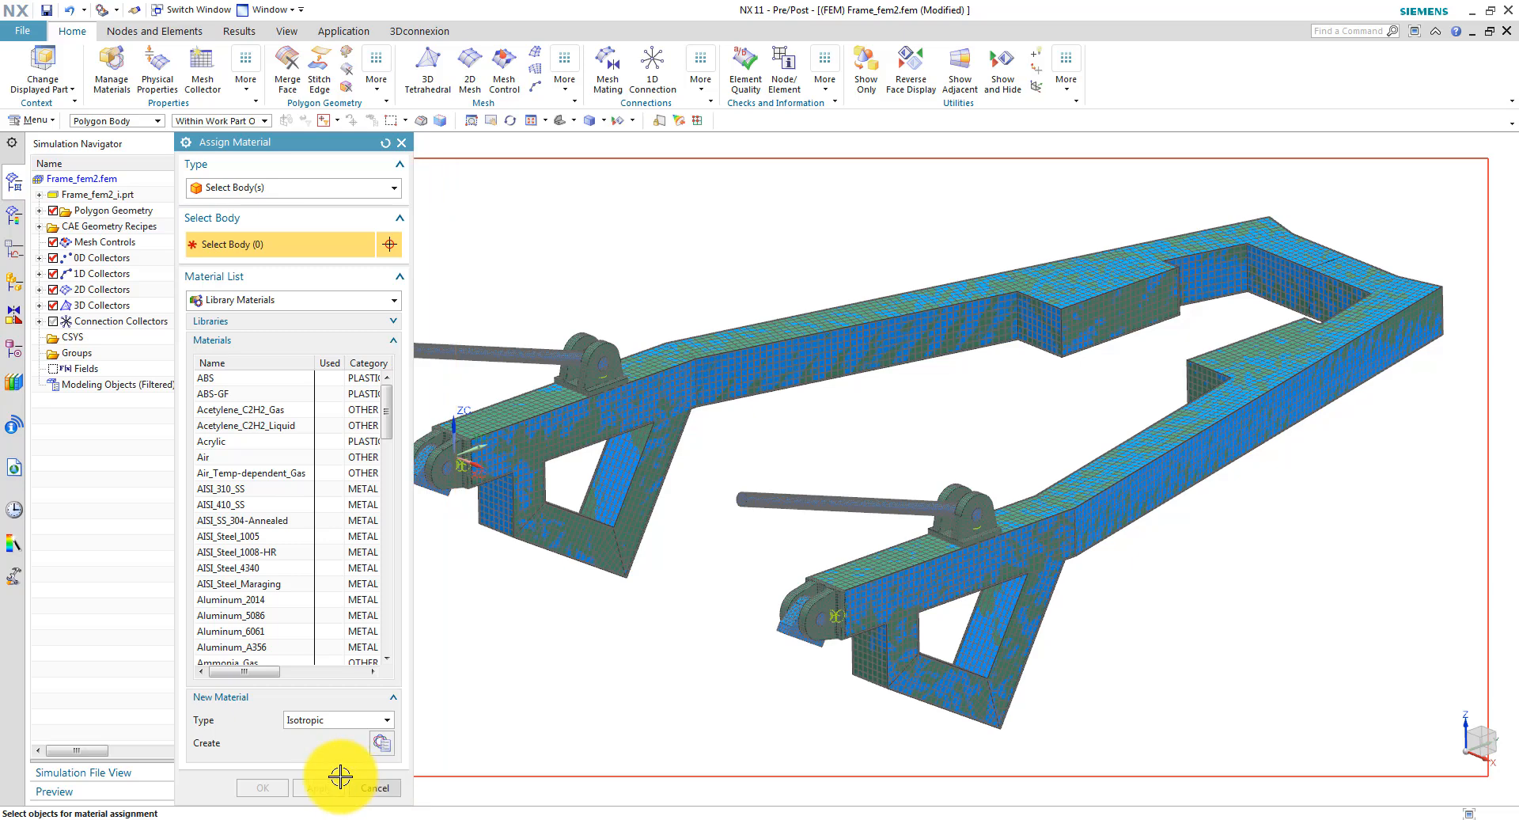
pyautogui.click(539, 689)
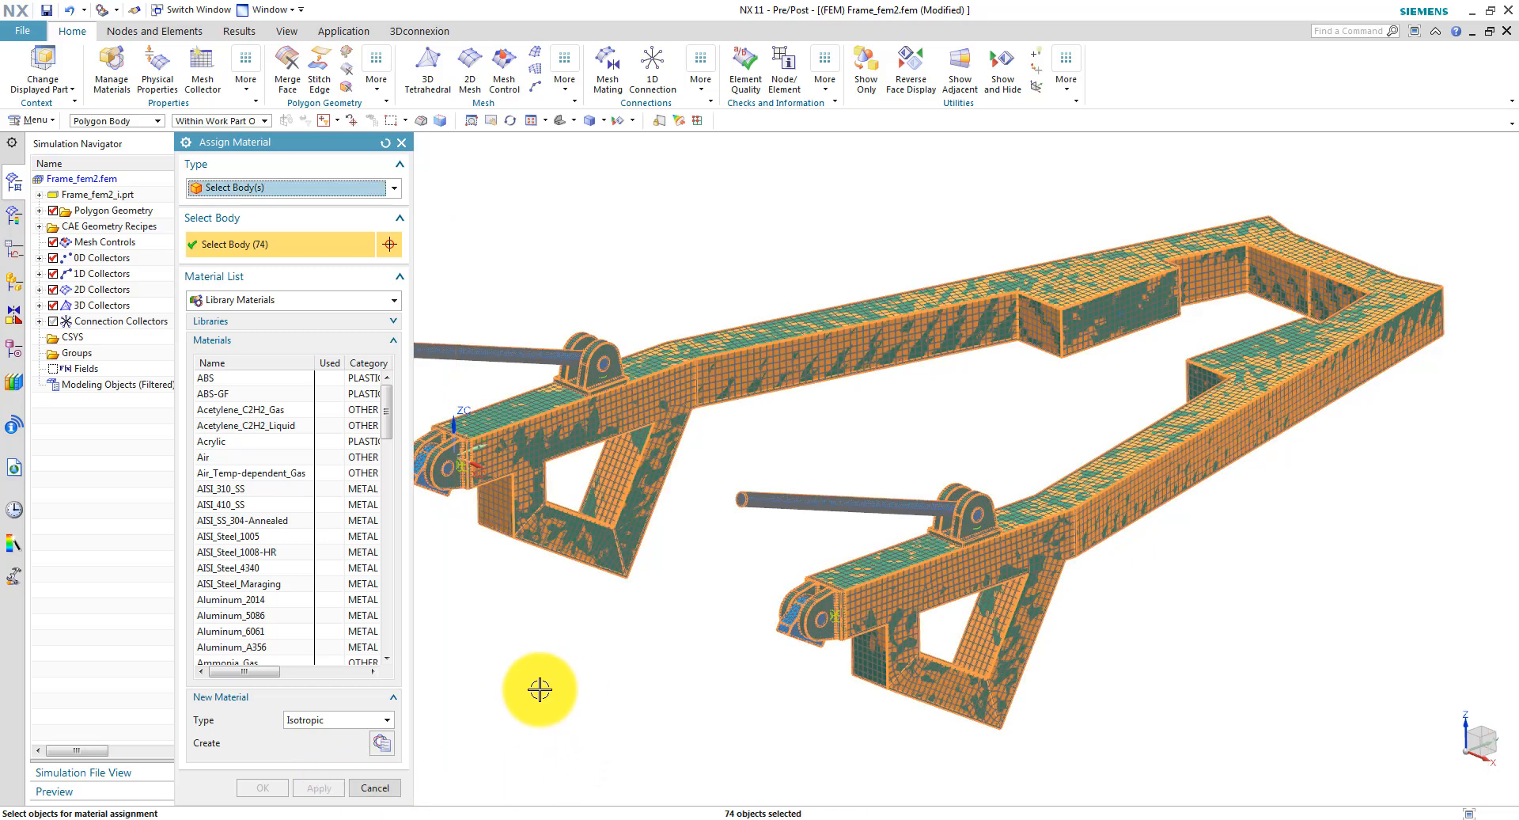
pyautogui.moveTo(514, 666)
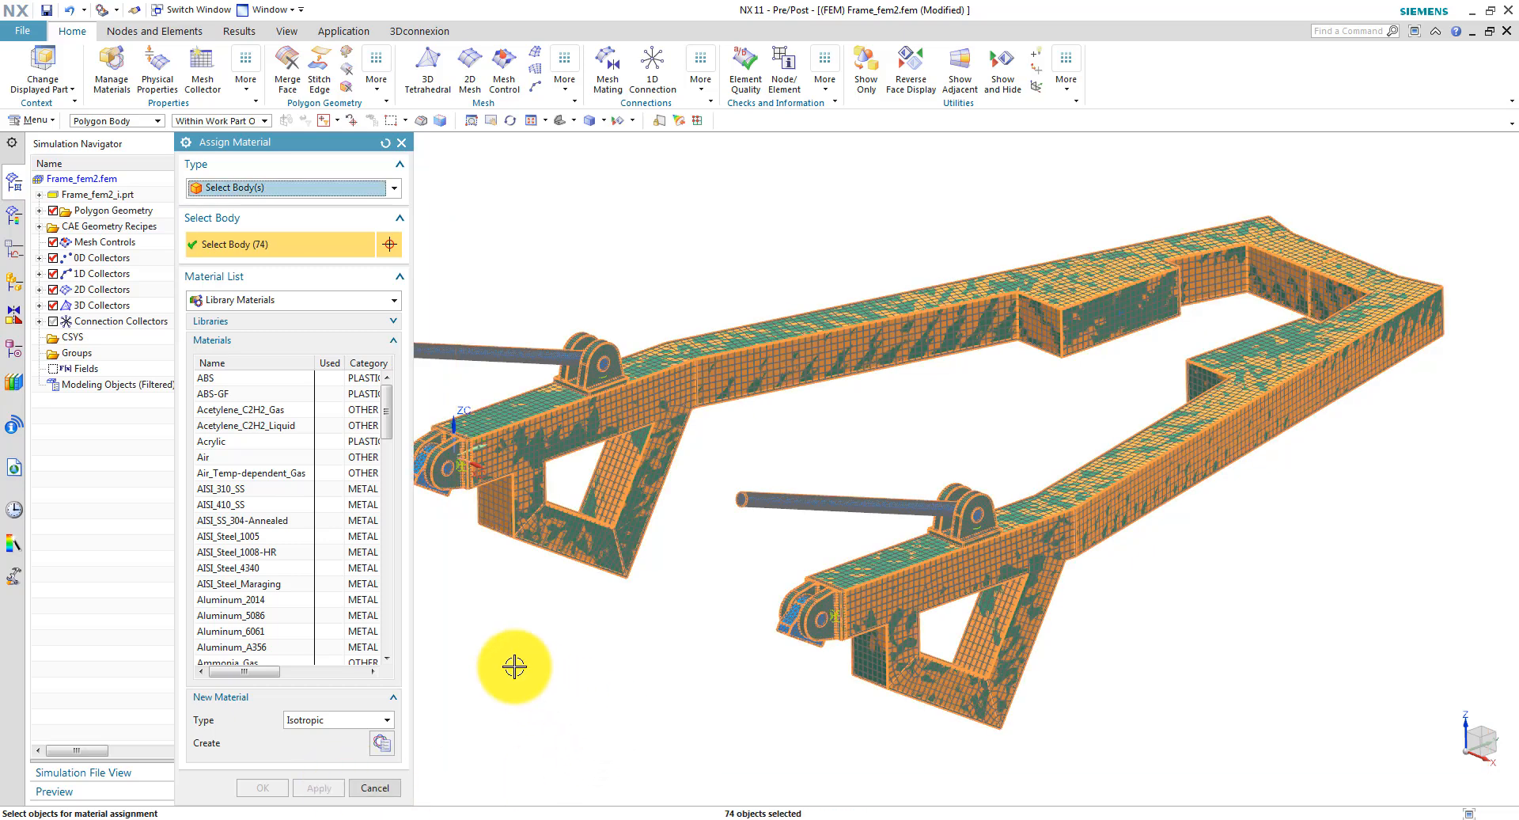
pyautogui.moveTo(387, 425)
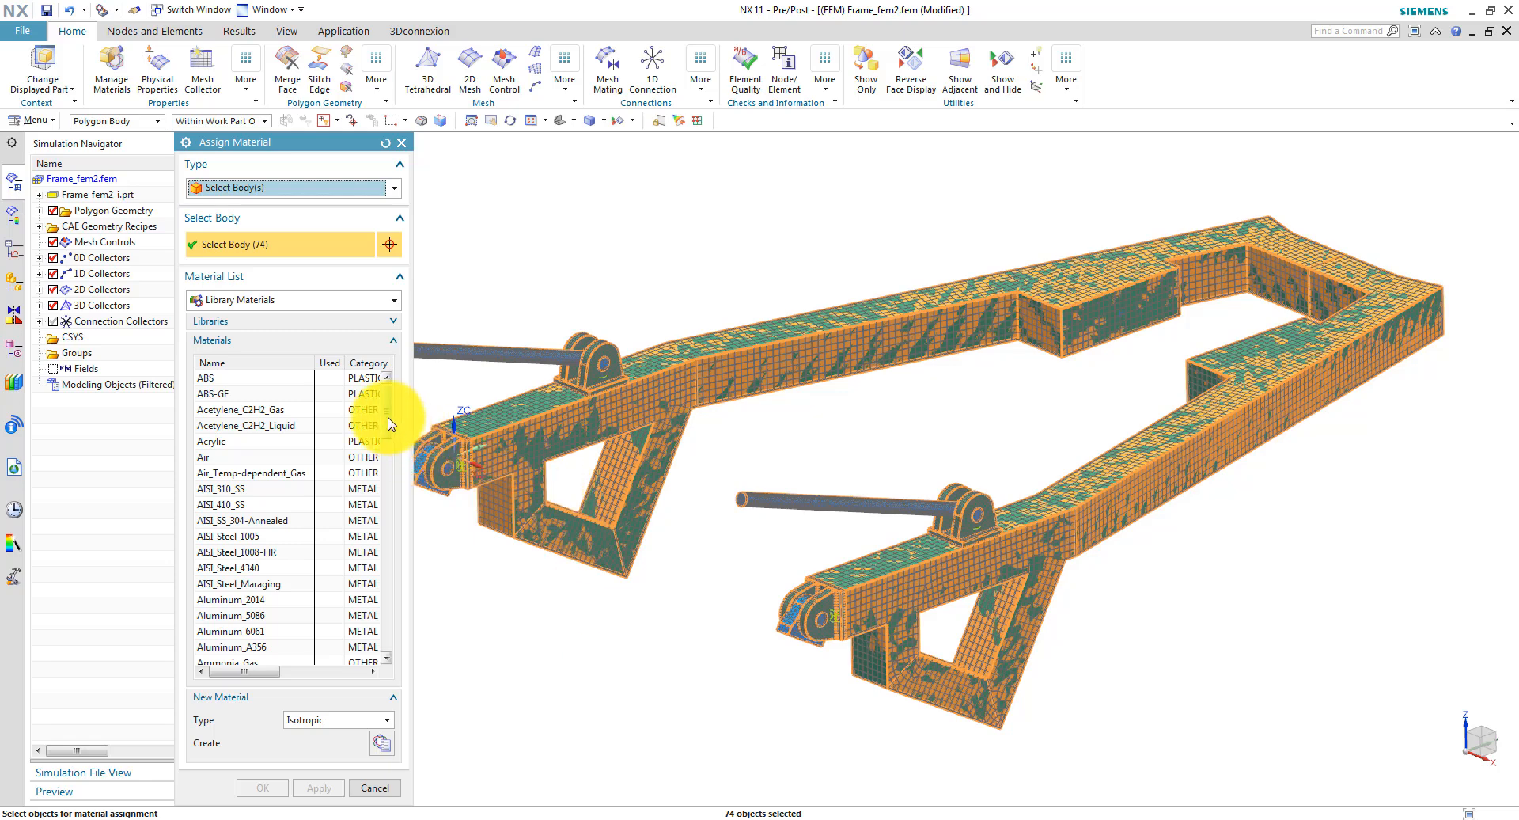
pyautogui.scroll(-3)
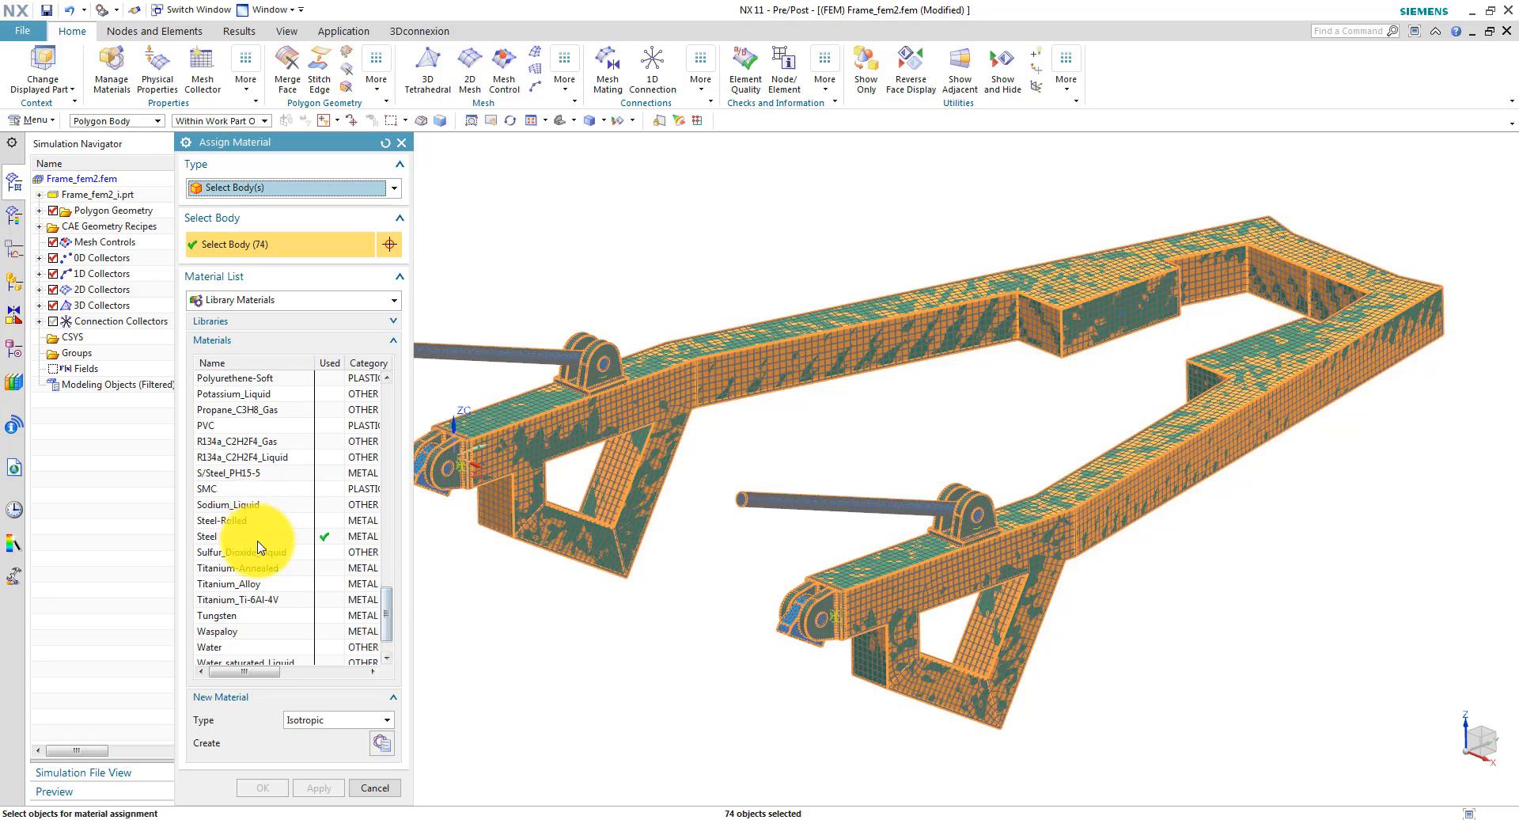
pyautogui.click(262, 787)
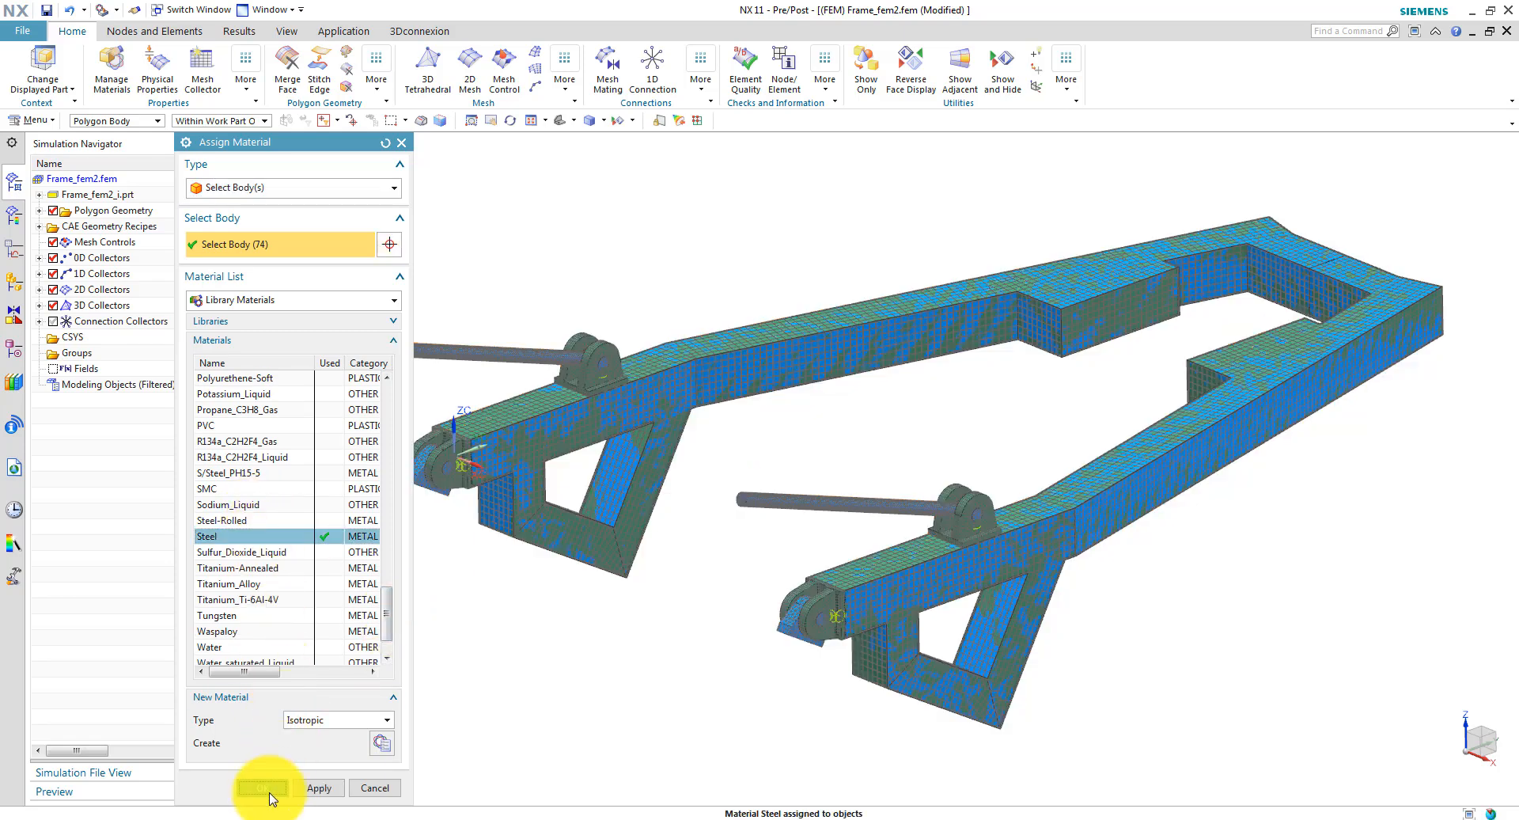
pyautogui.click(262, 788)
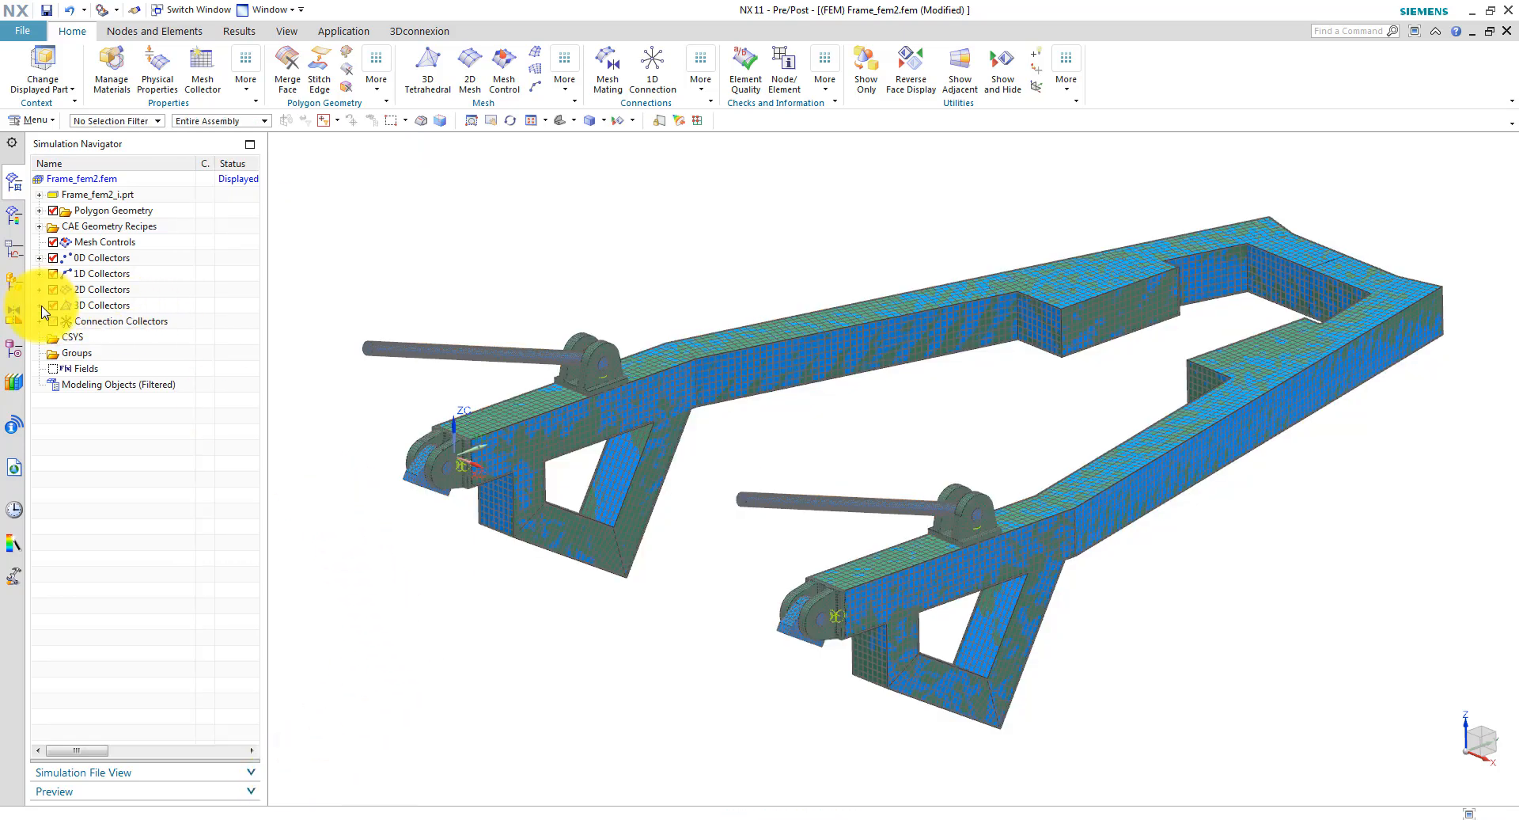
pyautogui.click(41, 305)
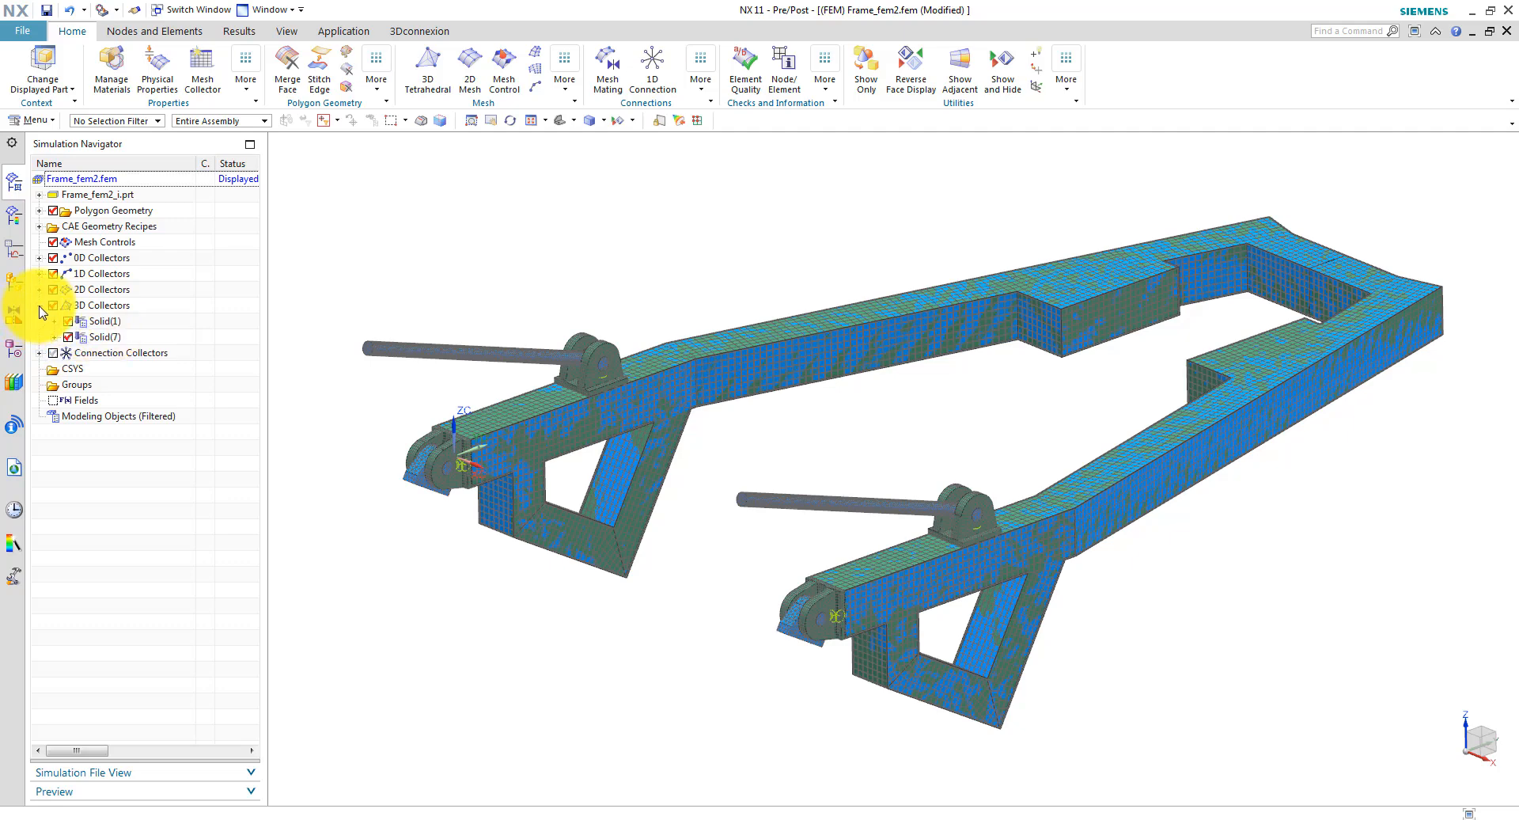
pyautogui.click(40, 305)
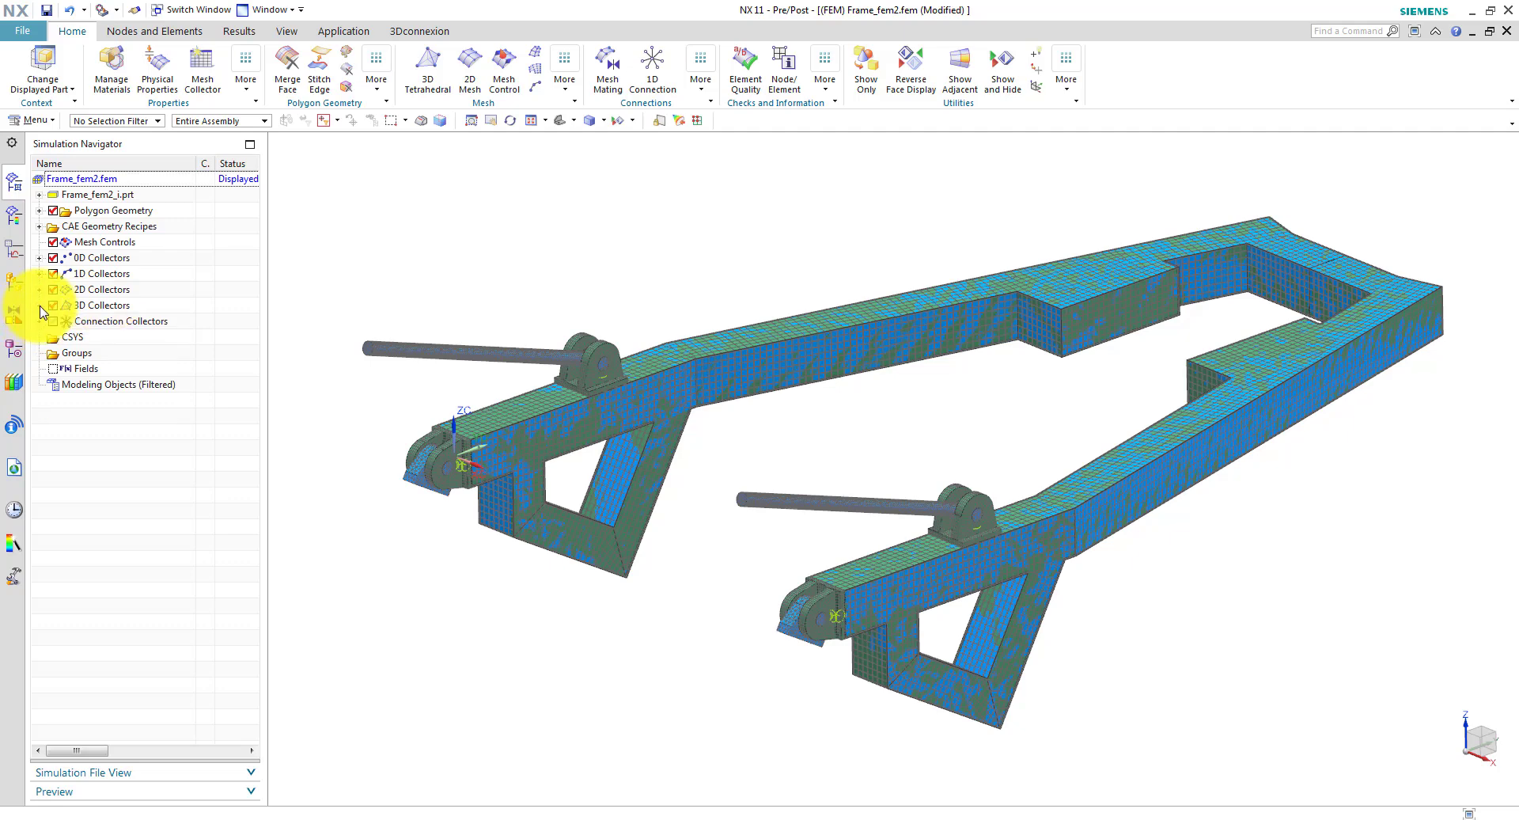